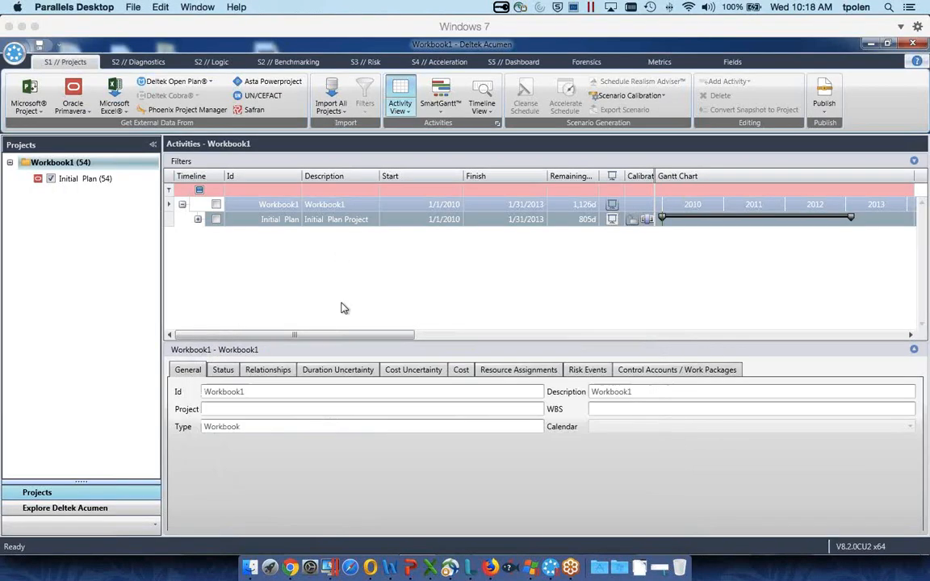
# Step: Expand Initial Plan, Concept and Early Design to show their tasks, then switch to the S3 // Risk workspace
pyautogui.click(197, 220)
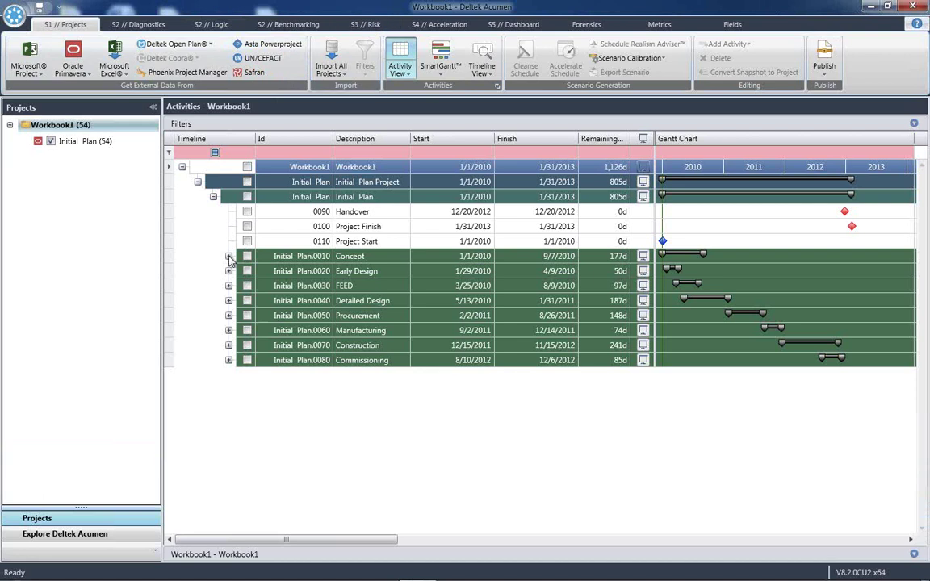
pyautogui.click(229, 255)
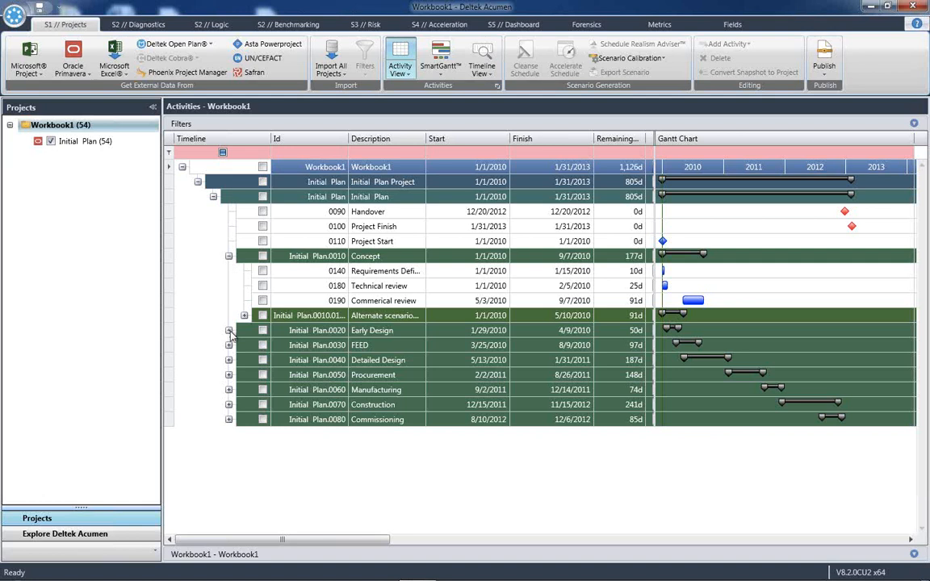
pyautogui.click(229, 329)
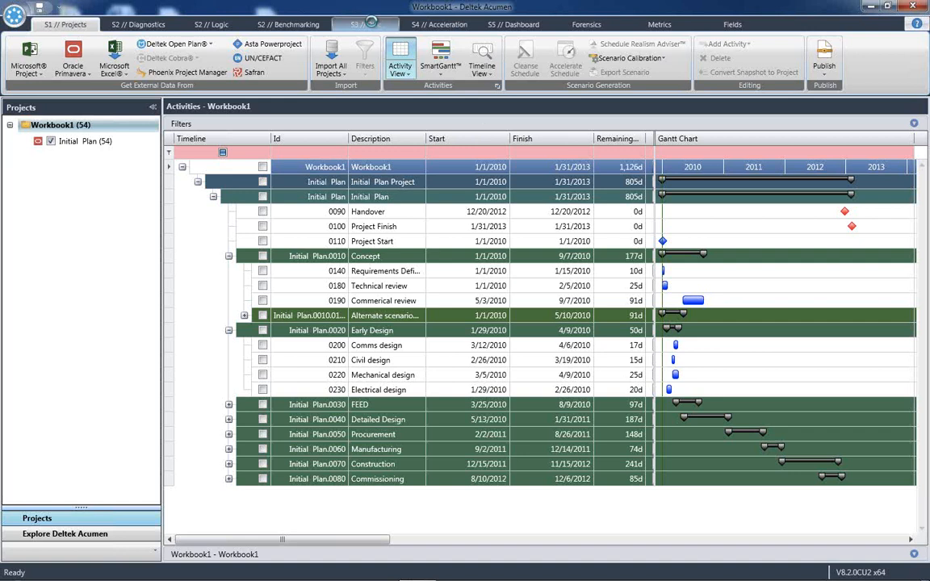
pyautogui.click(368, 24)
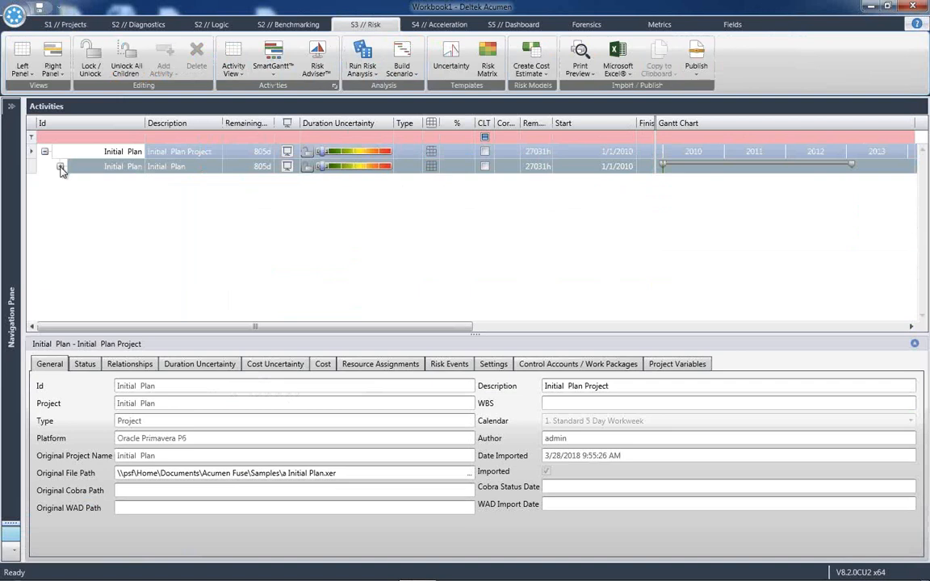
# Step: Expand the project and Initial Plan nodes, briefly check Concept's tasks and fold them back
pyautogui.click(63, 171)
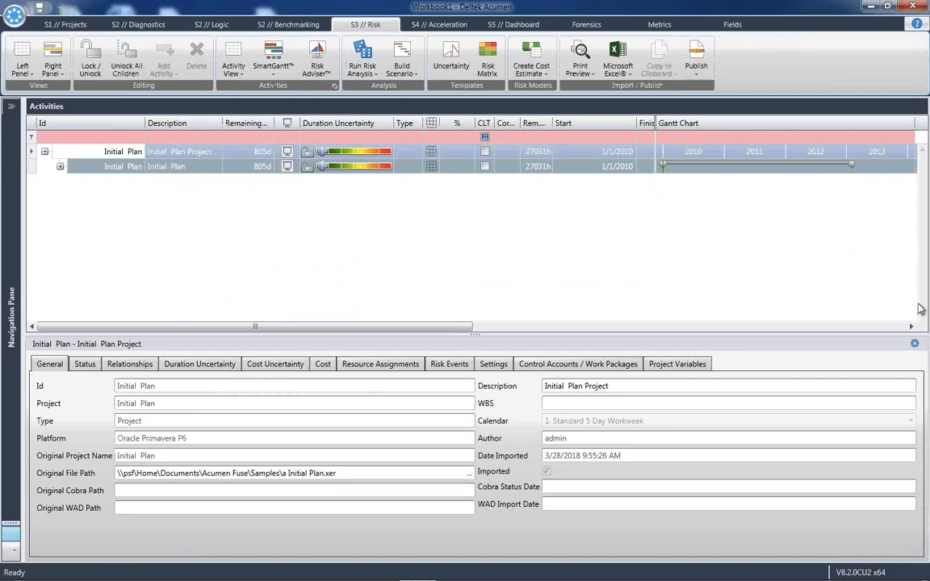
pyautogui.click(61, 166)
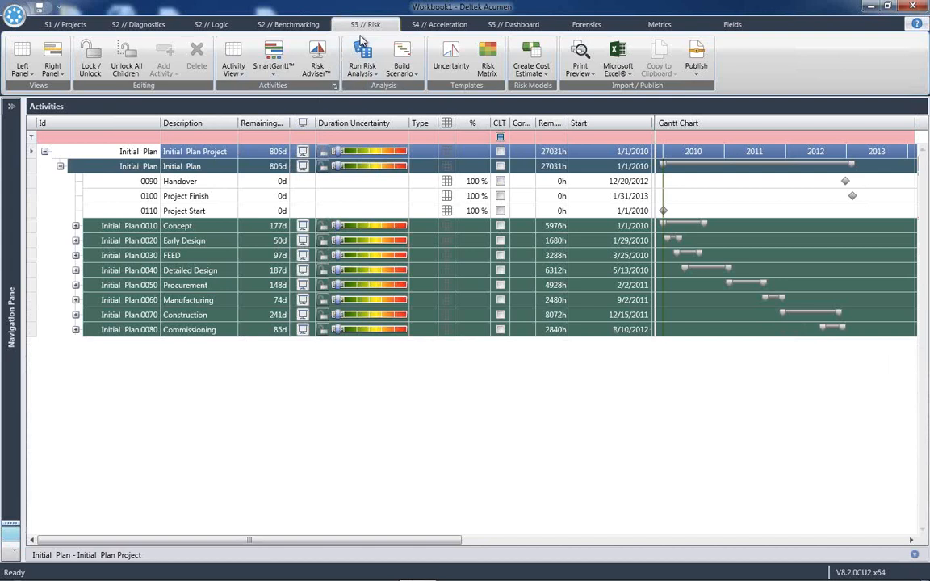
pyautogui.moveTo(269, 130)
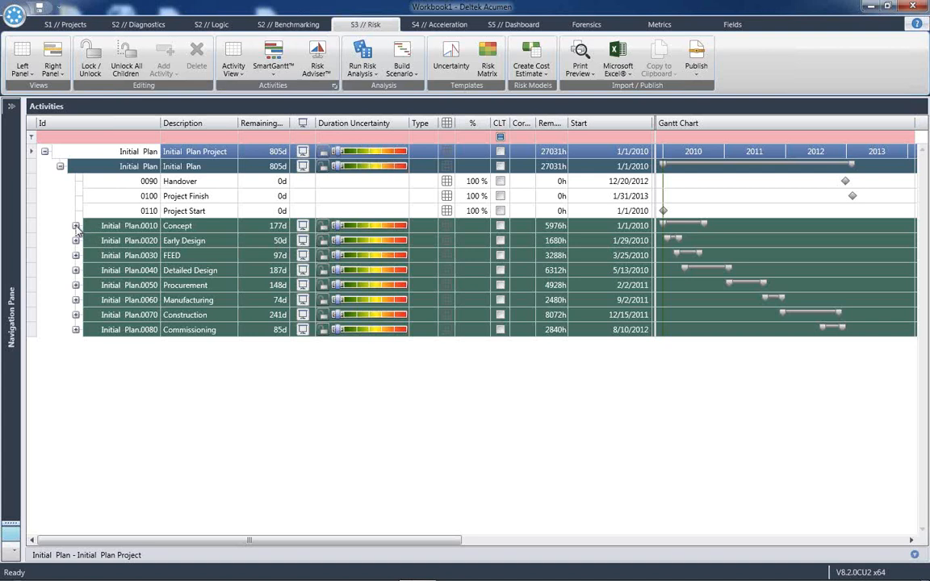
pyautogui.click(74, 226)
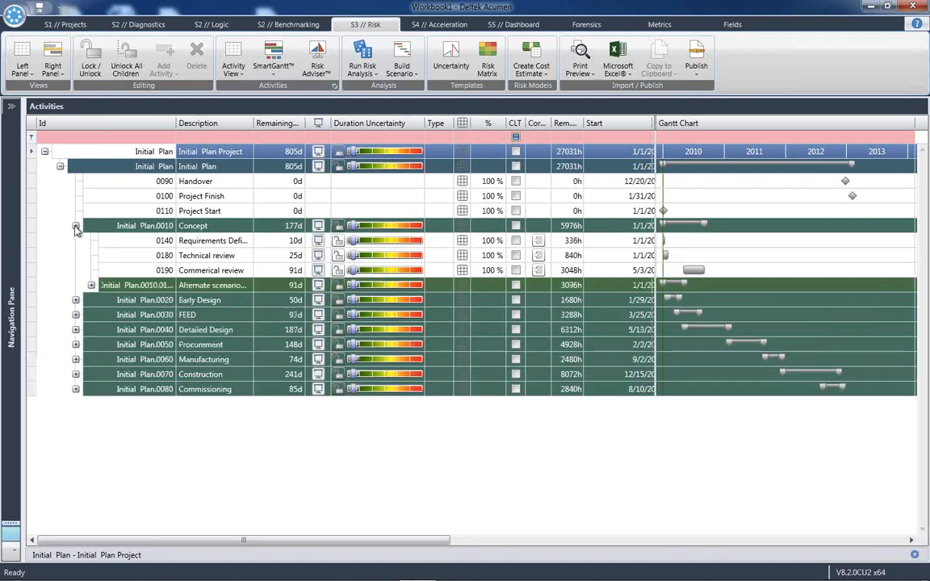
pyautogui.click(74, 226)
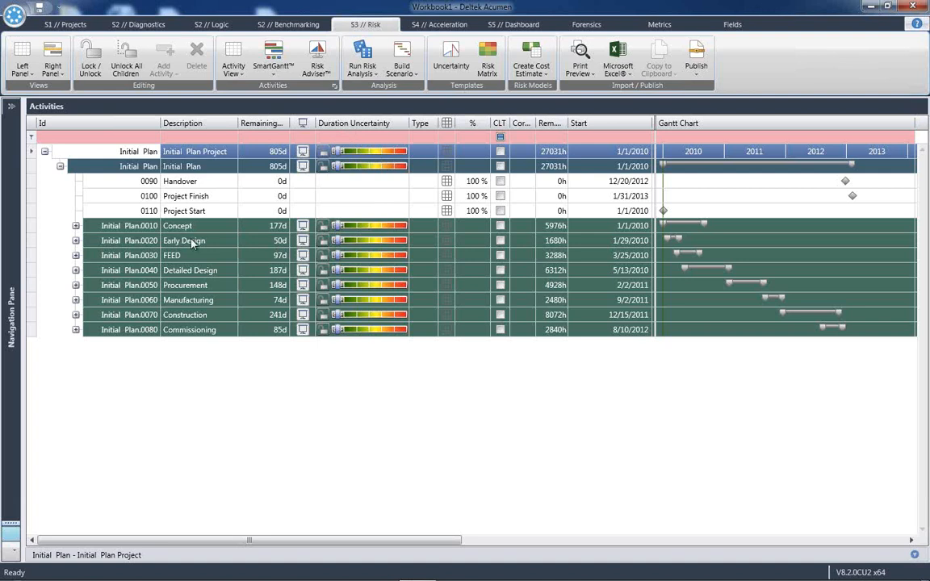
pyautogui.moveTo(204, 339)
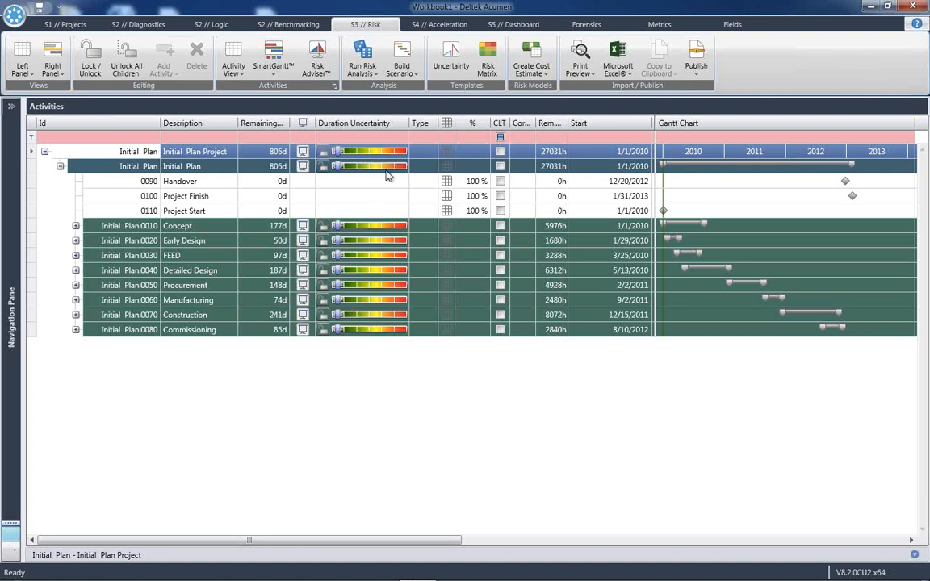
pyautogui.moveTo(313, 203)
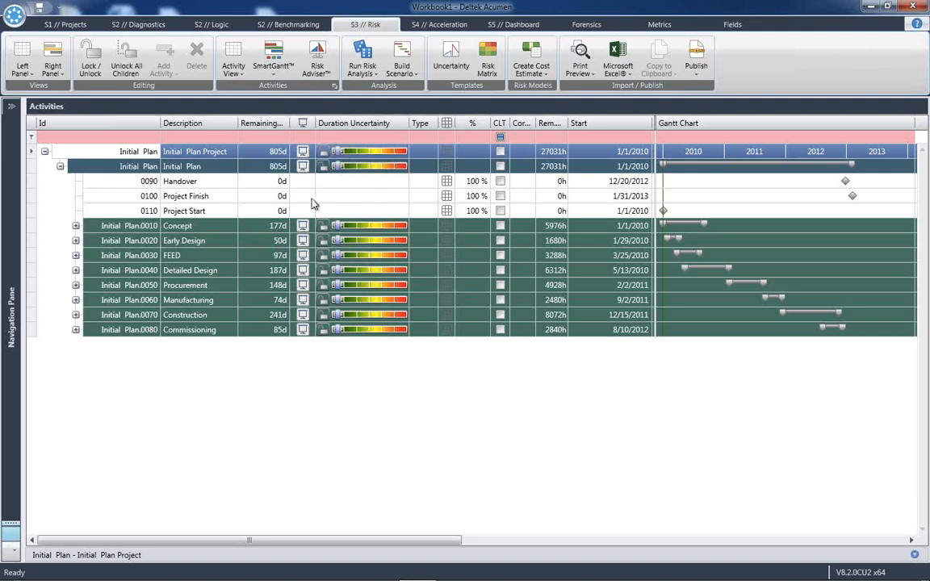
pyautogui.moveTo(286, 241)
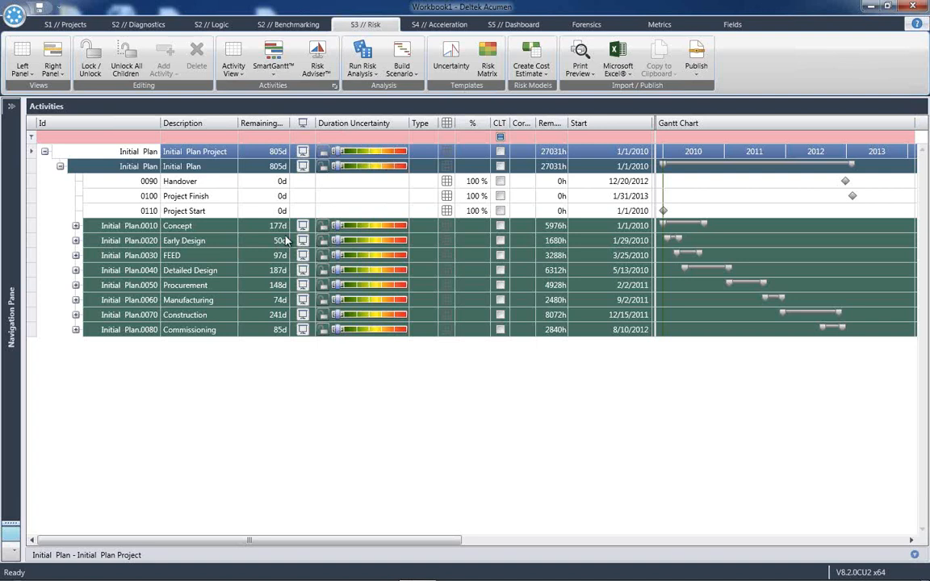
pyautogui.moveTo(278, 338)
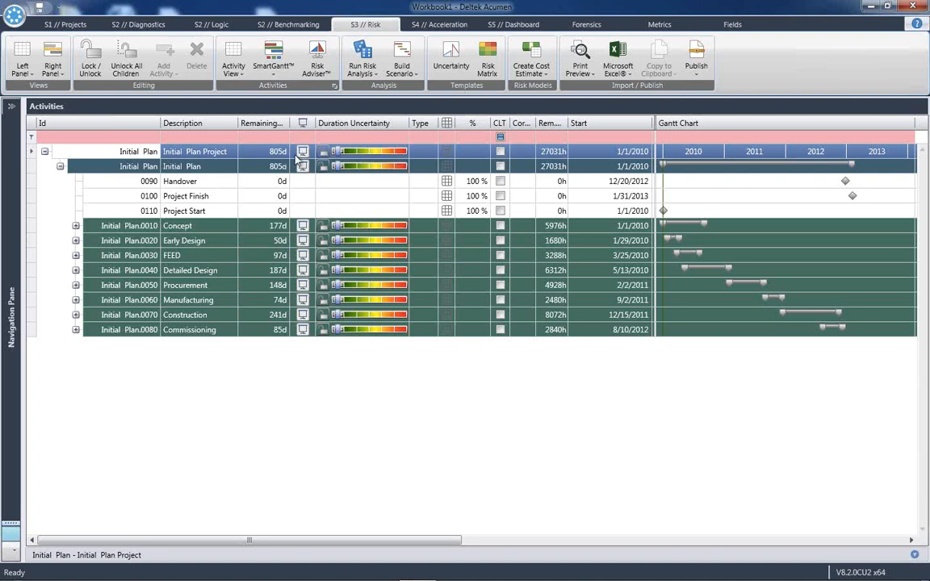
pyautogui.moveTo(374, 155)
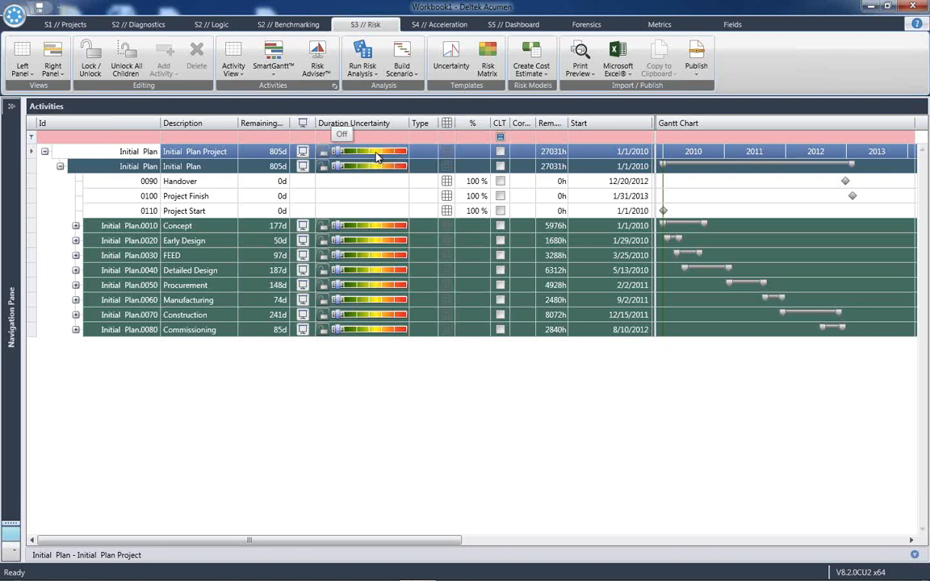
pyautogui.moveTo(380, 160)
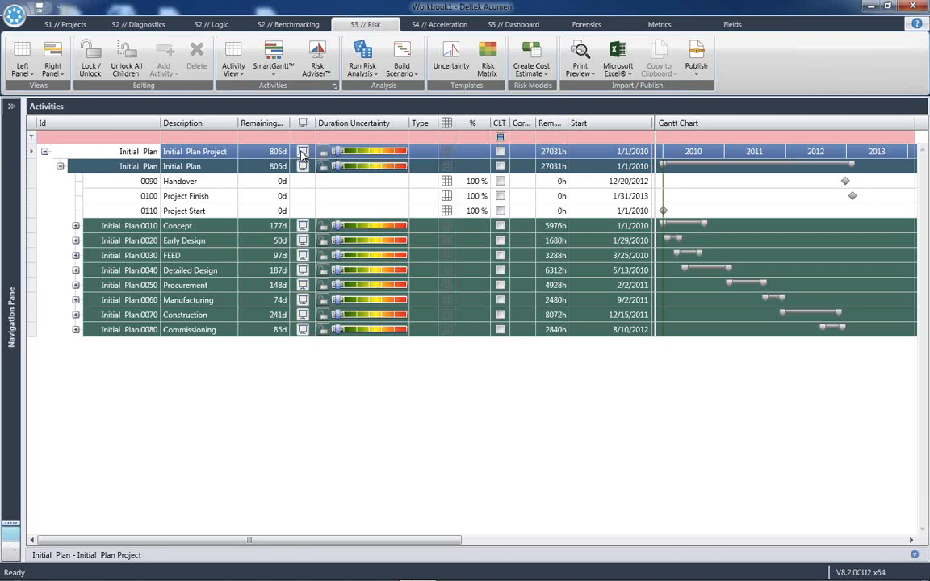
pyautogui.moveTo(377, 271)
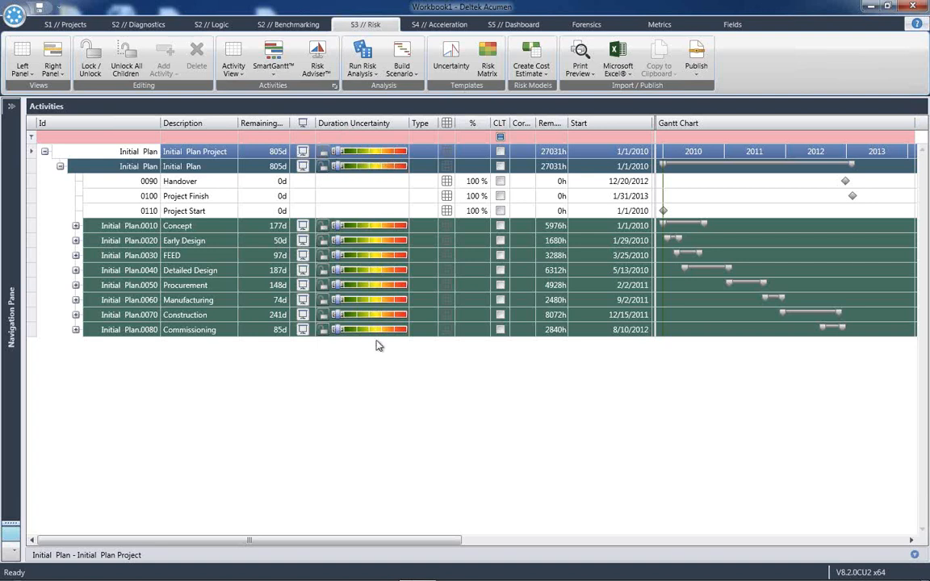
pyautogui.moveTo(371, 158)
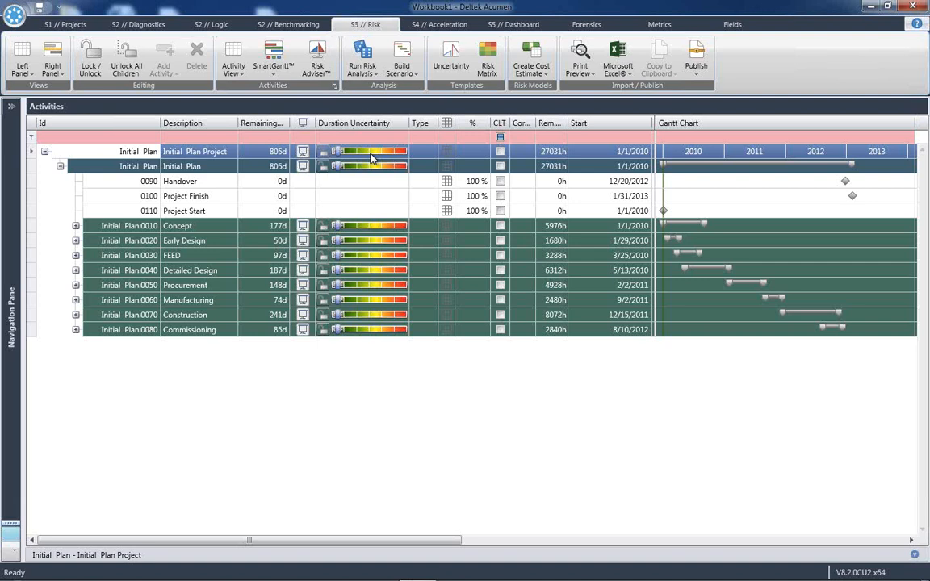
pyautogui.moveTo(387, 153)
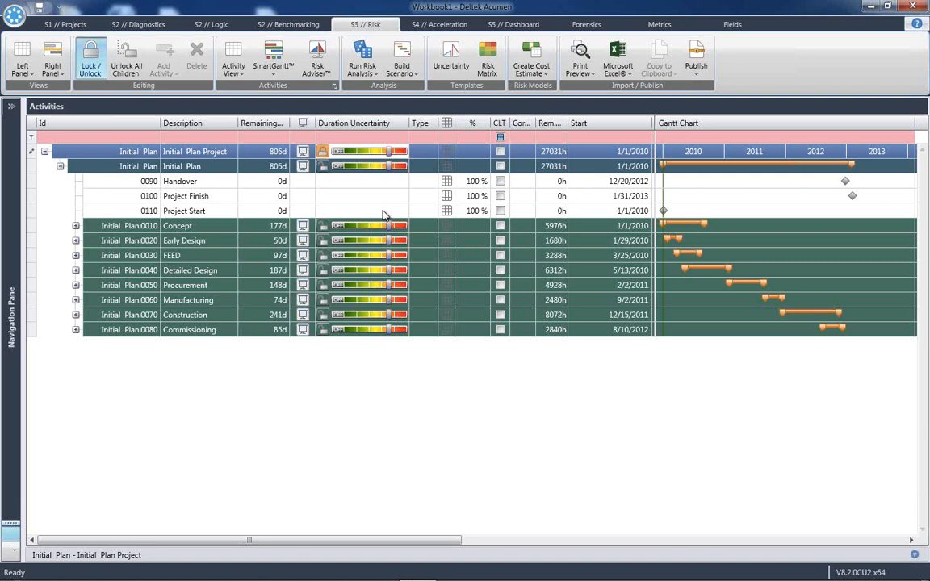
pyautogui.moveTo(213, 321)
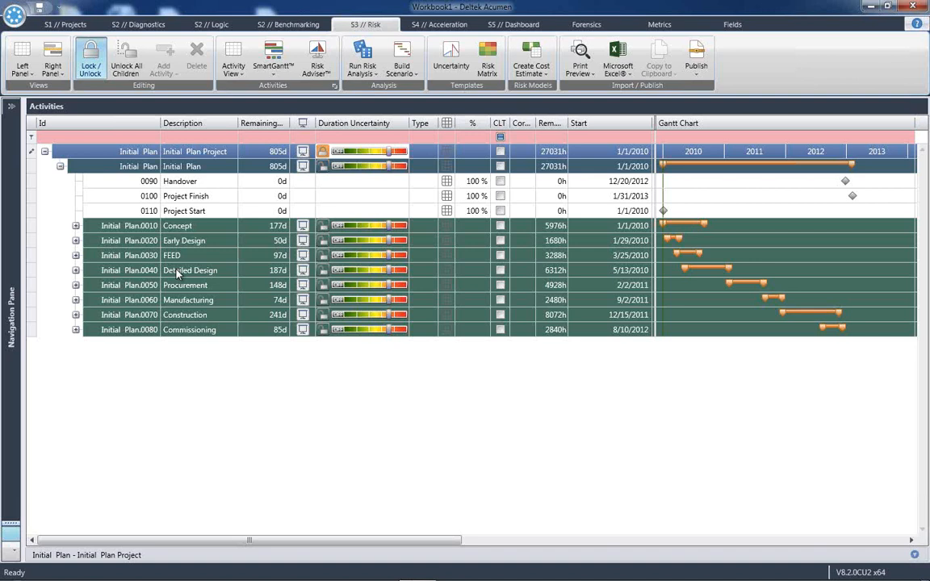
pyautogui.moveTo(204, 232)
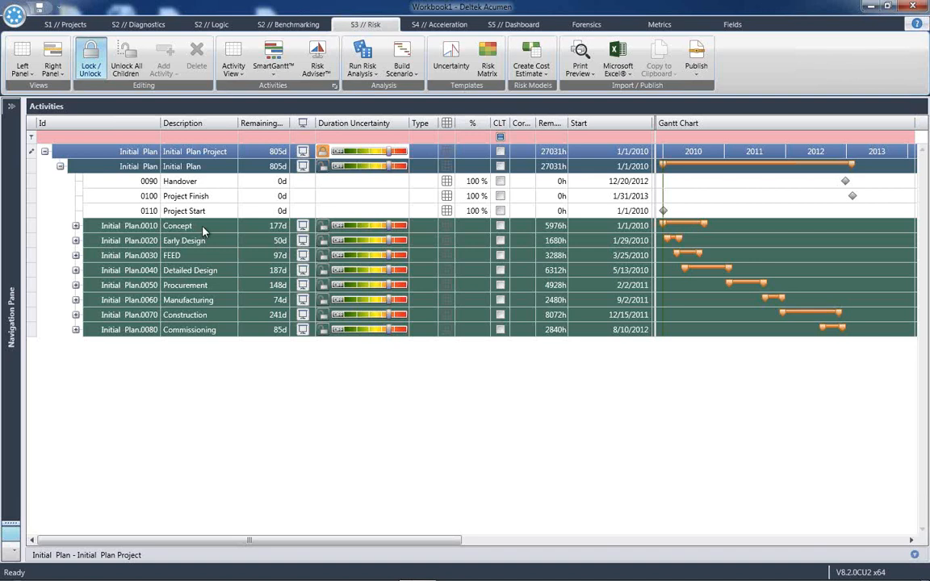
pyautogui.moveTo(208, 230)
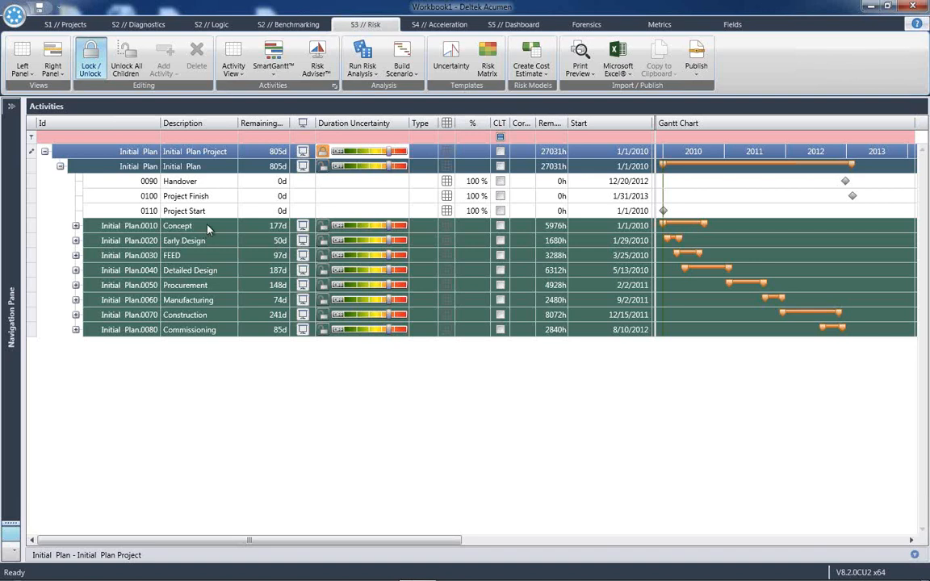
pyautogui.moveTo(218, 249)
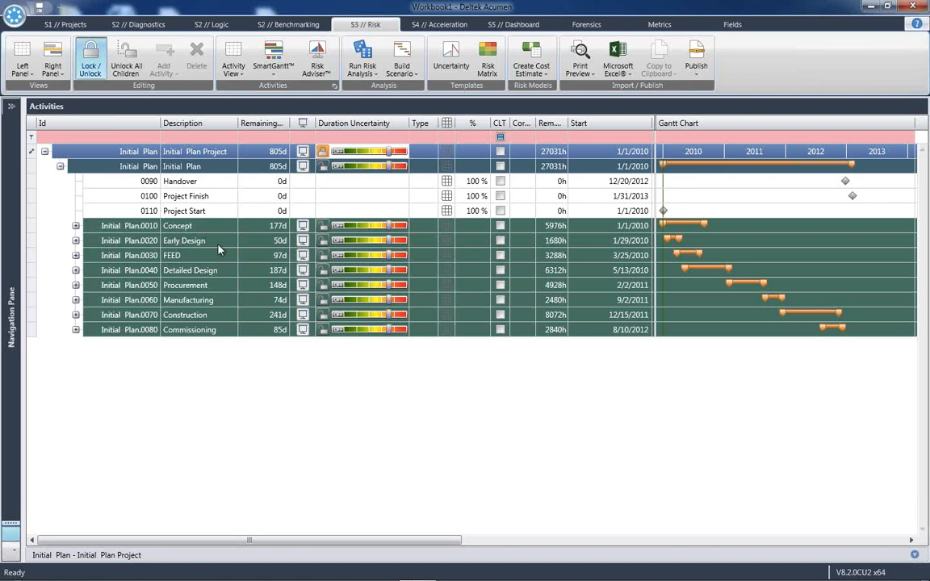
pyautogui.moveTo(218, 318)
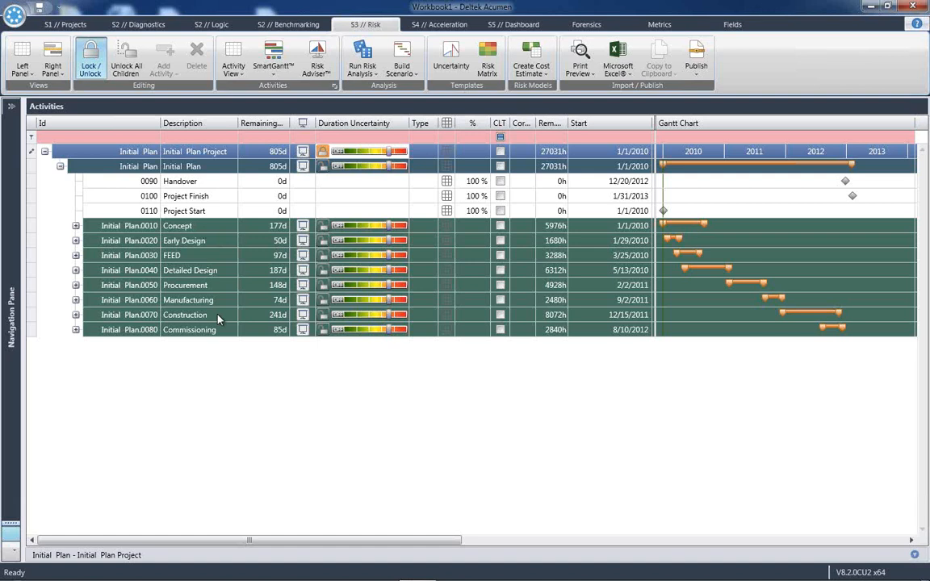
pyautogui.moveTo(410, 165)
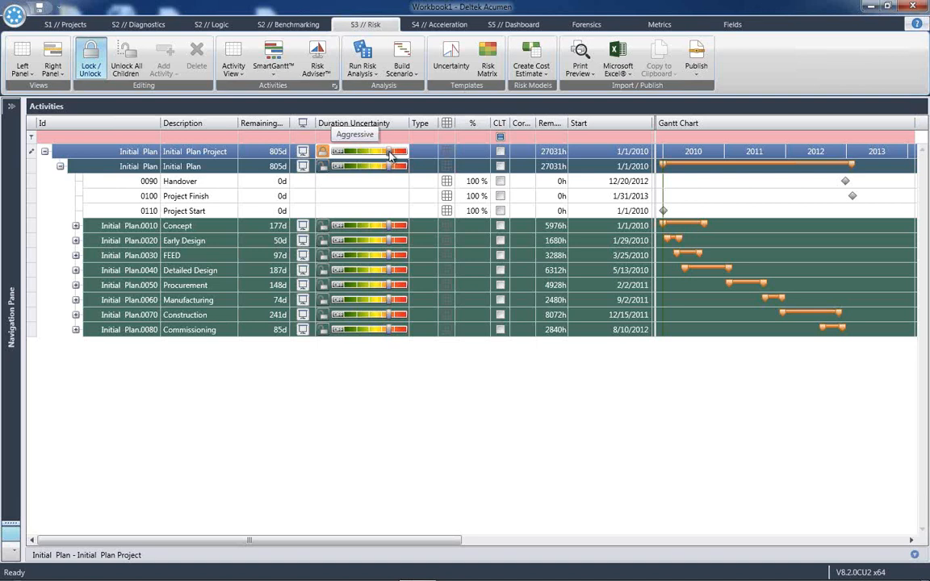
pyautogui.moveTo(401, 152)
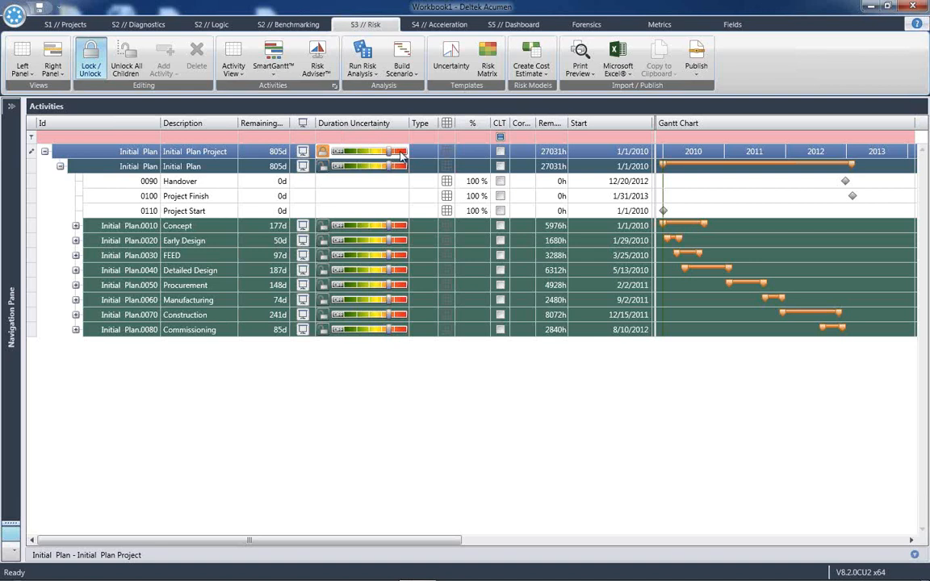
pyautogui.moveTo(388, 153)
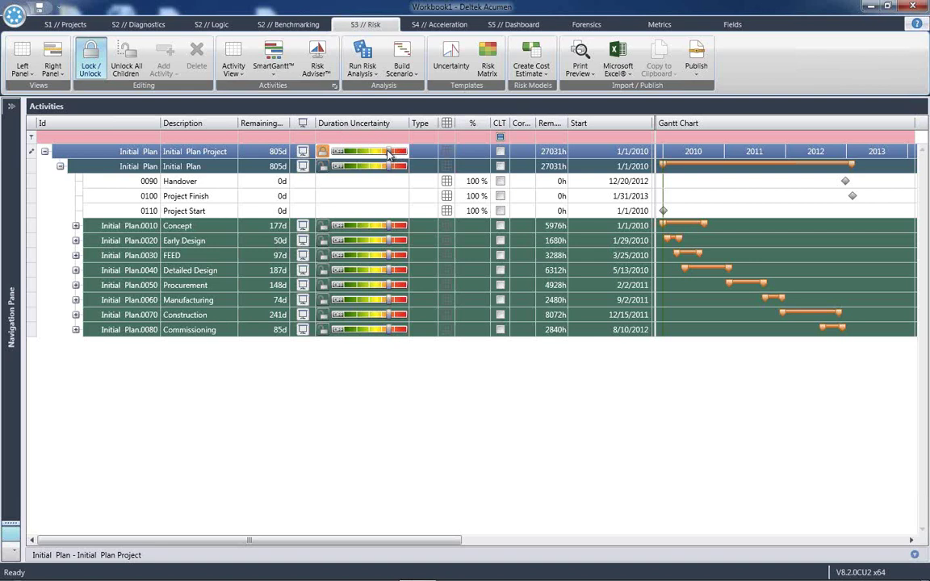
pyautogui.moveTo(387, 181)
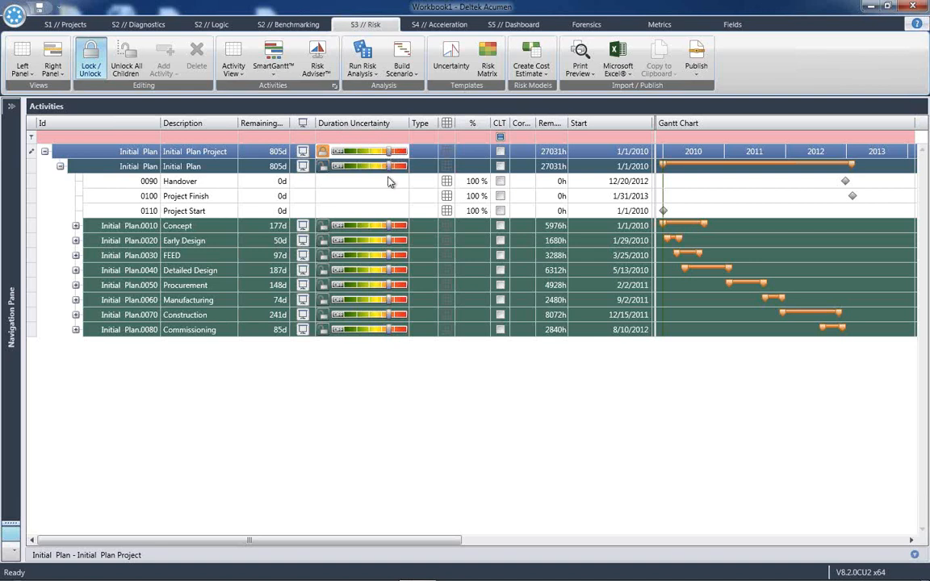
pyautogui.moveTo(385, 352)
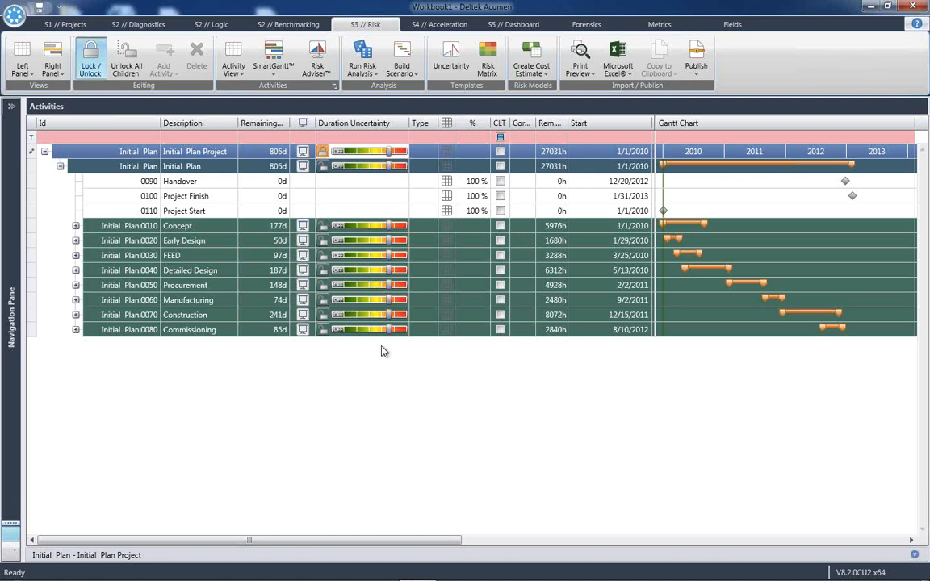
pyautogui.moveTo(400, 326)
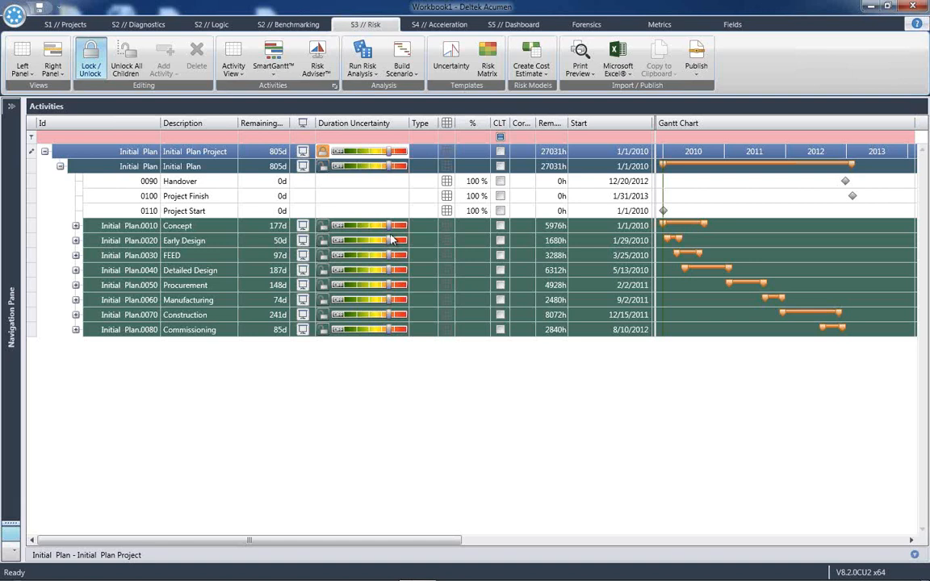
pyautogui.moveTo(404, 223)
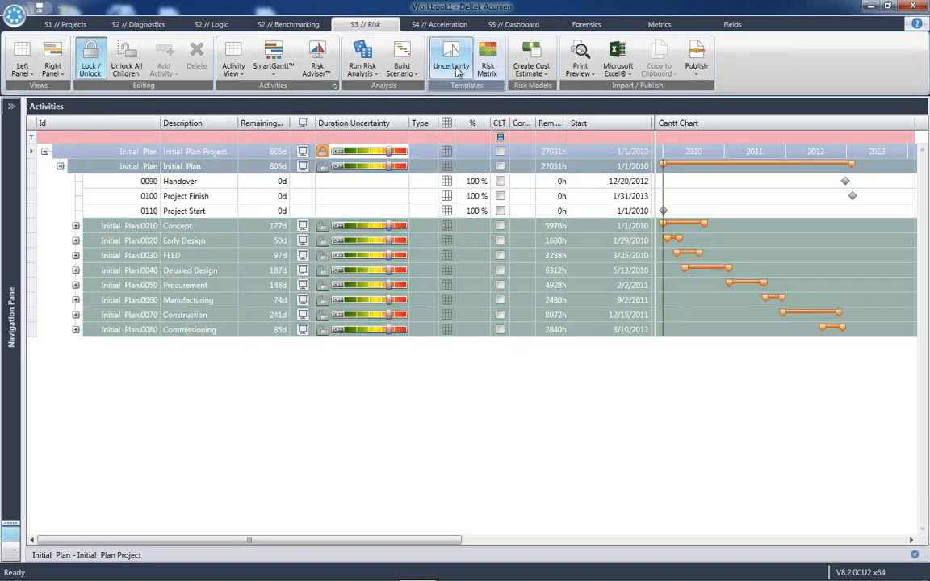
pyautogui.click(449, 61)
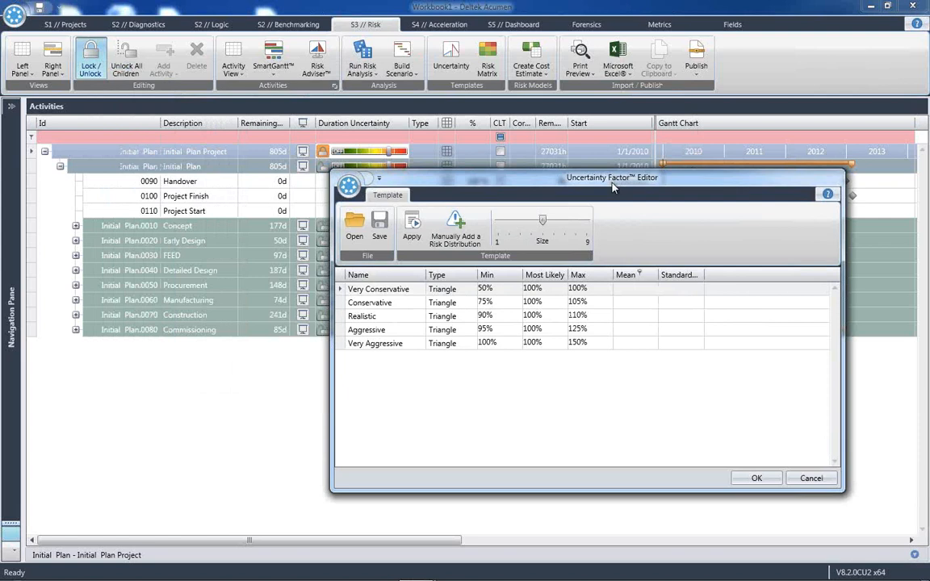
pyautogui.moveTo(543, 320)
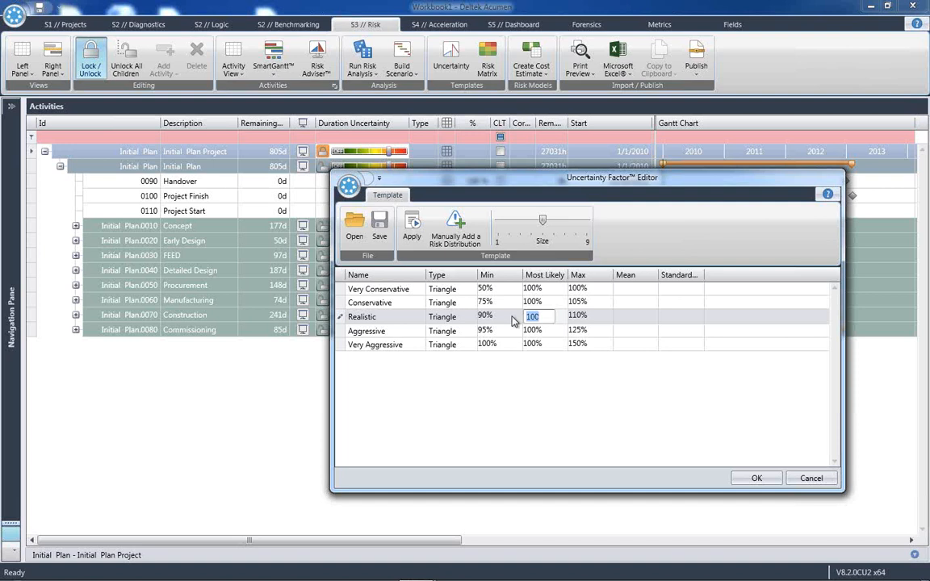
pyautogui.write('107')
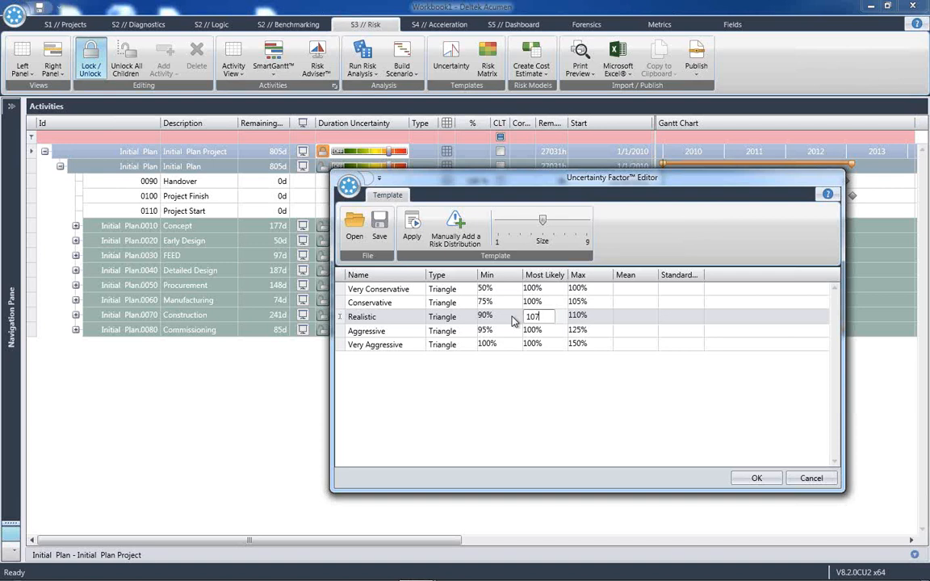
pyautogui.moveTo(565, 318)
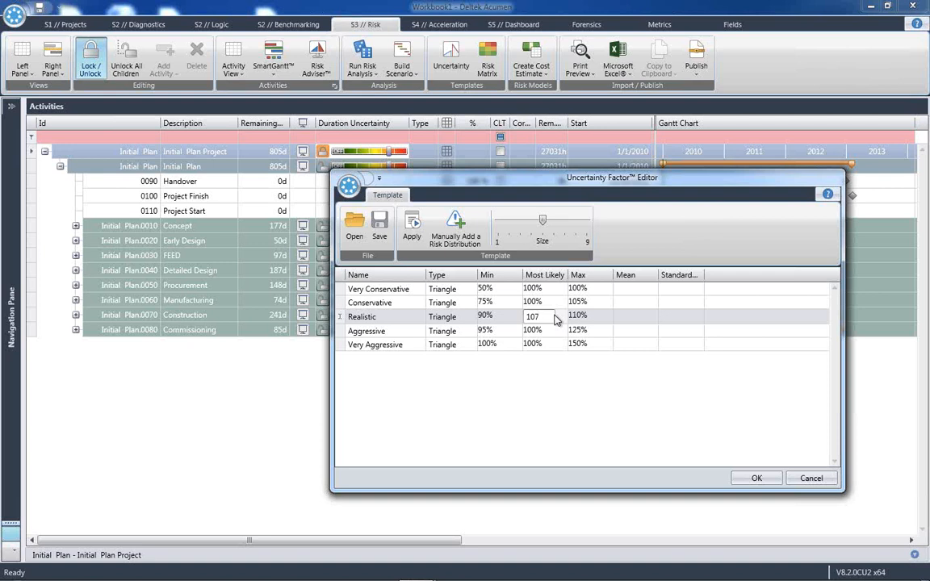
pyautogui.write('100')
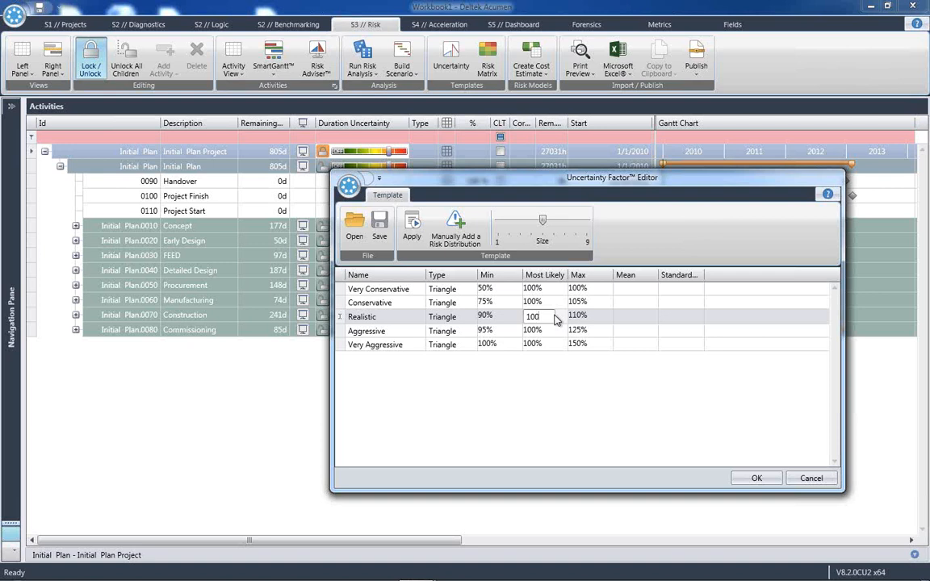
pyautogui.moveTo(558, 375)
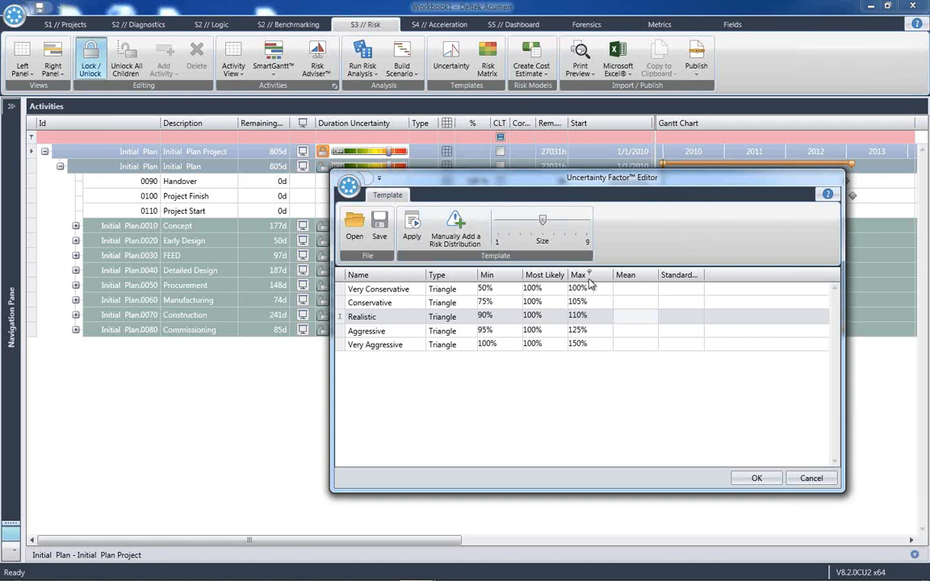
pyautogui.moveTo(578, 361)
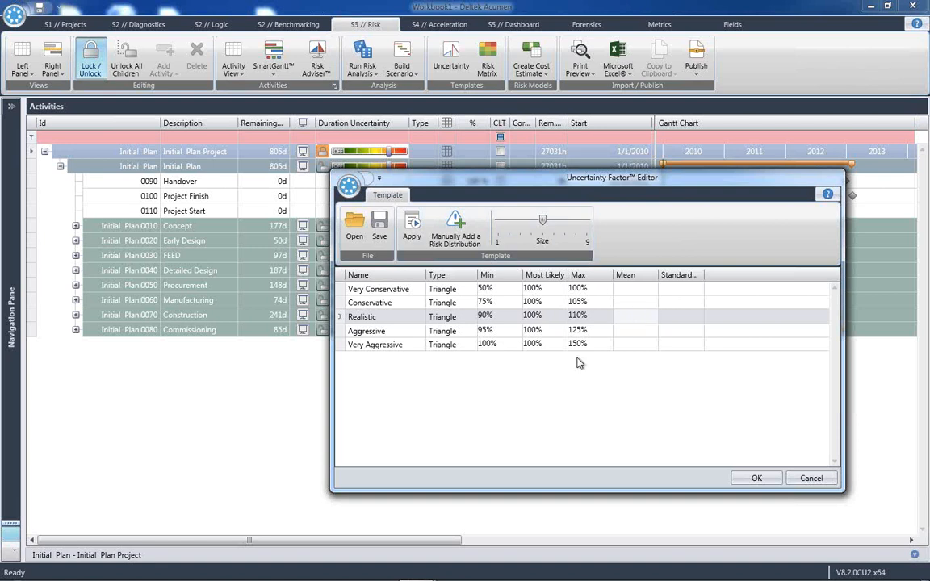
pyautogui.moveTo(582, 357)
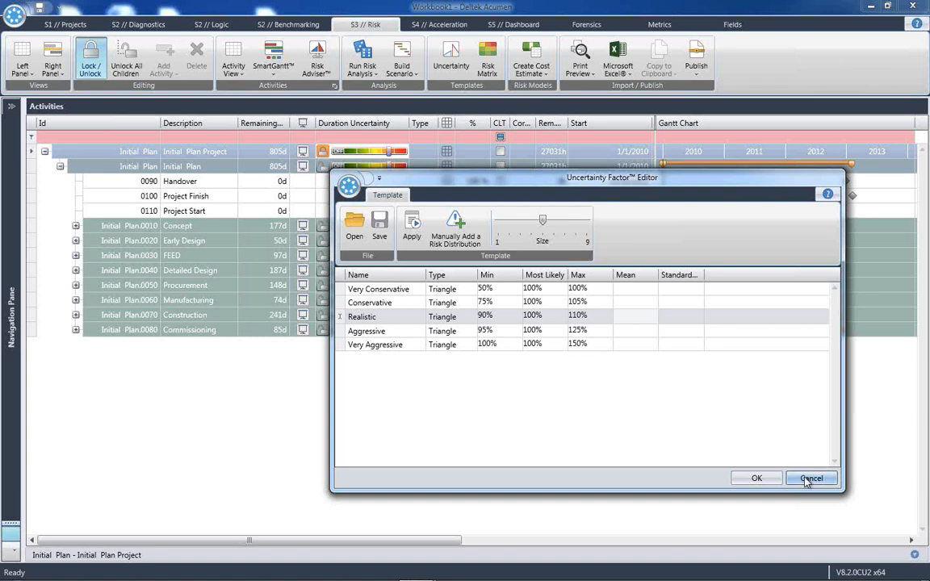
pyautogui.moveTo(827, 449)
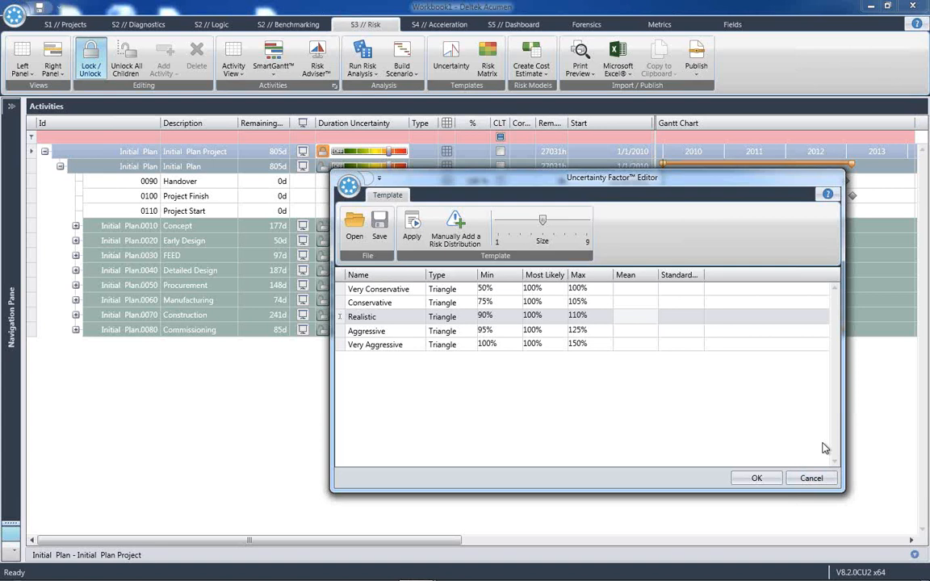
pyautogui.moveTo(578, 358)
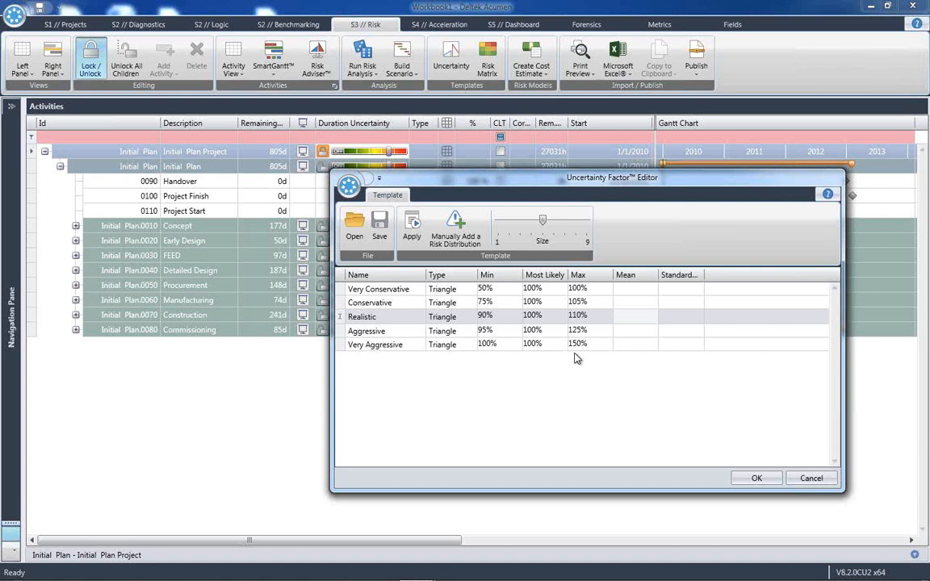
pyautogui.moveTo(504, 355)
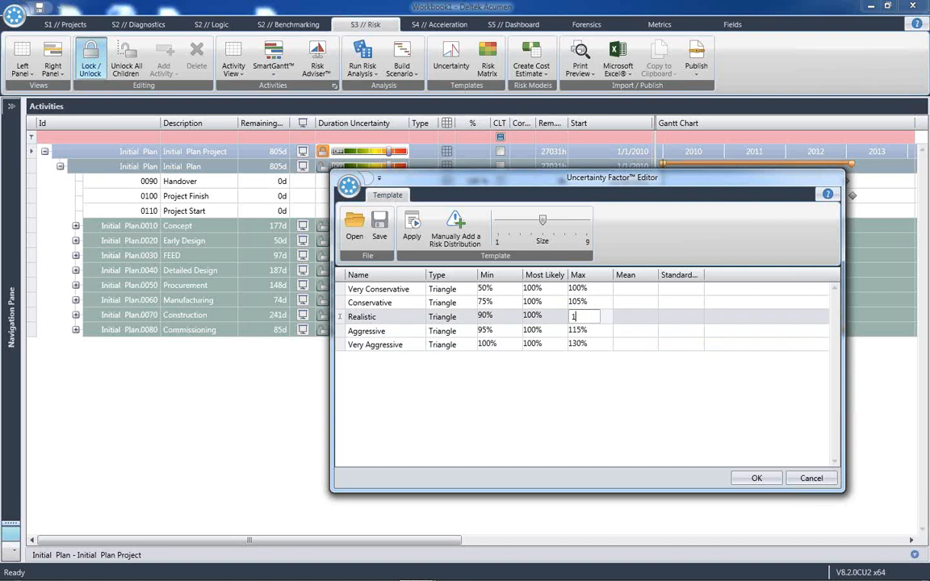
pyautogui.write('105%')
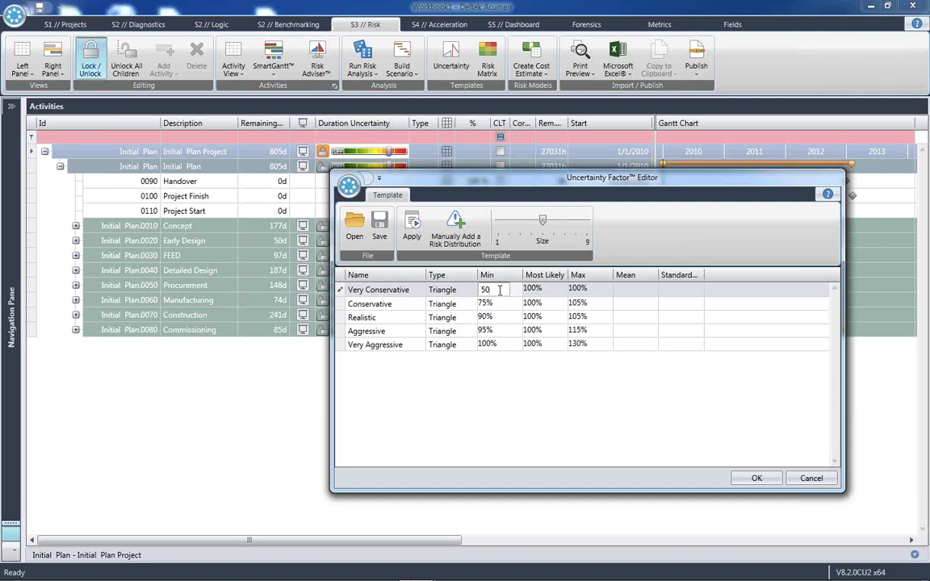
pyautogui.write('75')
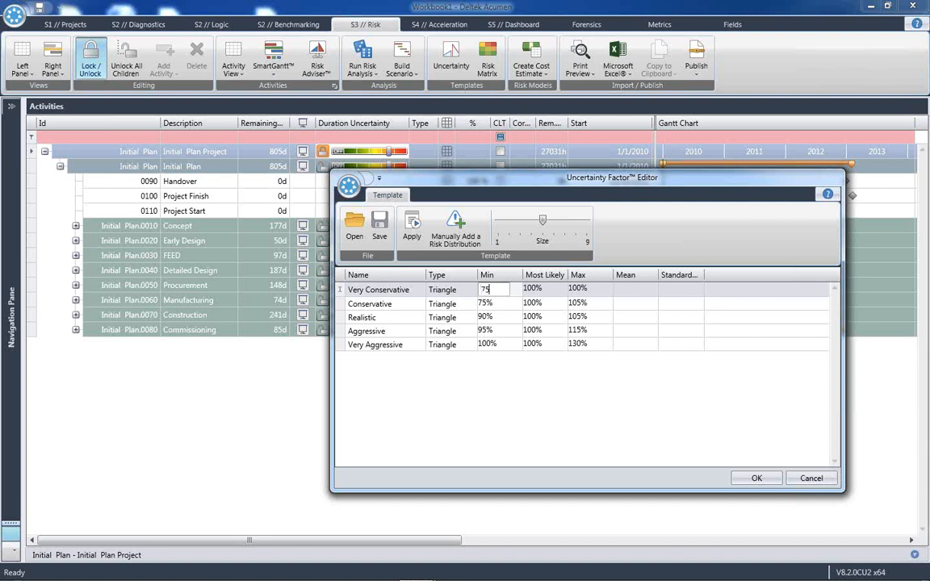
pyautogui.click(489, 303)
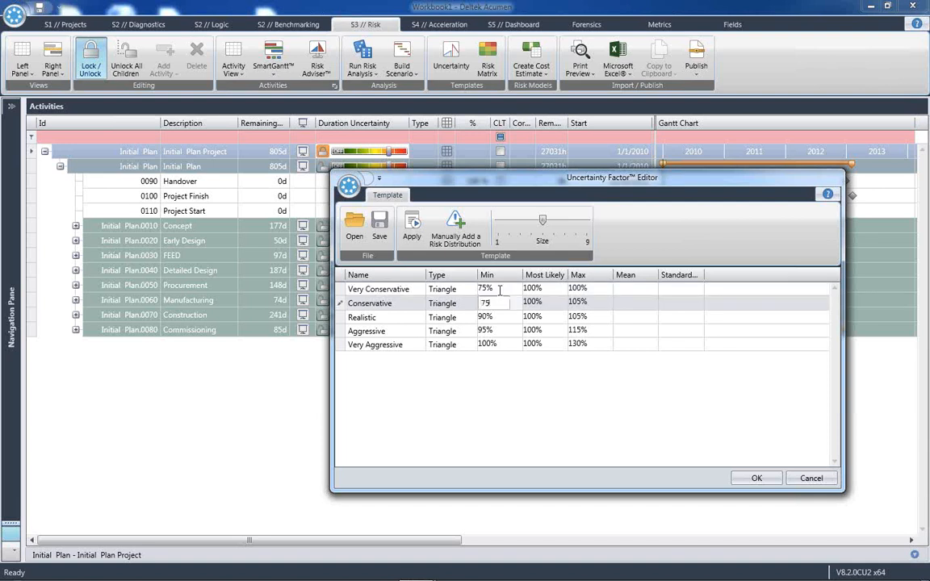
pyautogui.click(492, 316)
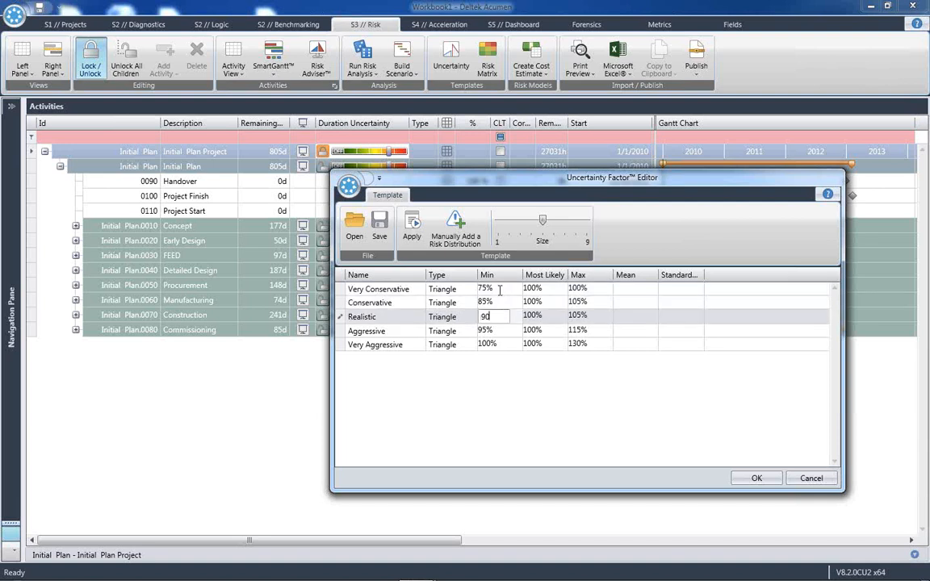
pyautogui.write('95%')
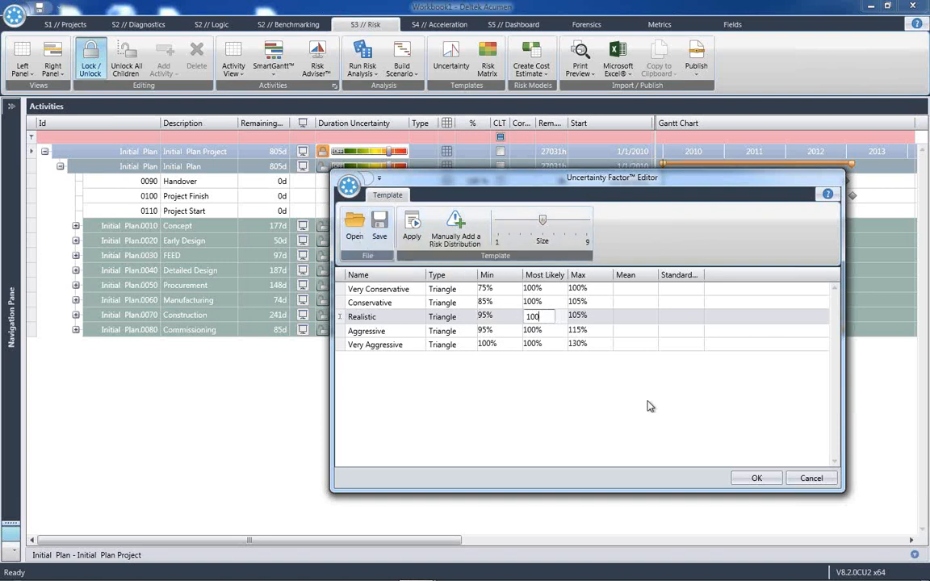
pyautogui.moveTo(469, 368)
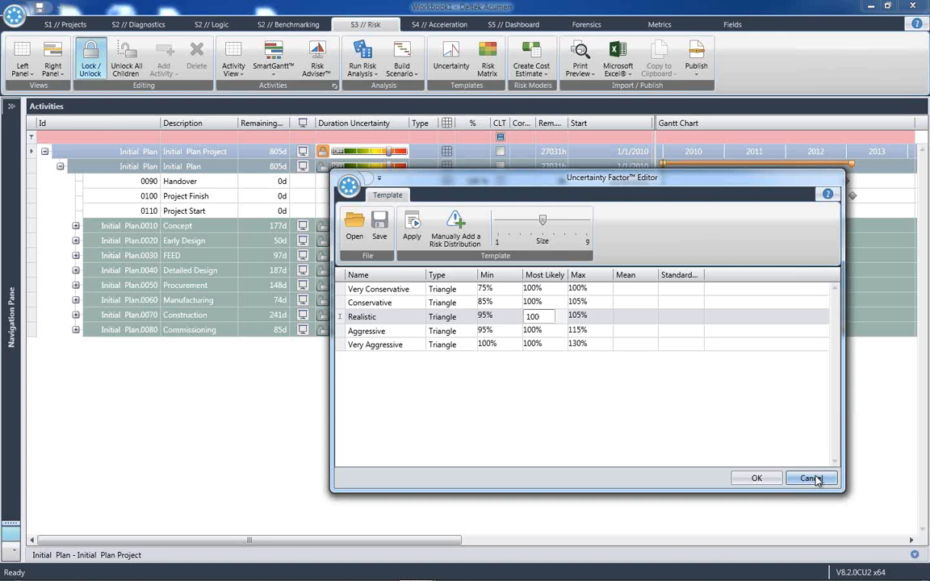
pyautogui.click(811, 478)
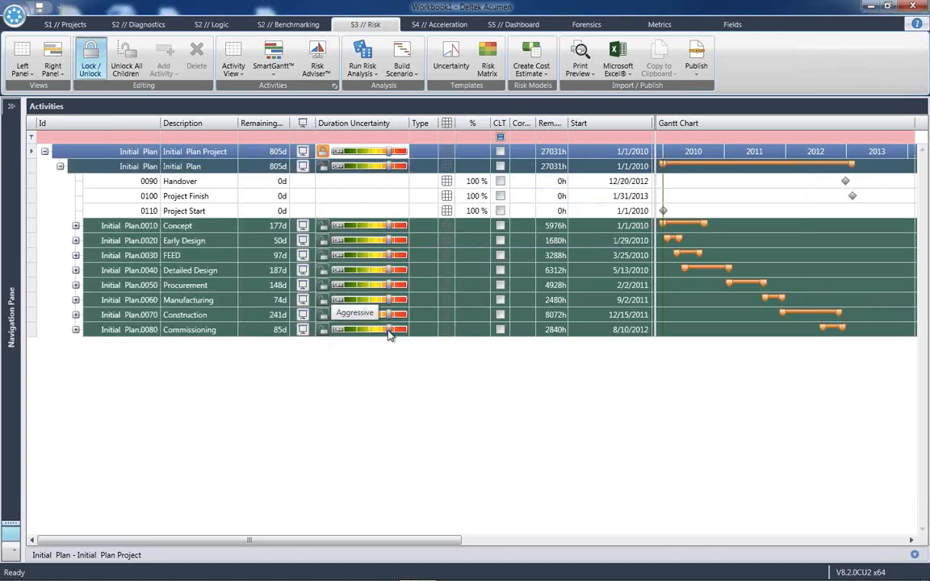
pyautogui.moveTo(404, 255)
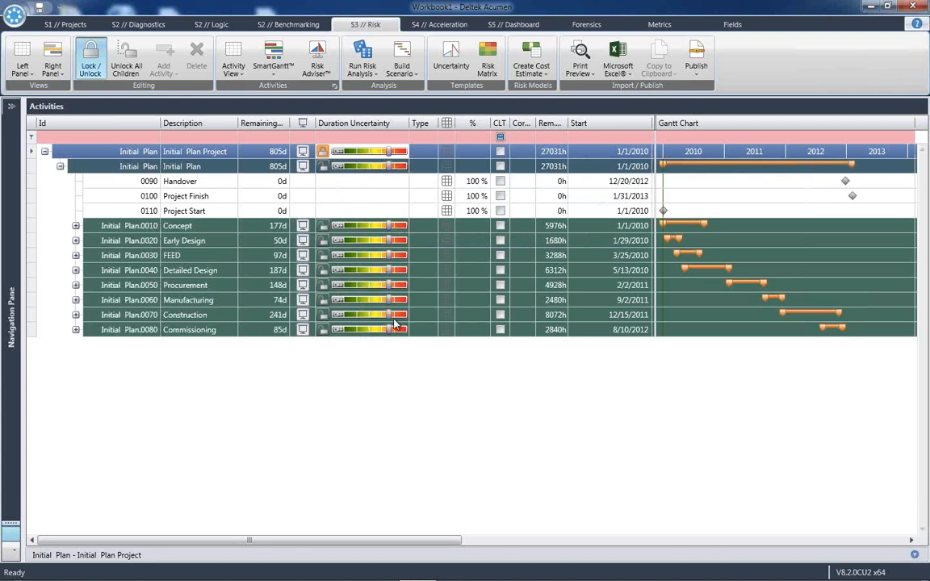
pyautogui.moveTo(235, 273)
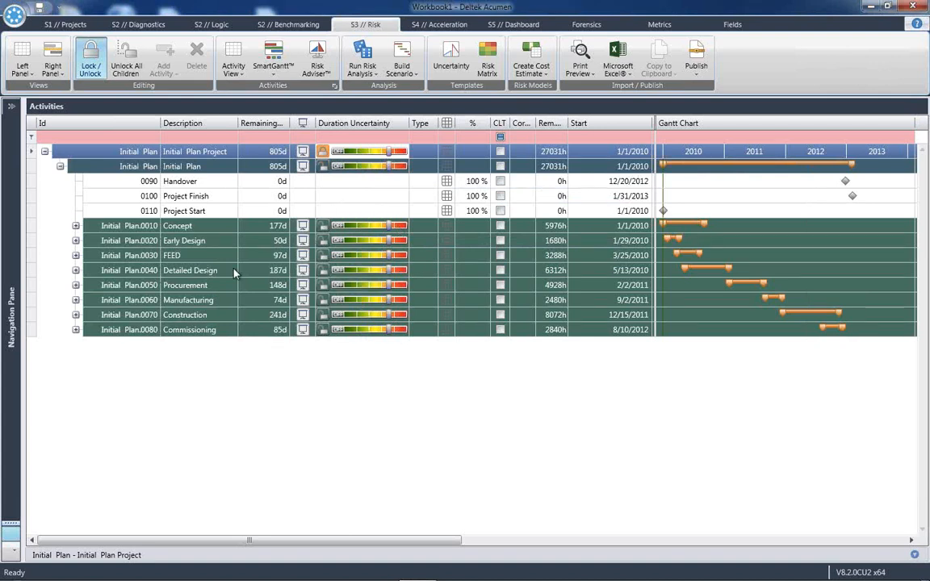
pyautogui.moveTo(226, 240)
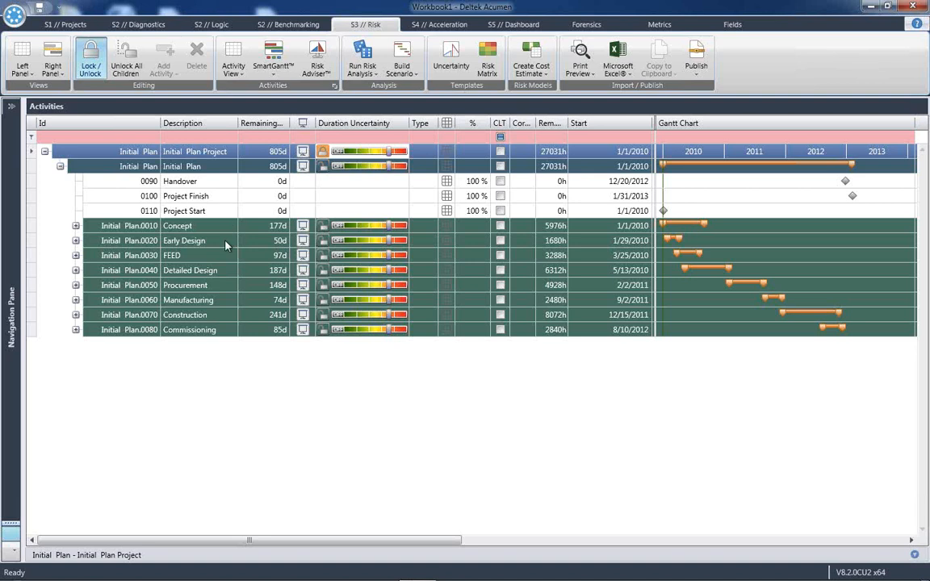
pyautogui.moveTo(246, 248)
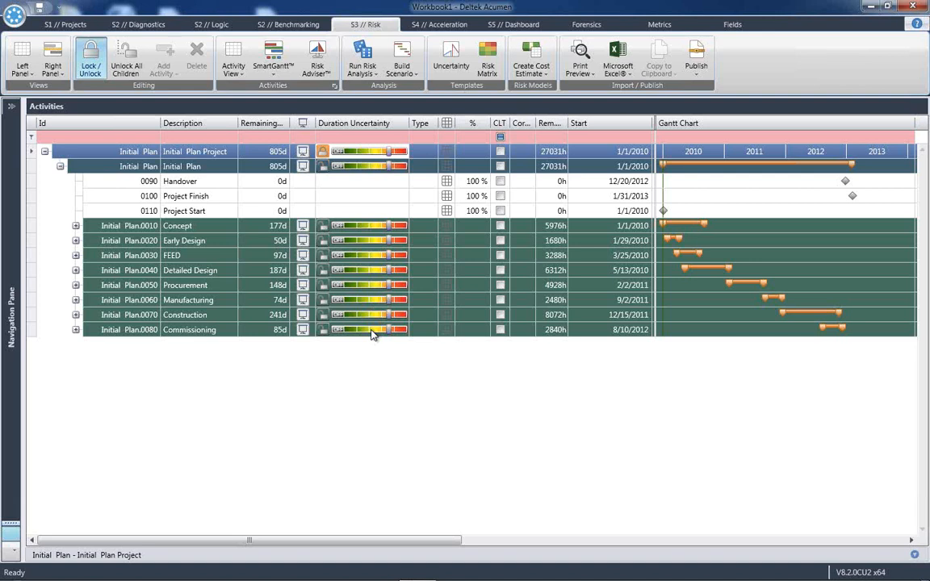
pyautogui.moveTo(391, 245)
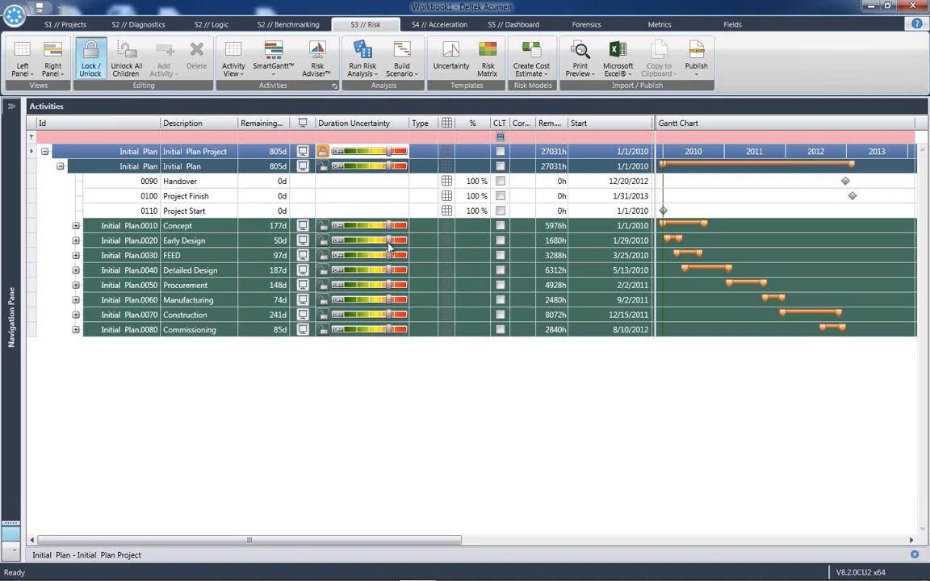
# Step: Pick an uncertainty template for Early Design and set Detailed Design to Realistic
pyautogui.click(184, 241)
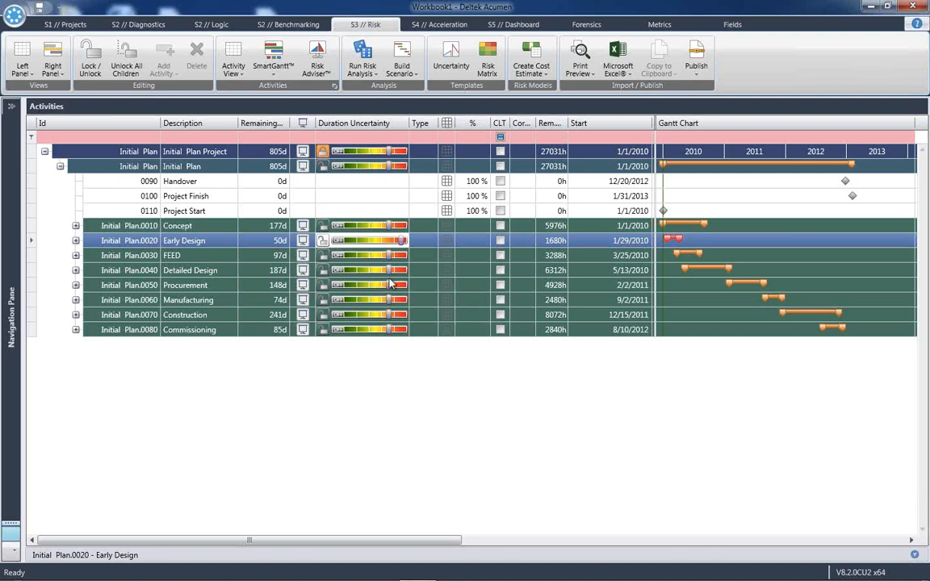
pyautogui.moveTo(412, 249)
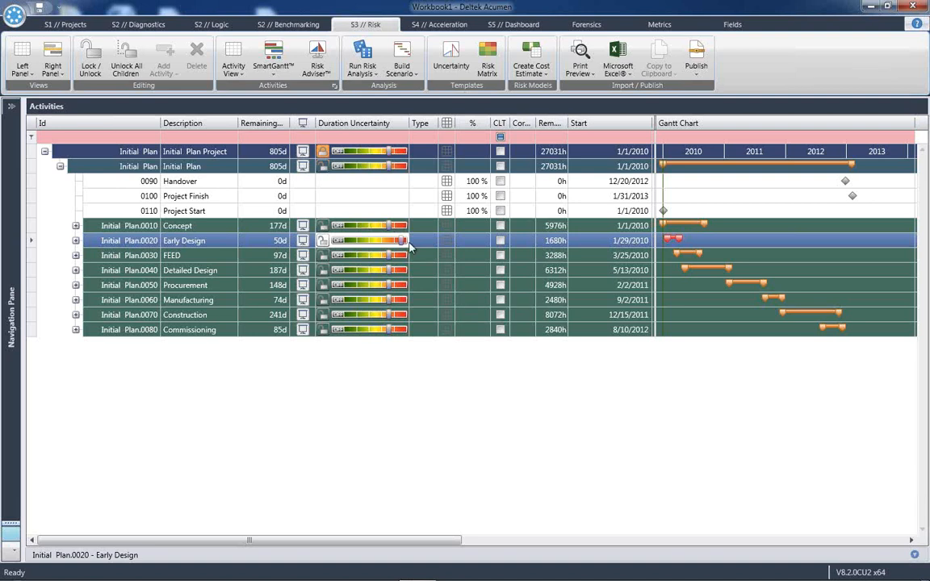
pyautogui.moveTo(391, 259)
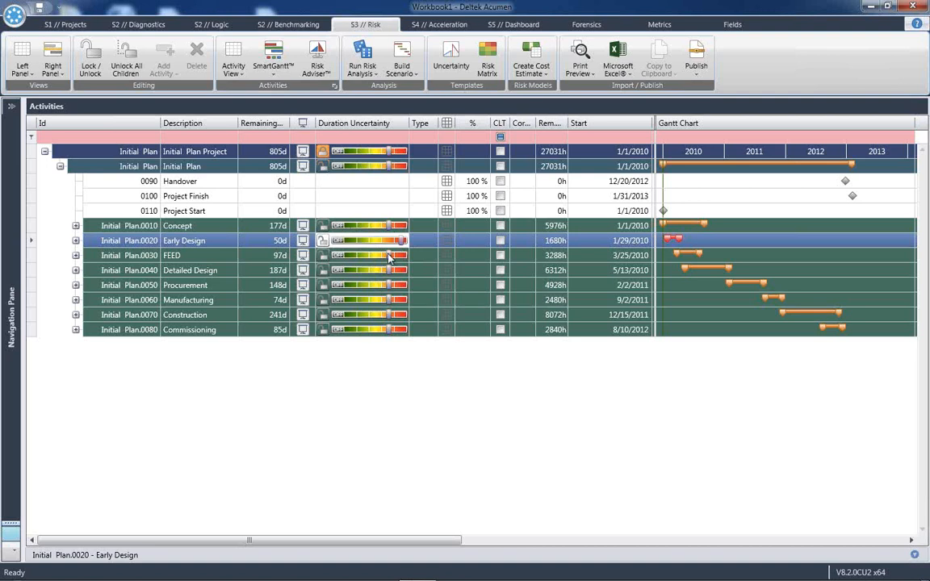
pyautogui.click(375, 271)
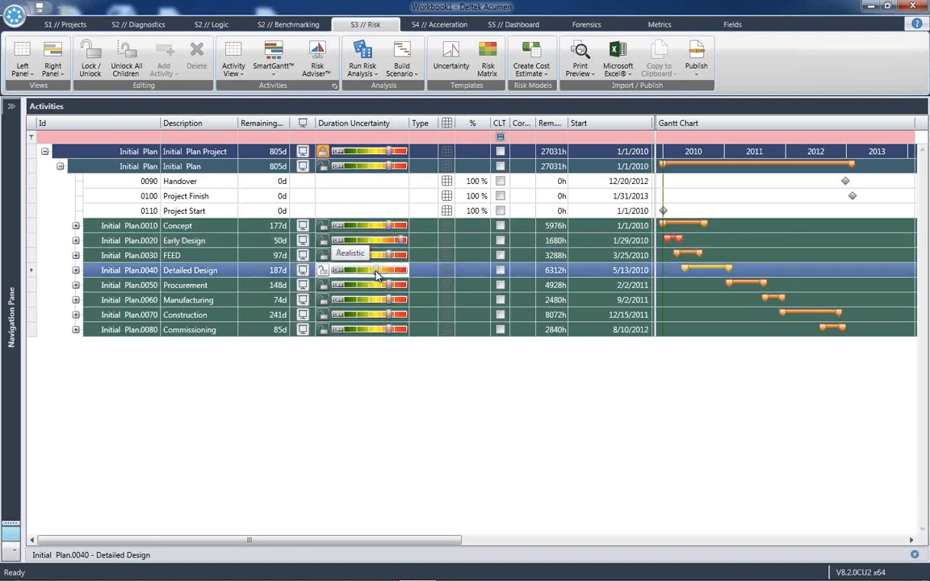
pyautogui.moveTo(365, 398)
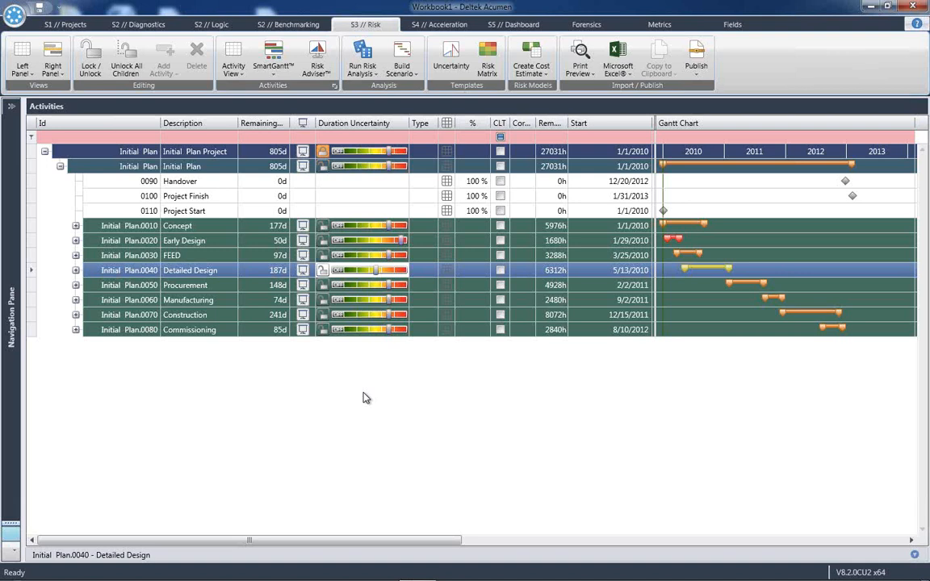
pyautogui.moveTo(530, 349)
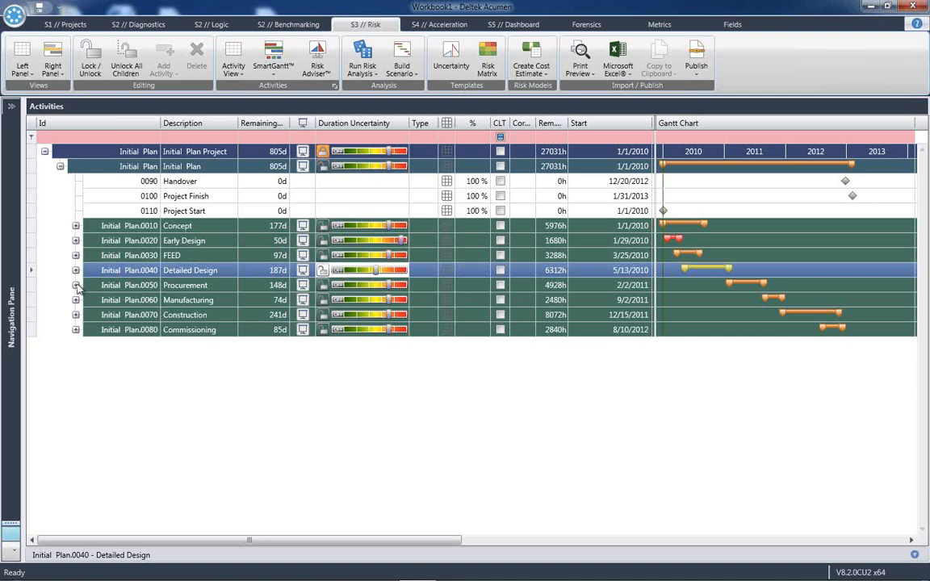
# Step: Work in Procurement's Initial Long Lead items row, then collapse the Procurement group
pyautogui.click(76, 285)
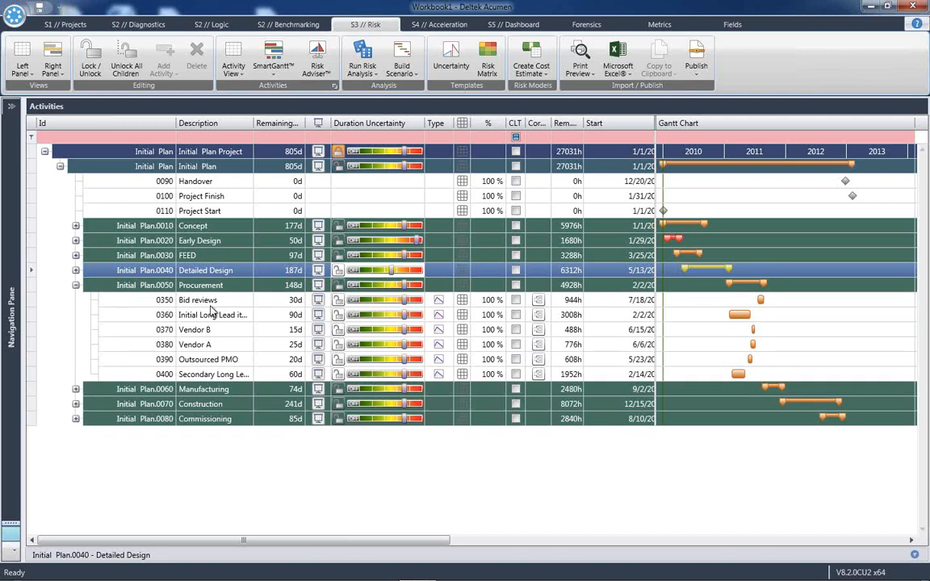
pyautogui.moveTo(417, 320)
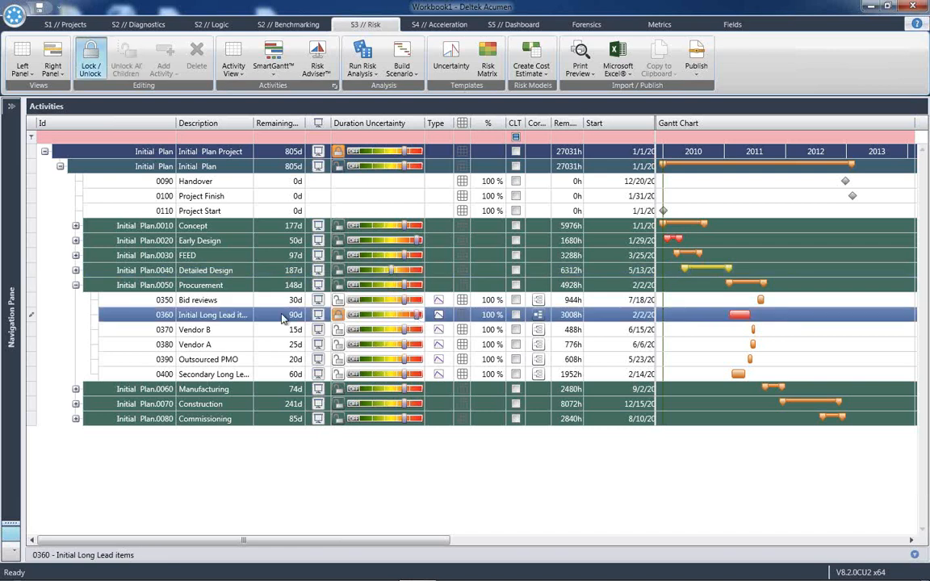
pyautogui.moveTo(233, 361)
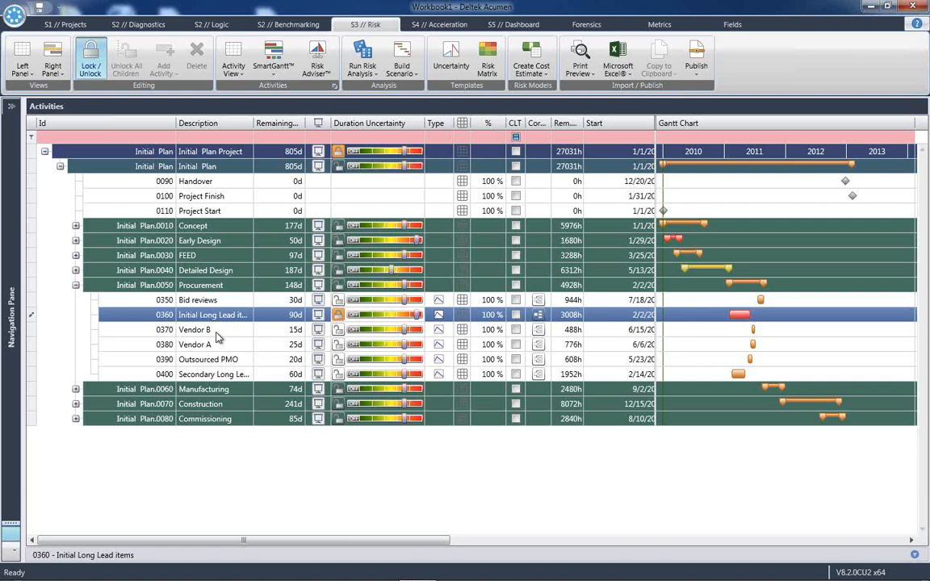
pyautogui.moveTo(221, 330)
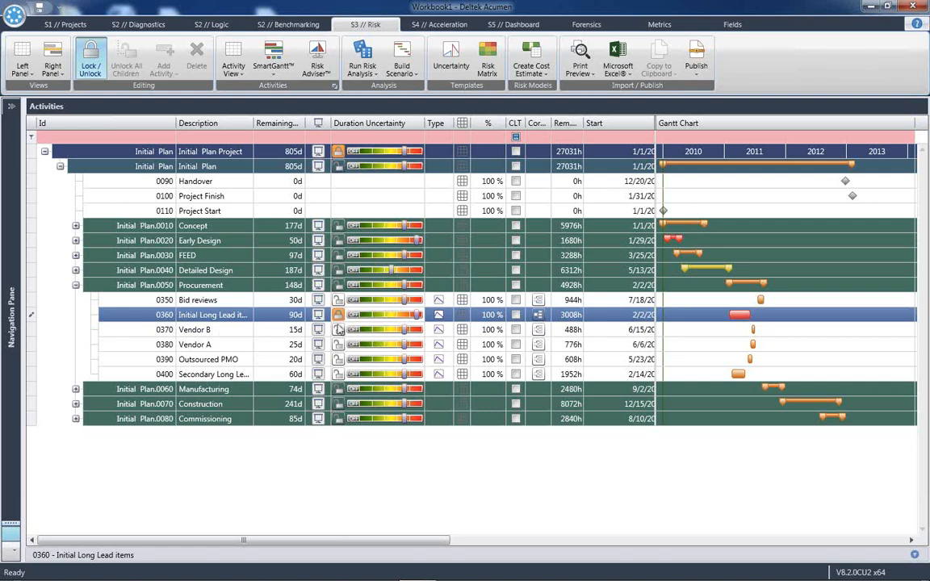
pyautogui.moveTo(226, 307)
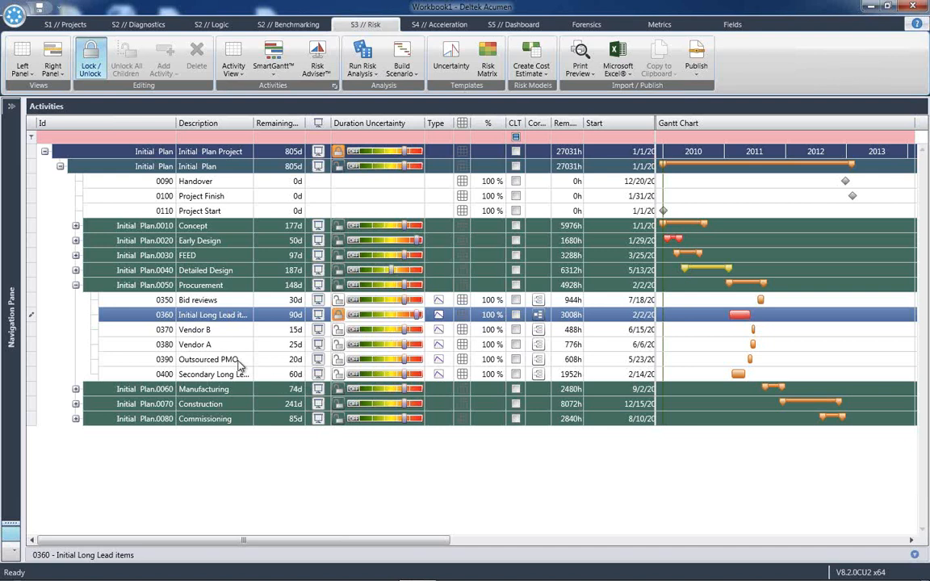
pyautogui.moveTo(76, 286)
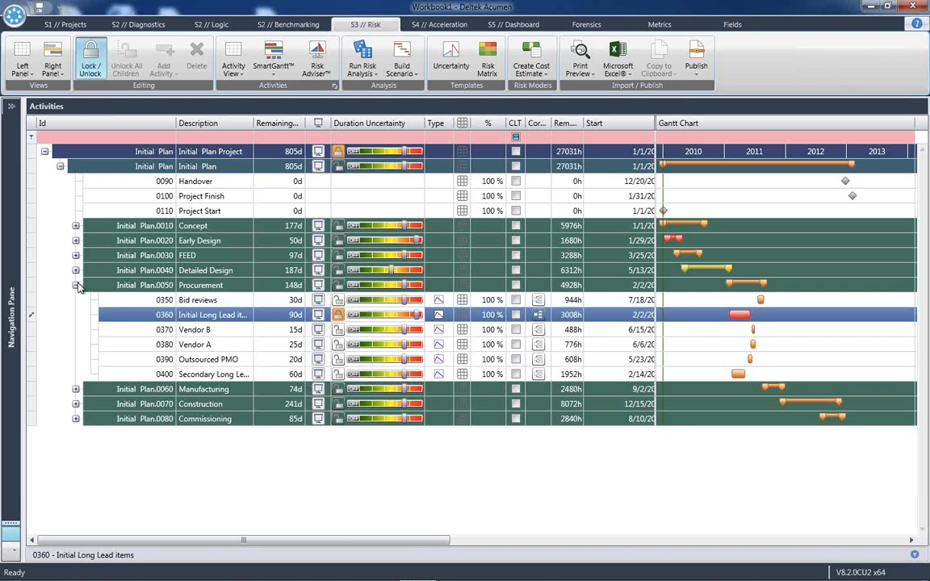
pyautogui.click(74, 285)
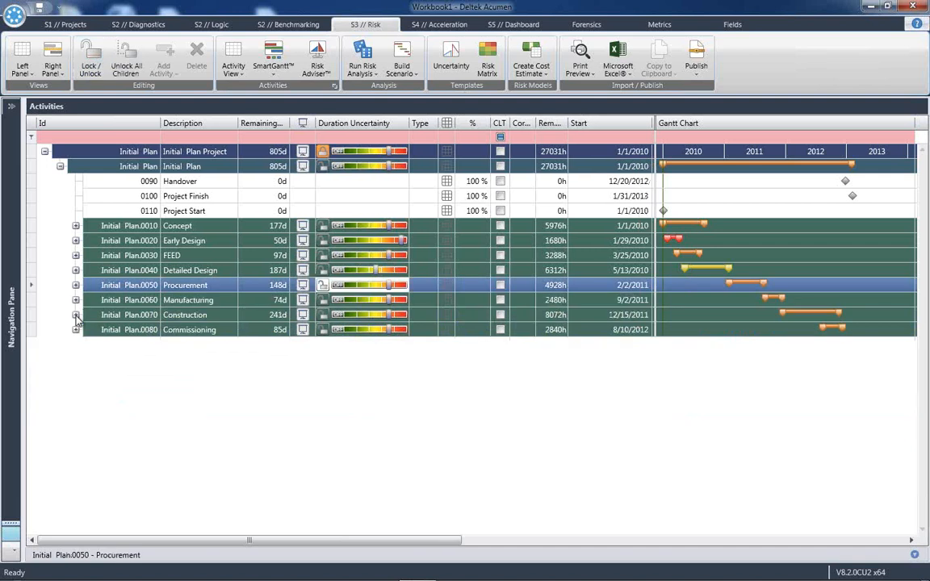
# Step: Expand Construction, set Mechanical to Aggressive uncertainty, and collapse Construction again
pyautogui.click(74, 315)
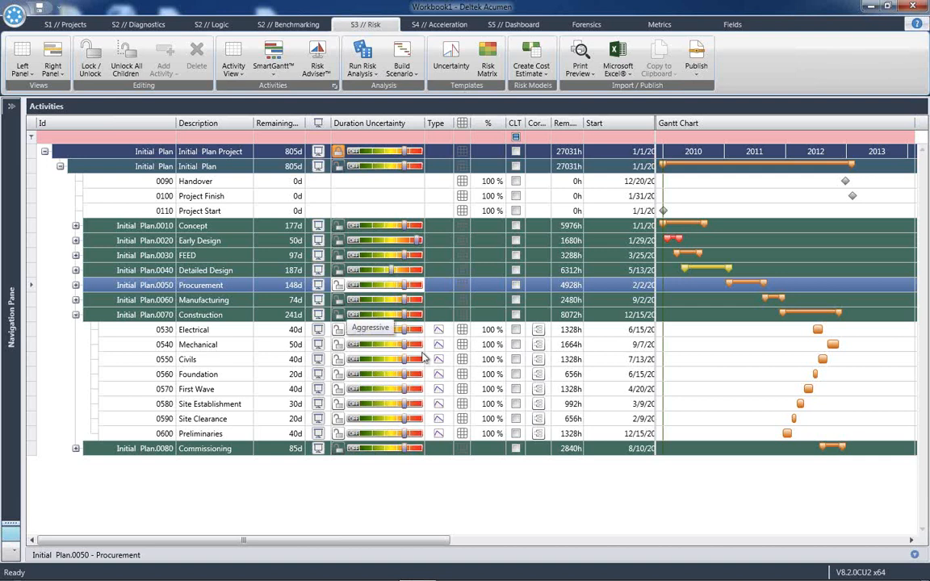
pyautogui.click(197, 344)
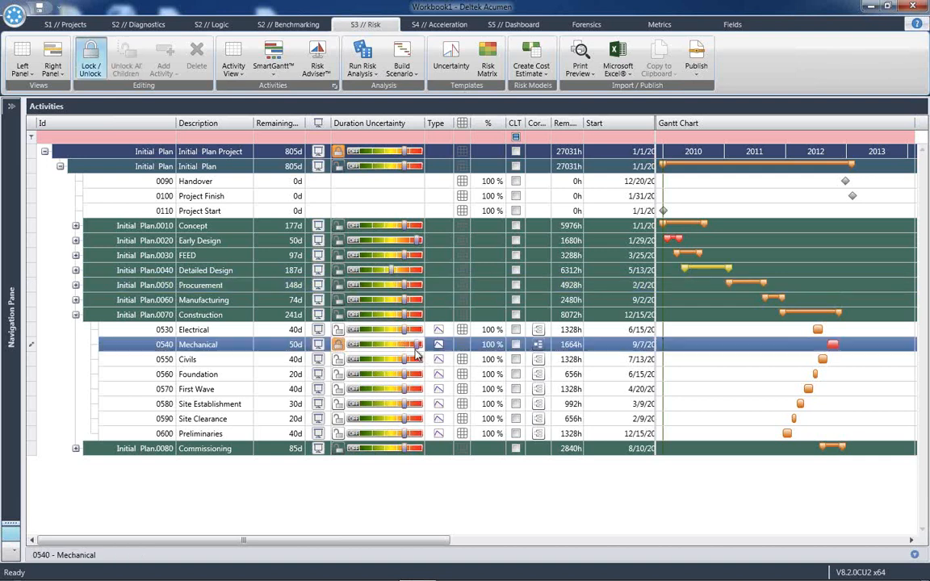
pyautogui.moveTo(394, 353)
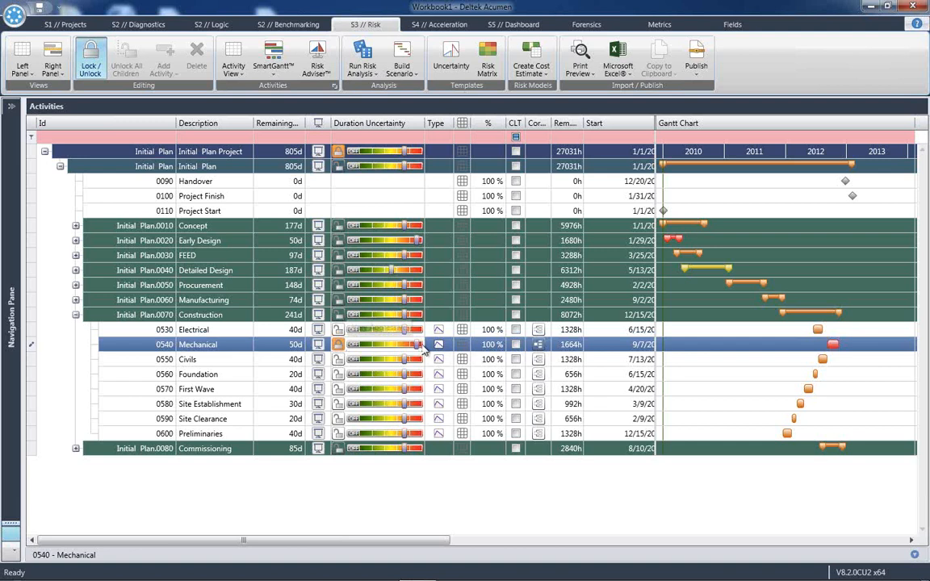
pyautogui.moveTo(245, 488)
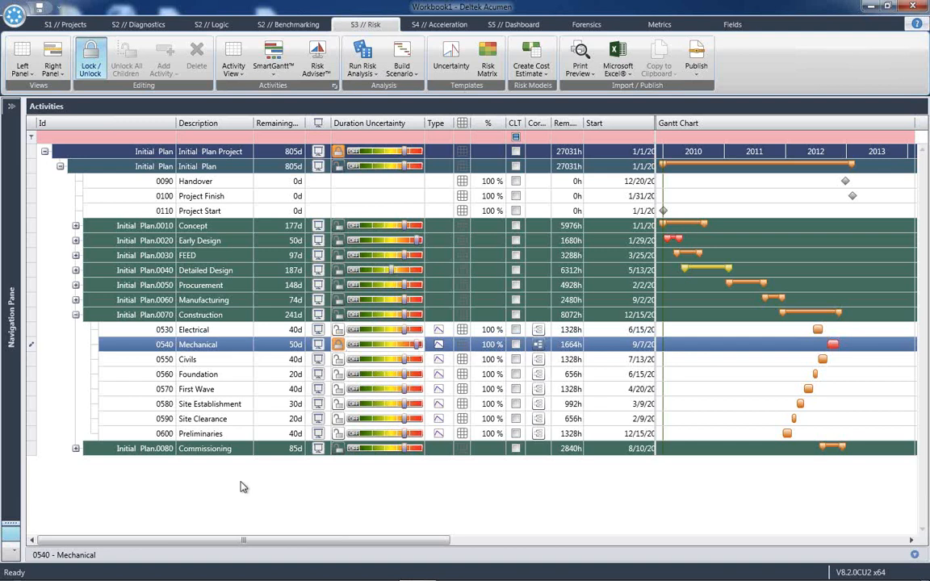
pyautogui.moveTo(272, 486)
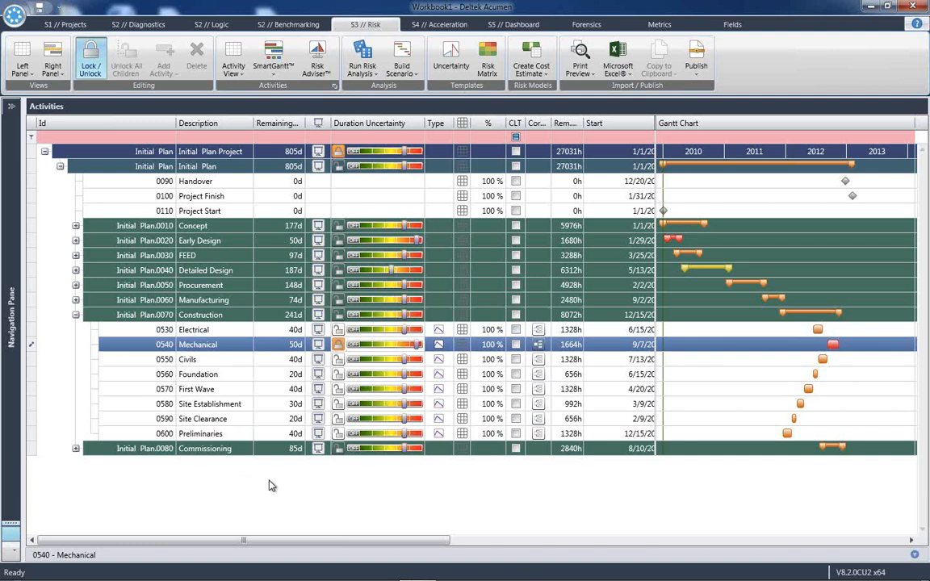
pyautogui.moveTo(137, 350)
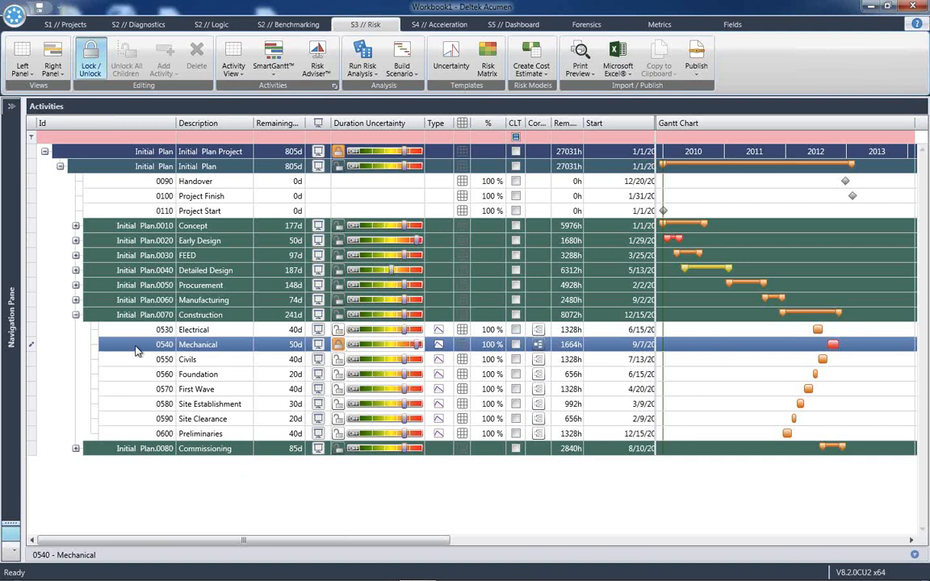
pyautogui.click(74, 313)
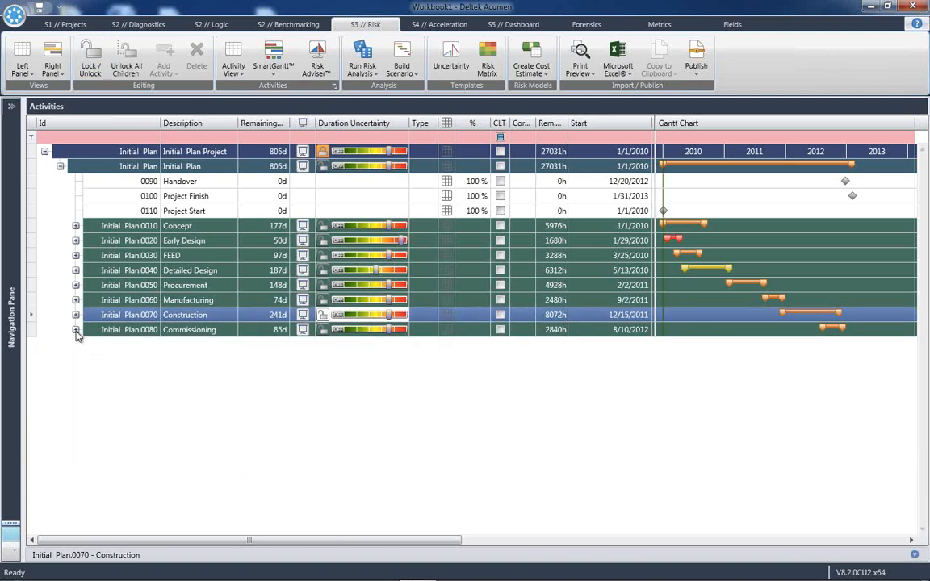
# Step: Expand Commissioning and set Internal Pre-Comms to Aggressive duration uncertainty
pyautogui.click(76, 329)
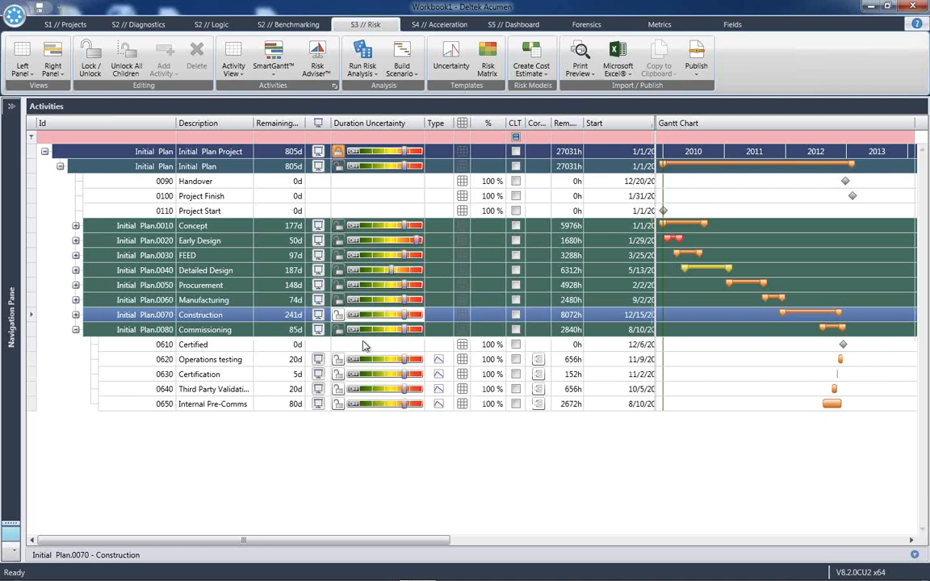
pyautogui.moveTo(462, 346)
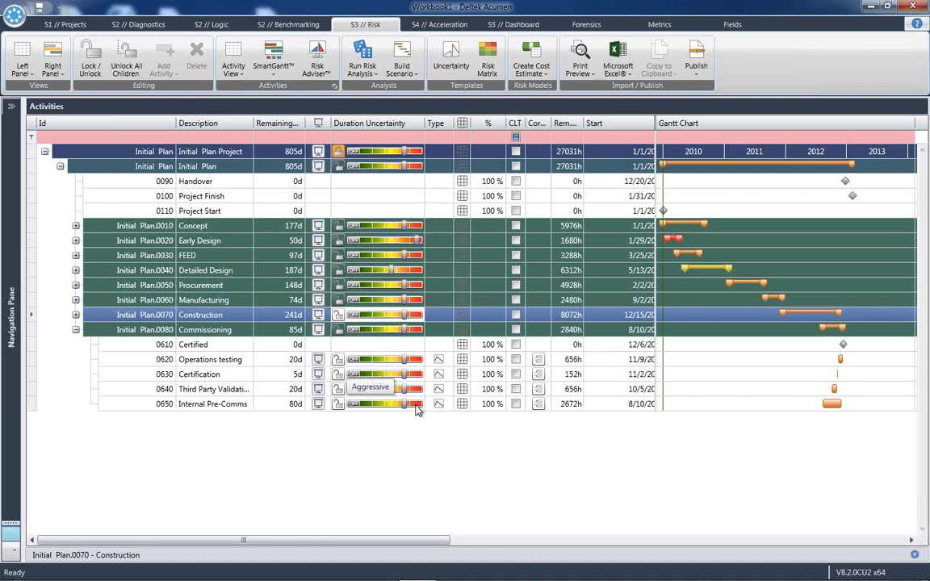
pyautogui.click(213, 404)
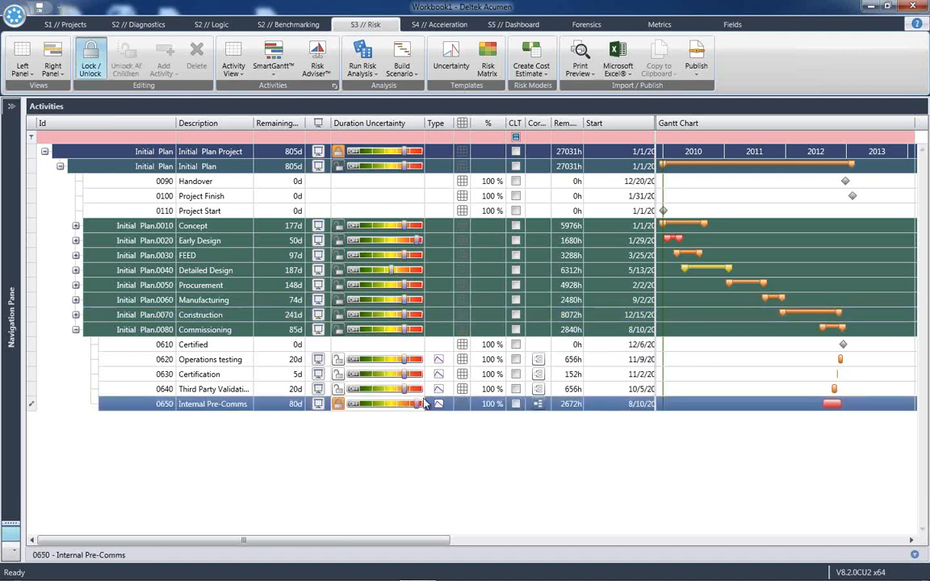
pyautogui.moveTo(361, 364)
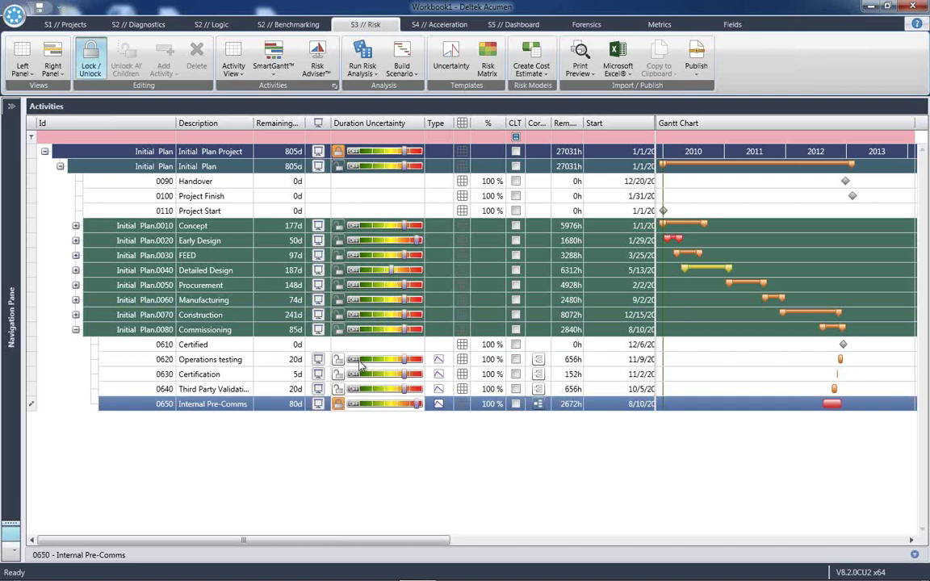
pyautogui.moveTo(404, 407)
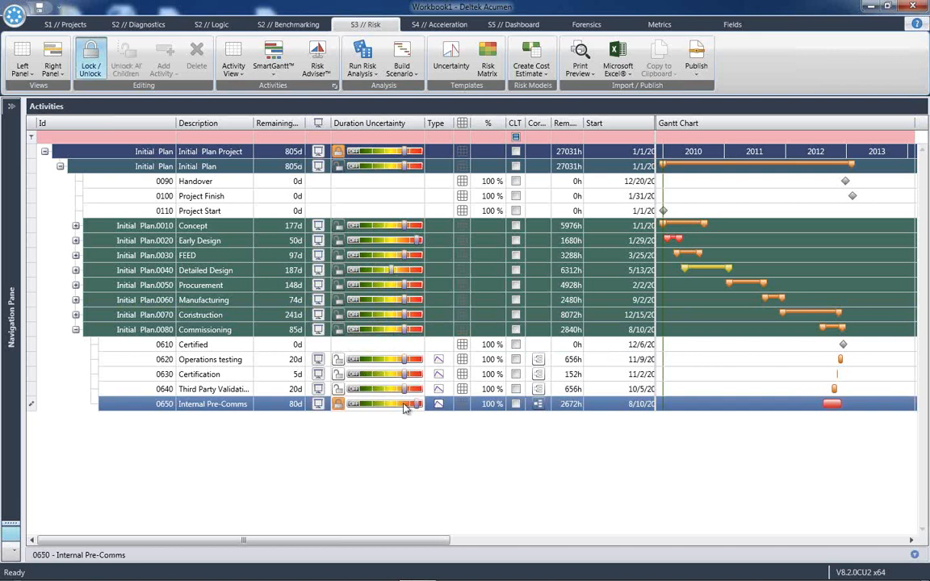
pyautogui.moveTo(423, 420)
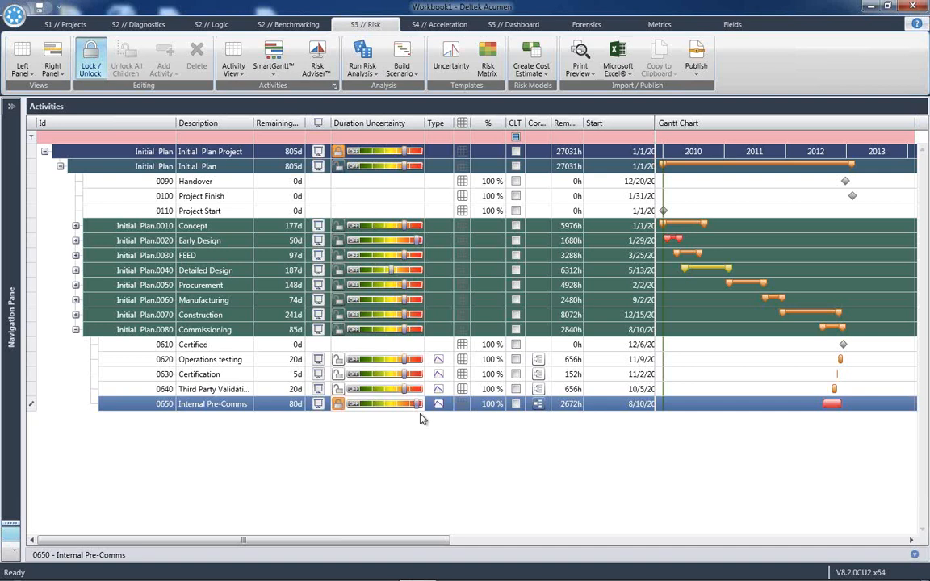
pyautogui.moveTo(413, 398)
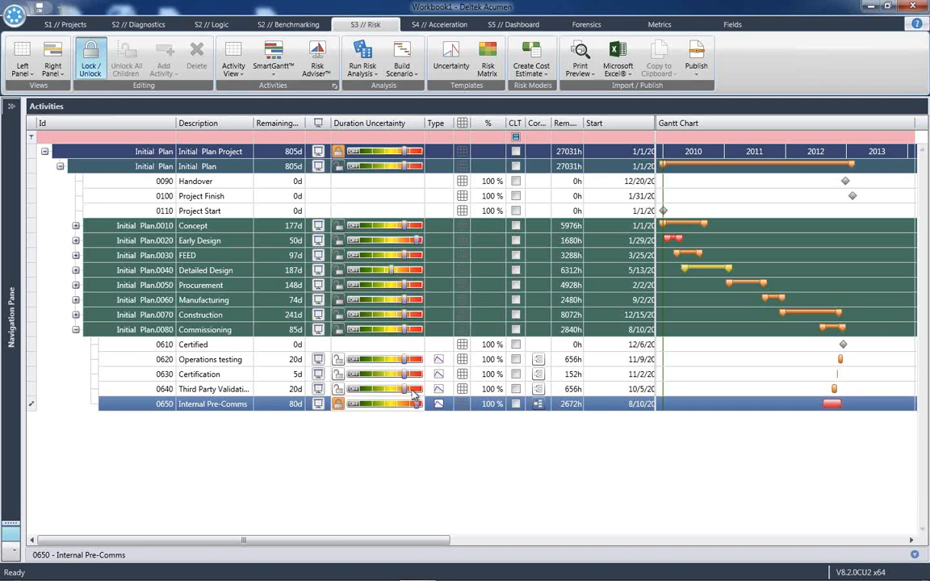
pyautogui.moveTo(413, 402)
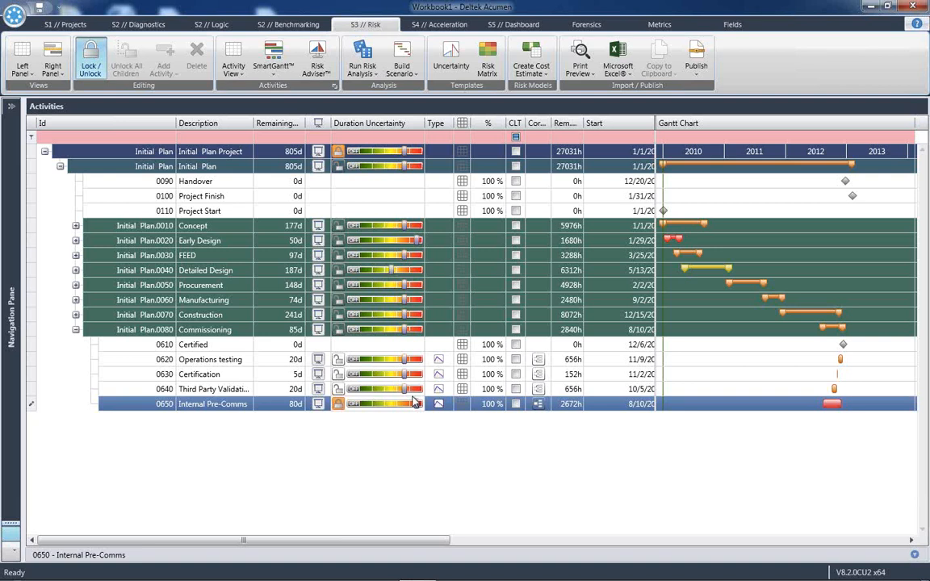
pyautogui.moveTo(304, 164)
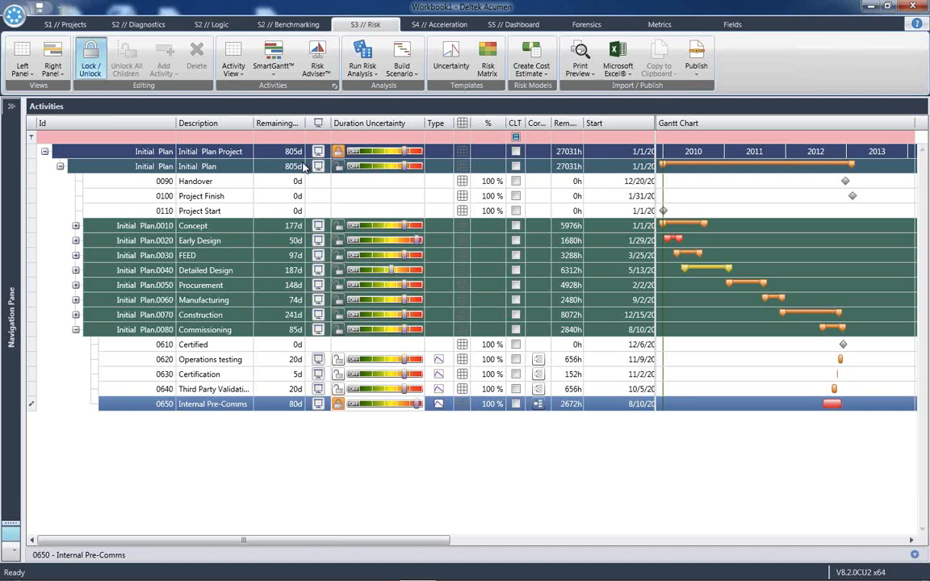
# Step: Select the Initial Plan Project summary row
pyautogui.click(227, 152)
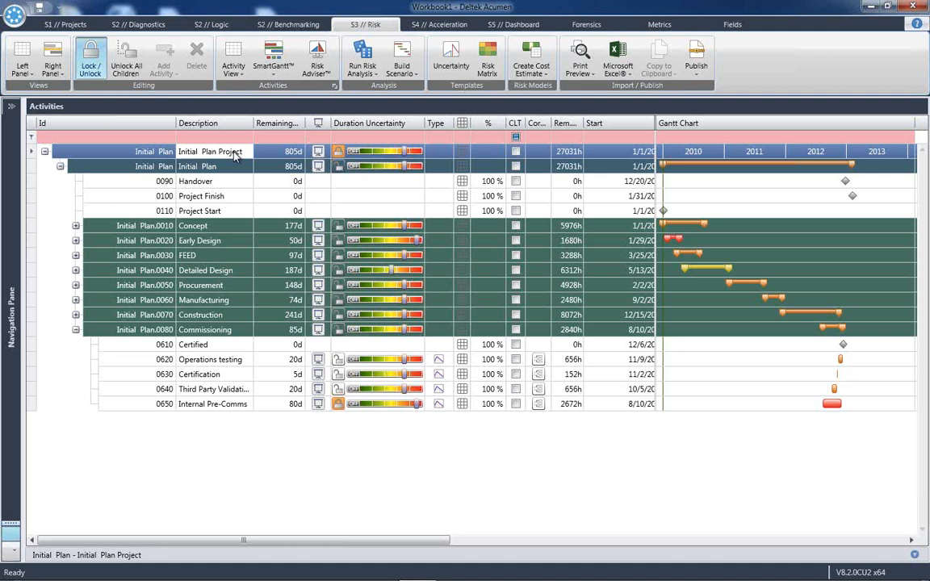
pyautogui.moveTo(236, 161)
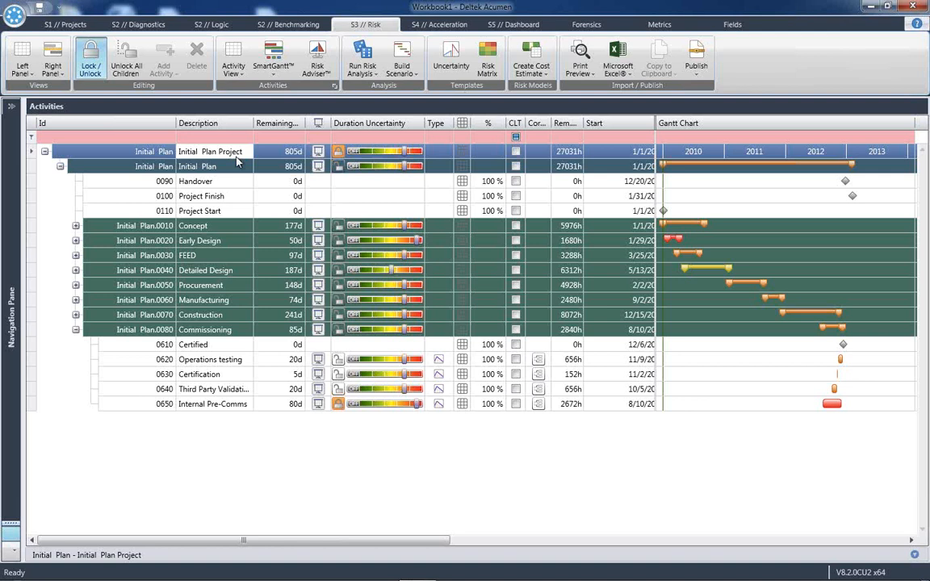
pyautogui.moveTo(427, 246)
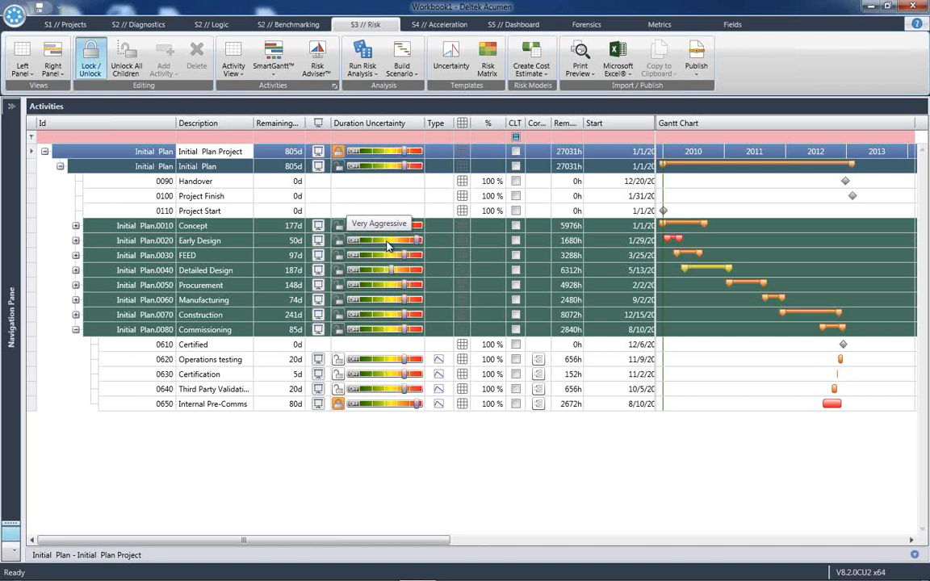
pyautogui.moveTo(387, 246)
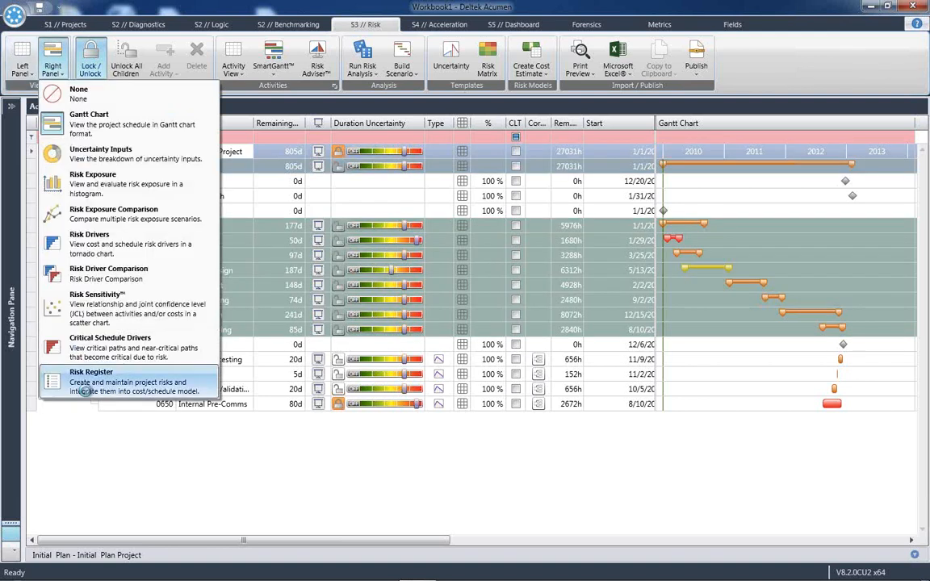
# Step: Load the PopulatedRiskRegister Excel file from the Samples folder as the Risk Register panel
pyautogui.click(90, 378)
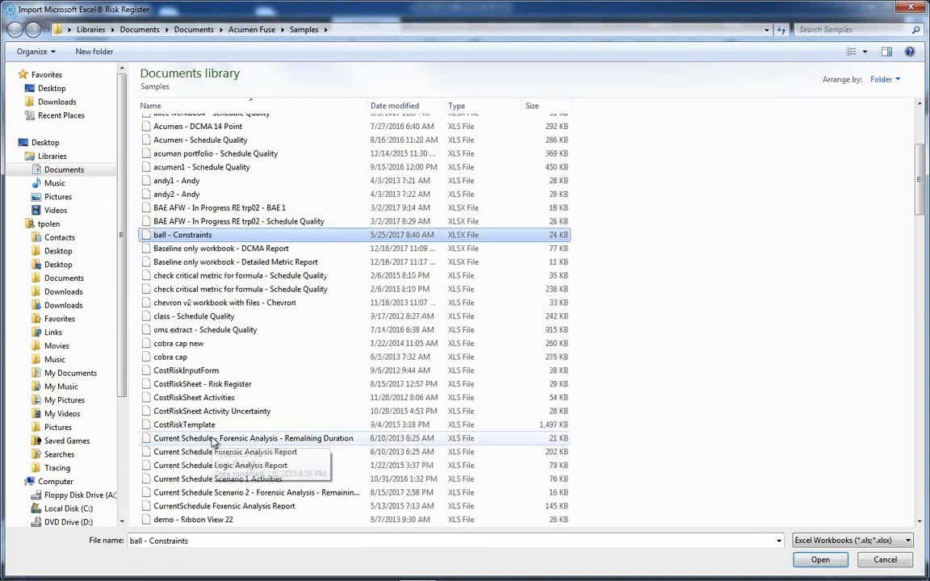
pyautogui.scroll(-3)
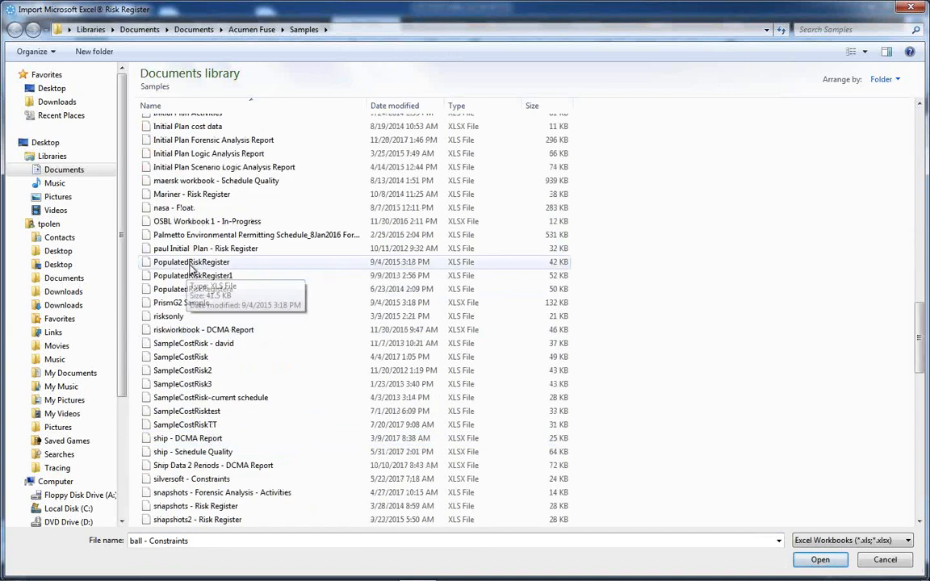
pyautogui.click(830, 560)
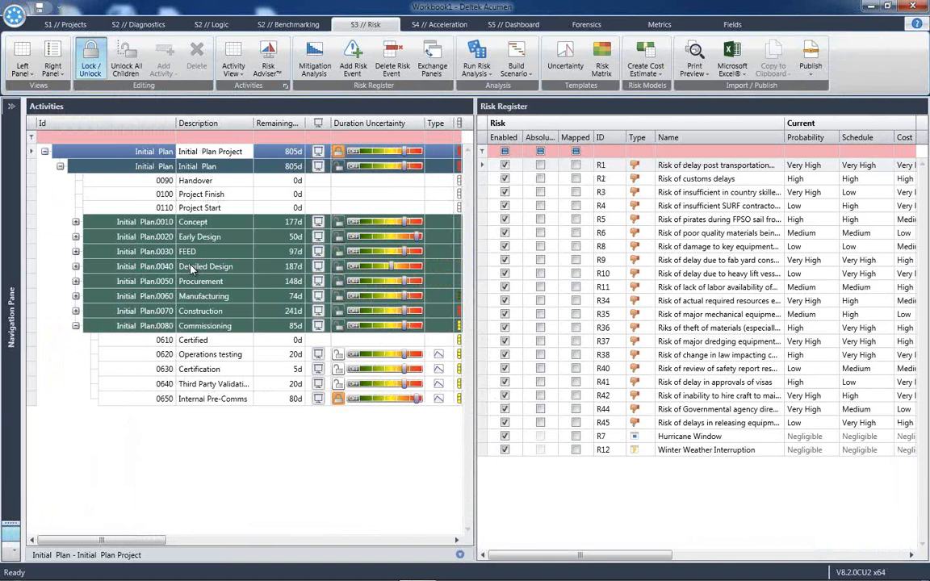
pyautogui.moveTo(365, 295)
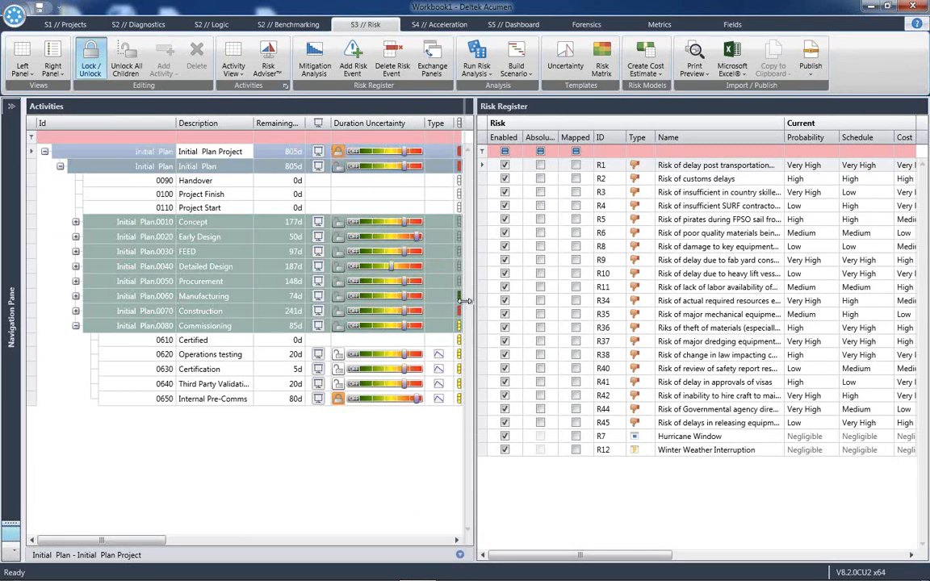
# Step: Widen the Risk Register pane and bring up the Microsoft Excel import/export options
pyautogui.moveTo(470, 299); pyautogui.dragTo(439, 297)
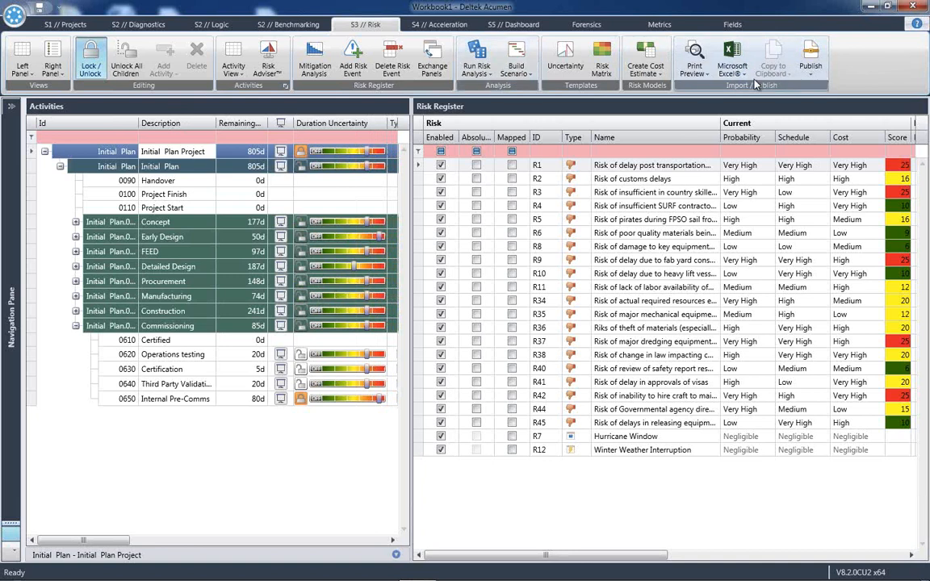
pyautogui.click(733, 60)
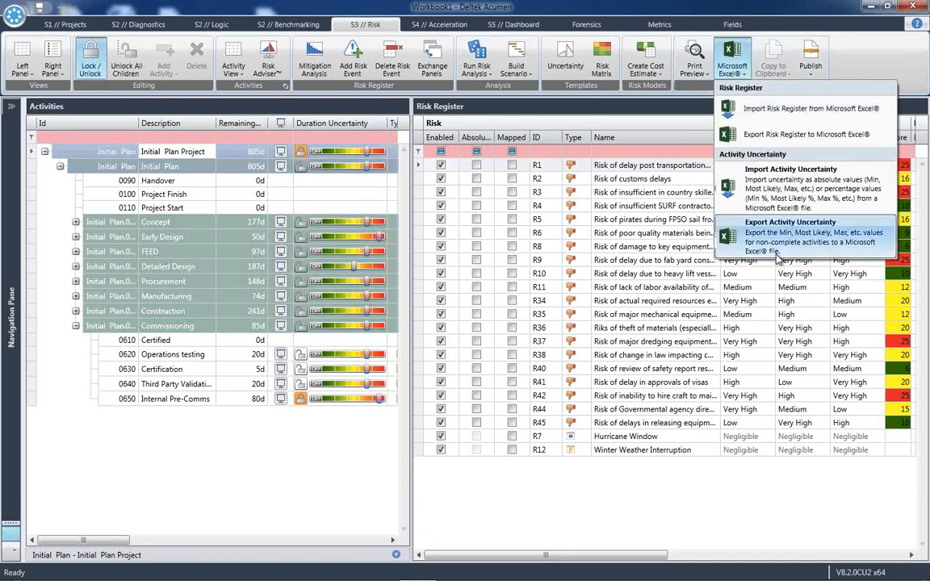
pyautogui.moveTo(784, 250)
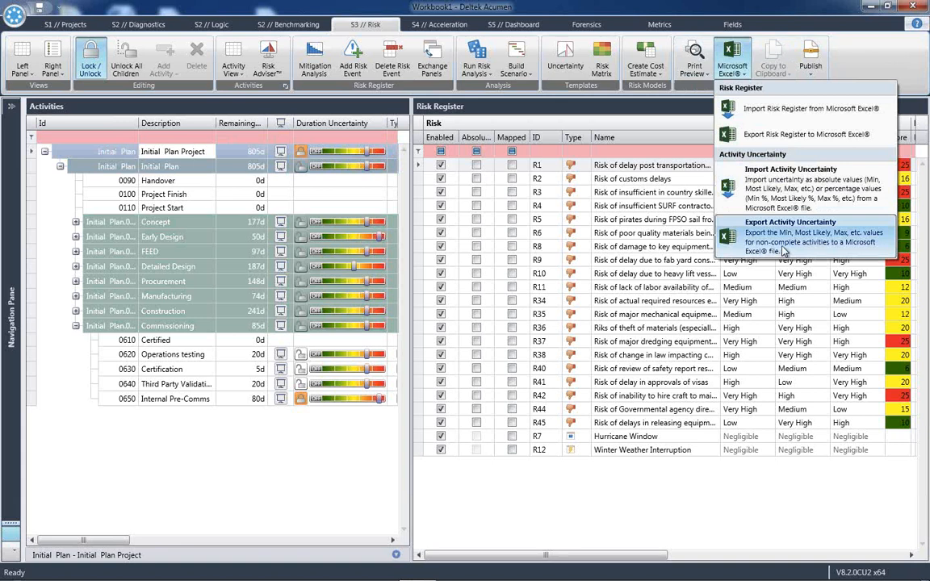
pyautogui.moveTo(804, 194)
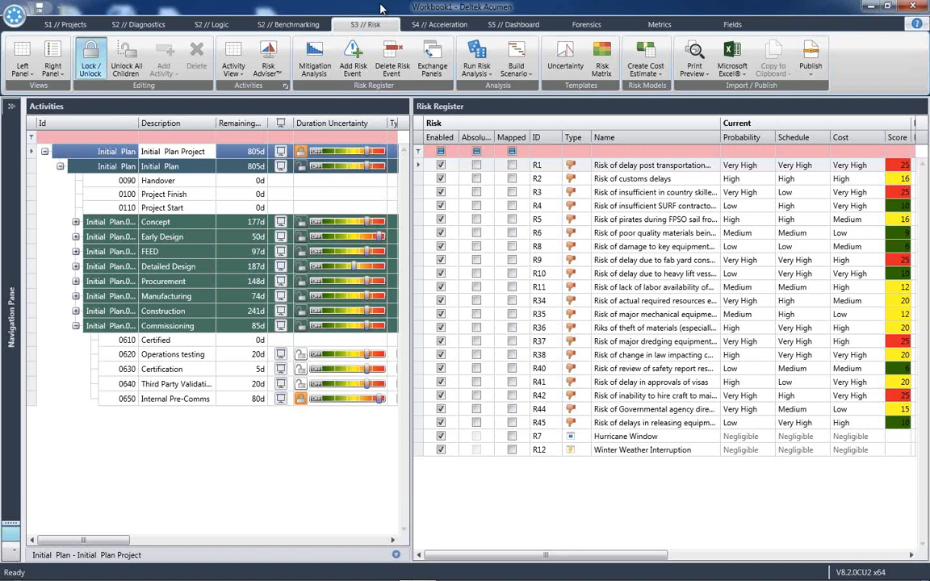
# Step: Set the Right Panel to None and scroll right to the Min, Most Likely and Max Duration columns
pyautogui.click(733, 23)
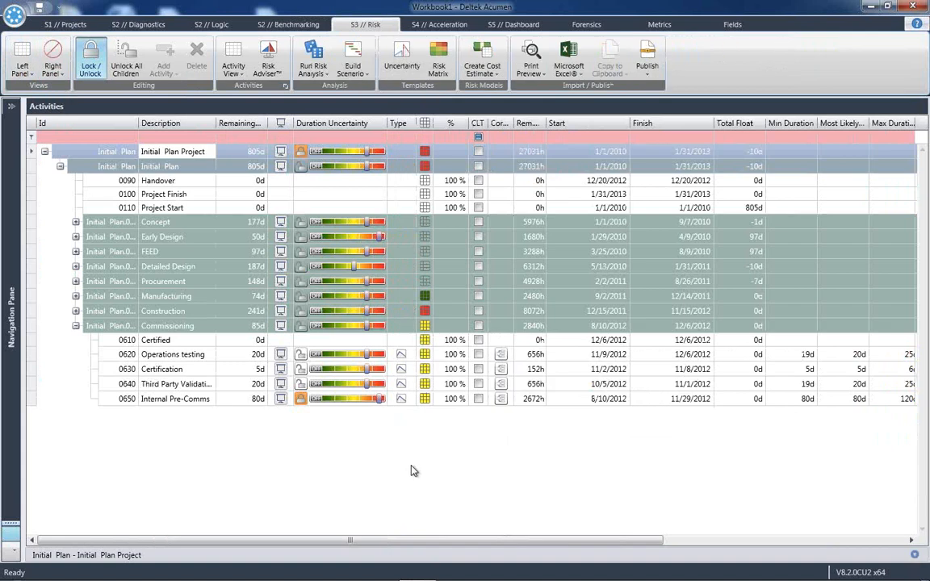
pyautogui.moveTo(352, 539); pyautogui.dragTo(444, 540)
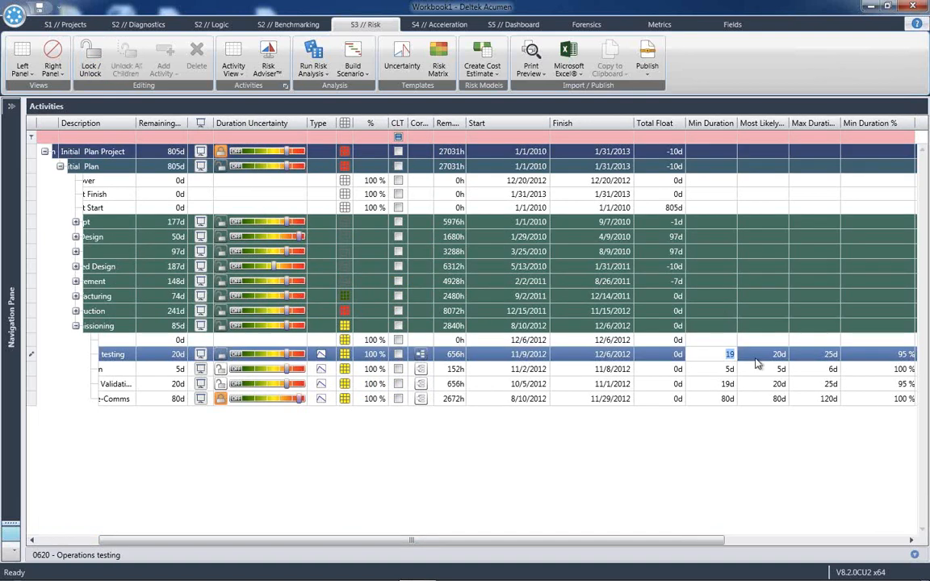
pyautogui.moveTo(357, 171)
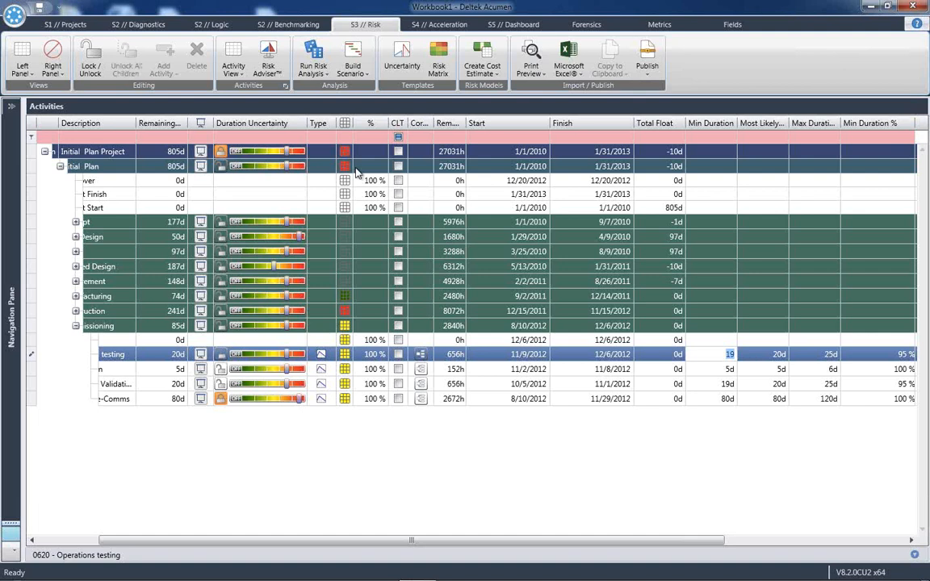
pyautogui.moveTo(291, 152)
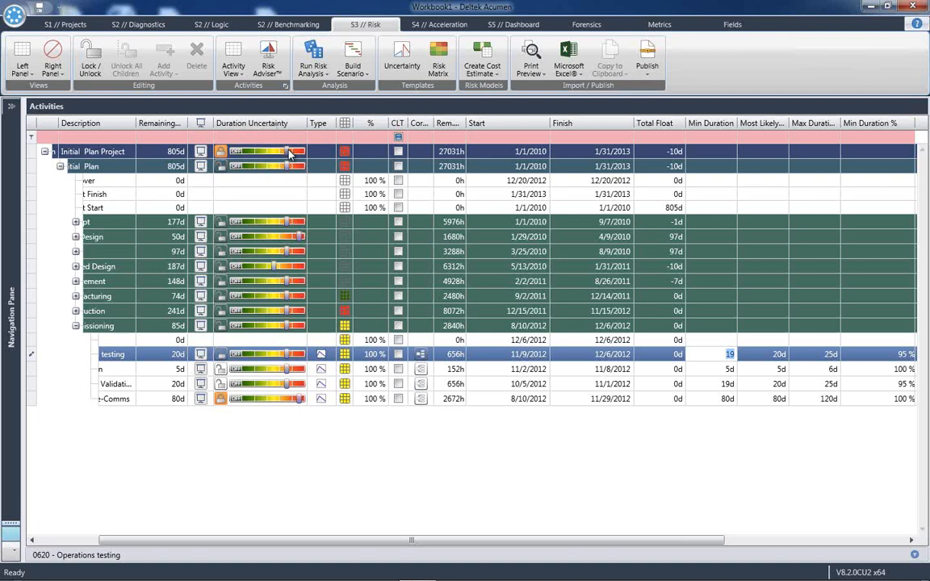
pyautogui.moveTo(287, 187)
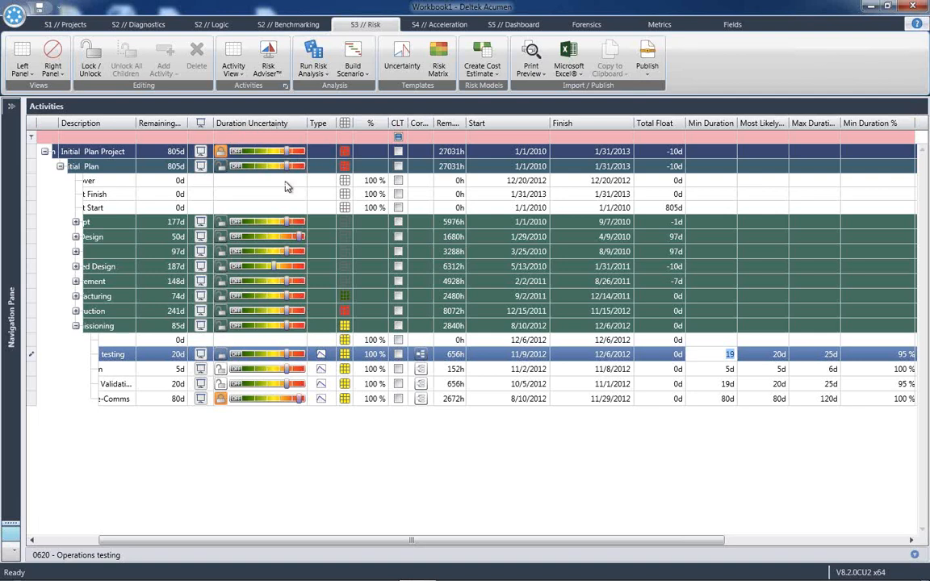
pyautogui.moveTo(287, 324)
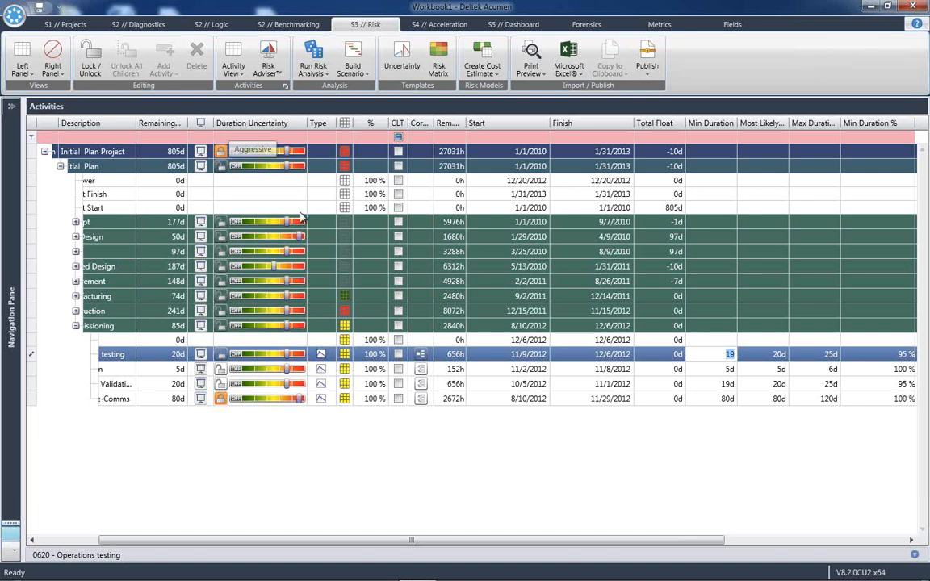
pyautogui.moveTo(523, 381)
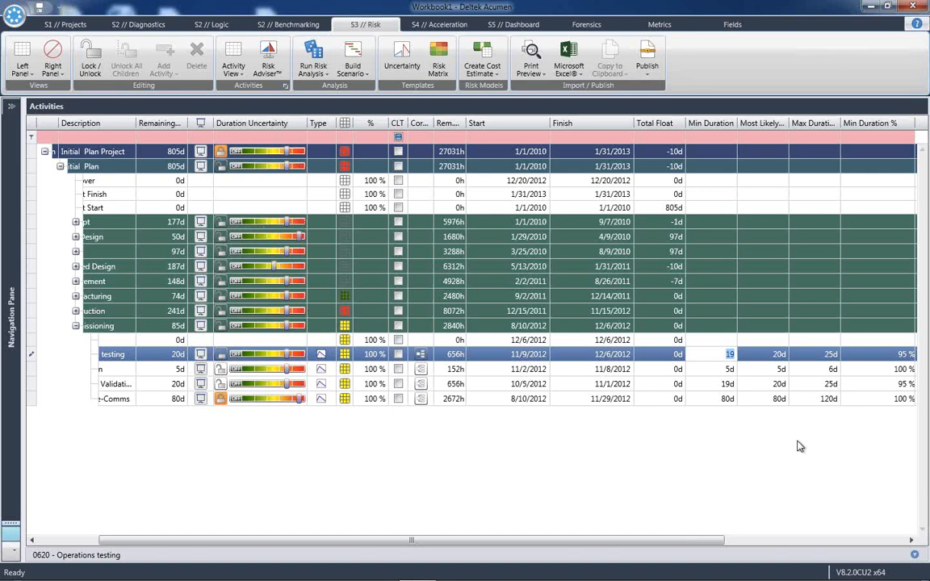
pyautogui.moveTo(798, 342)
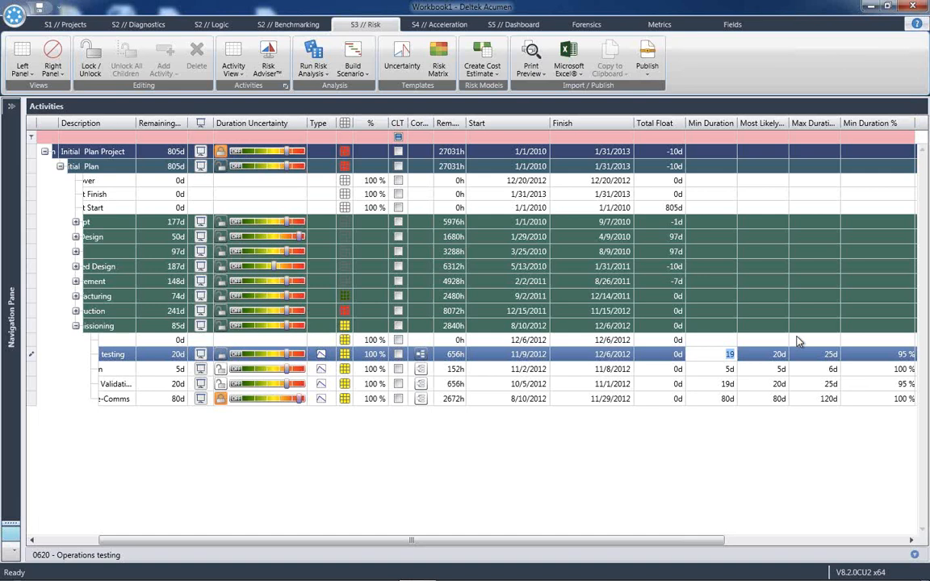
pyautogui.moveTo(73, 554)
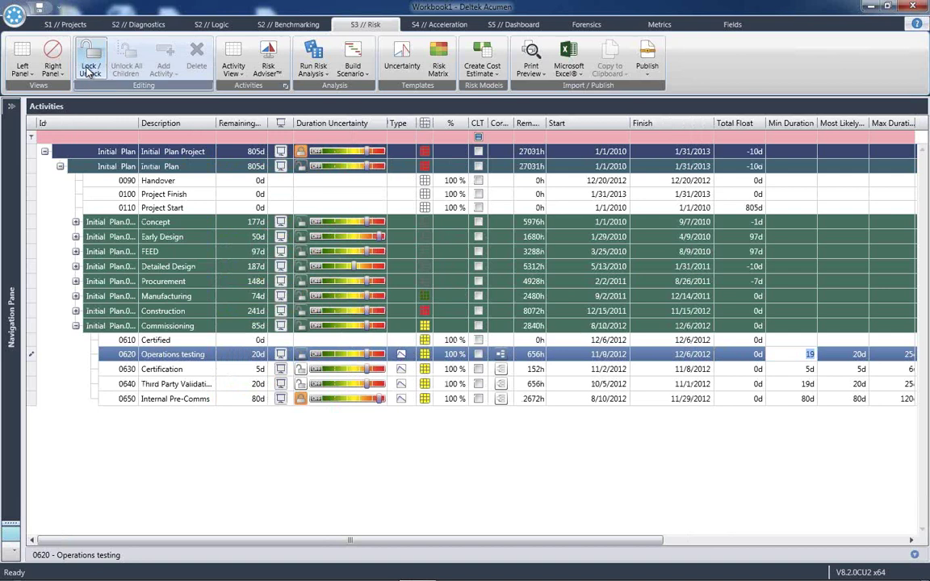
# Step: Show the Risk Register in the right panel beside the activities list
pyautogui.click(51, 54)
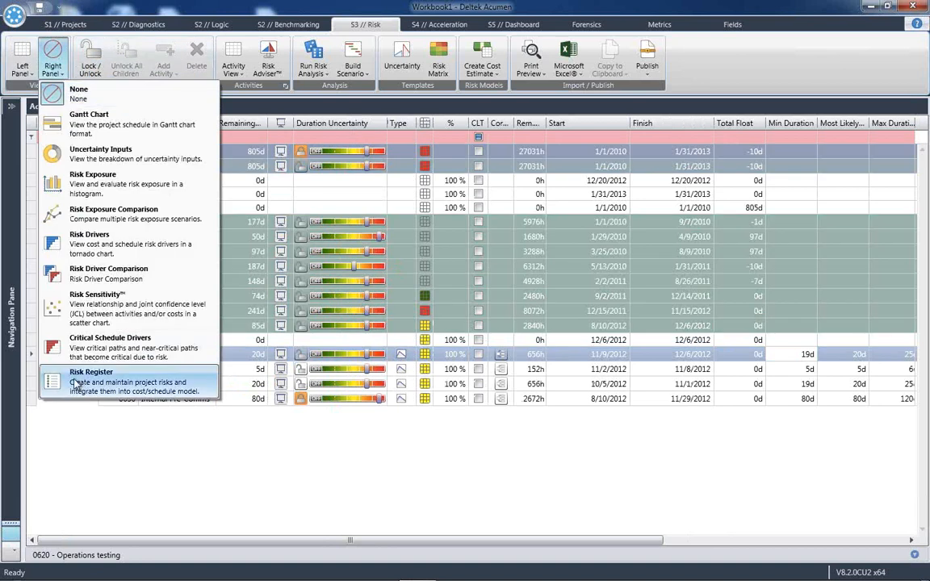
pyautogui.moveTo(77, 382)
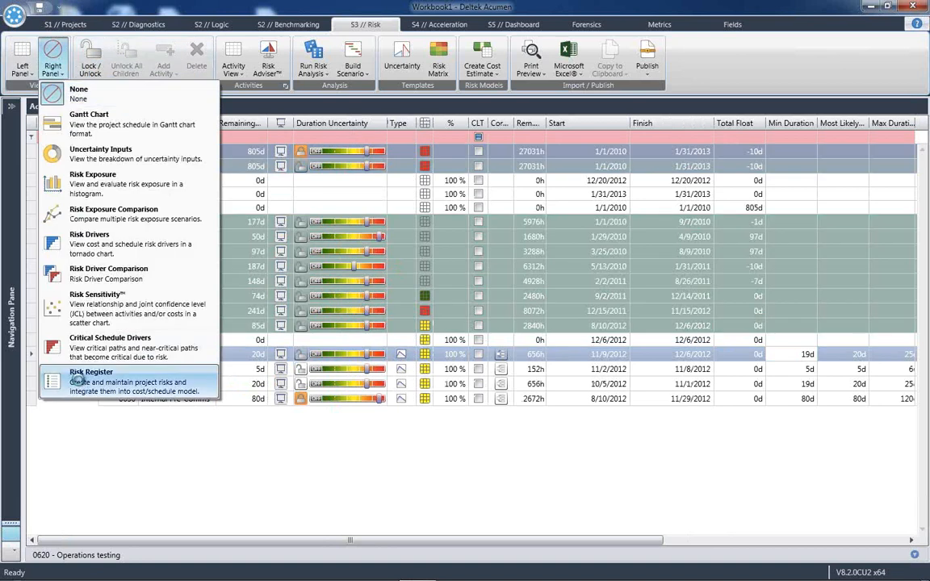
pyautogui.click(84, 385)
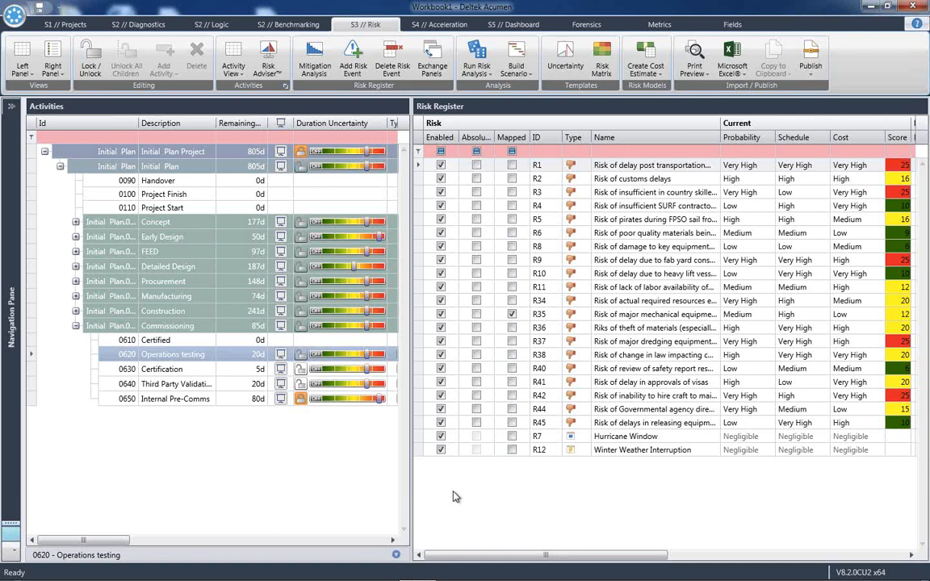
pyautogui.moveTo(375, 190)
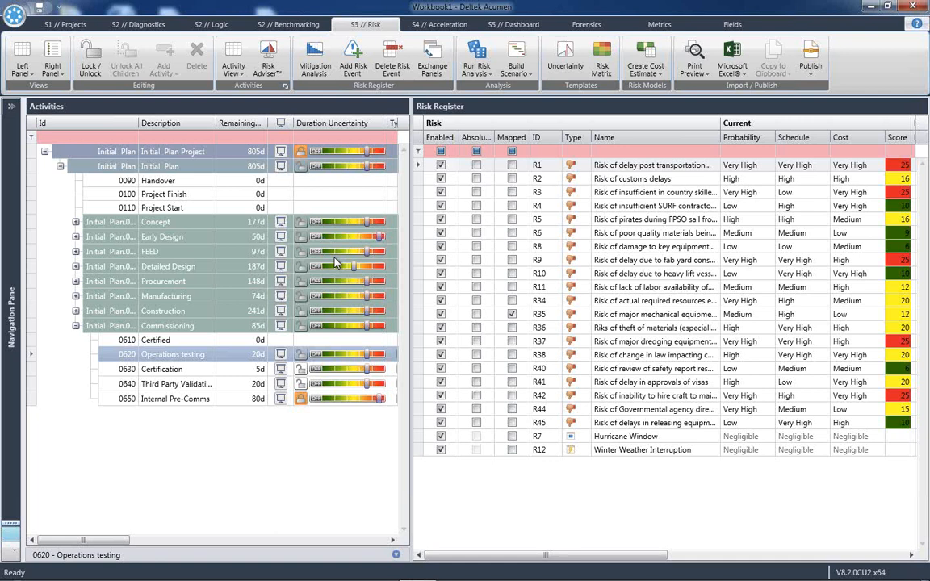
pyautogui.moveTo(616, 232)
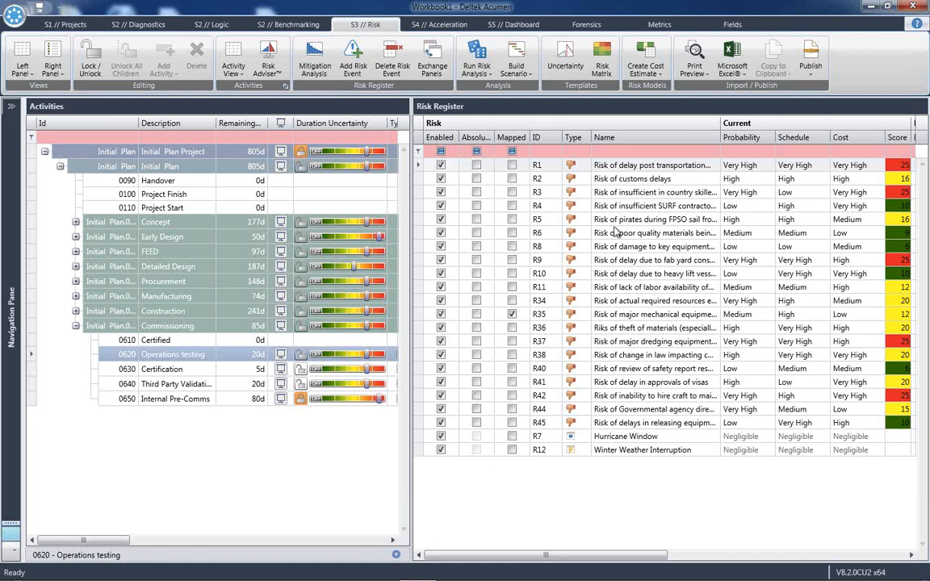
pyautogui.moveTo(624, 177)
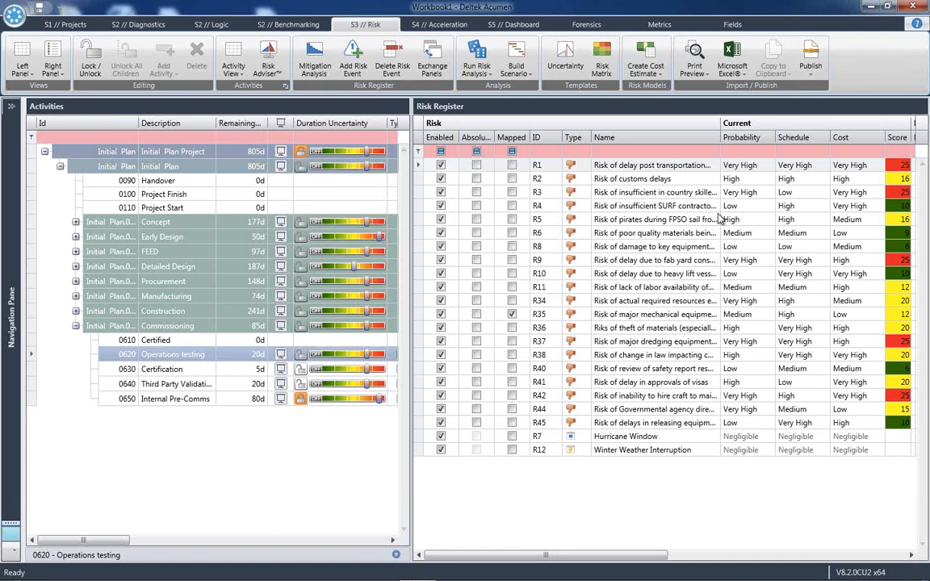
pyautogui.moveTo(761, 210)
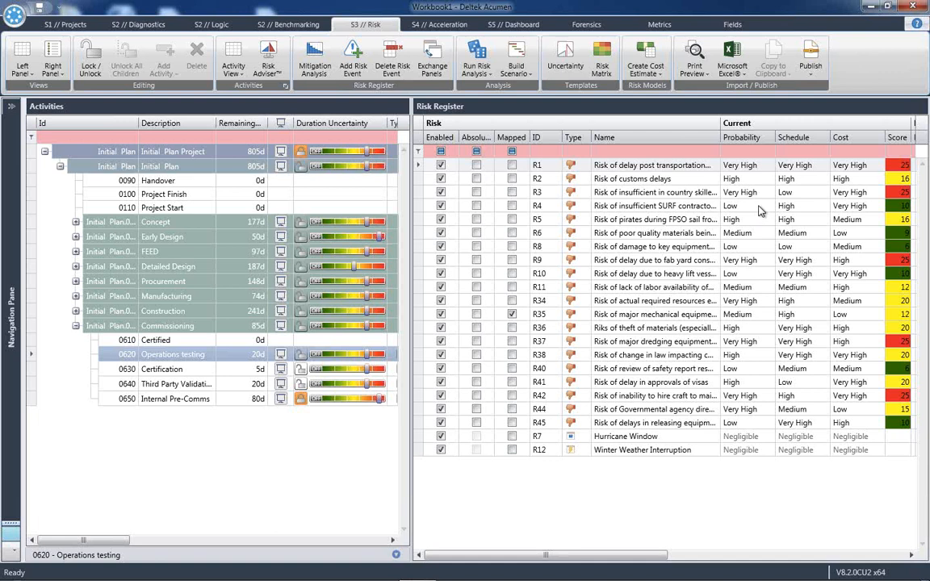
pyautogui.moveTo(765, 199)
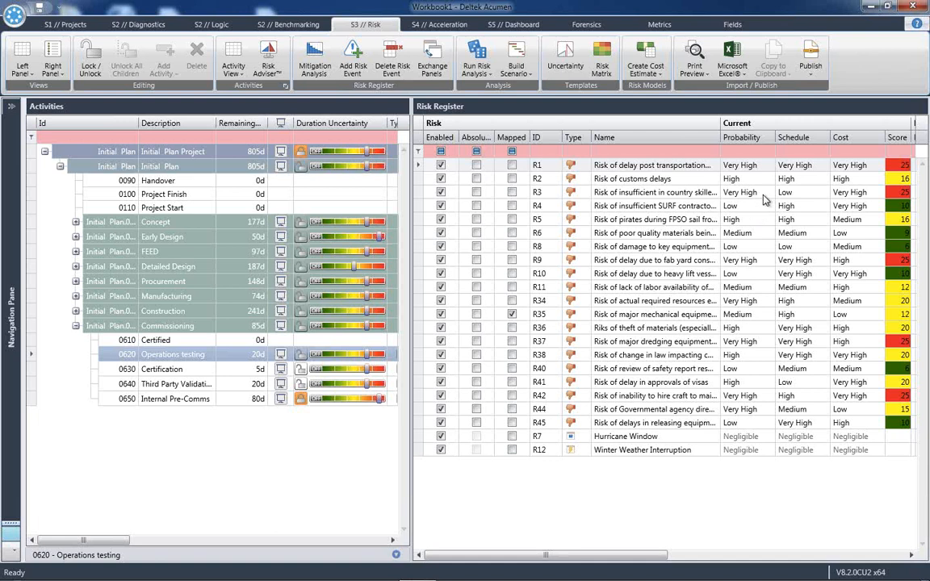
pyautogui.click(769, 192)
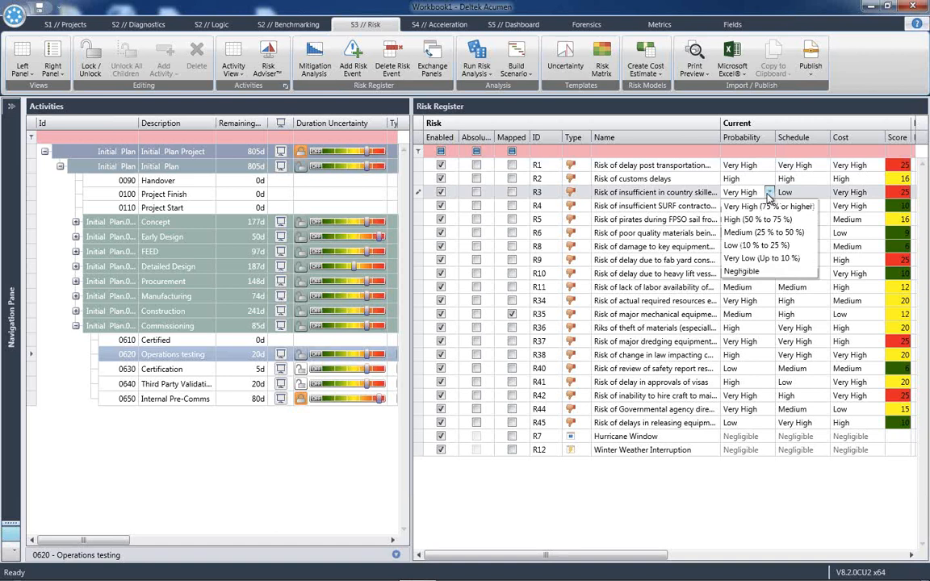
pyautogui.moveTo(772, 232)
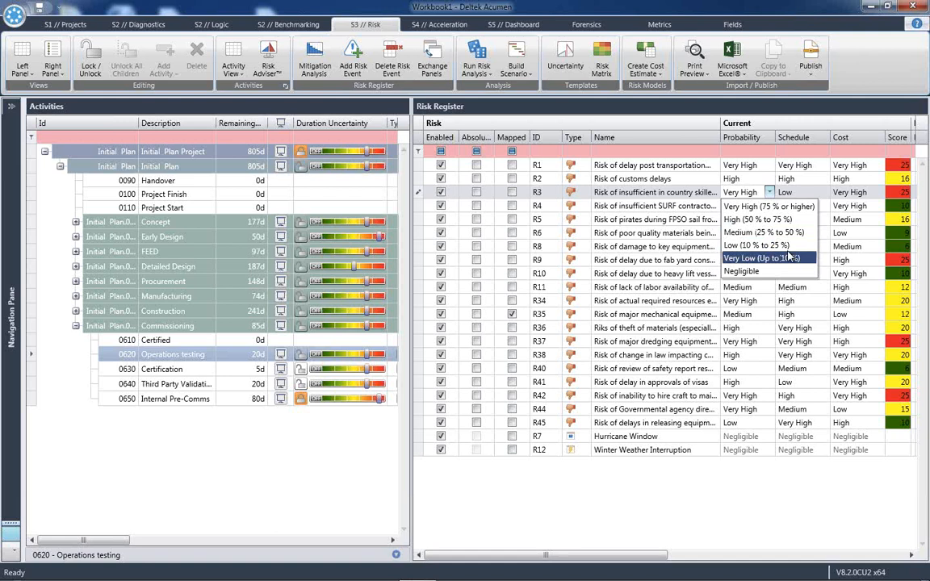
pyautogui.moveTo(767, 232)
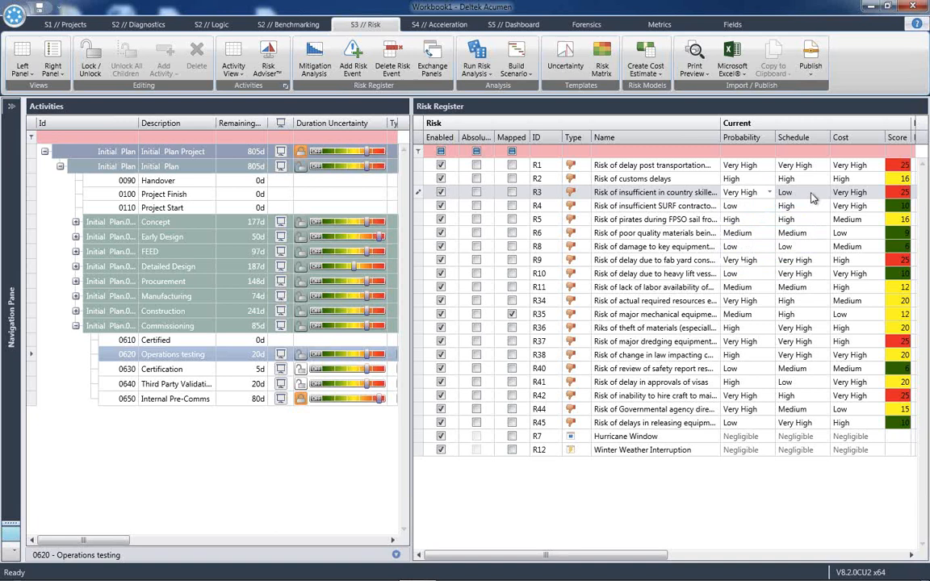
pyautogui.click(827, 192)
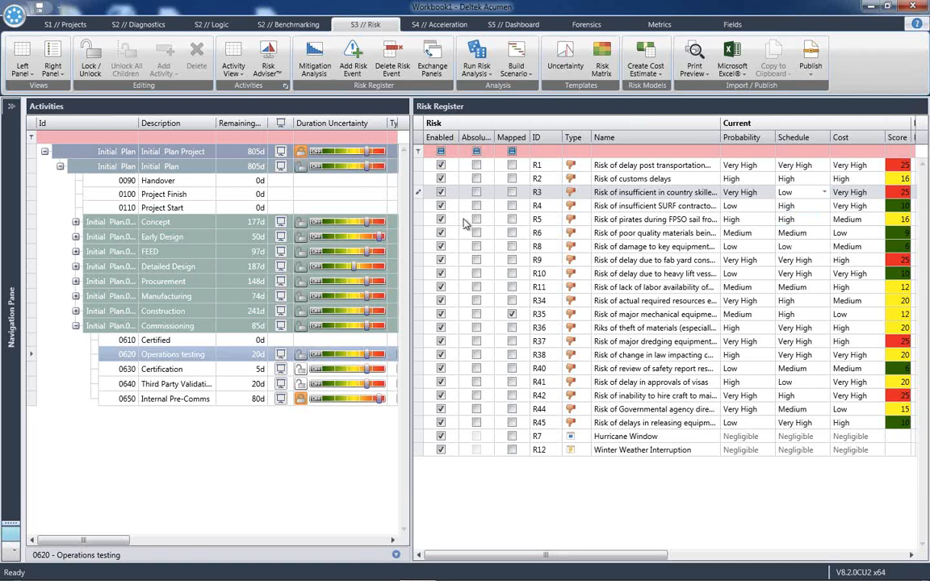
pyautogui.moveTo(841, 465)
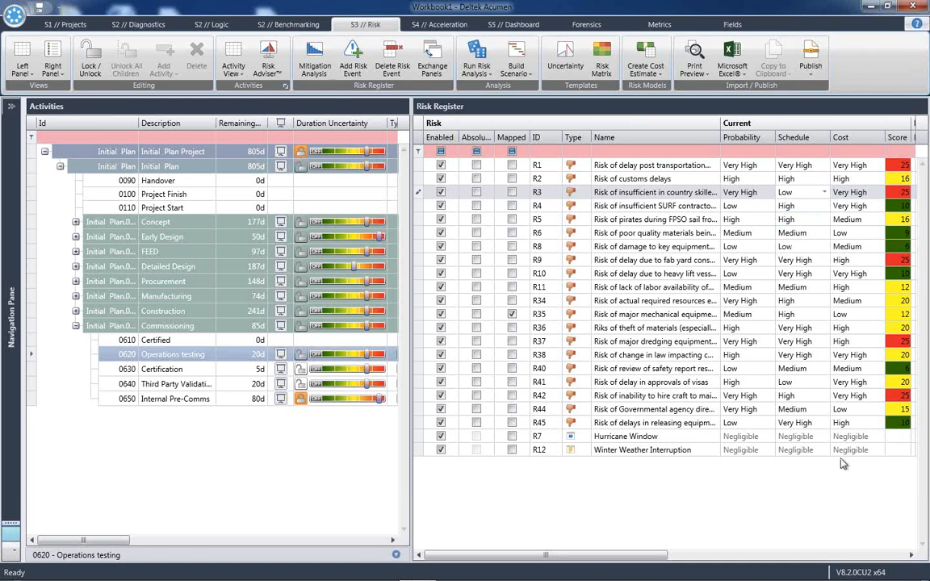
pyautogui.moveTo(565, 106)
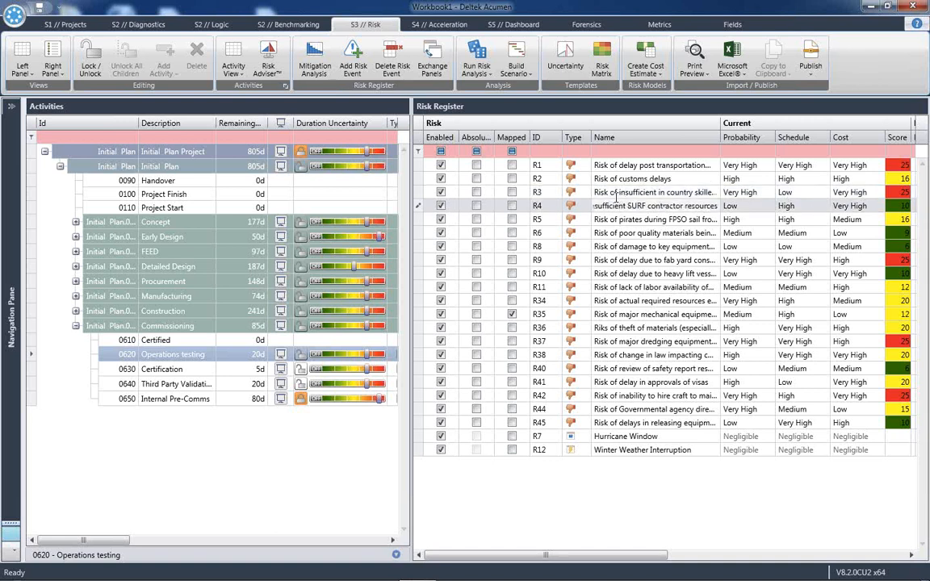
pyautogui.click(568, 205)
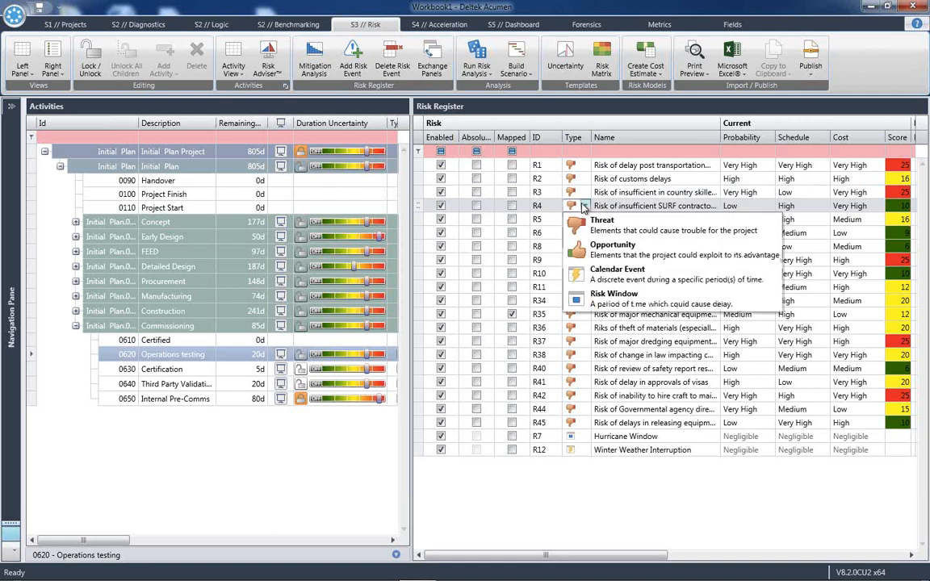
pyautogui.moveTo(611, 249)
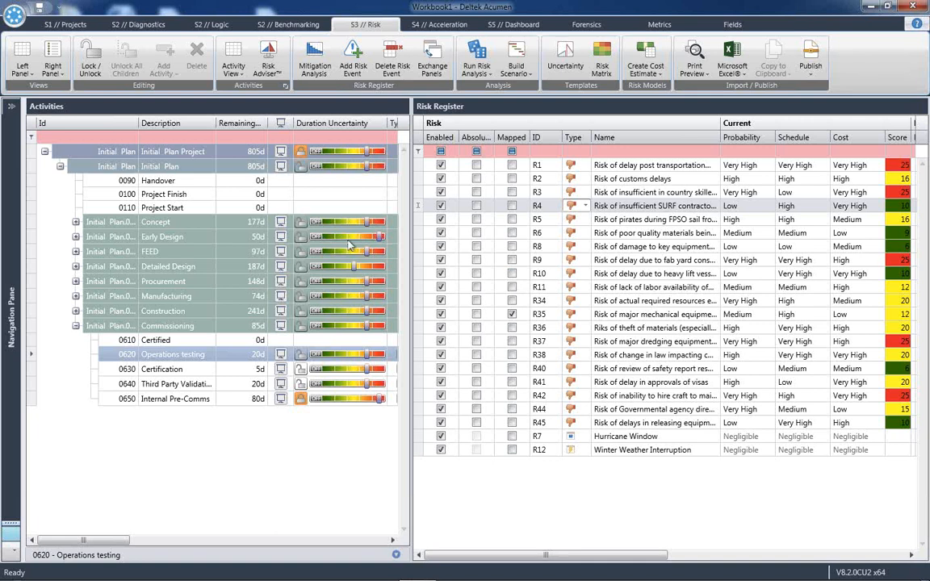
pyautogui.moveTo(349, 243)
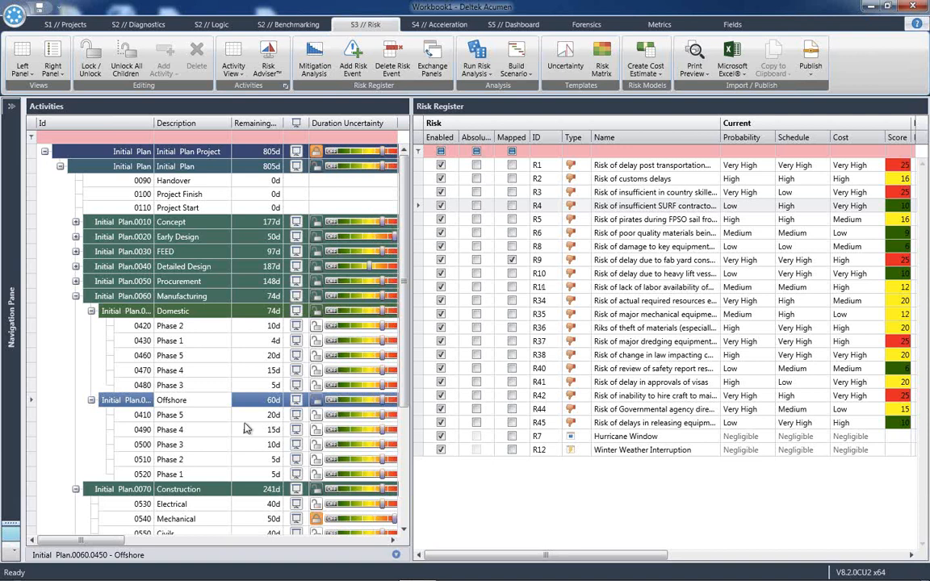
pyautogui.moveTo(234, 475)
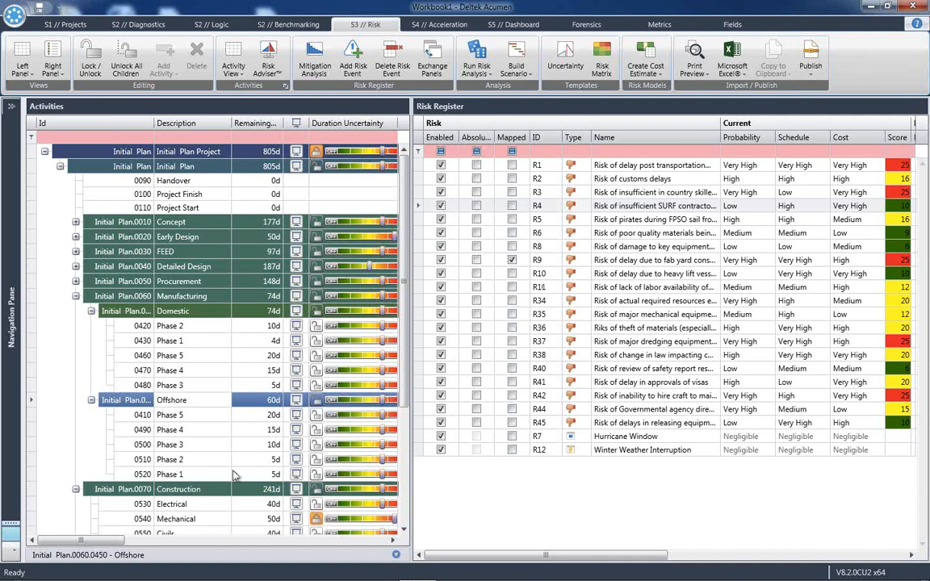
pyautogui.moveTo(182, 417)
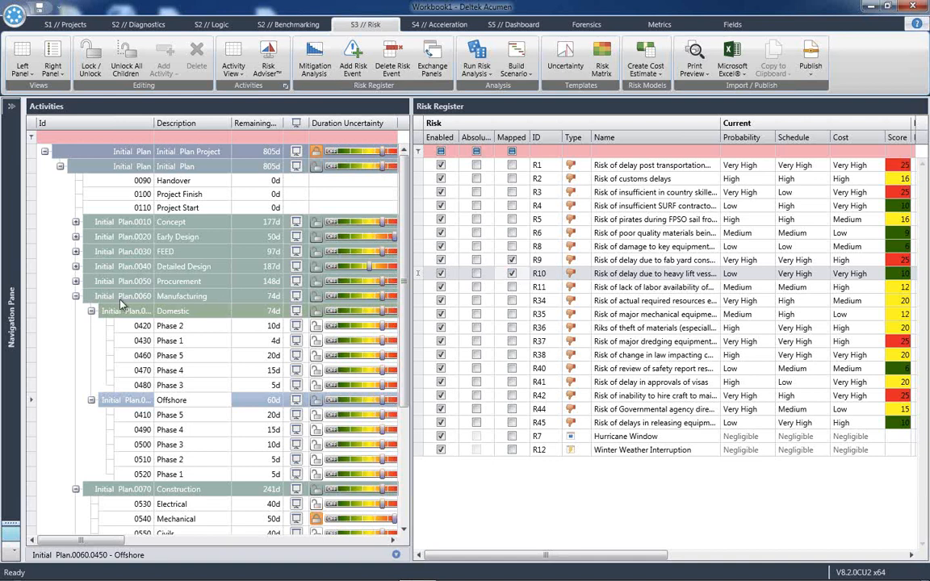
pyautogui.moveTo(71, 319)
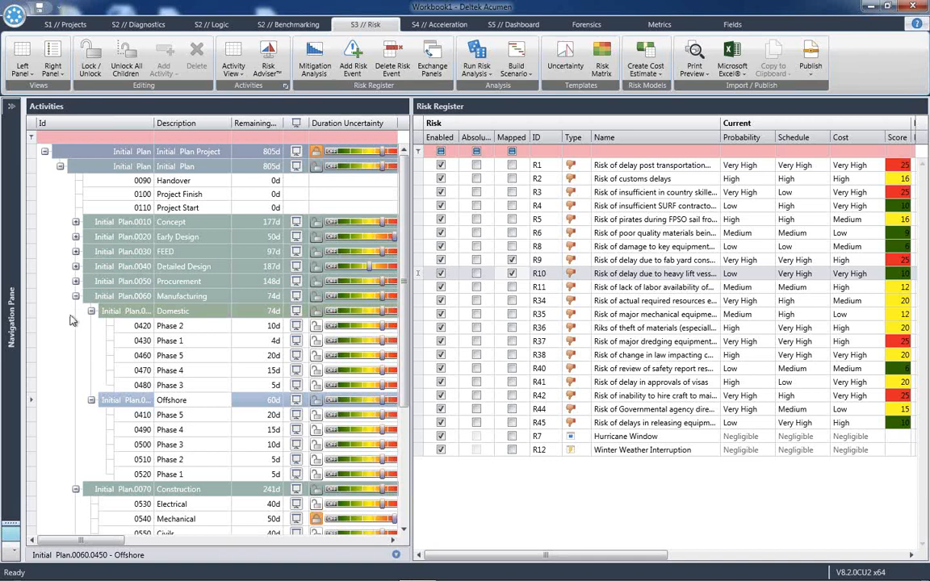
pyautogui.moveTo(75, 297)
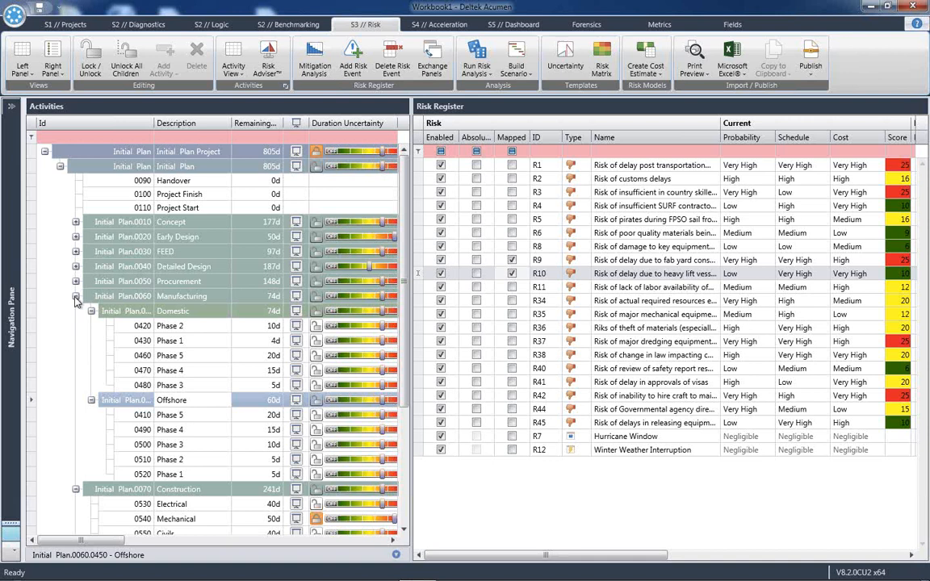
pyautogui.moveTo(556, 309)
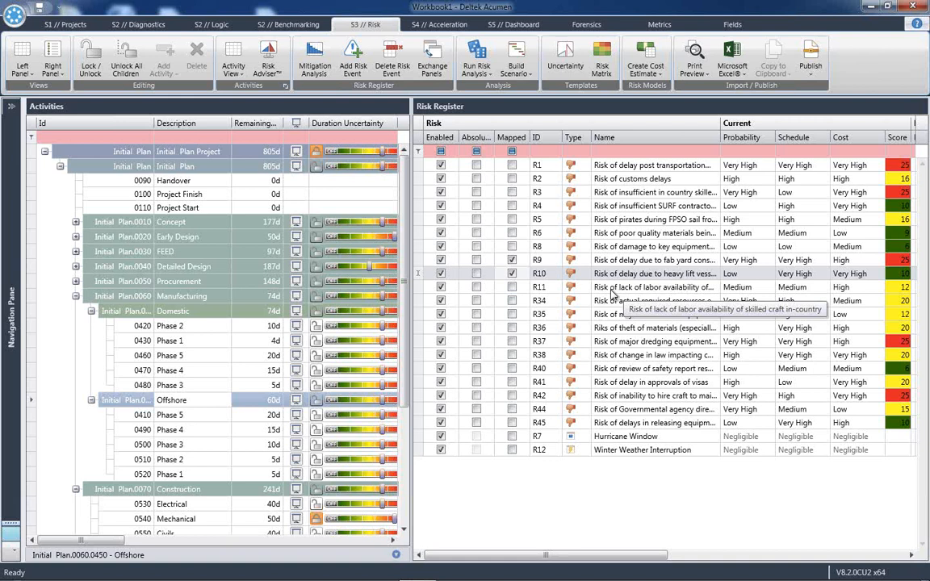
pyautogui.moveTo(616, 304)
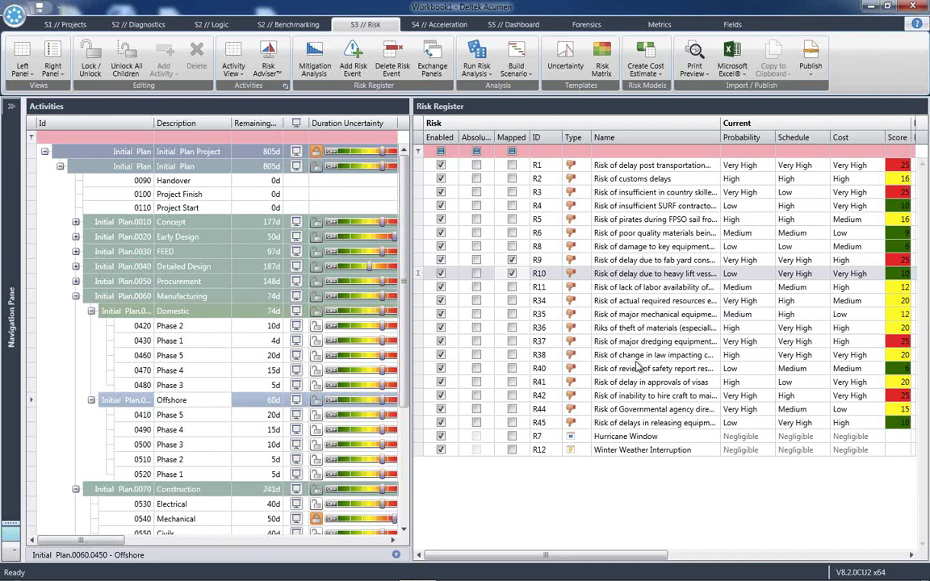
pyautogui.moveTo(622, 383)
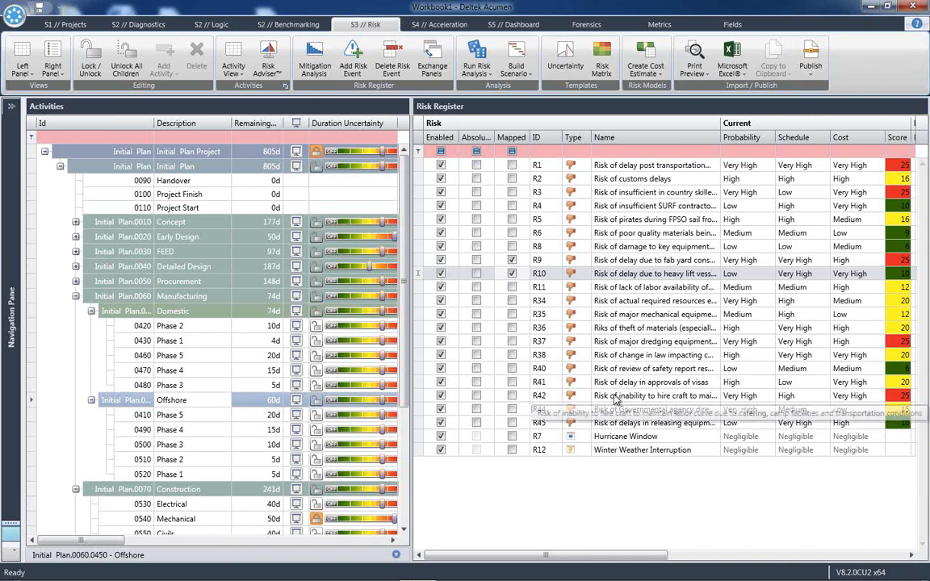
pyautogui.moveTo(617, 397)
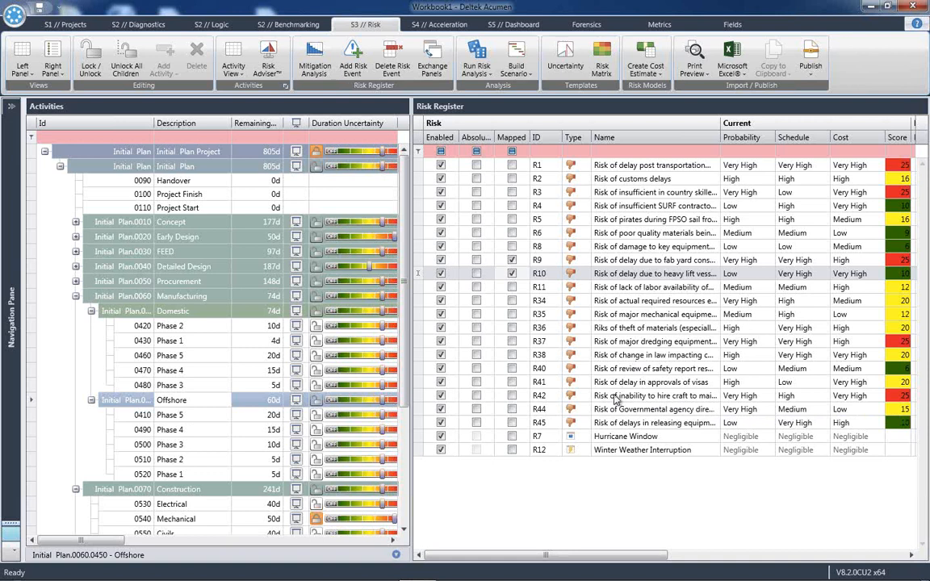
pyautogui.moveTo(68, 294)
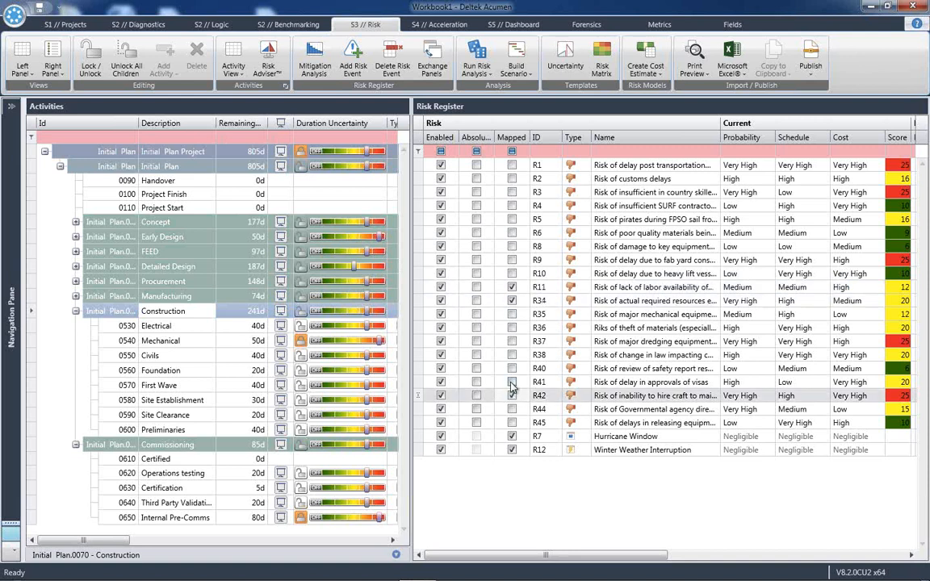
pyautogui.click(512, 381)
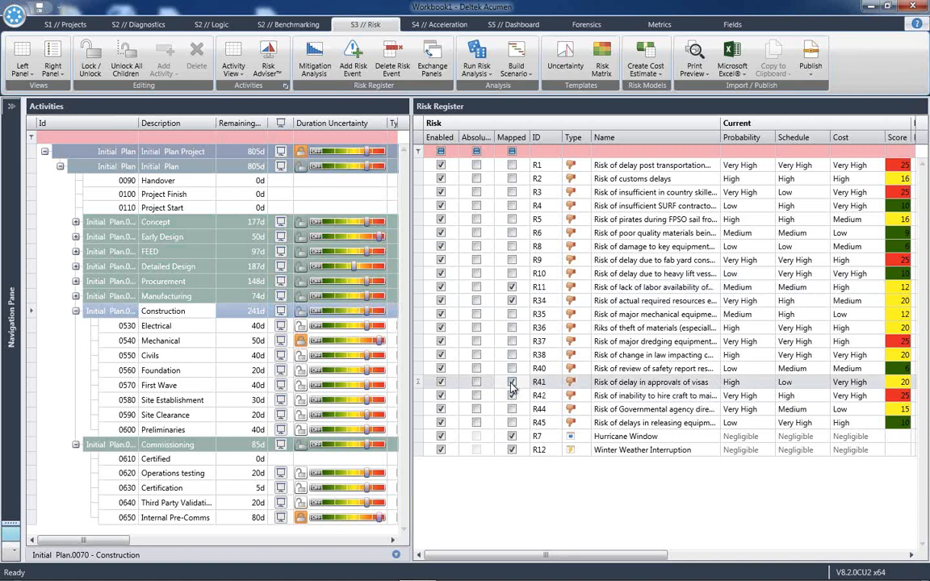
pyautogui.click(510, 381)
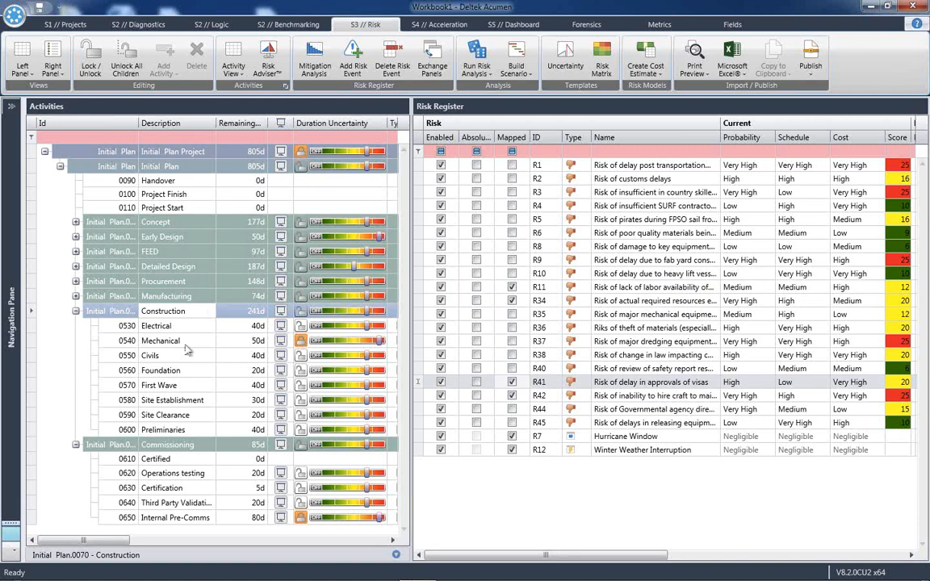
pyautogui.click(160, 370)
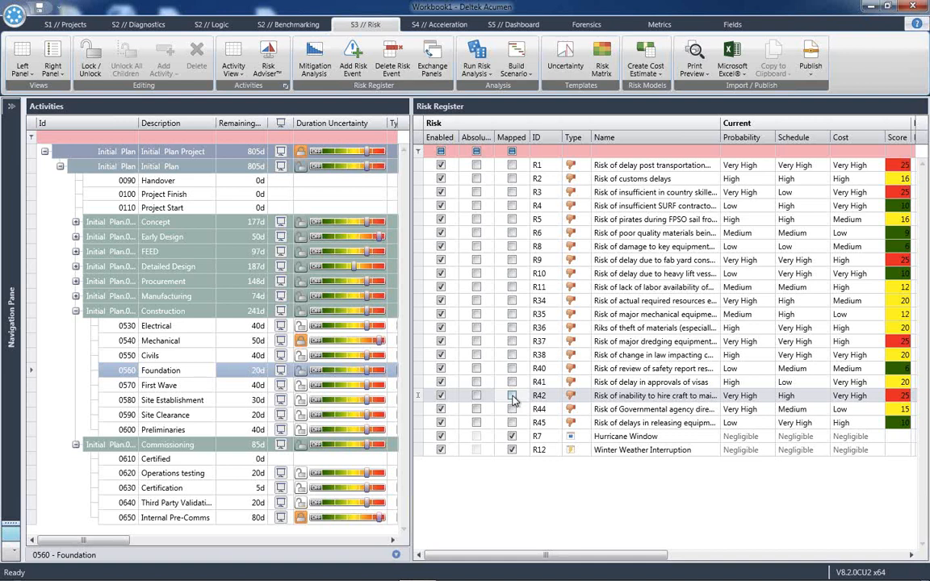
pyautogui.click(512, 396)
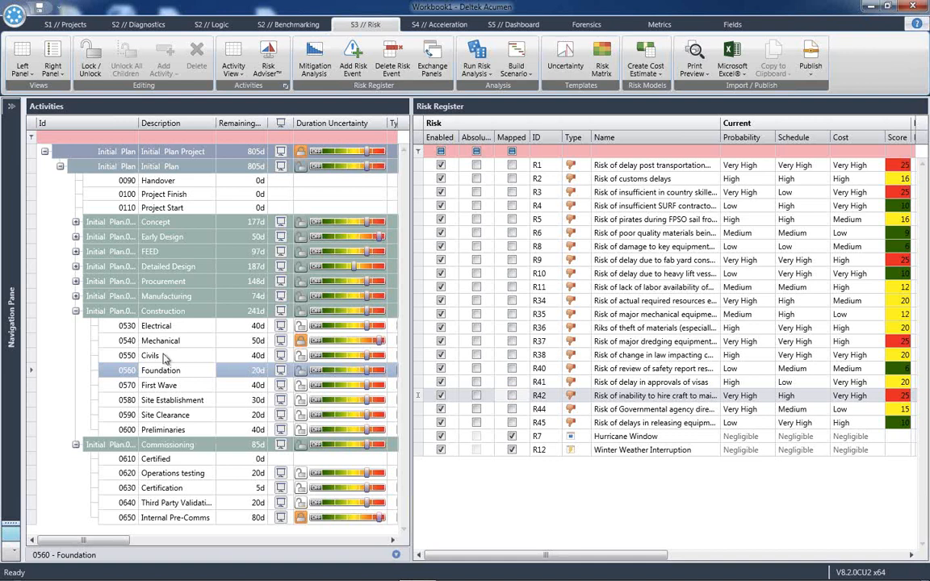
pyautogui.moveTo(170, 310)
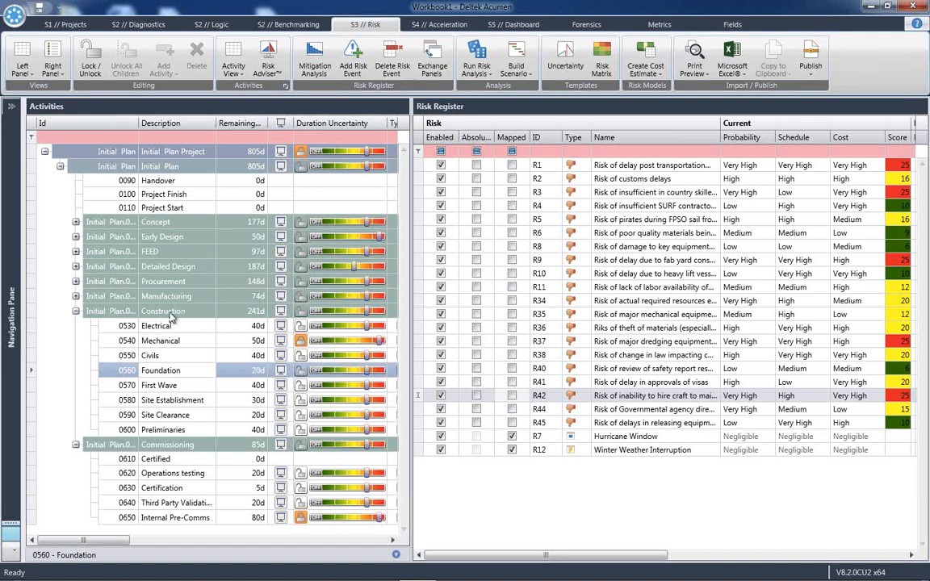
pyautogui.click(162, 310)
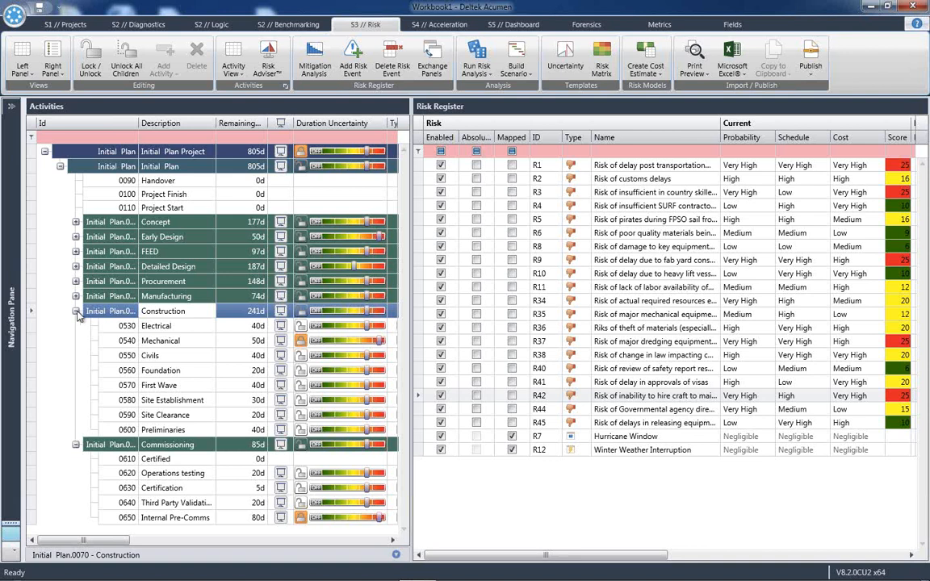
# Step: Fold Construction and Commissioning, then expand Procurement to list Bid reviews through Vendor A and Outsourced PMO
pyautogui.click(75, 310)
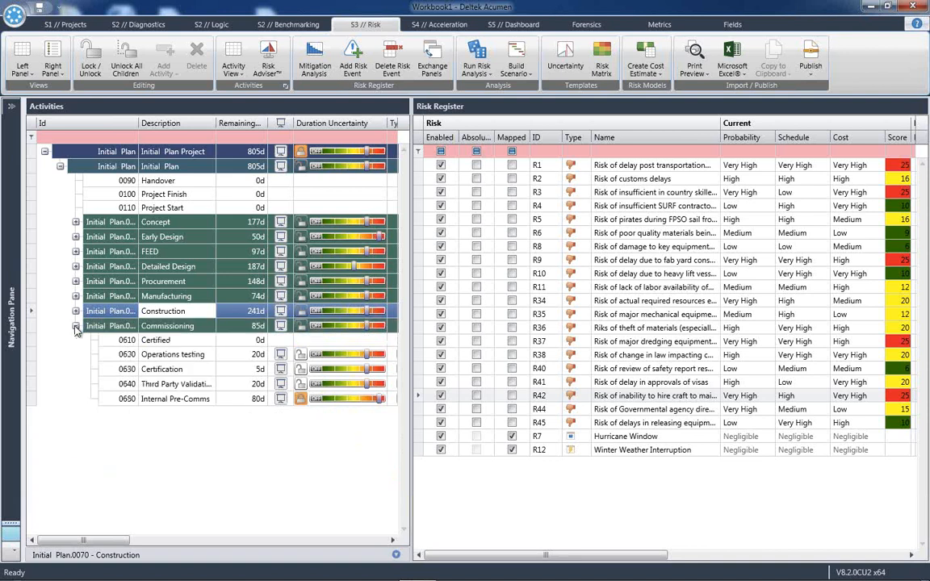
pyautogui.click(76, 327)
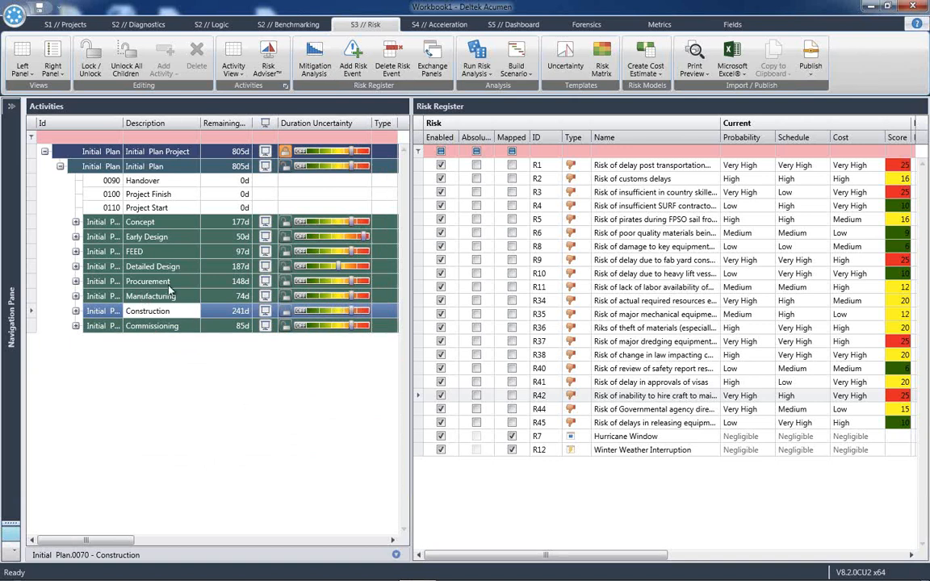
pyautogui.click(148, 281)
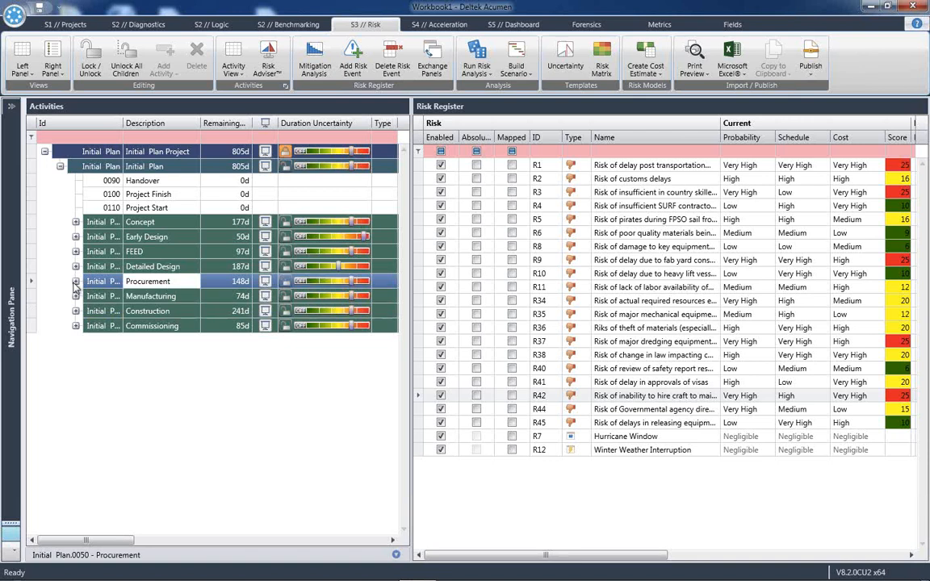
pyautogui.click(75, 281)
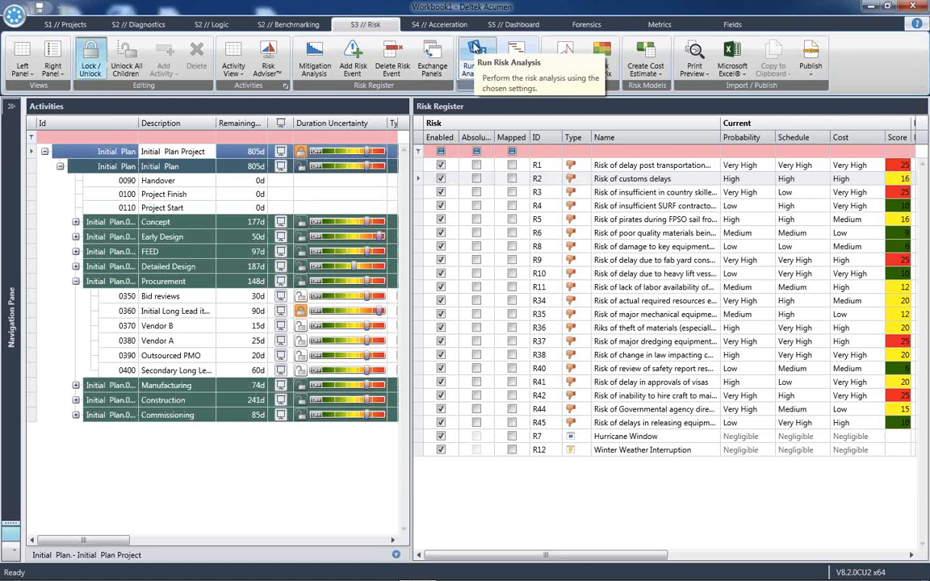
# Step: Accept the save-before-analysis prompt and overwrite the existing Workbook1 file
pyautogui.click(467, 58)
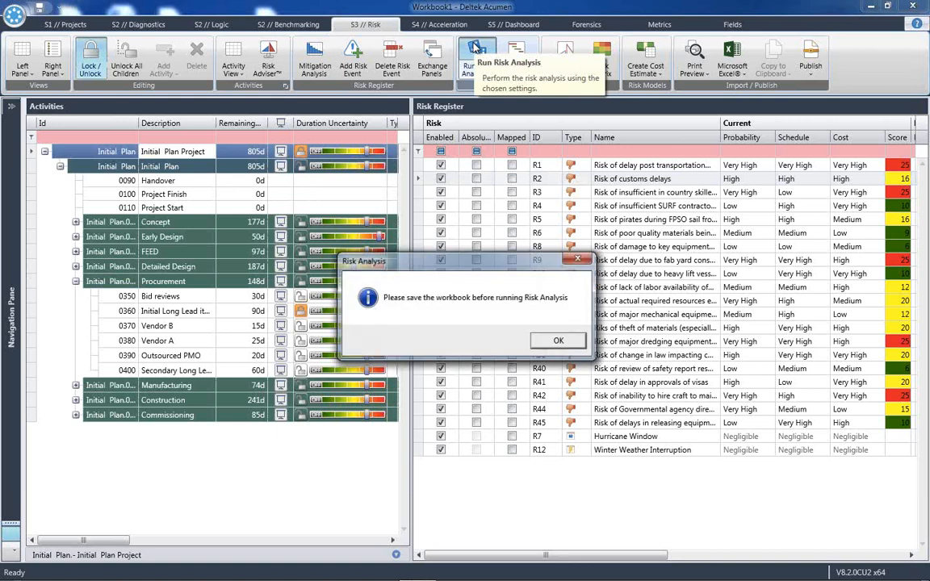
pyautogui.click(559, 339)
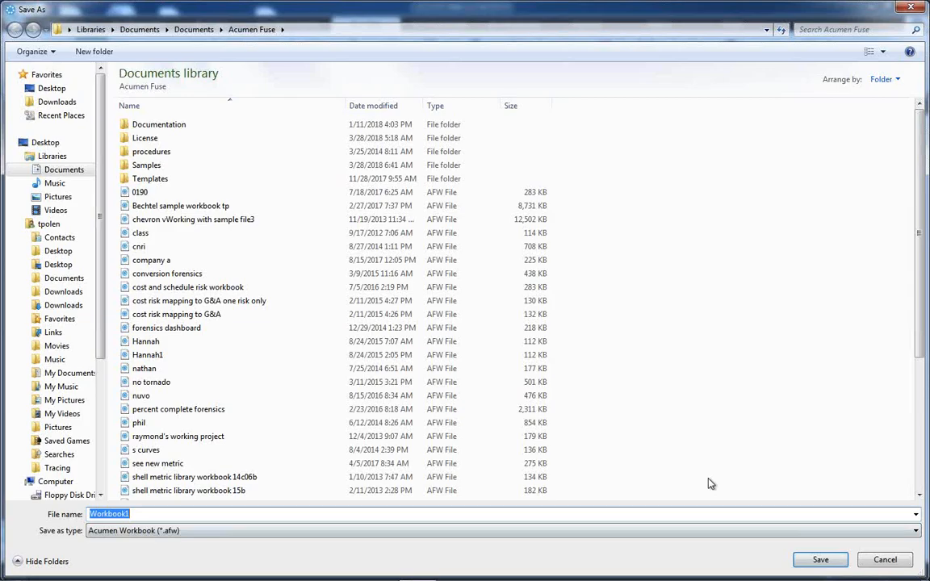
pyautogui.click(827, 559)
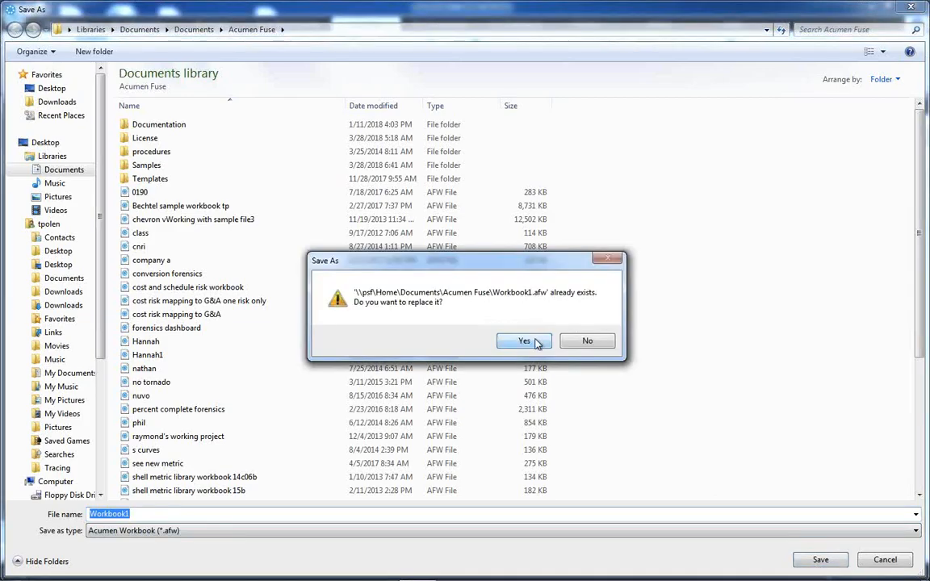
pyautogui.click(523, 341)
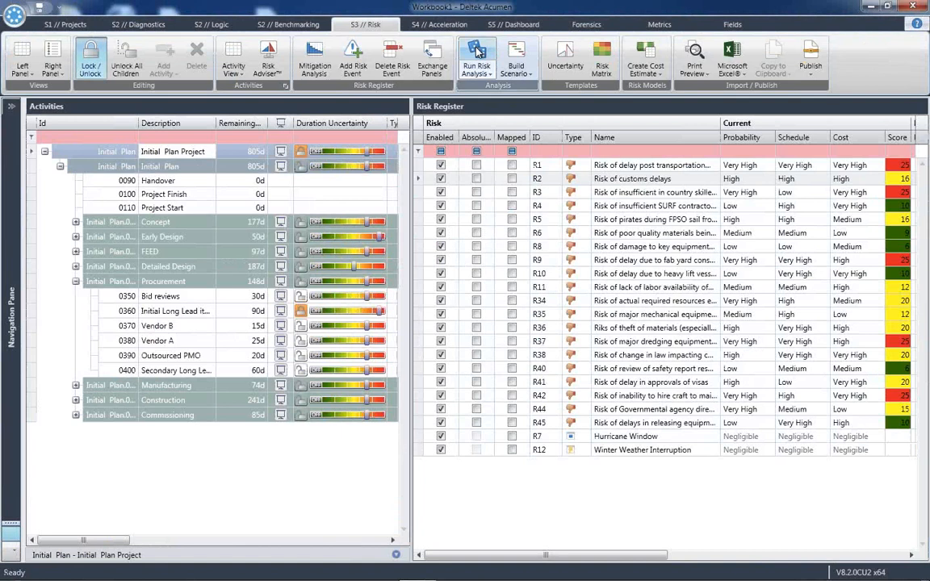
# Step: Run the risk analysis and show the Schedule Contribution chart ranking risk-driver activities
pyautogui.click(482, 61)
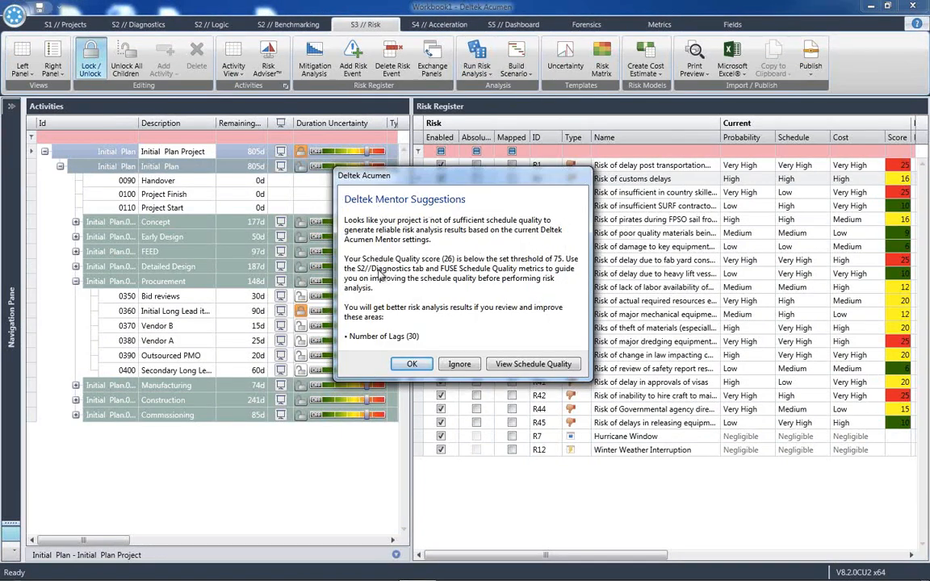
pyautogui.moveTo(394, 348)
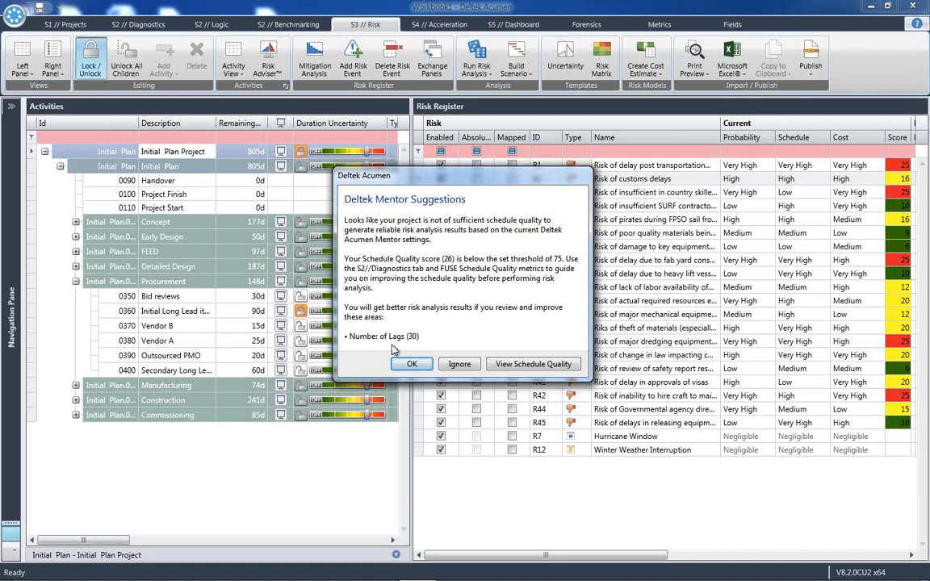
pyautogui.moveTo(353, 342)
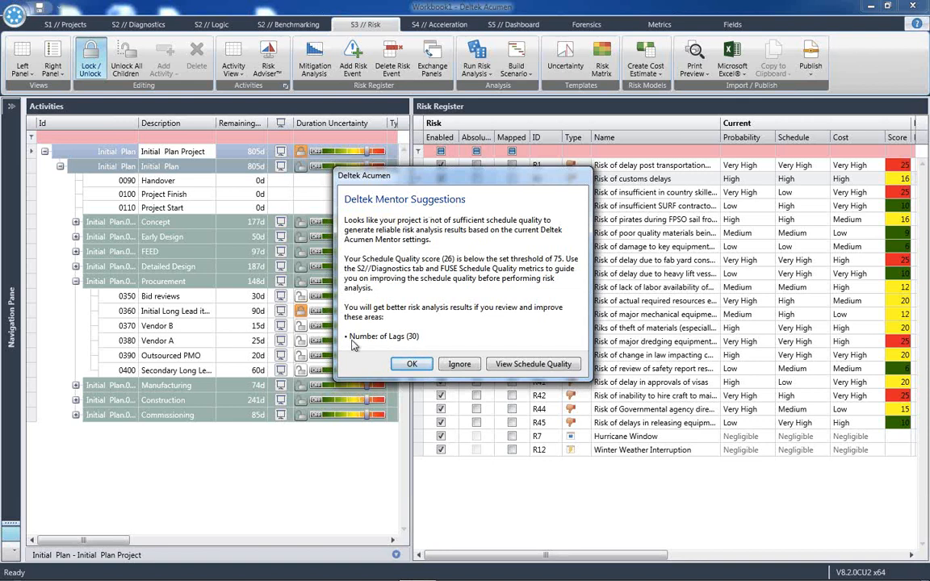
pyautogui.moveTo(414, 356)
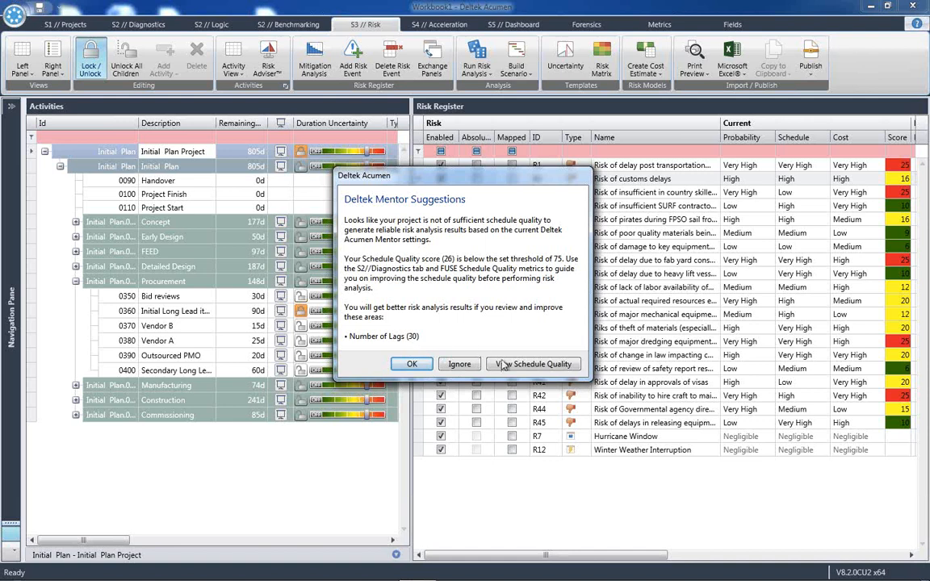
pyautogui.moveTo(517, 374)
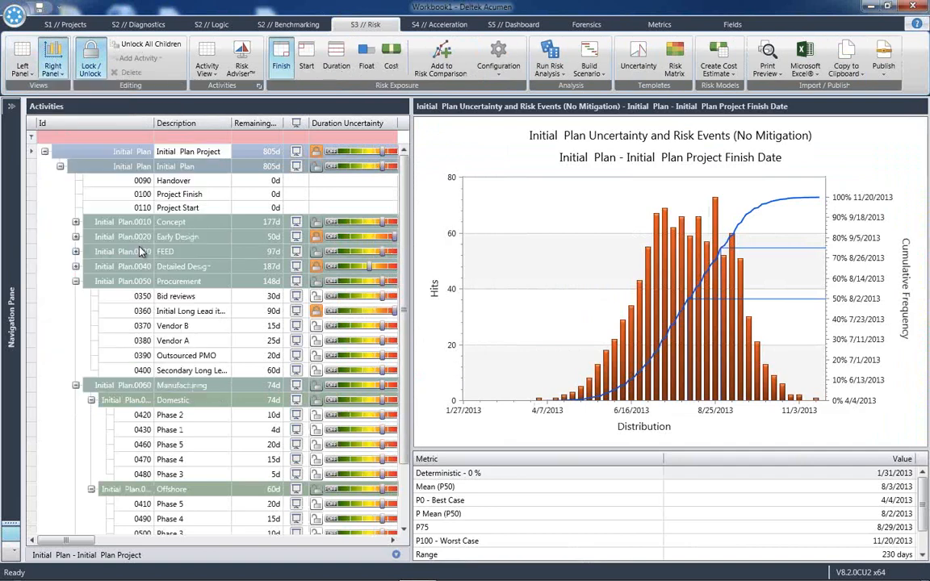
pyautogui.click(255, 58)
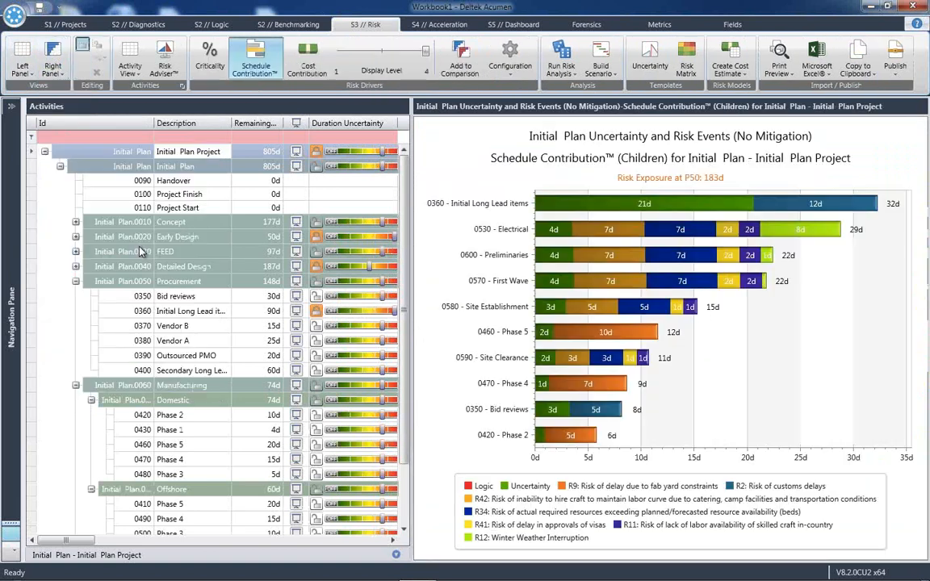
pyautogui.click(517, 56)
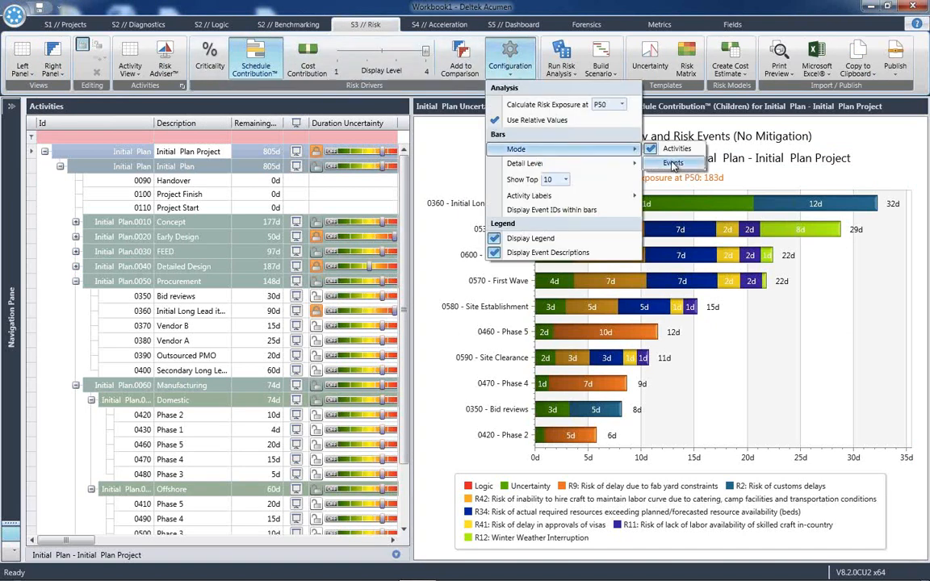
# Step: Switch the contribution chart mode from Activities to Risks, ranking R42 craft hiring first
pyautogui.click(673, 163)
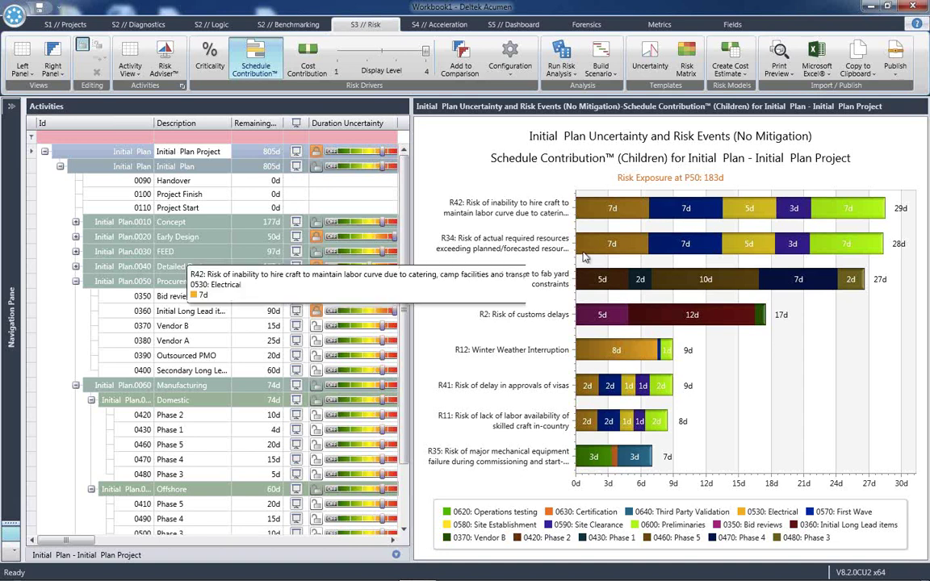
pyautogui.moveTo(484, 260)
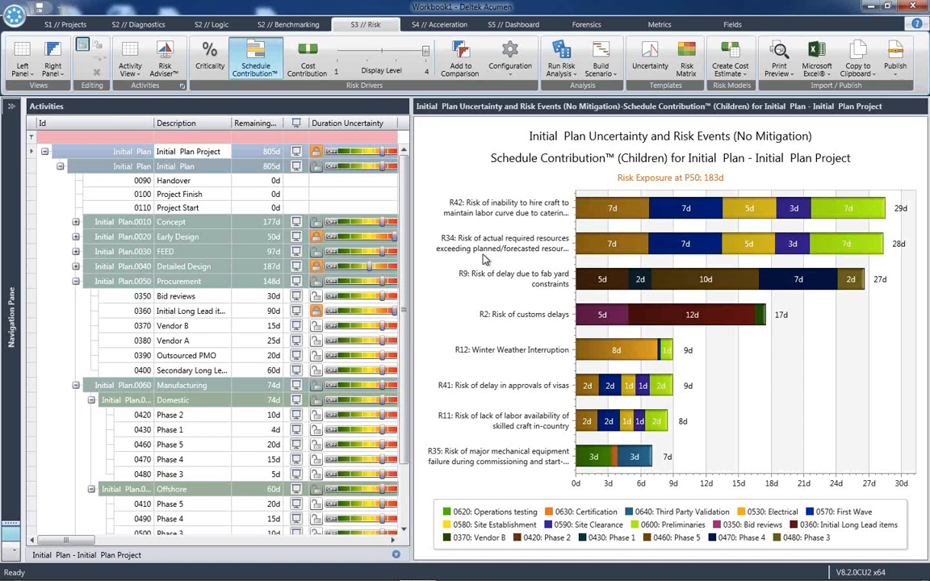
# Step: Enable Display Logic / Uncertainty Bars in the chart configuration, showing 50-day uncertainty
pyautogui.click(508, 58)
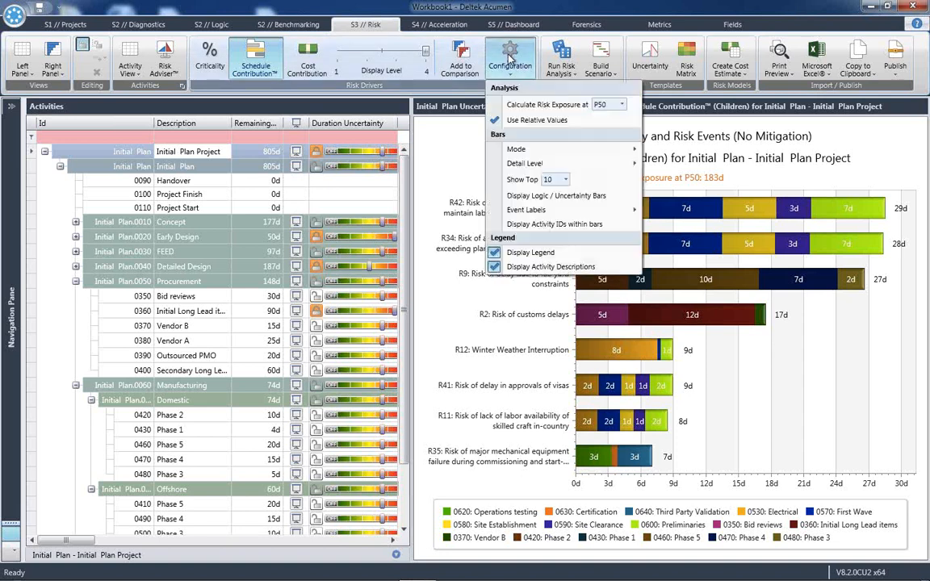
pyautogui.moveTo(568, 196)
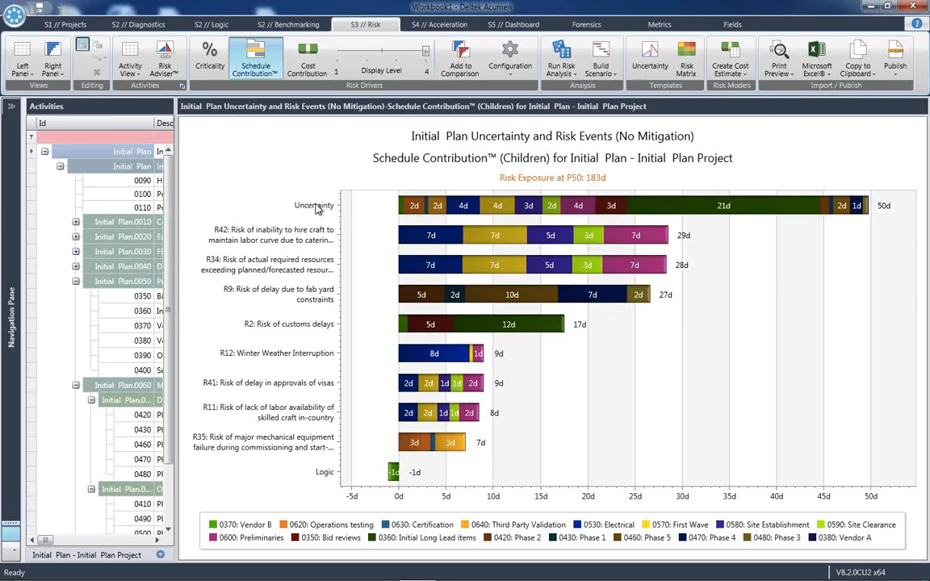
pyautogui.moveTo(843, 208)
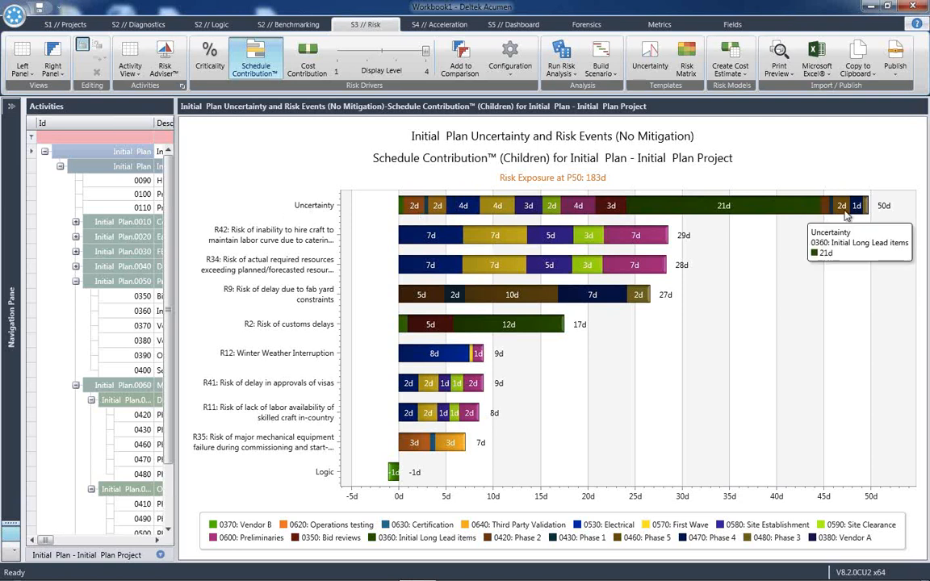
pyautogui.moveTo(662, 315)
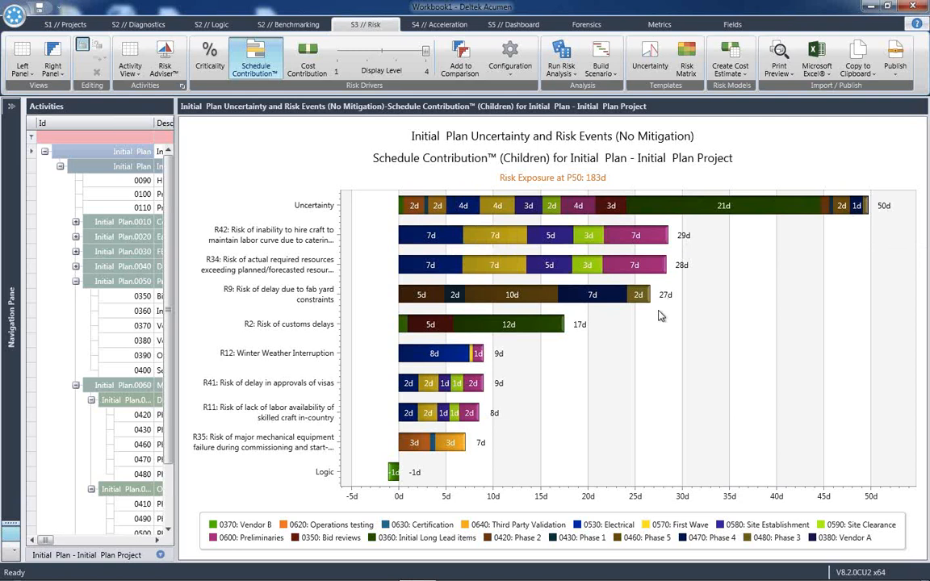
pyautogui.moveTo(604, 228)
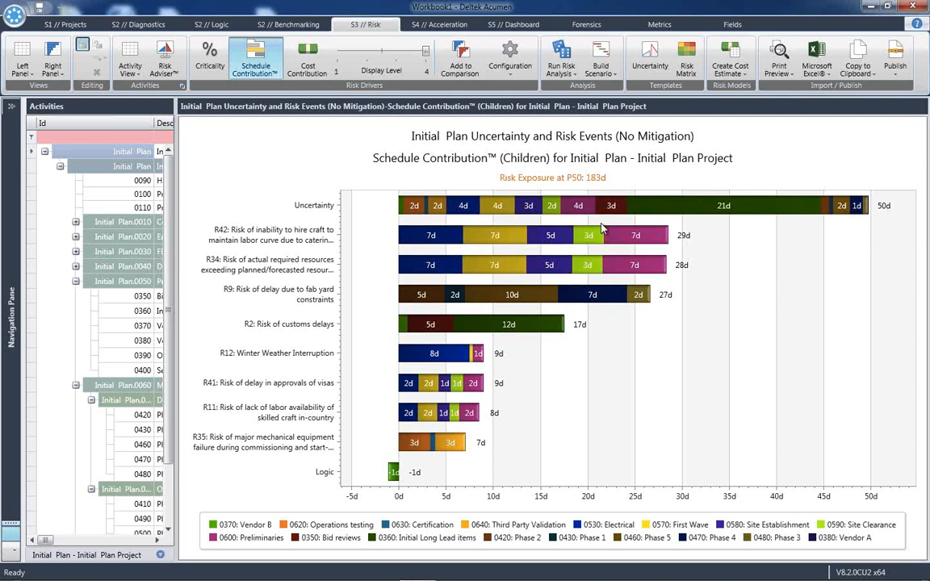
pyautogui.click(509, 58)
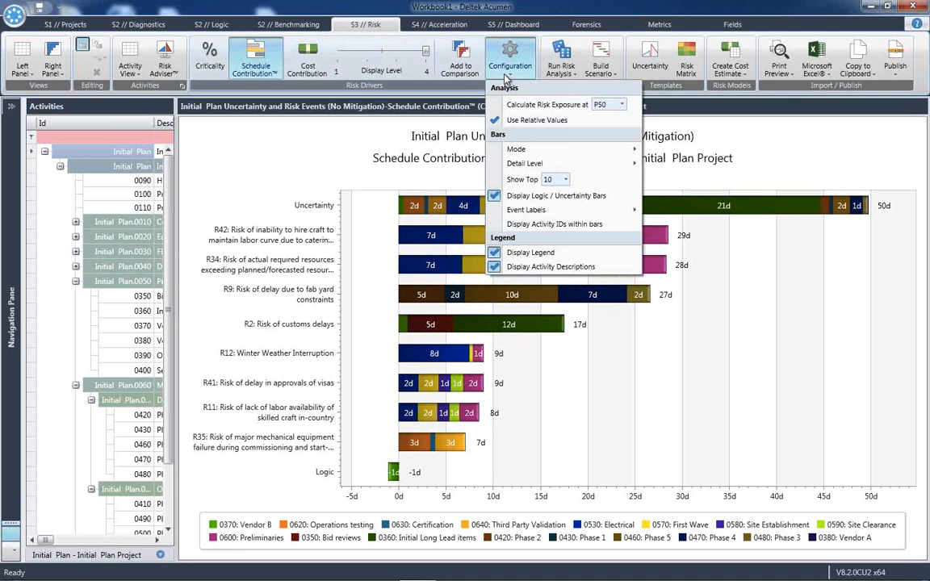
pyautogui.moveTo(557, 195)
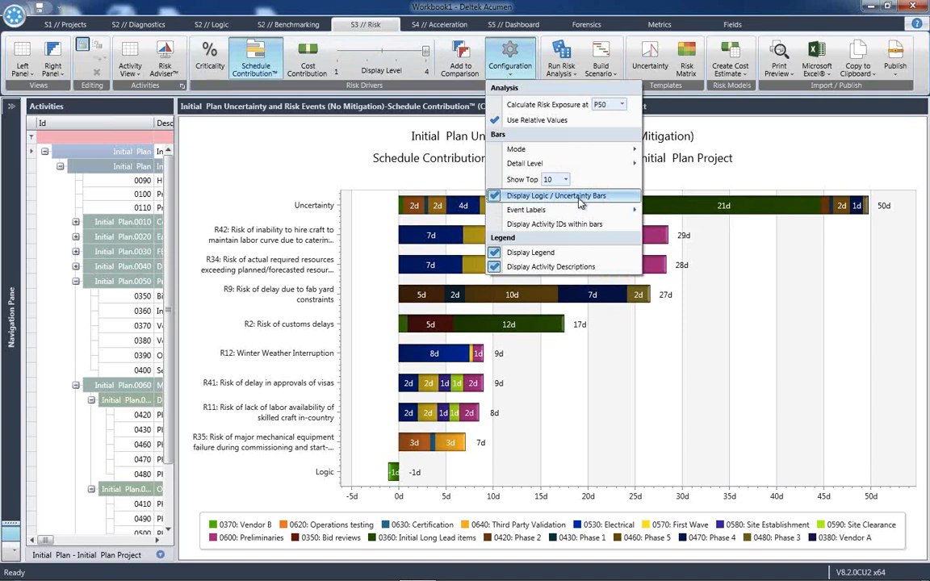
pyautogui.moveTo(735, 171)
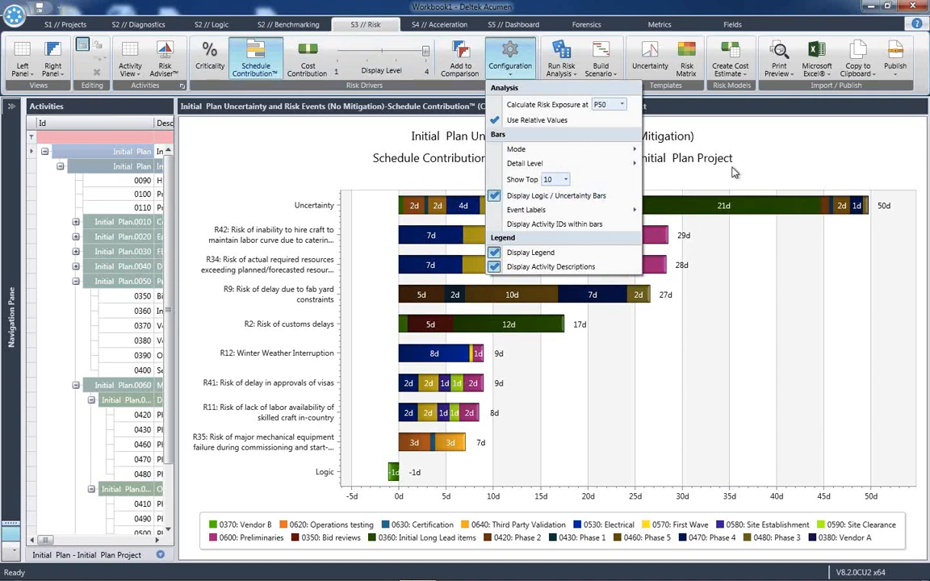
pyautogui.click(735, 172)
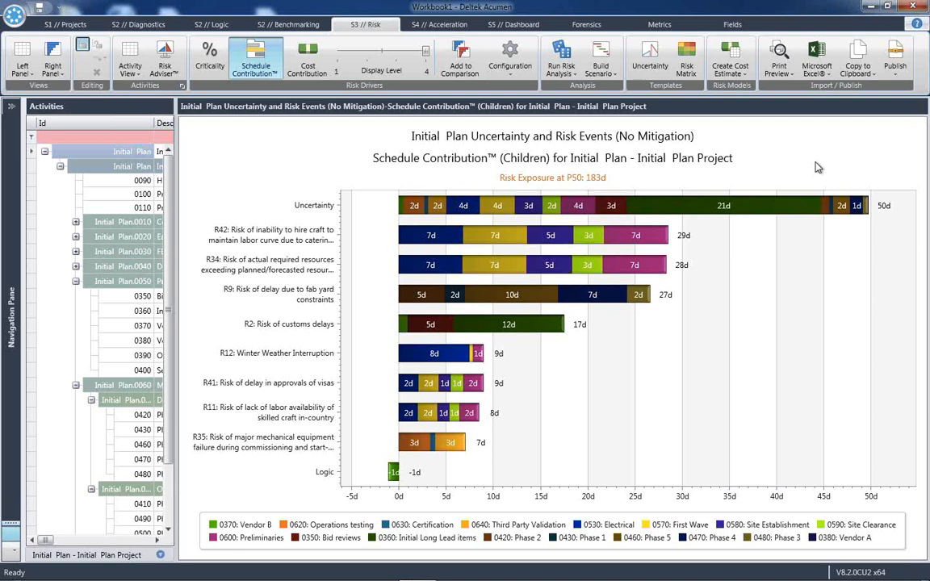
pyautogui.moveTo(765, 255)
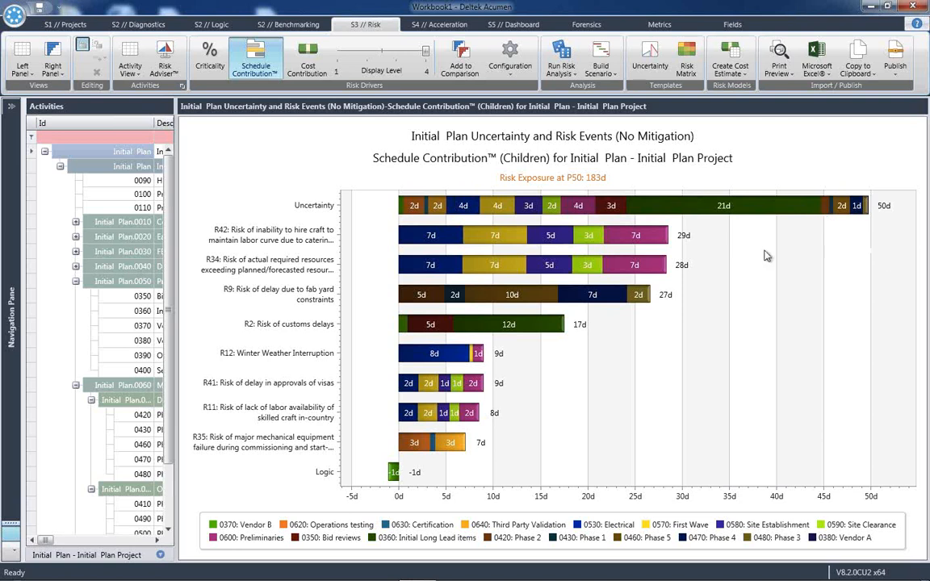
pyautogui.moveTo(304, 242)
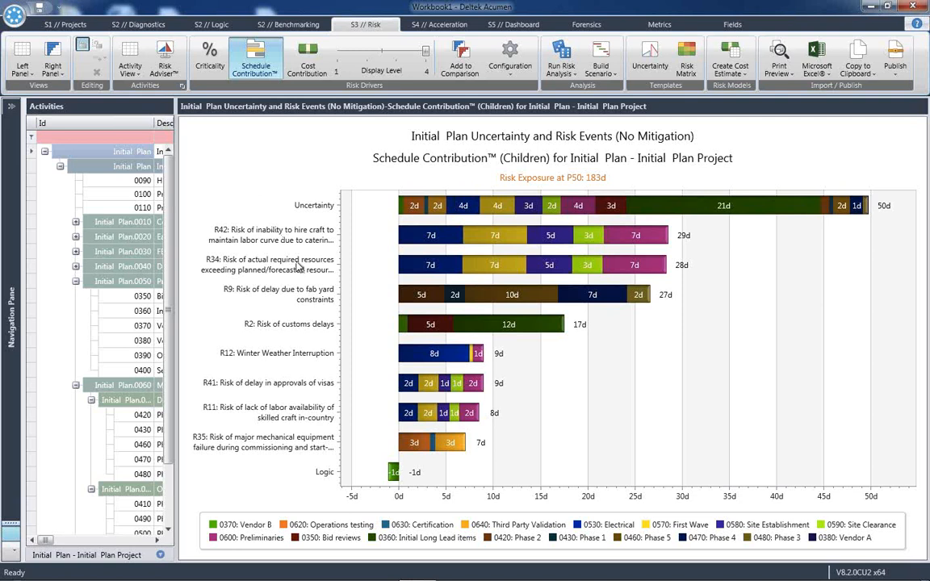
pyautogui.moveTo(310, 312)
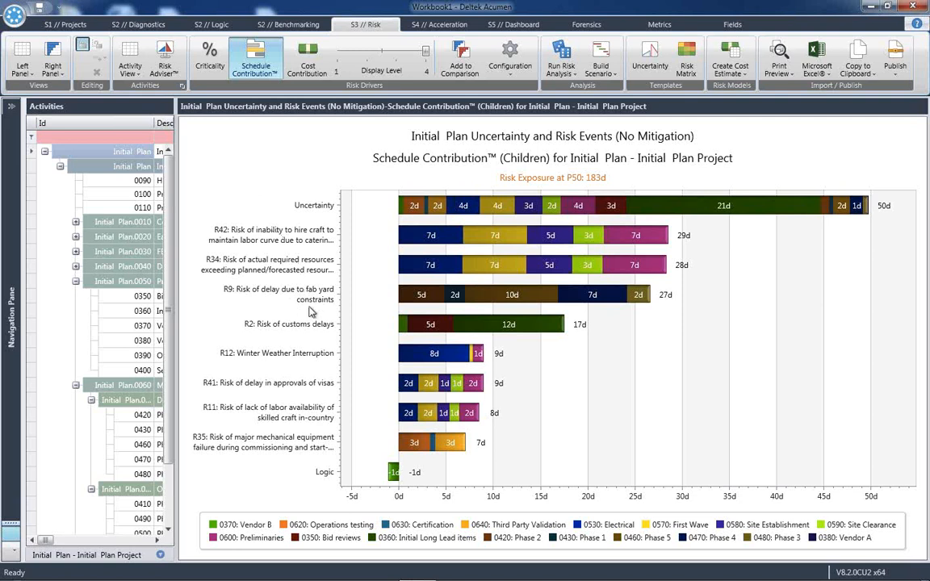
pyautogui.moveTo(678, 315)
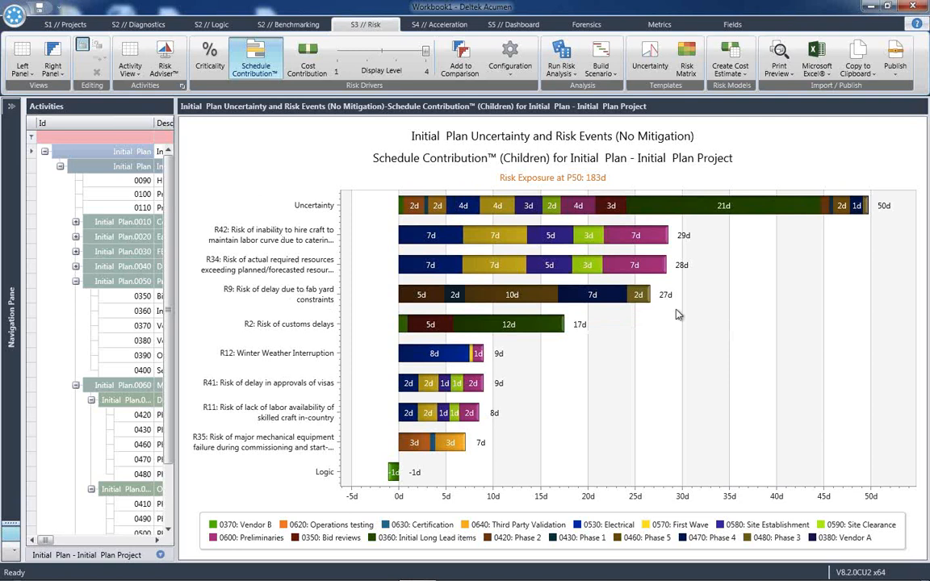
pyautogui.moveTo(656, 315)
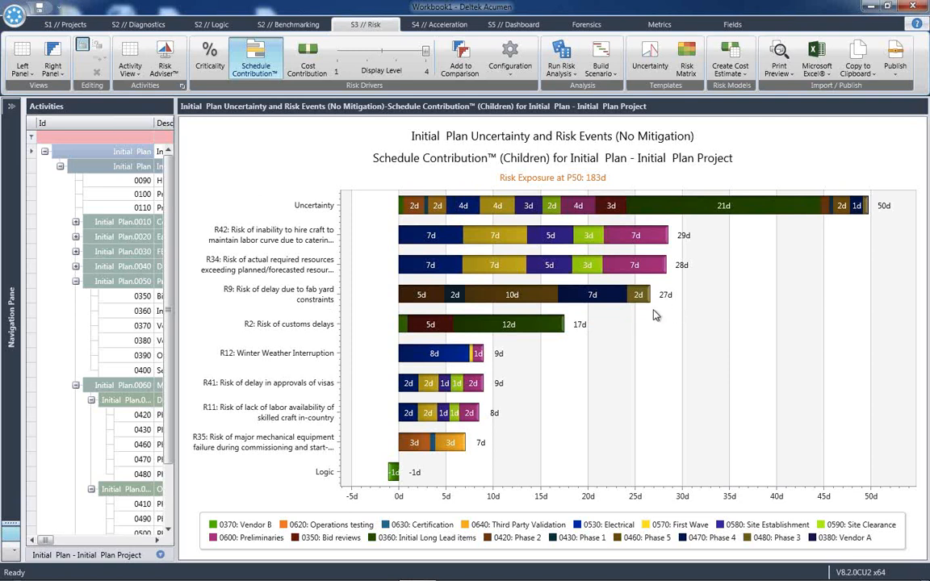
pyautogui.moveTo(620, 296)
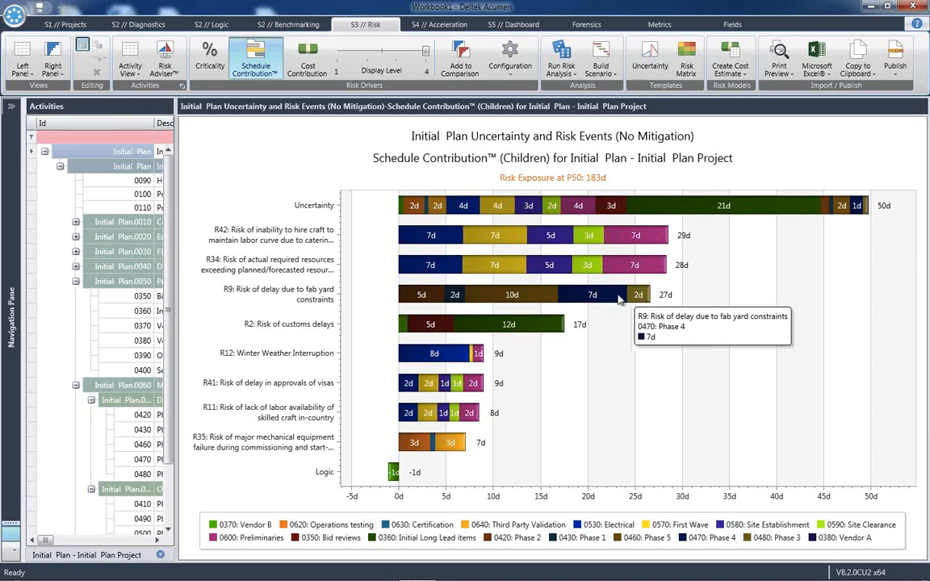
pyautogui.moveTo(550, 302)
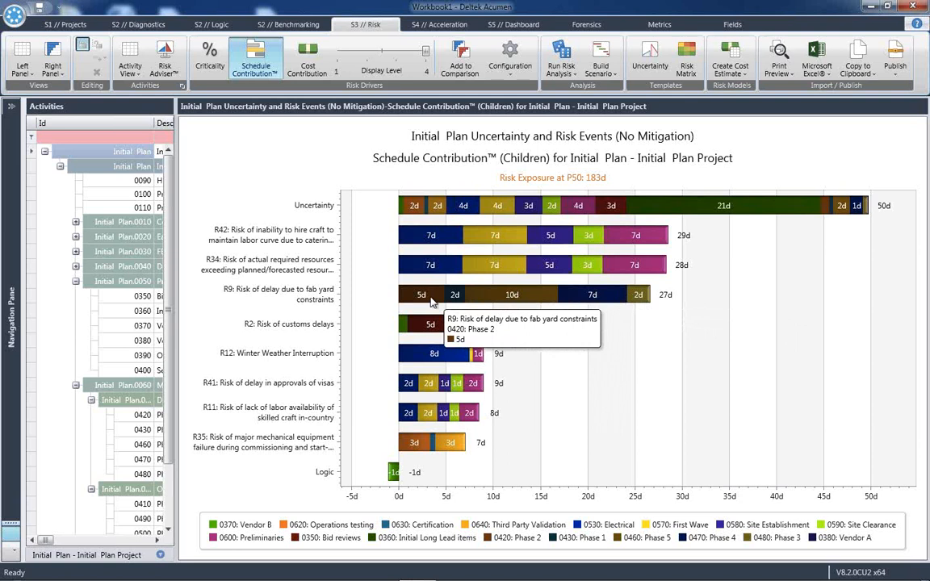
pyautogui.moveTo(704, 249)
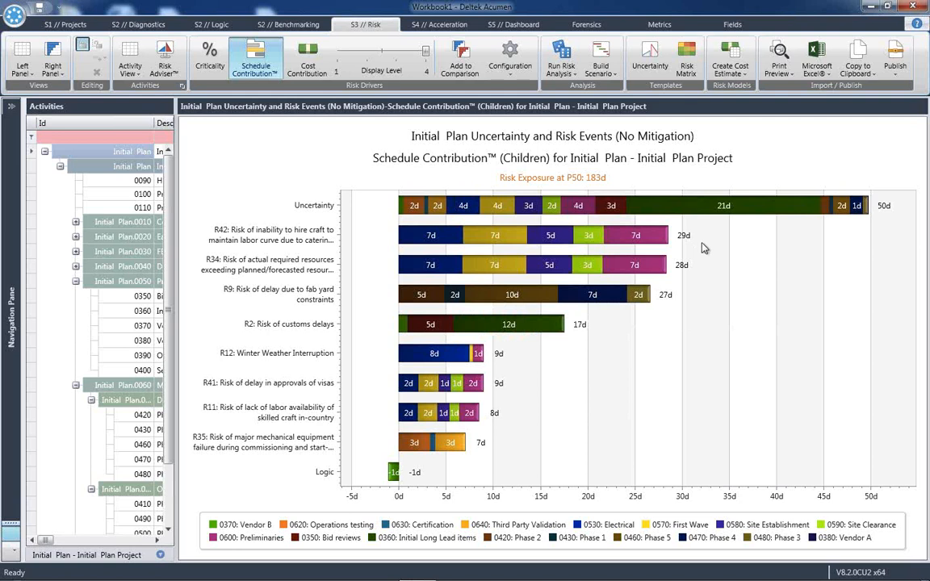
pyautogui.moveTo(676, 251)
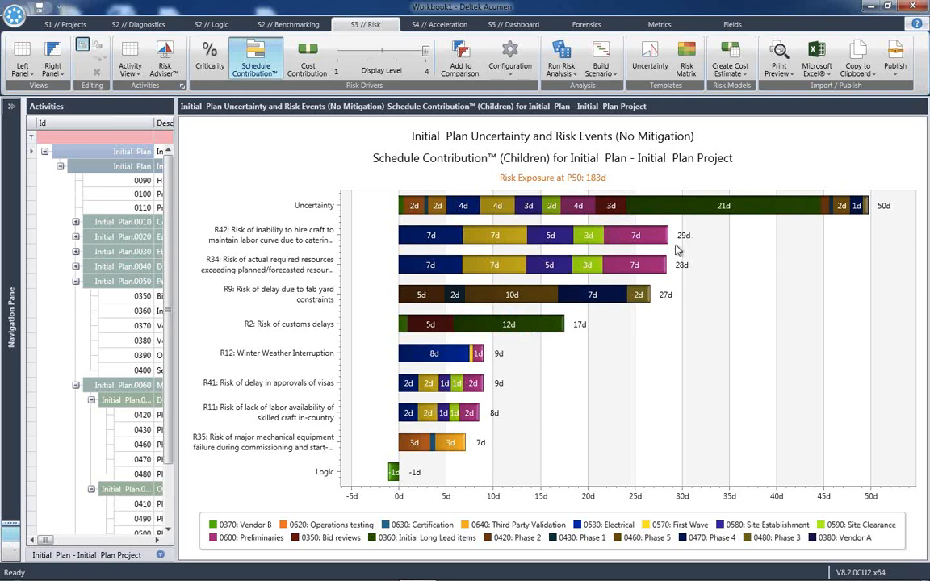
pyautogui.moveTo(875, 236)
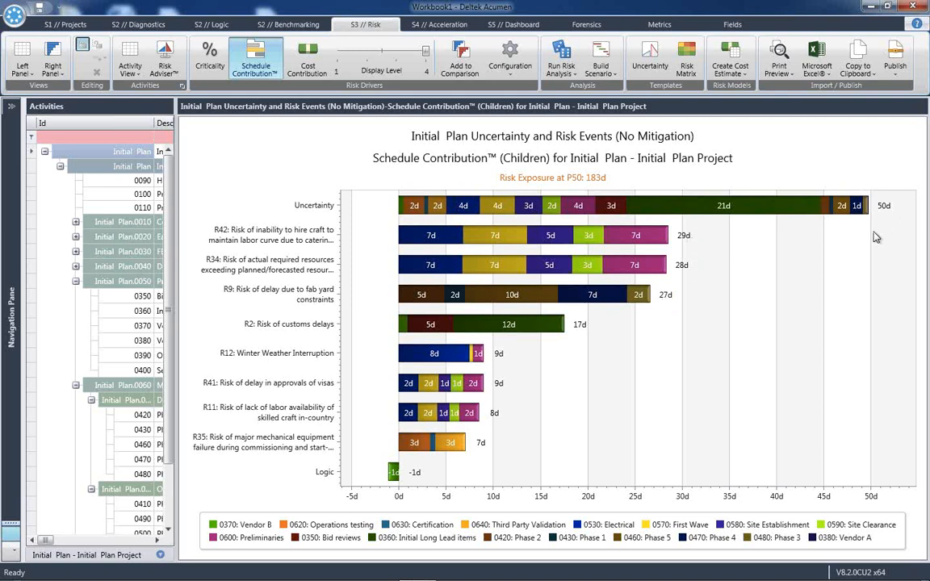
pyautogui.moveTo(681, 235)
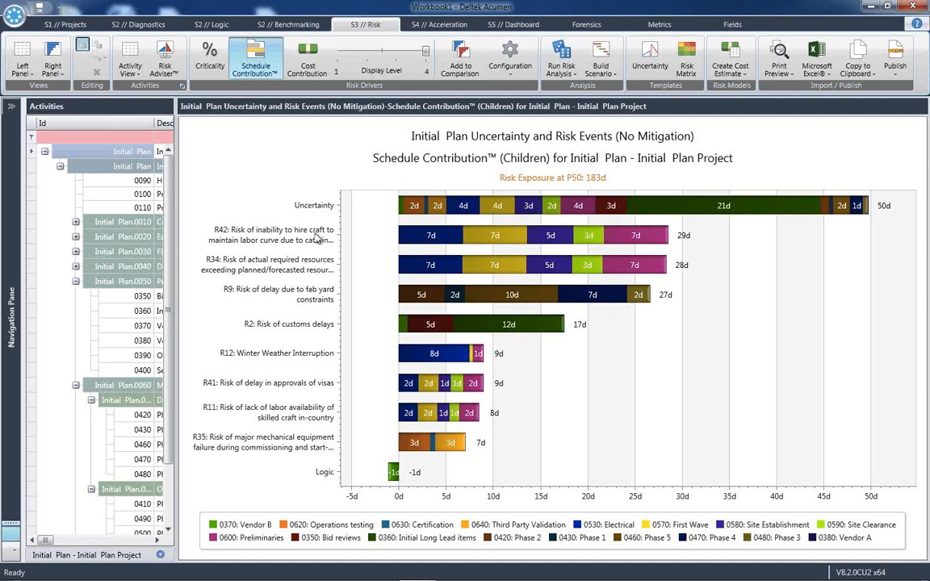
pyautogui.moveTo(320, 288)
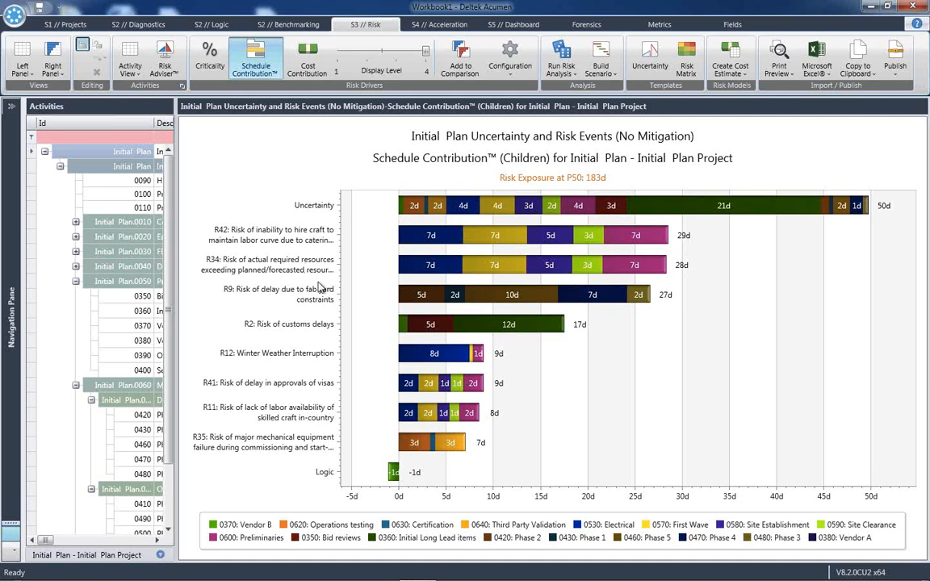
pyautogui.moveTo(684, 241)
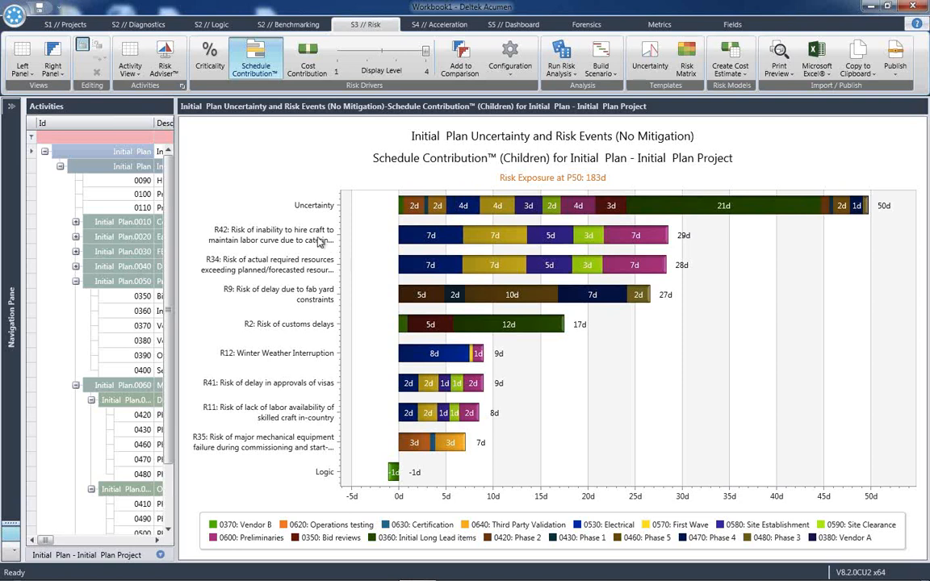
pyautogui.moveTo(329, 336)
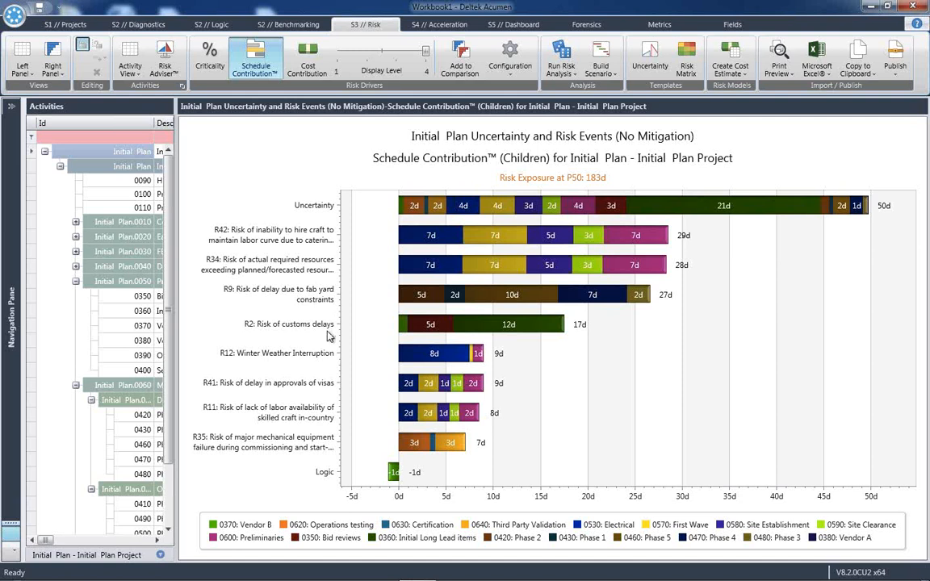
pyautogui.moveTo(327, 320)
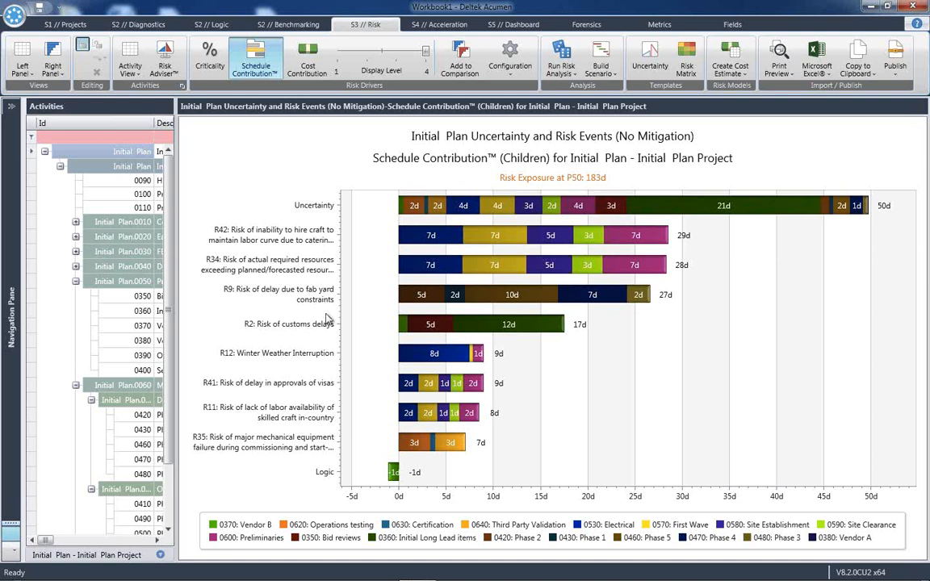
pyautogui.moveTo(328, 325)
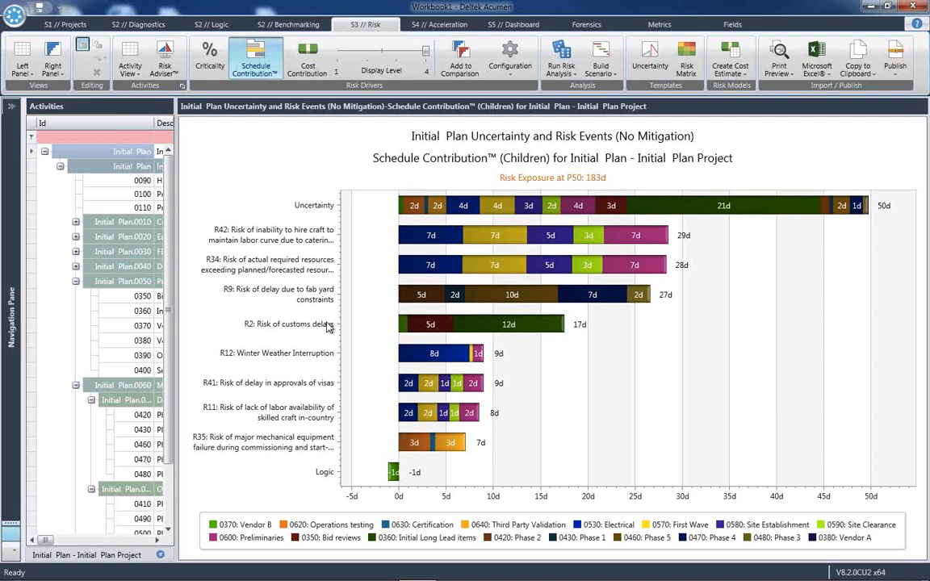
pyautogui.moveTo(708, 249)
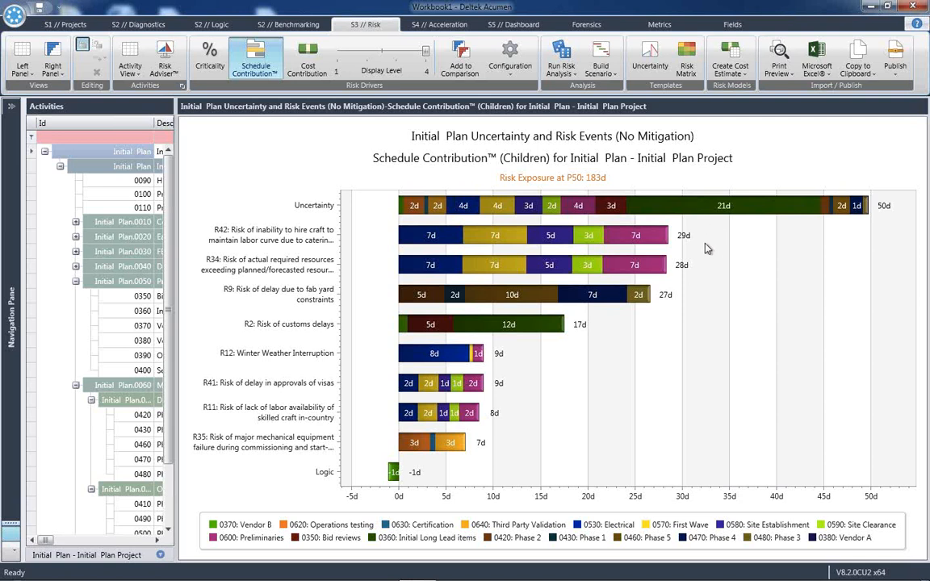
pyautogui.moveTo(606, 339)
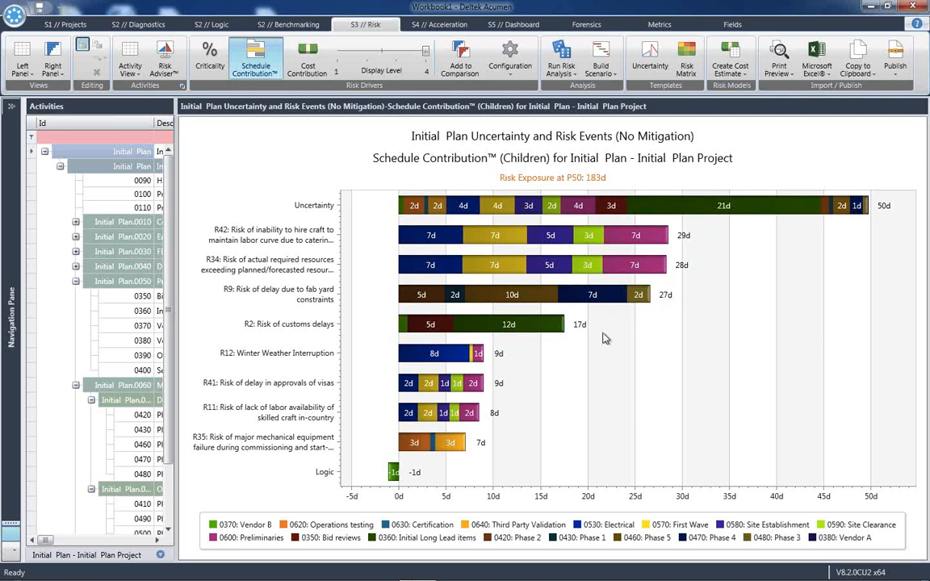
pyautogui.moveTo(889, 225)
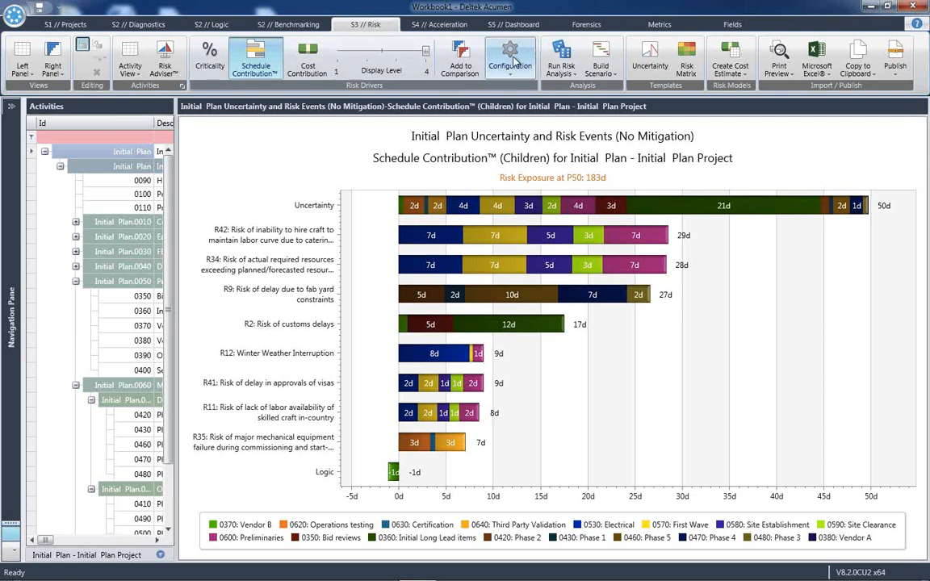
# Step: Change the chart's confidence level from P50 to P80 risk exposure
pyautogui.click(511, 57)
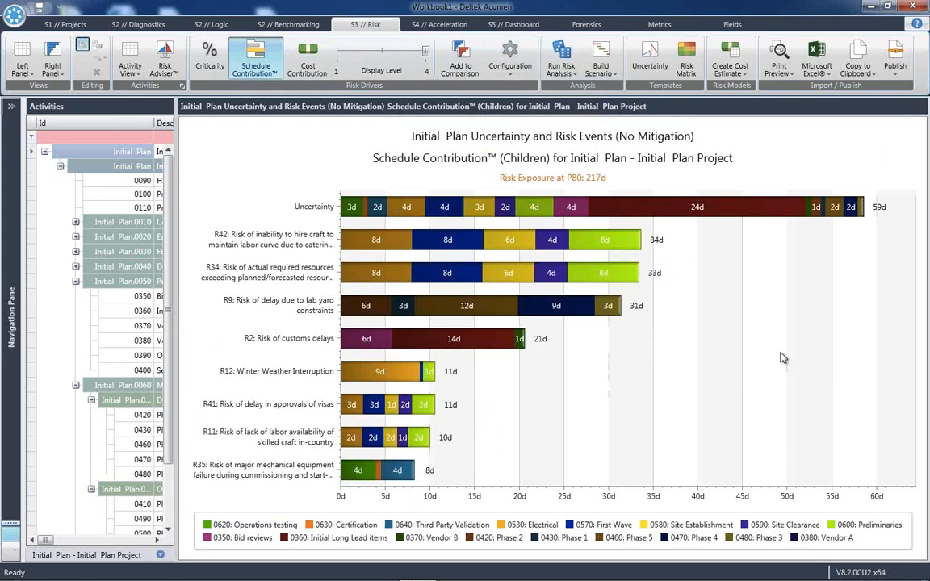
pyautogui.moveTo(681, 262)
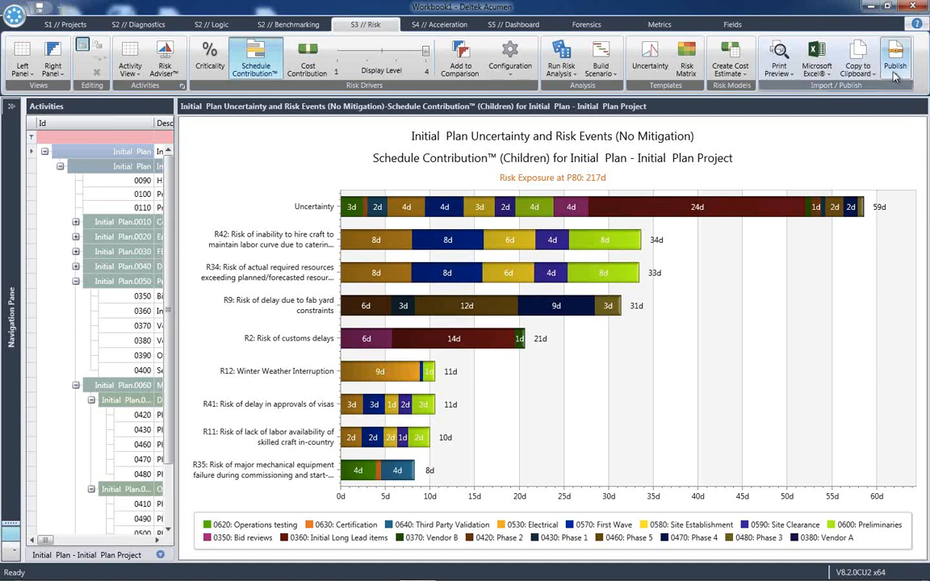
# Step: Create a new Initial Plan selection set in Publish and add activity 0490 Phase 4 to it
pyautogui.click(898, 57)
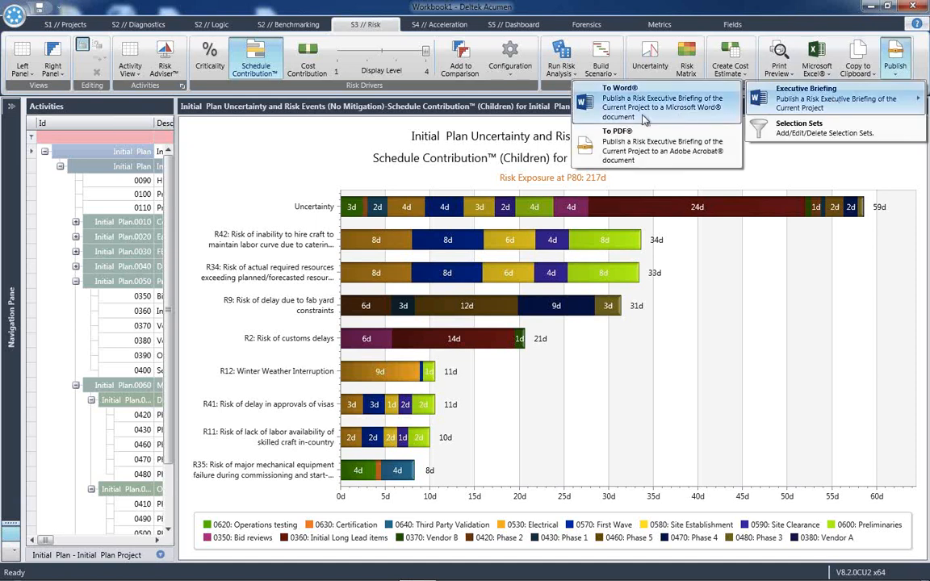
pyautogui.click(801, 128)
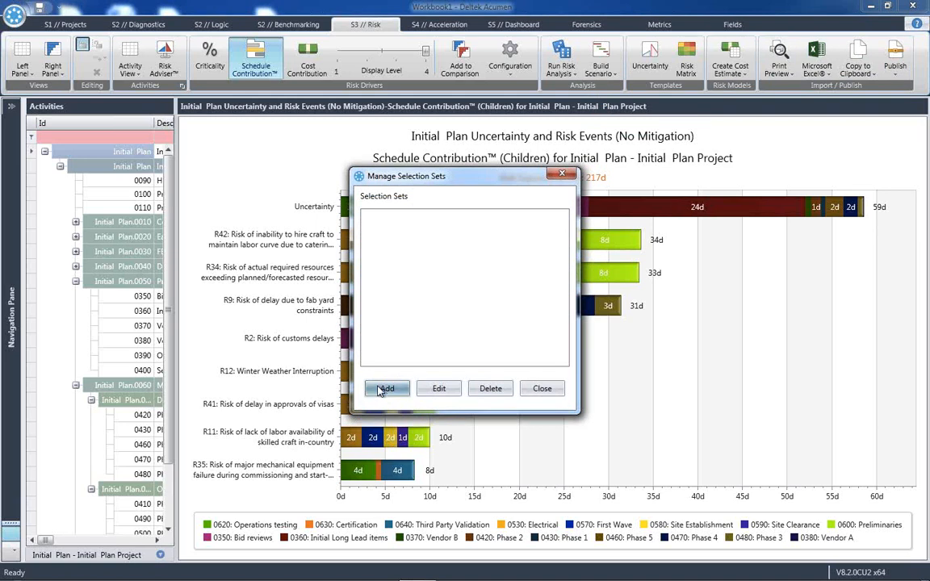
pyautogui.click(388, 387)
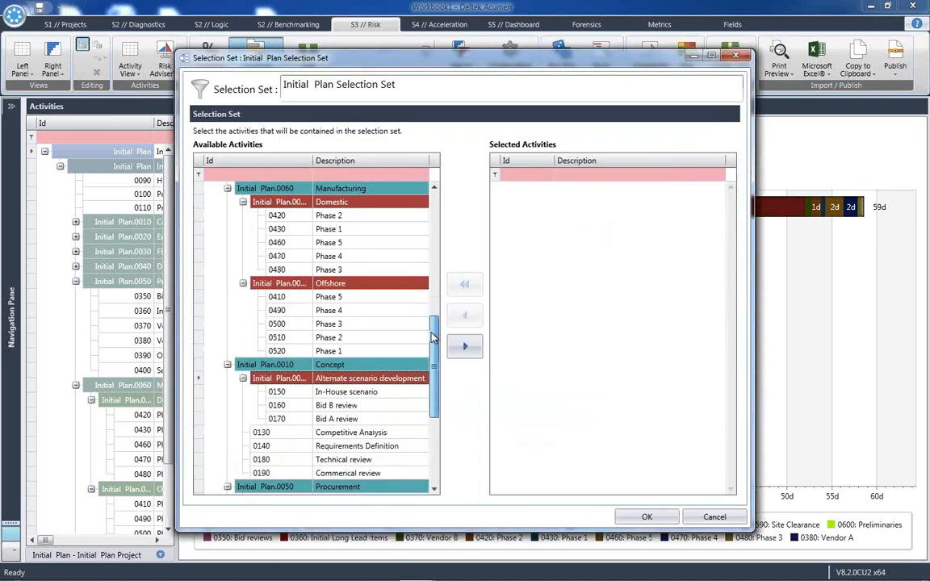
pyautogui.scroll(-3)
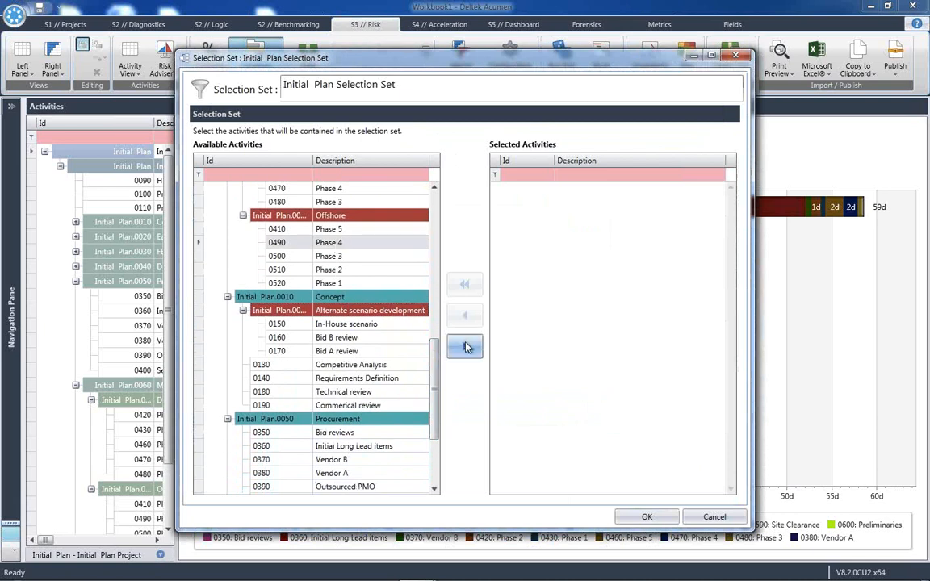
pyautogui.click(465, 347)
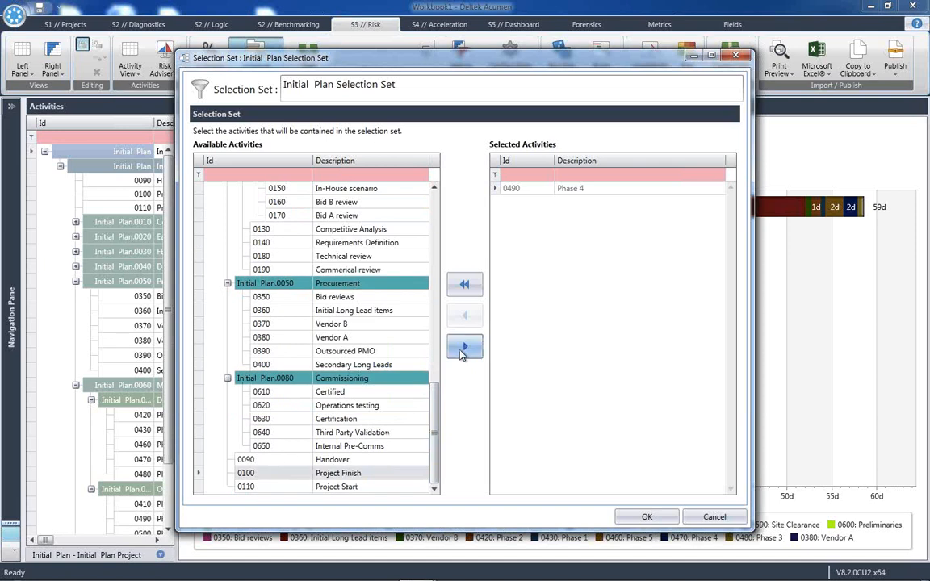
pyautogui.click(465, 348)
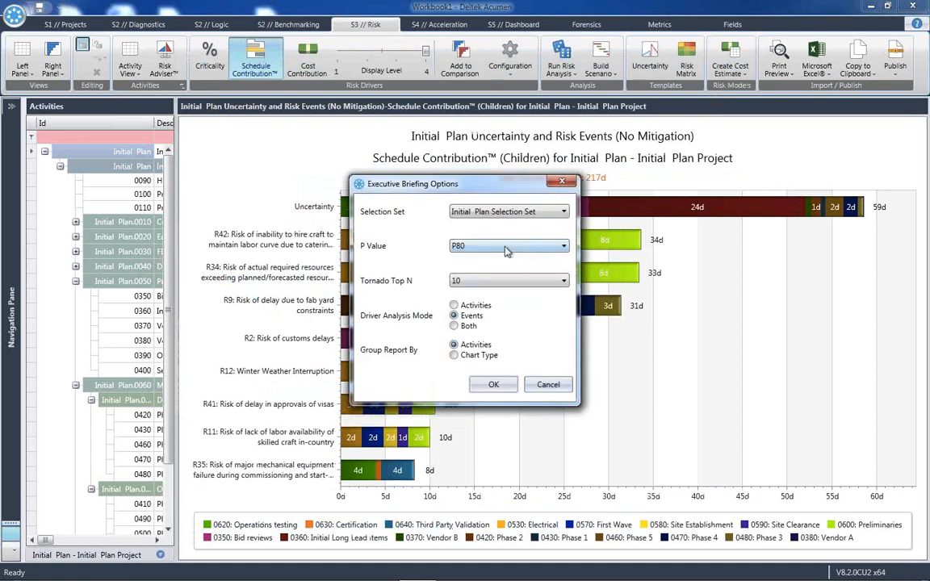
# Step: Set Tornado Top N to 5 and Driver Analysis Mode to Both, then replace the existing briefing file
pyautogui.click(562, 281)
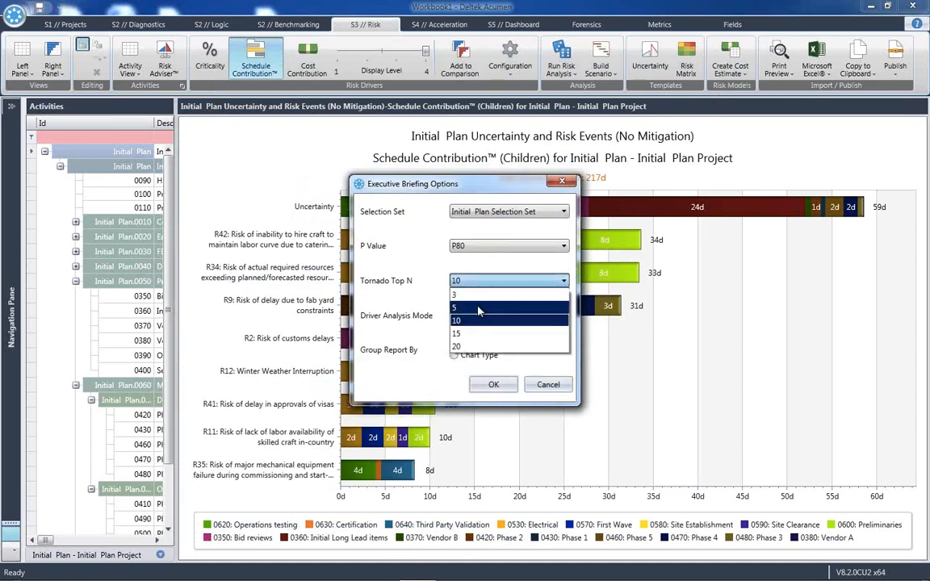
pyautogui.click(478, 307)
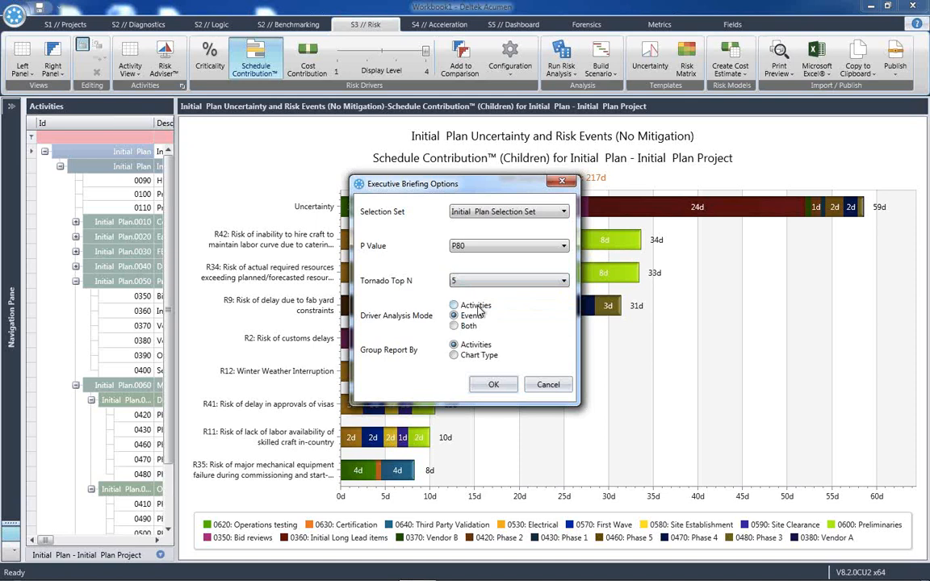
pyautogui.click(454, 326)
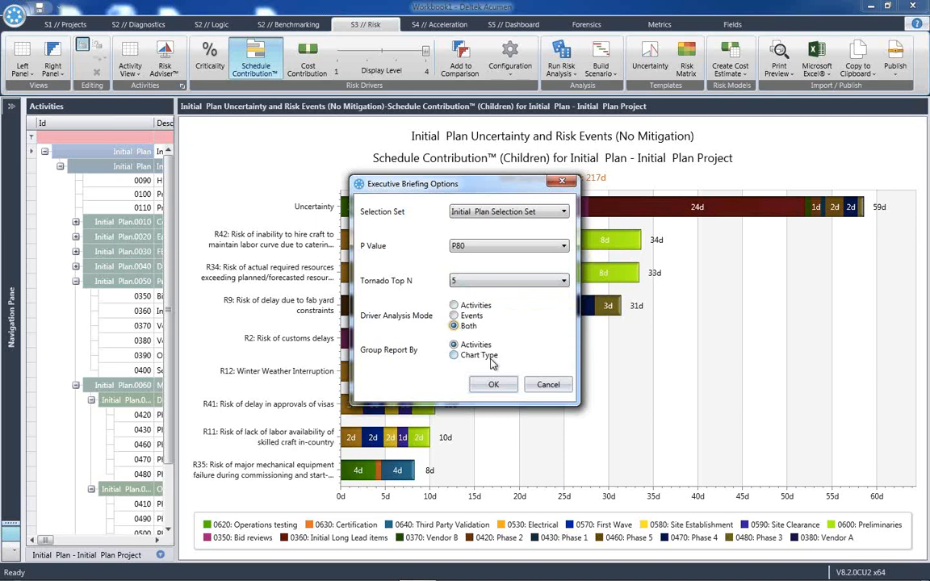
pyautogui.click(492, 384)
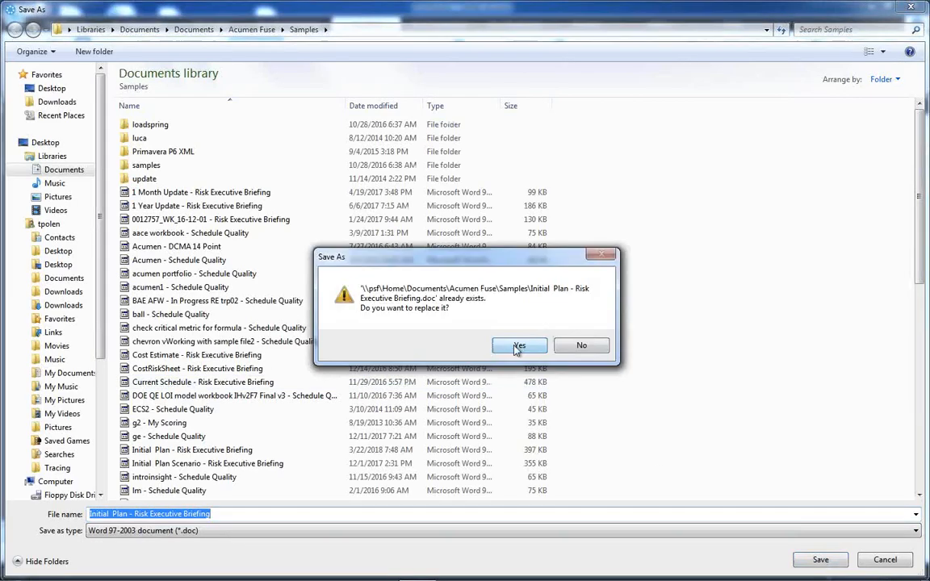
pyautogui.click(518, 345)
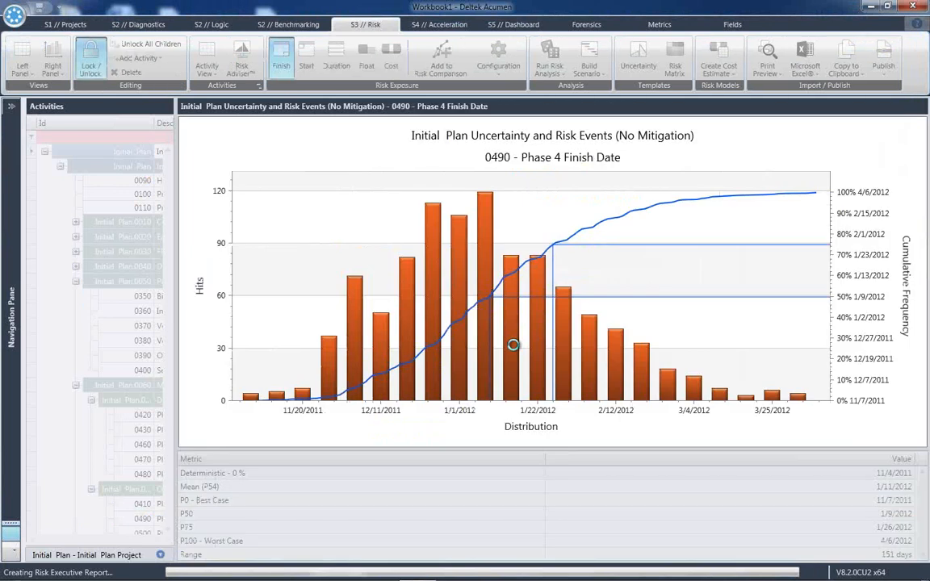
pyautogui.click(255, 59)
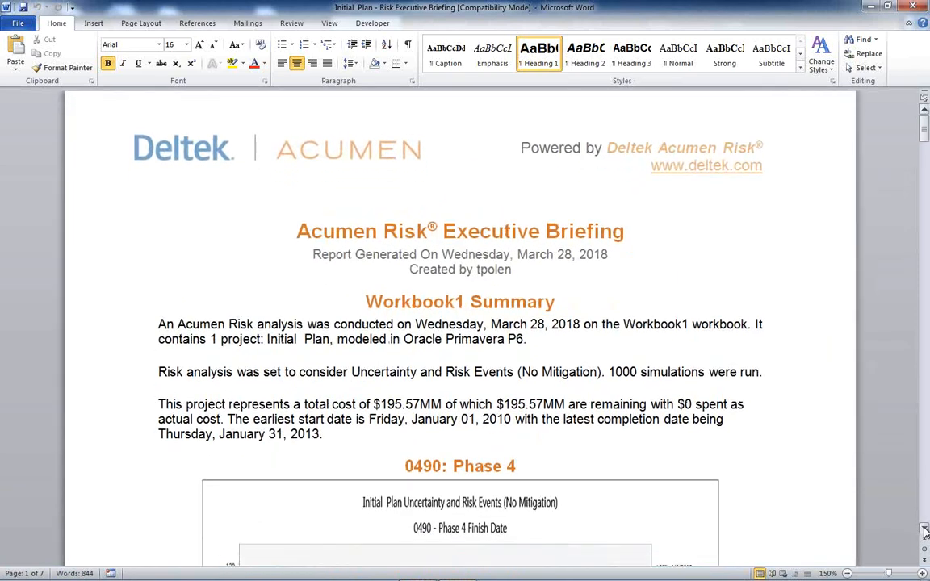
# Step: Add 'This is bad.' after Phase 4's Deterministic date bullet
pyautogui.scroll(-3)
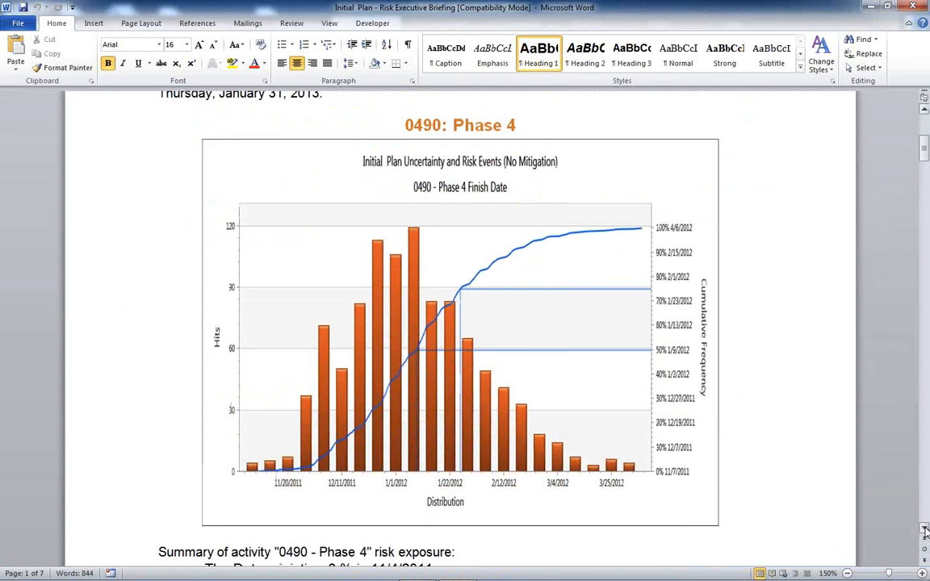
pyautogui.scroll(-3)
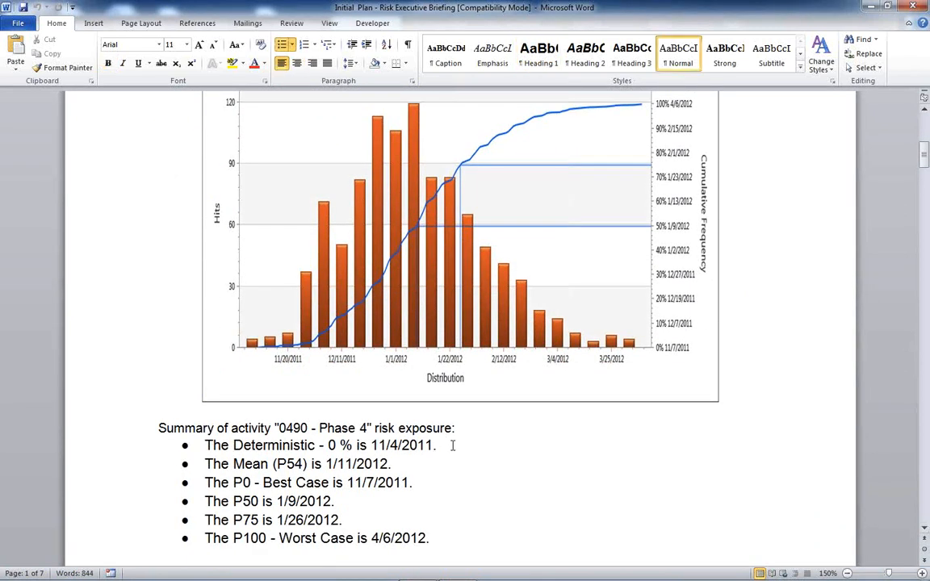
pyautogui.write('This is bad')
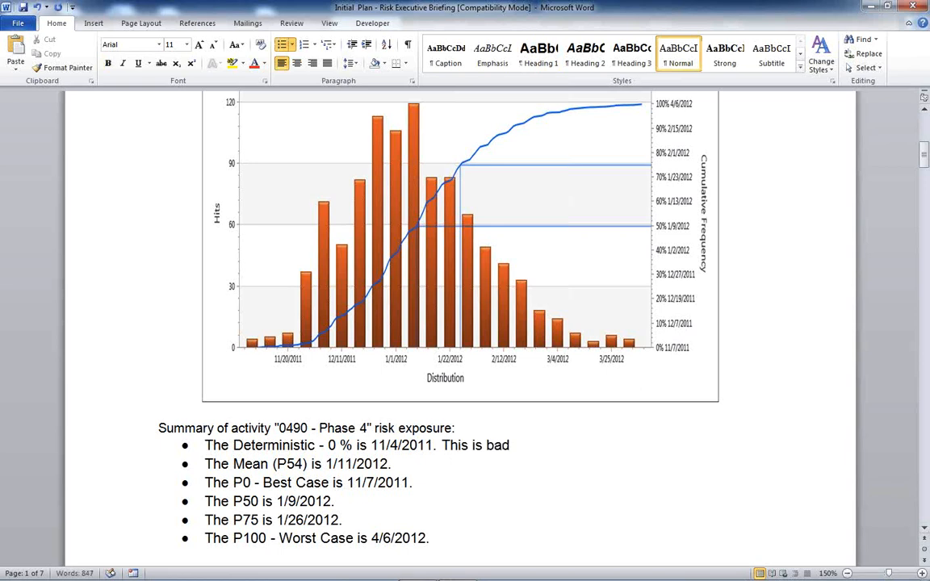
pyautogui.write('.')
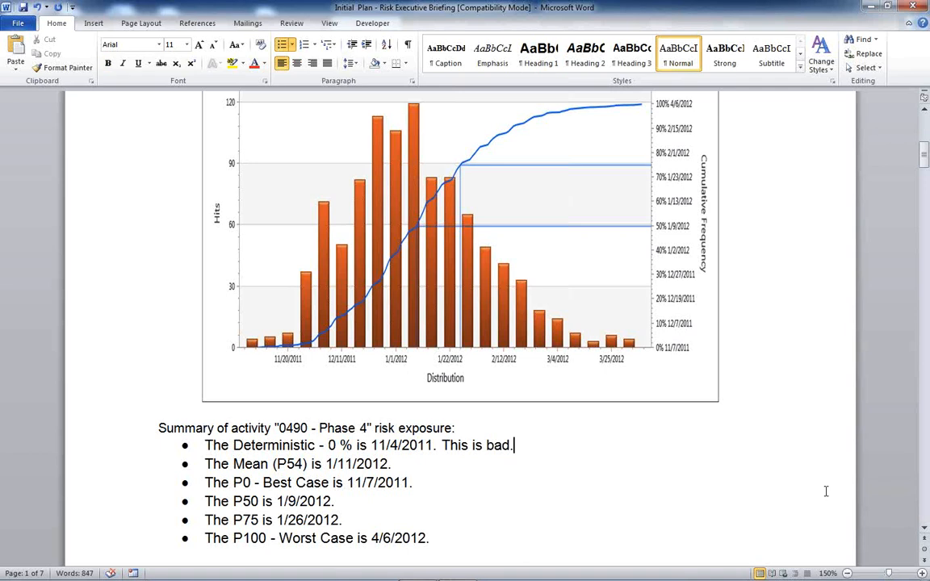
# Step: Add 'Before I said, this is bad. This is why.' above the top 5 drivers section
pyautogui.scroll(-3)
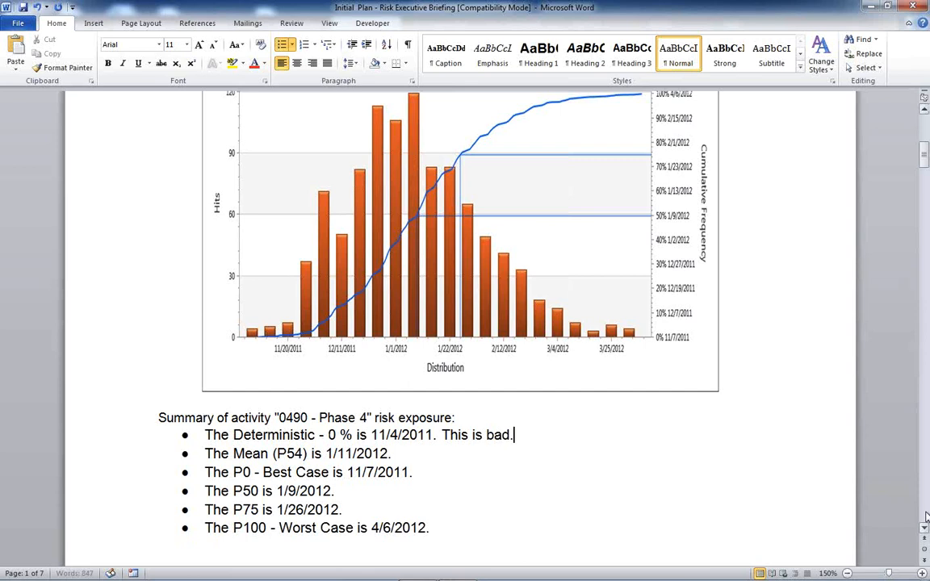
pyautogui.scroll(-3)
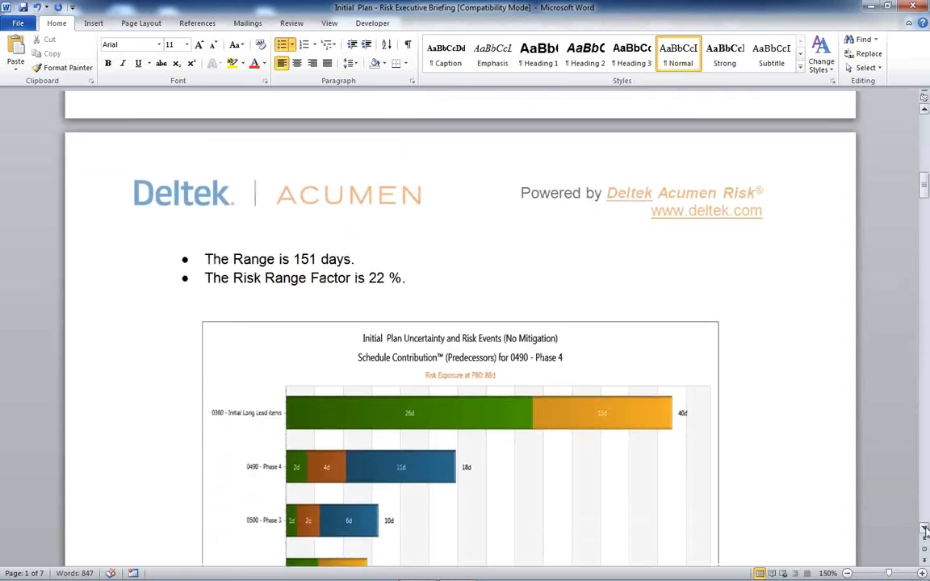
pyautogui.scroll(-3)
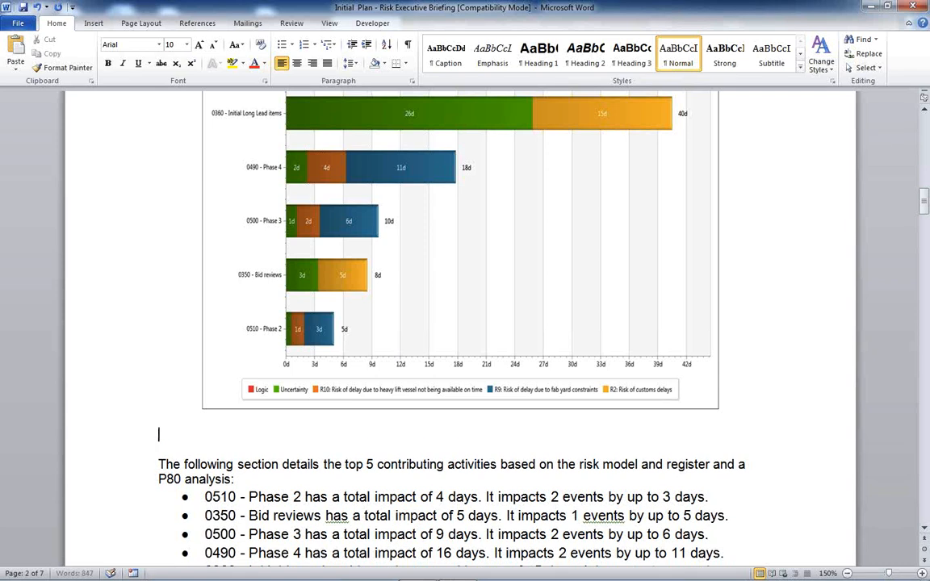
pyautogui.write('Before I said, this is bad. Th')
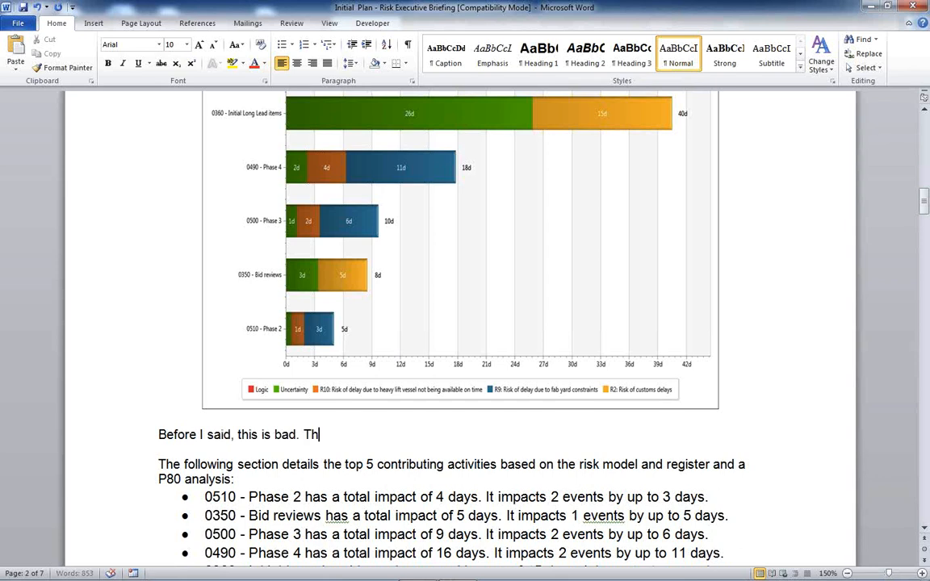
pyautogui.write('is why.')
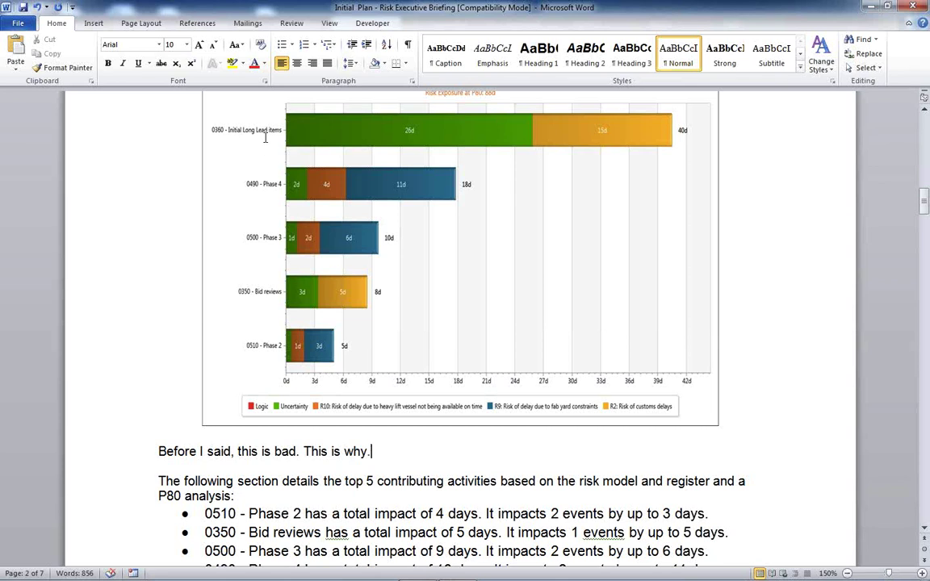
pyautogui.moveTo(265, 149)
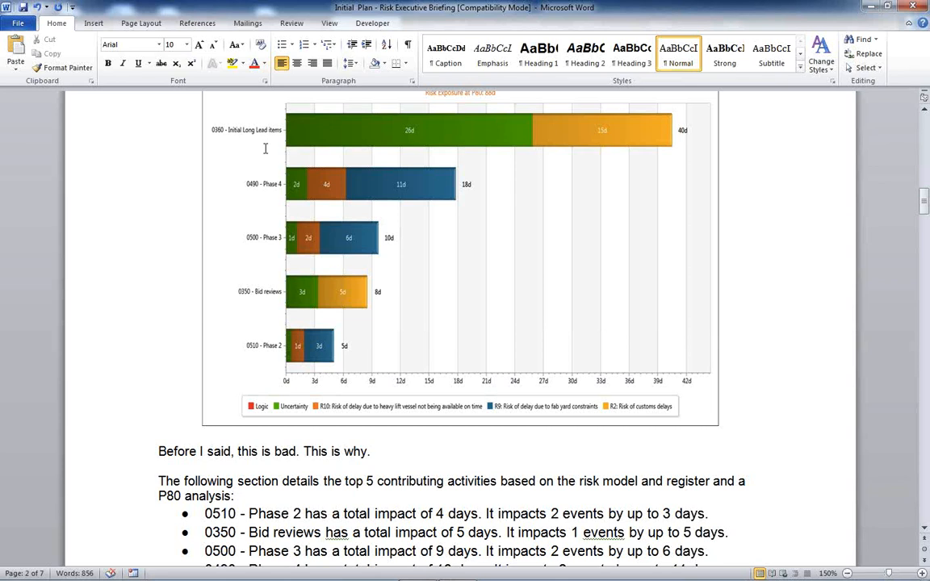
pyautogui.moveTo(574, 136)
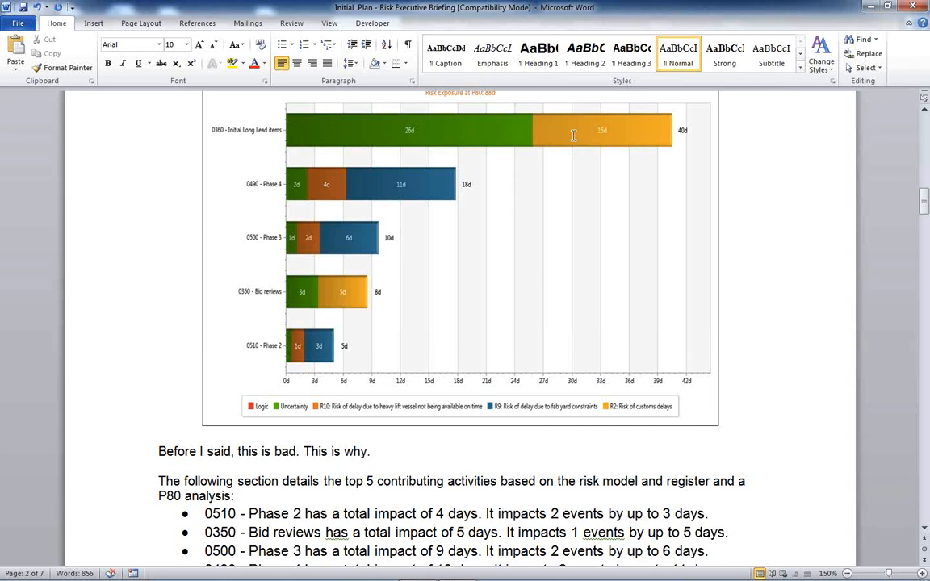
pyautogui.moveTo(374, 175)
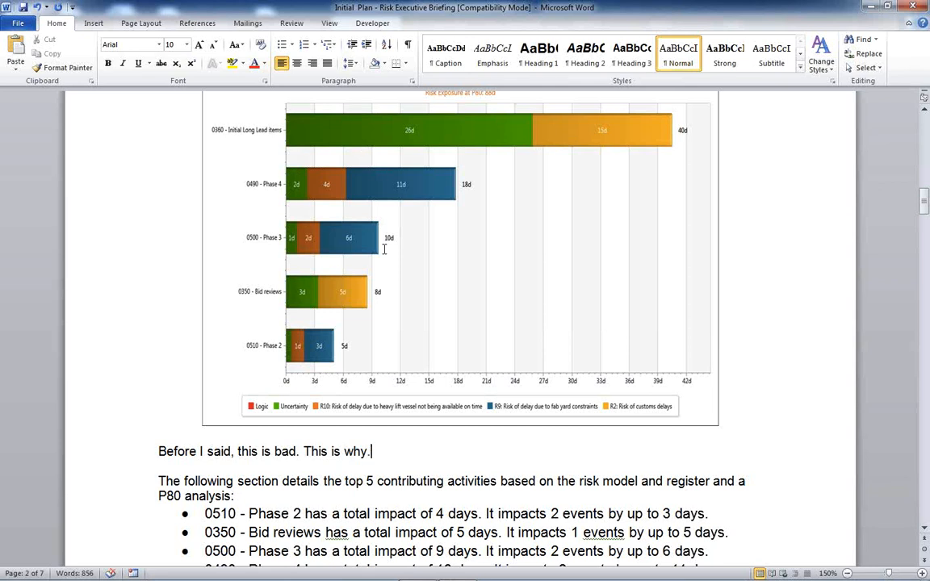
pyautogui.moveTo(268, 318)
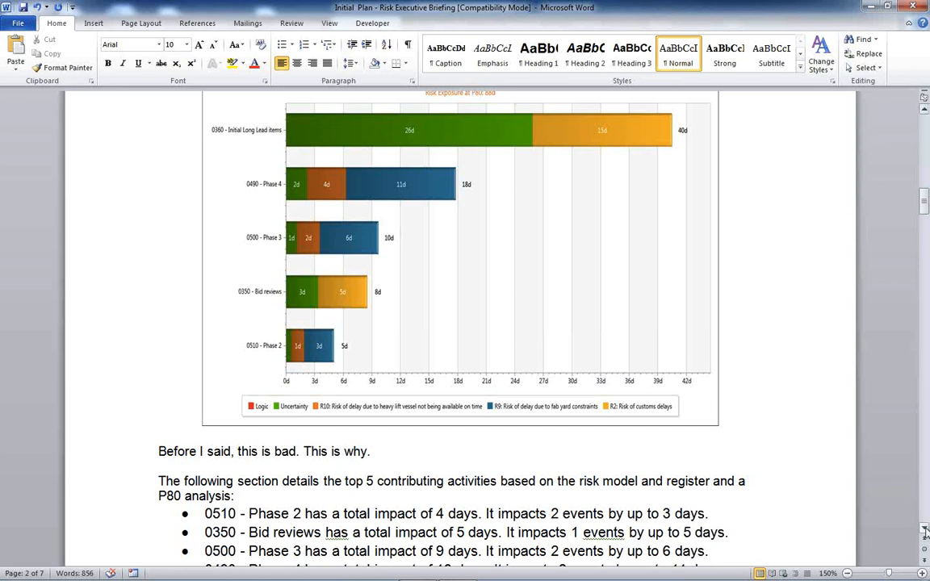
# Step: Add "I like to add to the writeup!" beneath the Phase 4 top 5 risk event drivers list
pyautogui.scroll(-3)
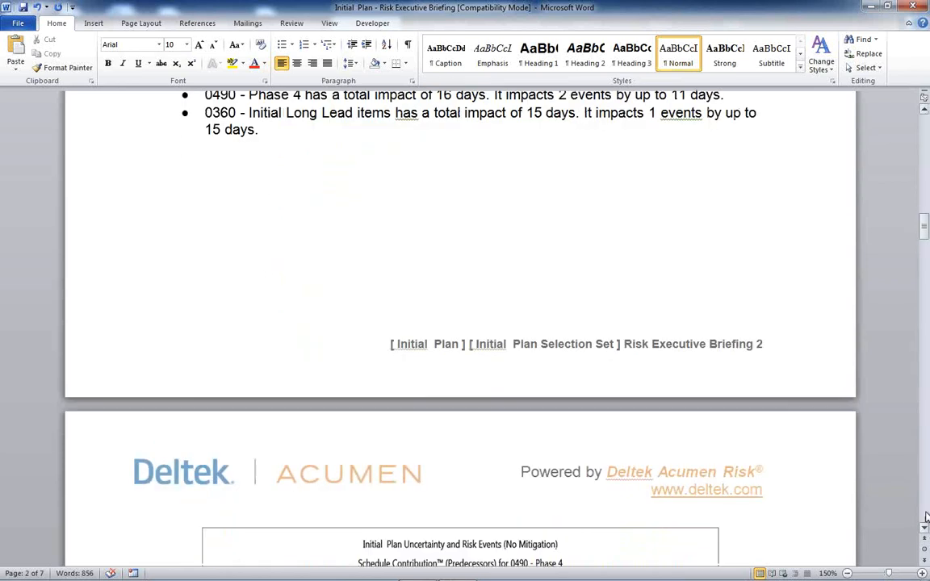
pyautogui.scroll(-3)
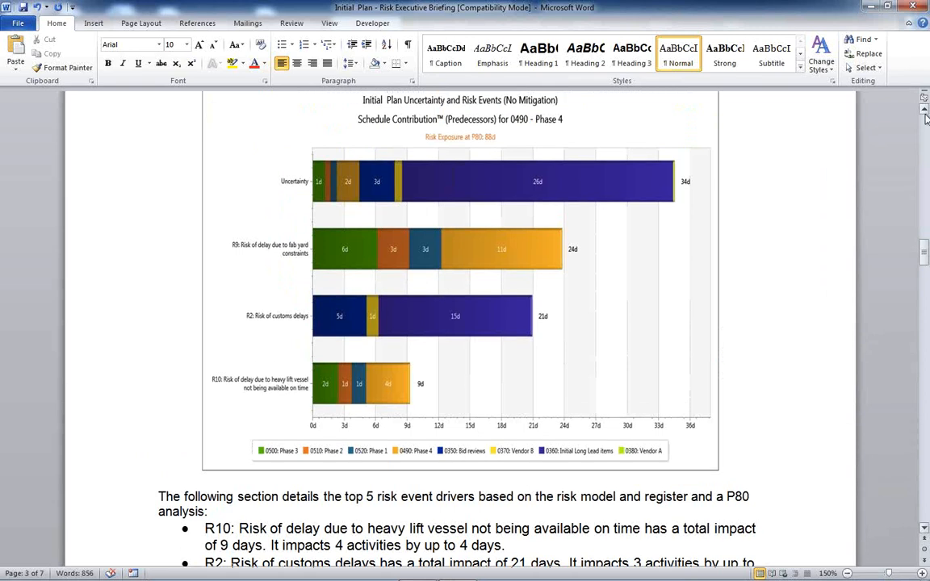
pyautogui.moveTo(285, 197)
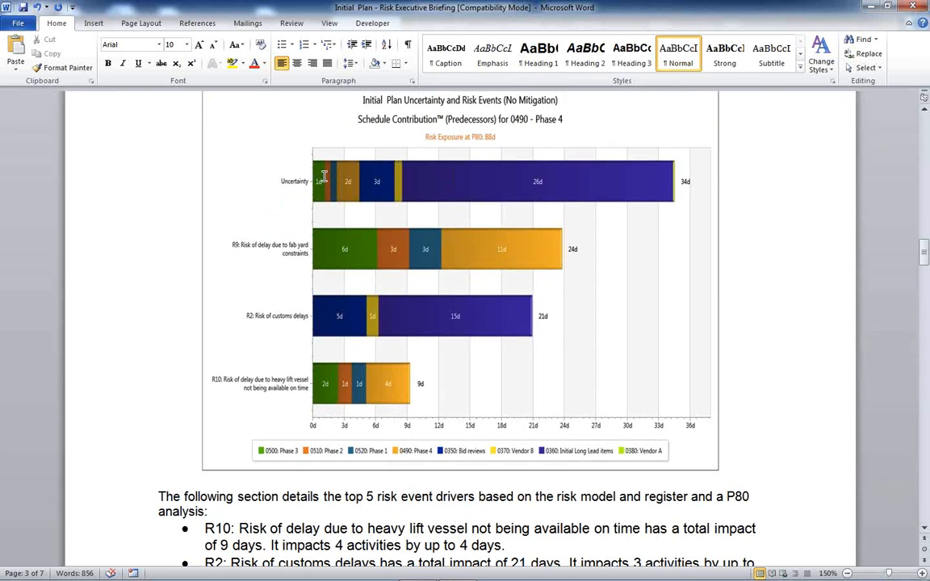
pyautogui.scroll(-3)
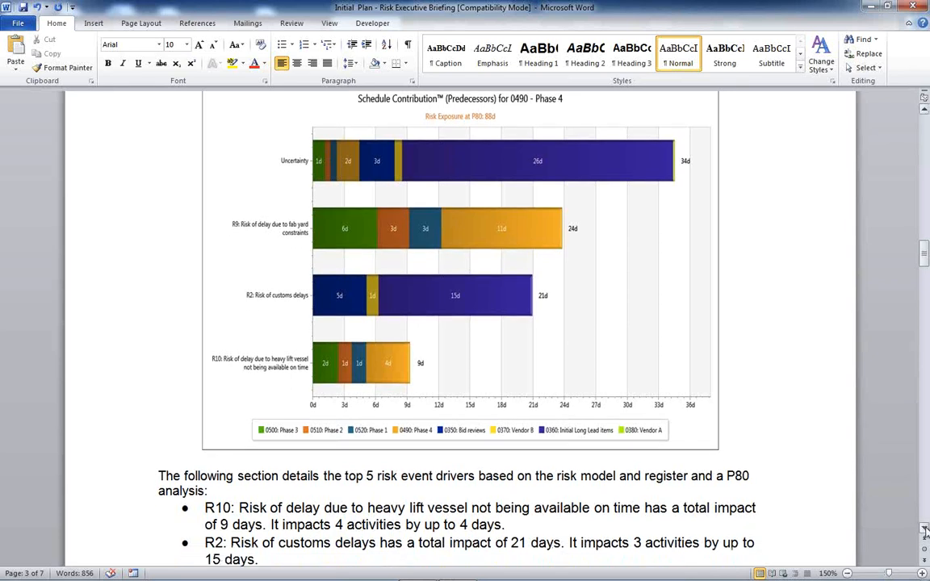
pyautogui.scroll(-3)
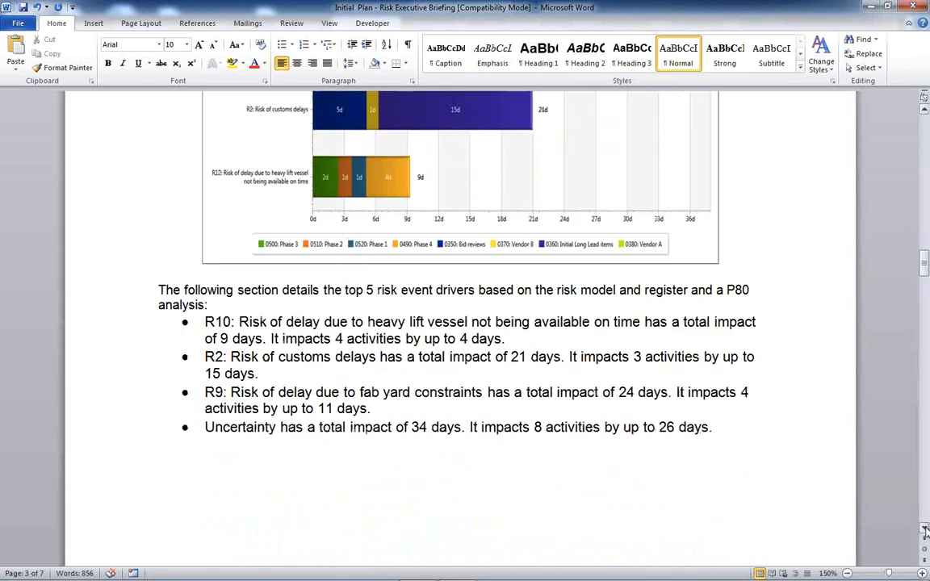
pyautogui.write('I like to add')
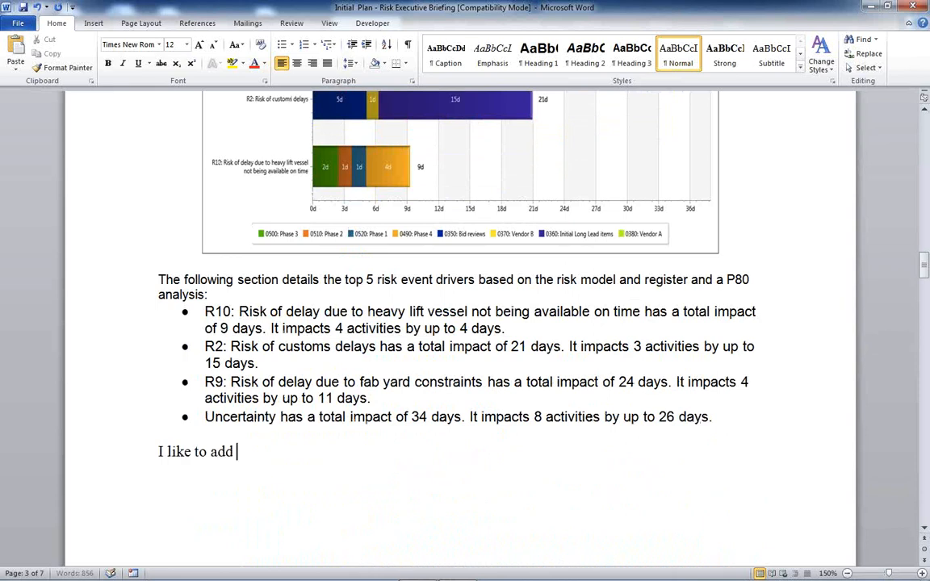
pyautogui.write('to the writeu')
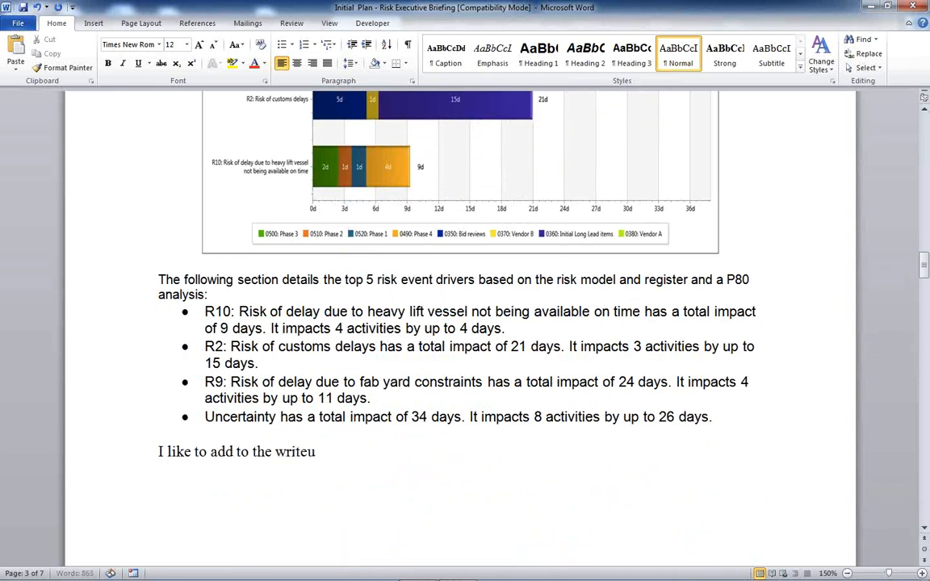
pyautogui.write('p!')
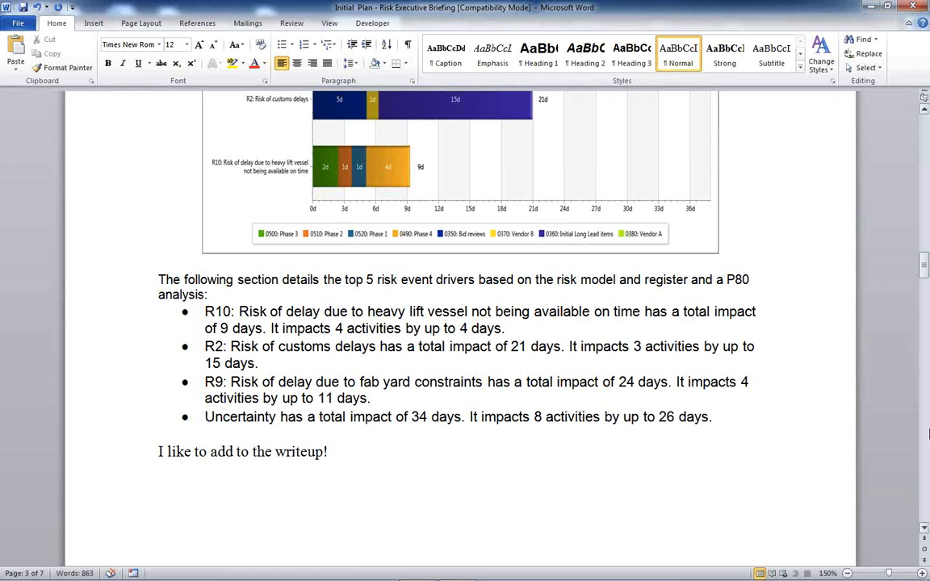
pyautogui.scroll(-3)
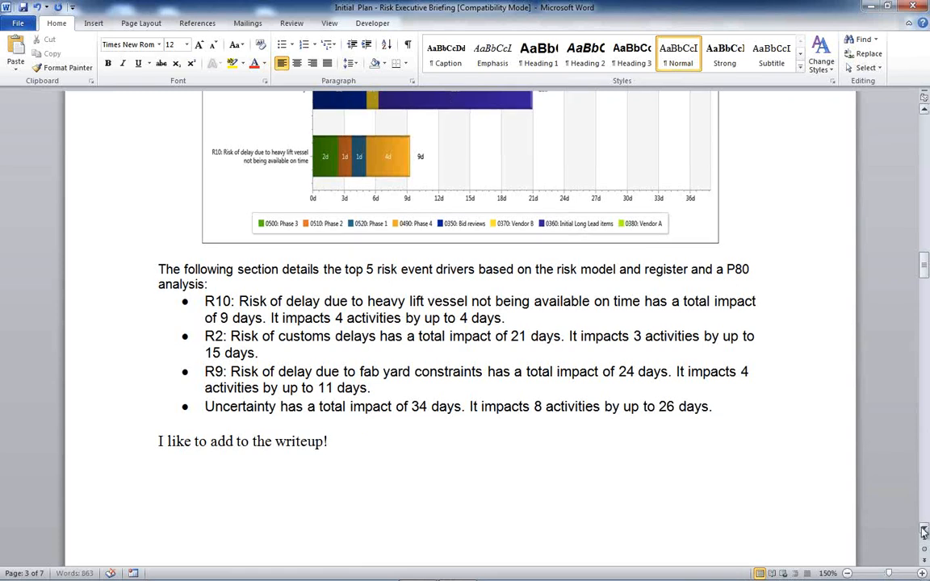
pyautogui.scroll(-3)
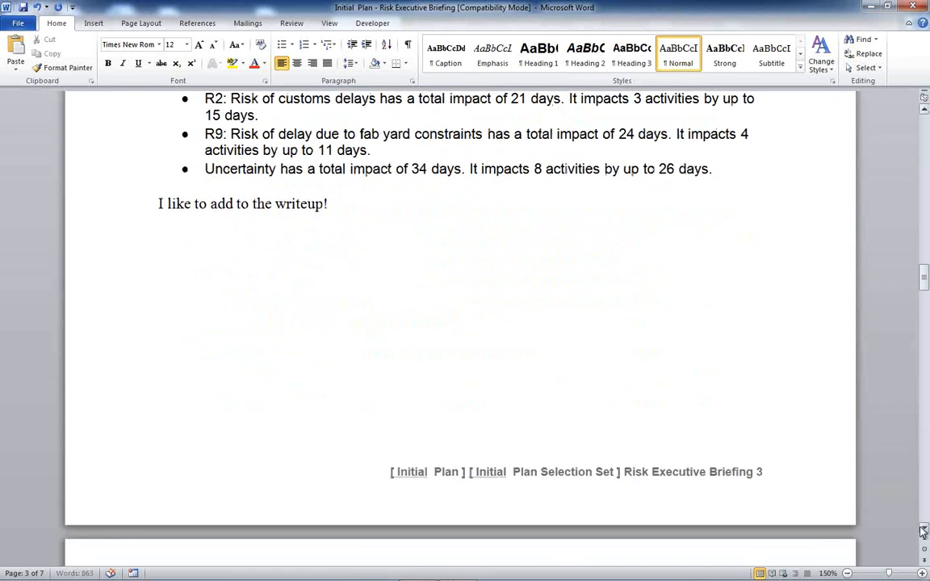
pyautogui.scroll(-3)
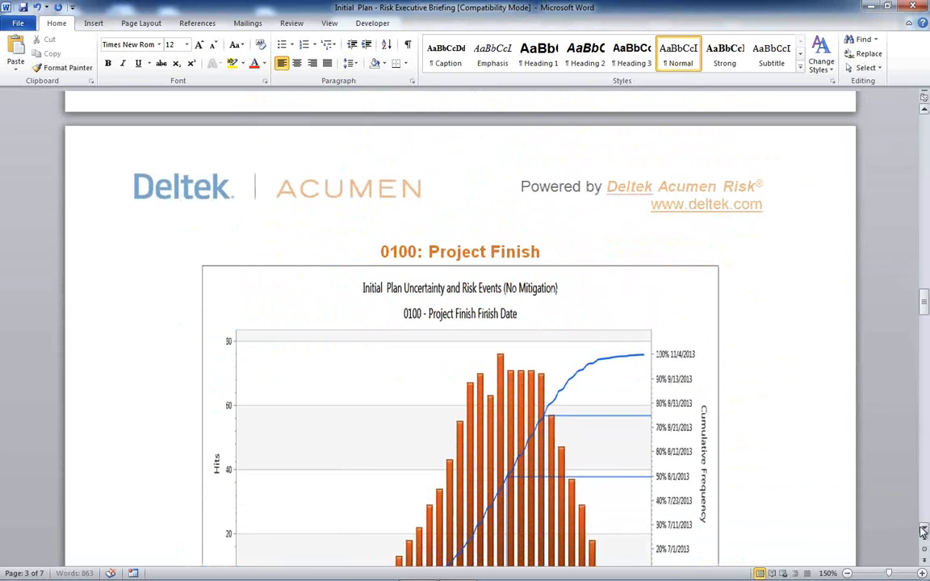
# Step: Append "This is also bad." after the 1/31/2013 date on the Project Finish Deterministic bullet
pyautogui.scroll(-3)
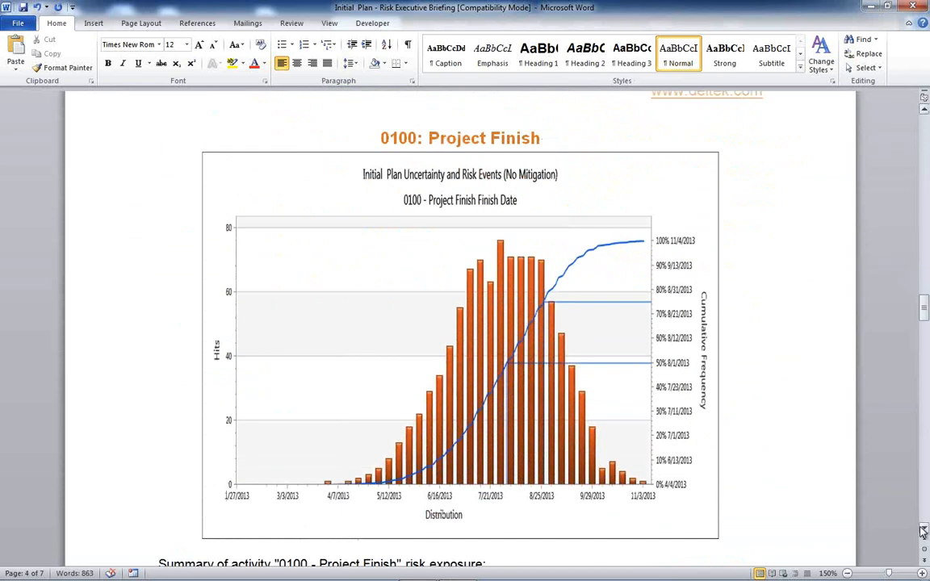
pyautogui.scroll(-3)
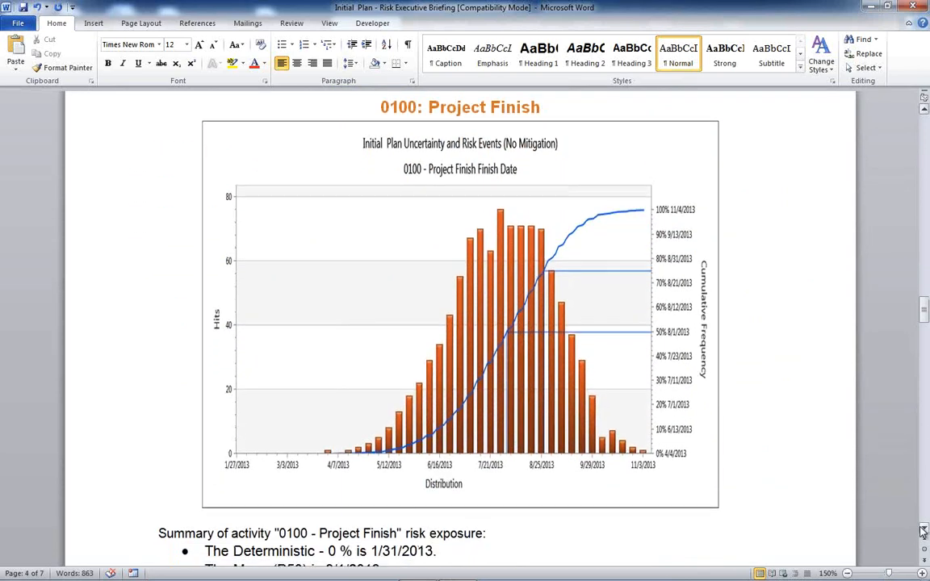
pyautogui.scroll(-3)
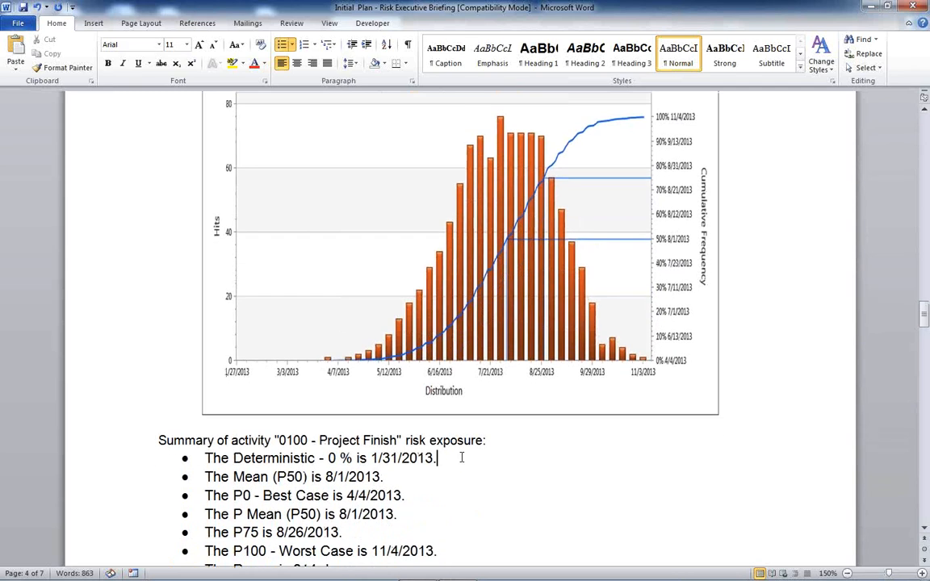
pyautogui.write('This is also bad.')
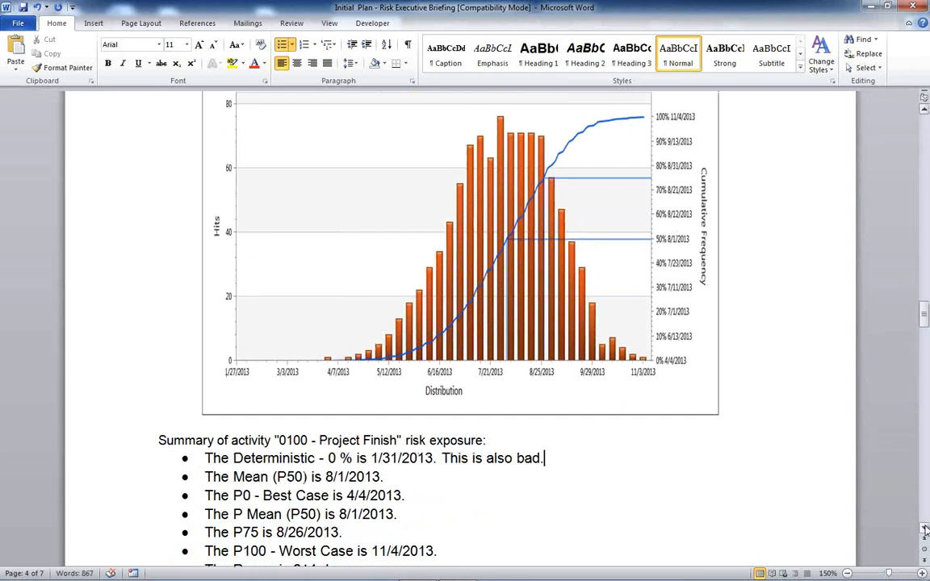
pyautogui.scroll(-3)
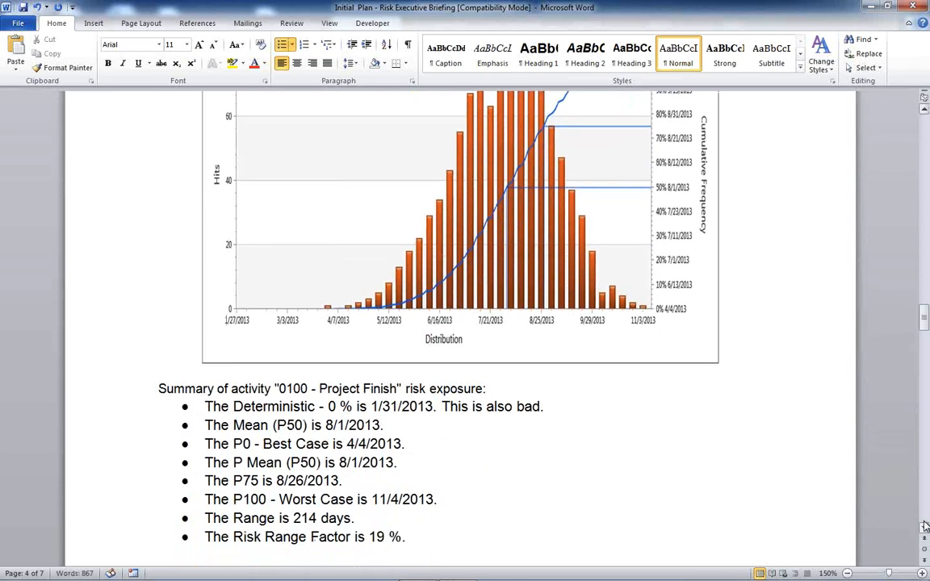
pyautogui.scroll(-3)
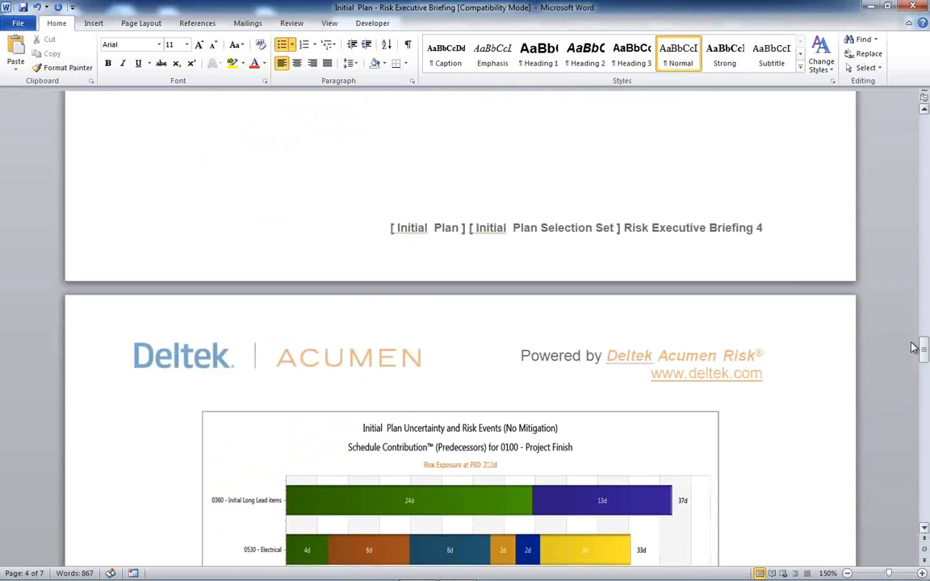
# Step: Scroll page 5 past the Schedule Contribution chart to the top 5 contributing activities, led by 0580 Site Establishment
pyautogui.scroll(-3)
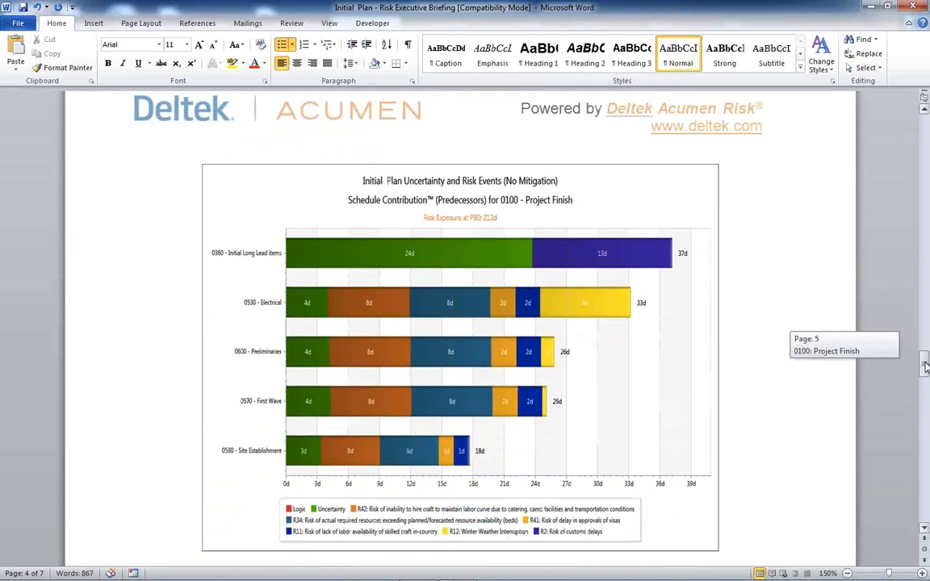
pyautogui.scroll(-3)
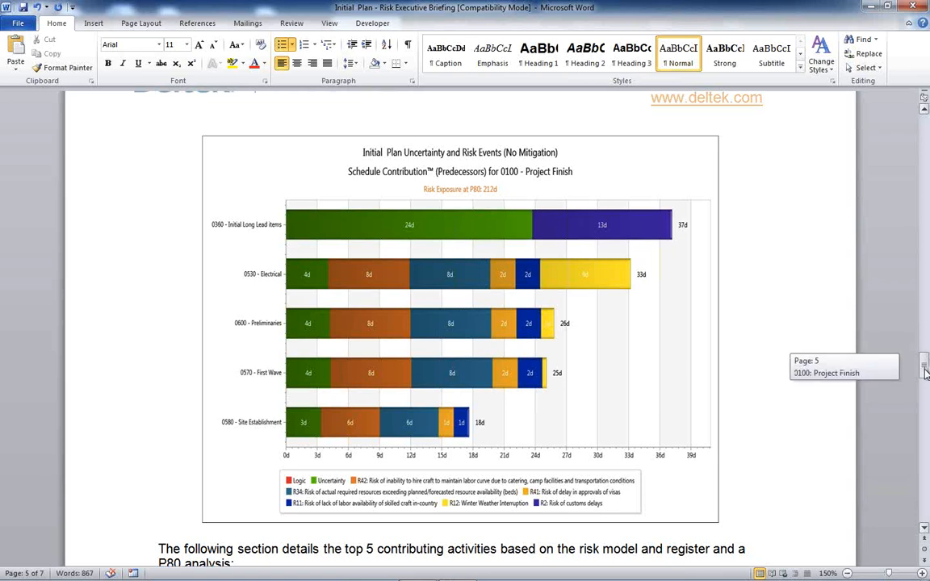
pyautogui.scroll(-3)
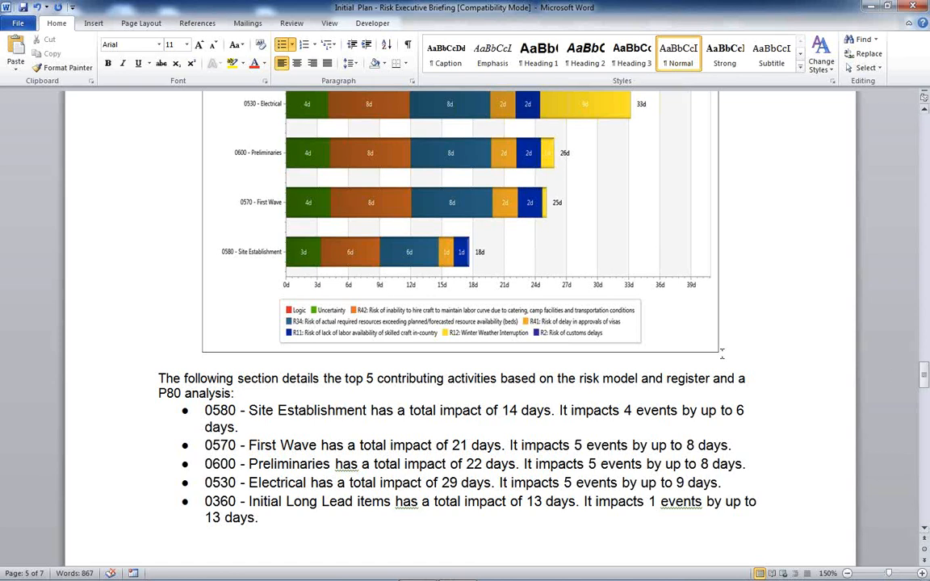
# Step: Scroll back to the first page showing Phase 4's 151-day range and 22% risk range factor
pyautogui.scroll(-3)
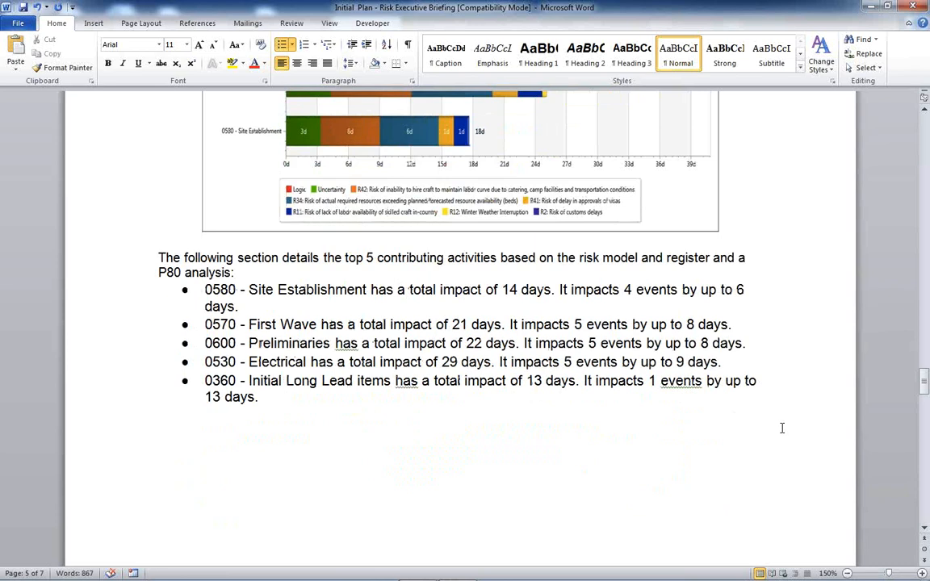
pyautogui.scroll(-3)
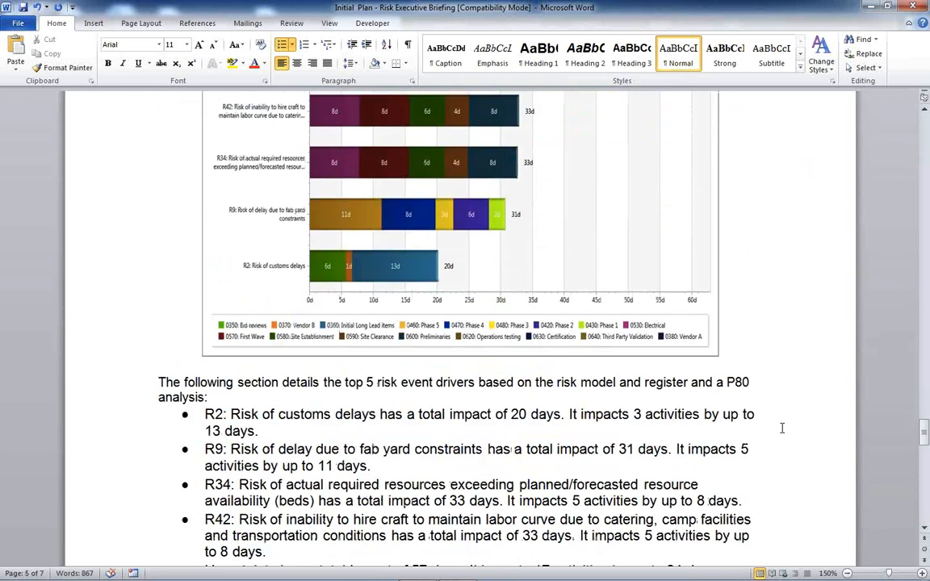
pyautogui.scroll(-3)
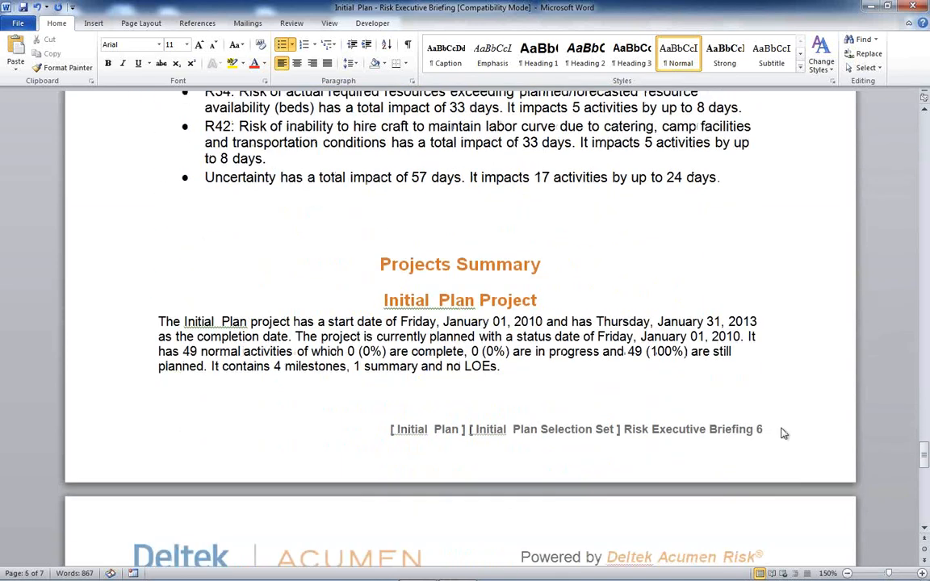
pyautogui.scroll(-3)
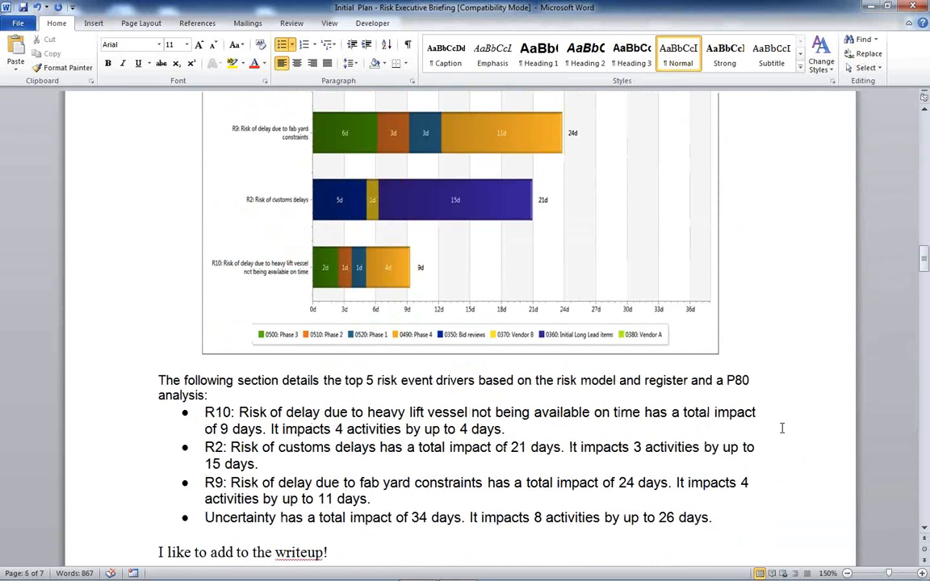
pyautogui.scroll(3)
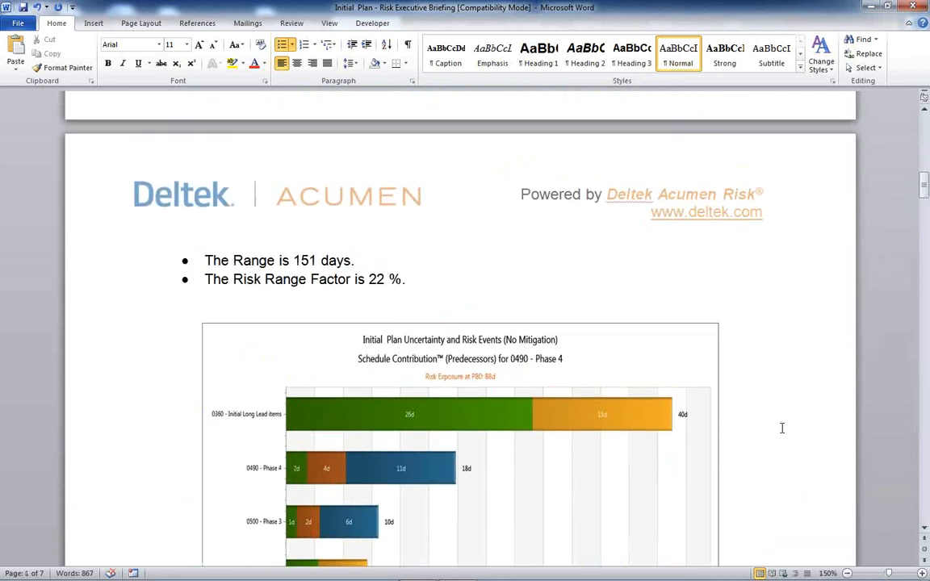
pyautogui.moveTo(915, 10)
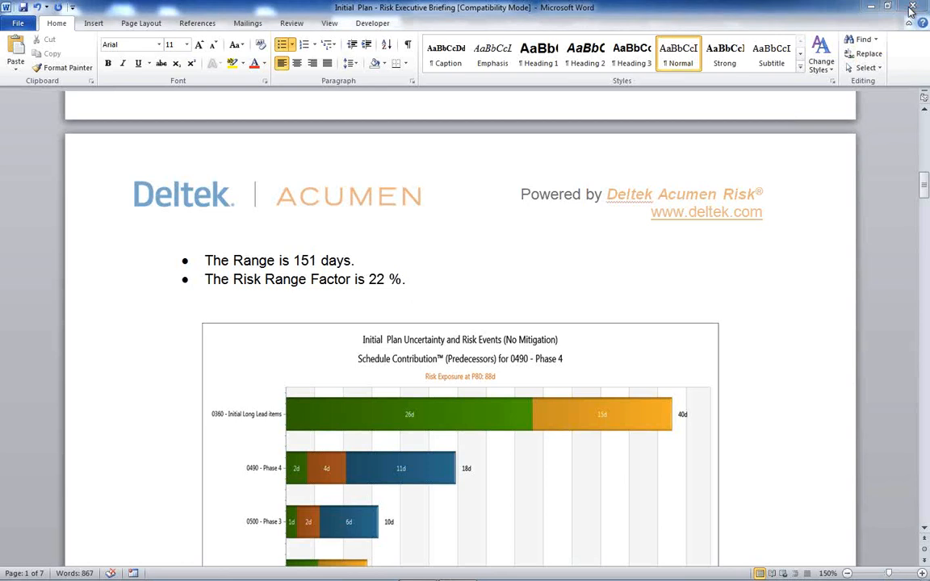
# Step: Close the briefing without saving and build a P80 risk-adjusted scenario of the Initial Plan
pyautogui.click(911, 10)
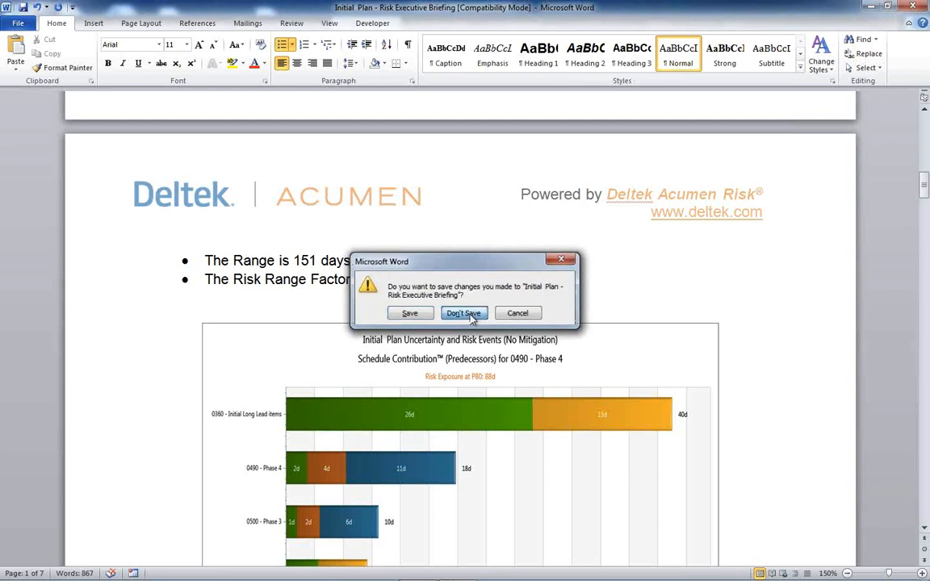
pyautogui.click(463, 313)
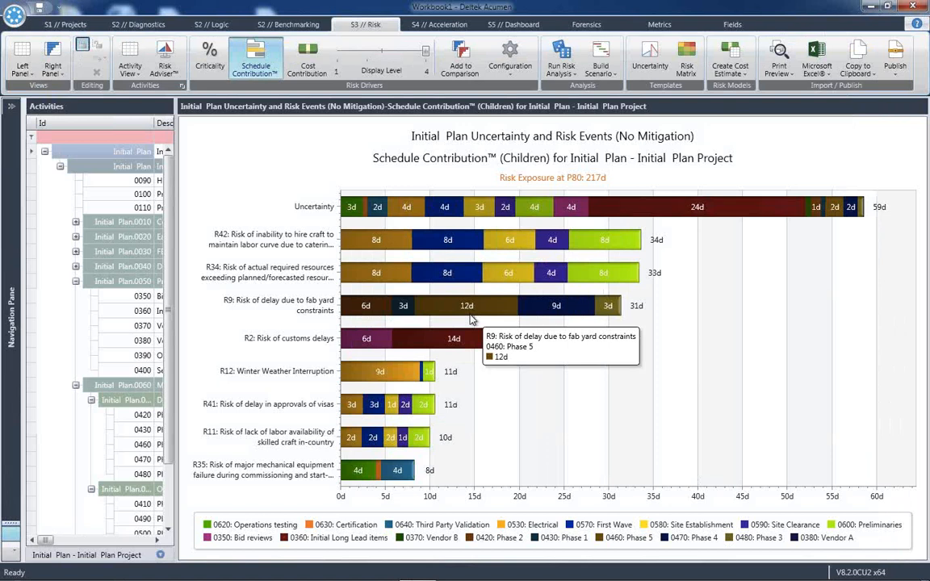
pyautogui.moveTo(564, 116)
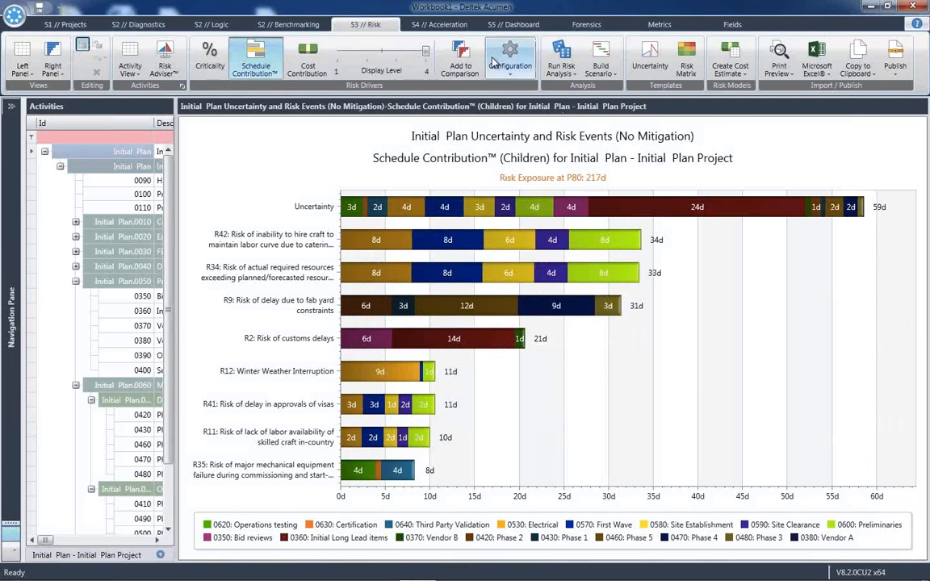
pyautogui.moveTo(604, 61)
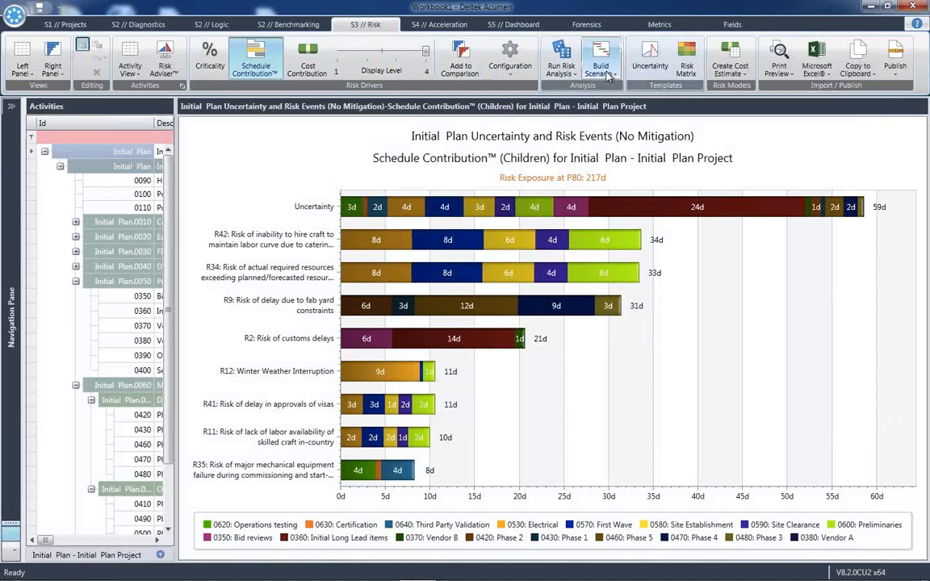
pyautogui.click(607, 56)
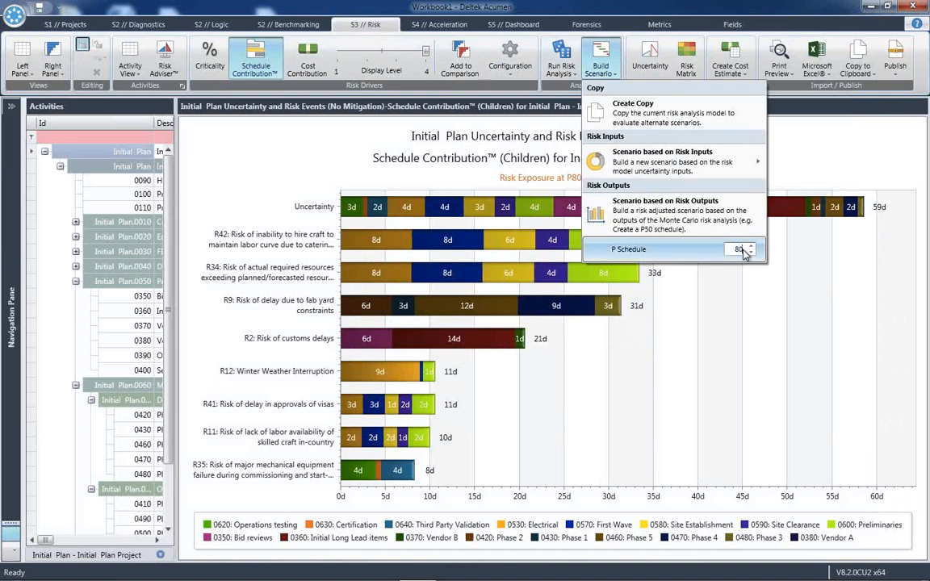
pyautogui.click(665, 200)
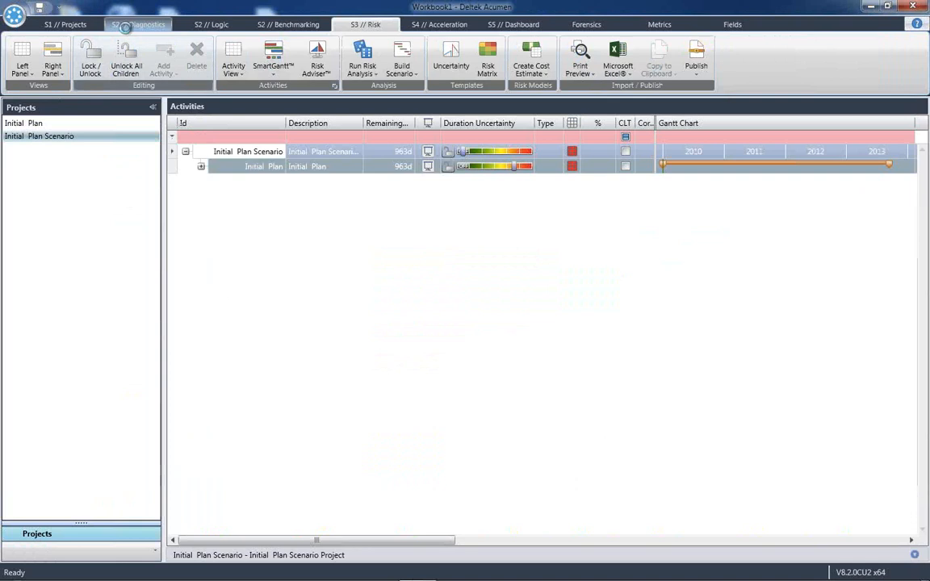
# Step: Run Fuse diagnostics for Initial Plan and Initial Plan Scenario, then return to the Projects list
pyautogui.click(130, 24)
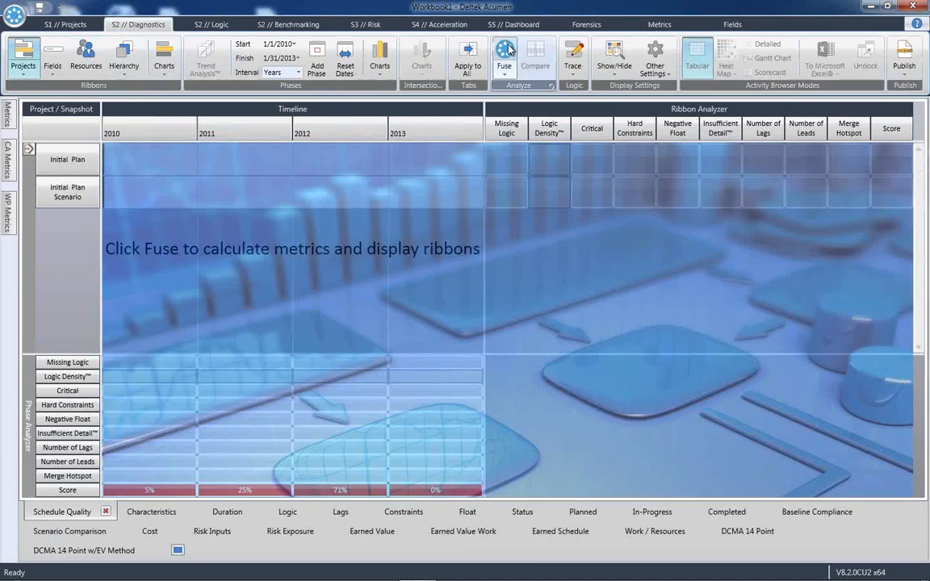
pyautogui.click(502, 48)
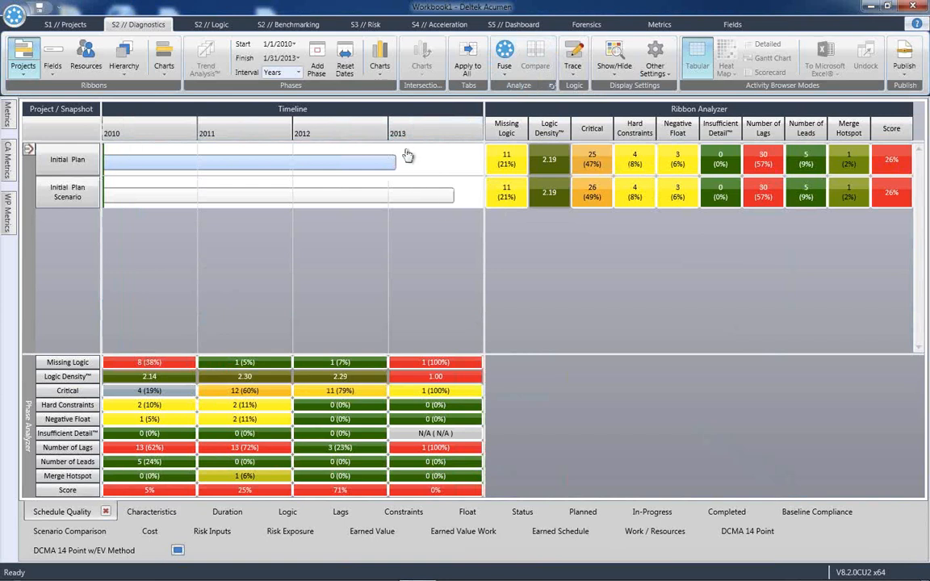
pyautogui.moveTo(455, 205)
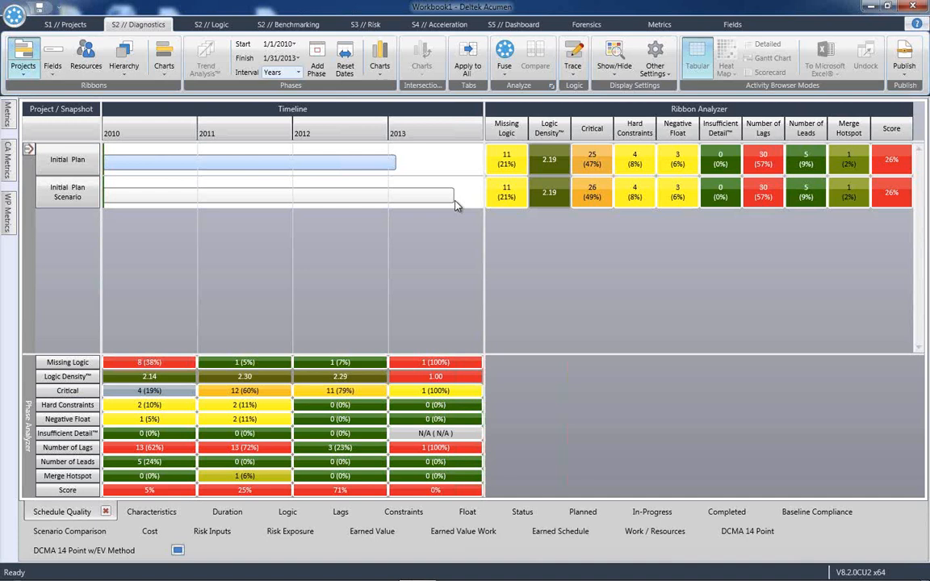
pyautogui.moveTo(397, 174)
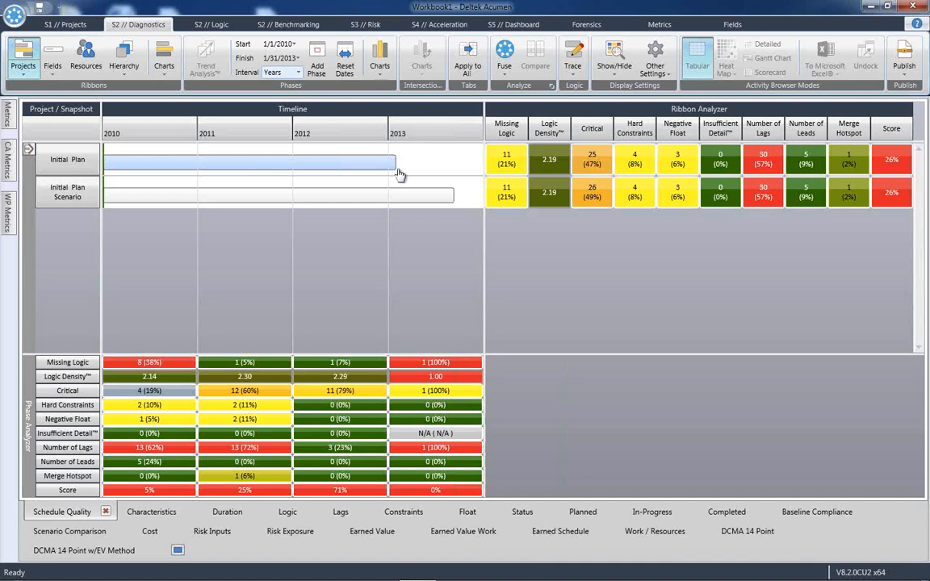
pyautogui.moveTo(395, 174)
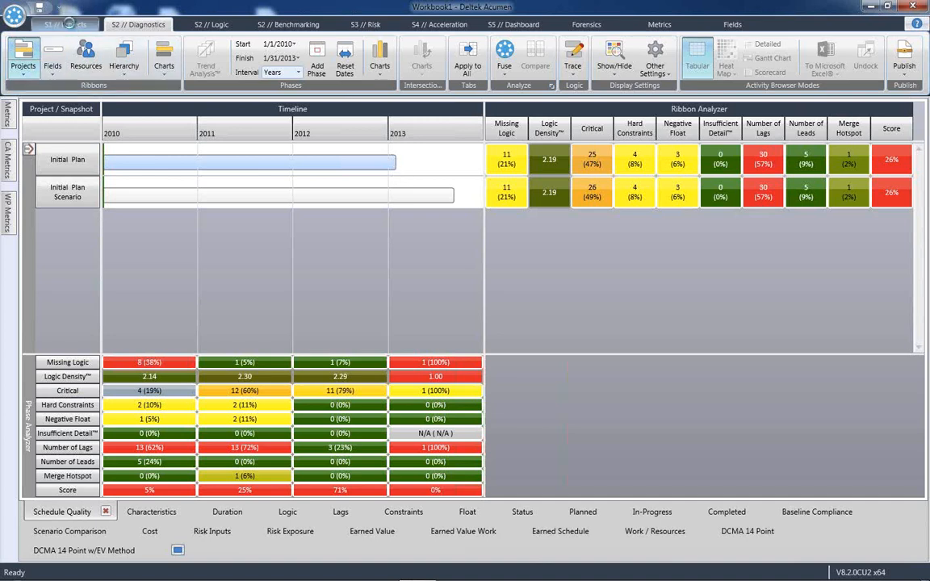
pyautogui.click(64, 18)
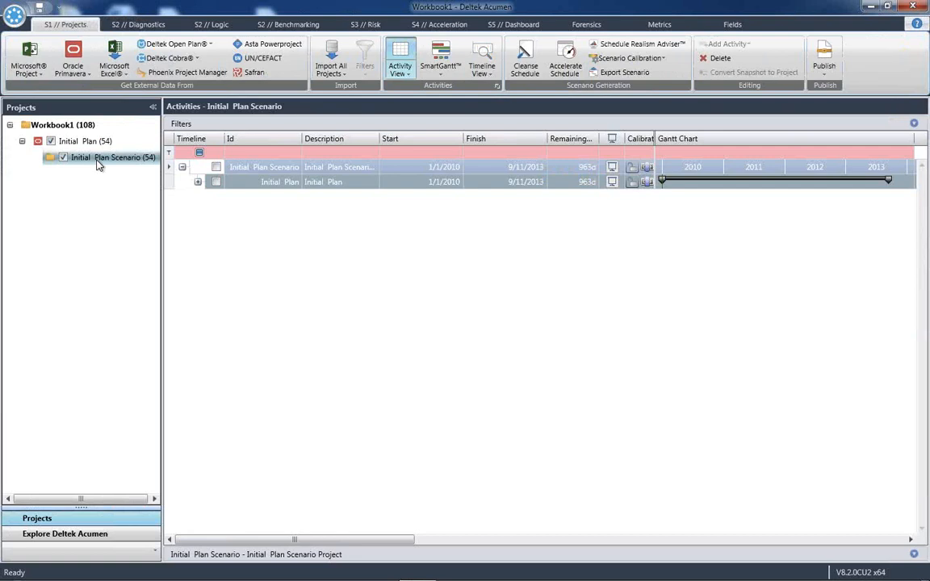
pyautogui.moveTo(567, 62)
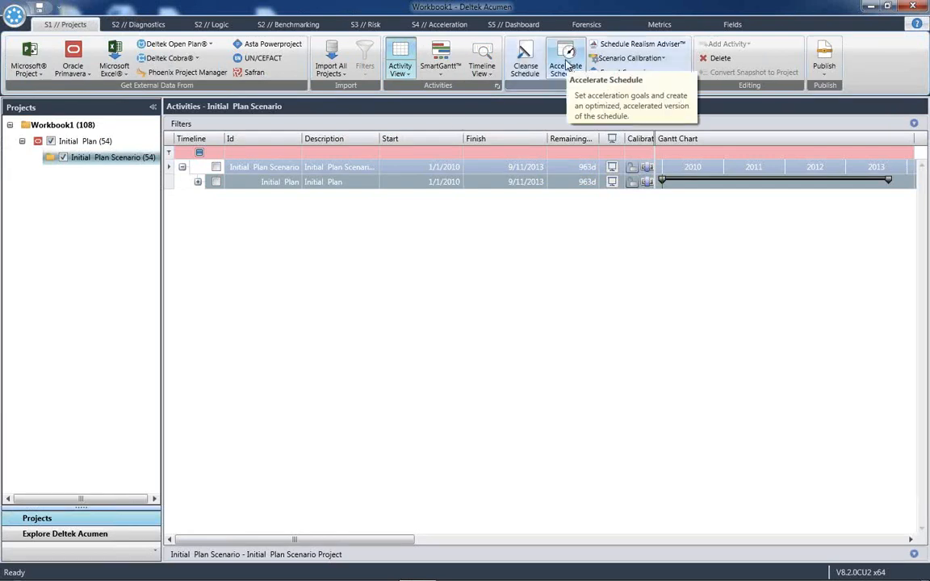
# Step: Accelerate Initial Plan Scenario to 85% remaining duration with Normal Acceleration, reaching a 2/21/2013 finish
pyautogui.click(565, 54)
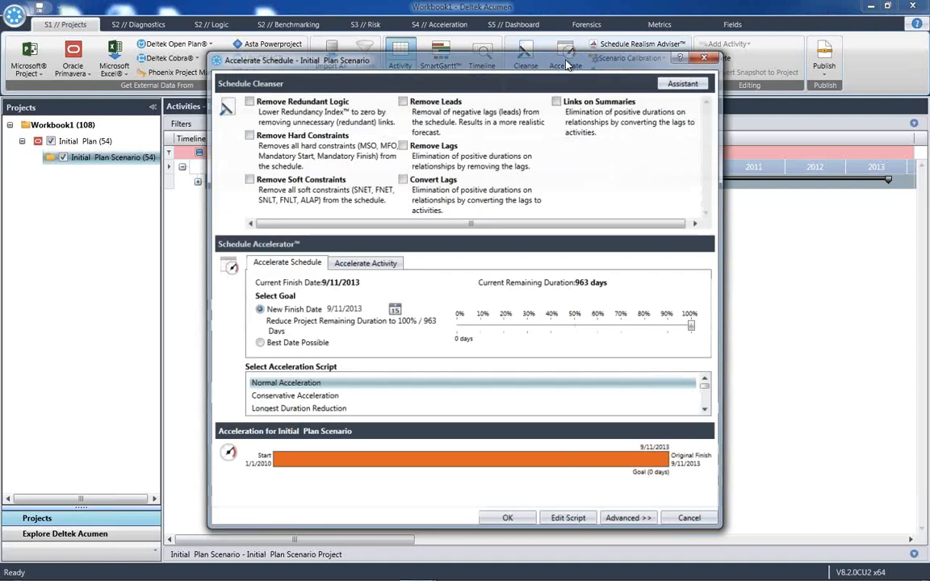
pyautogui.moveTo(692, 326); pyautogui.dragTo(666, 327)
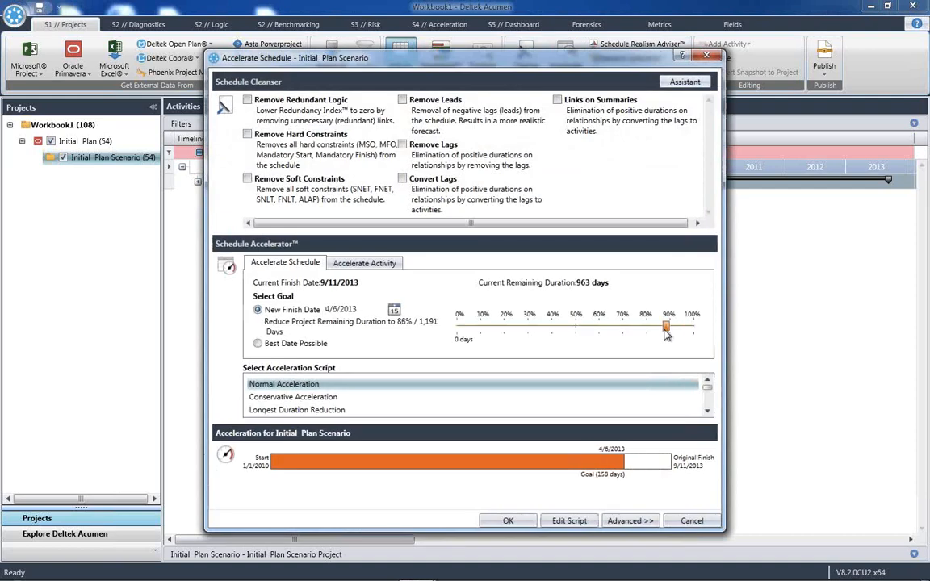
pyautogui.moveTo(666, 326); pyautogui.dragTo(659, 326)
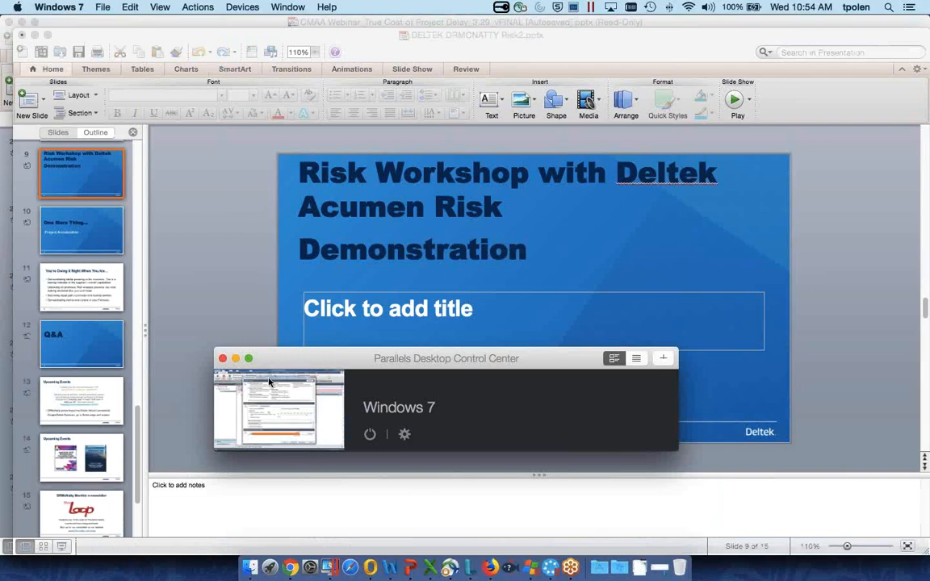
pyautogui.click(278, 407)
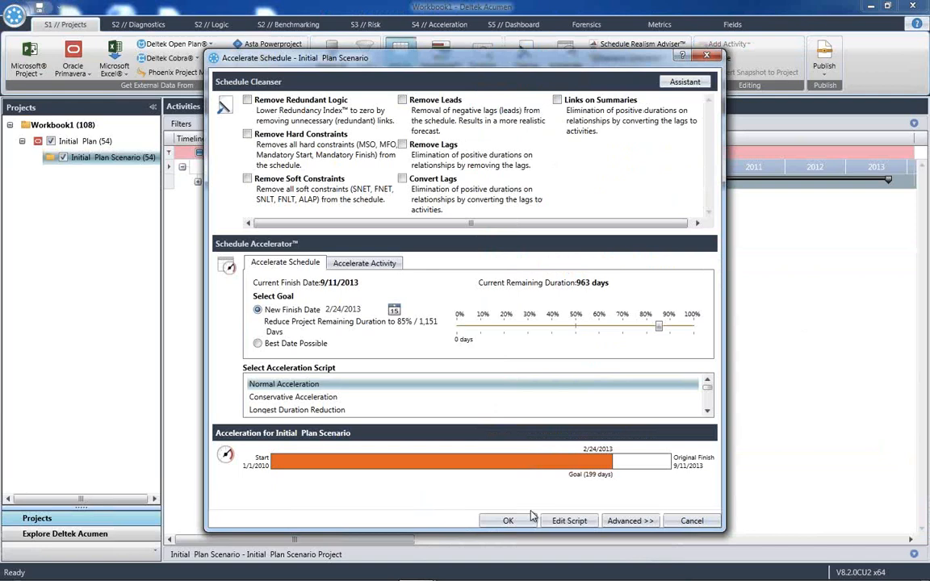
pyautogui.moveTo(681, 340)
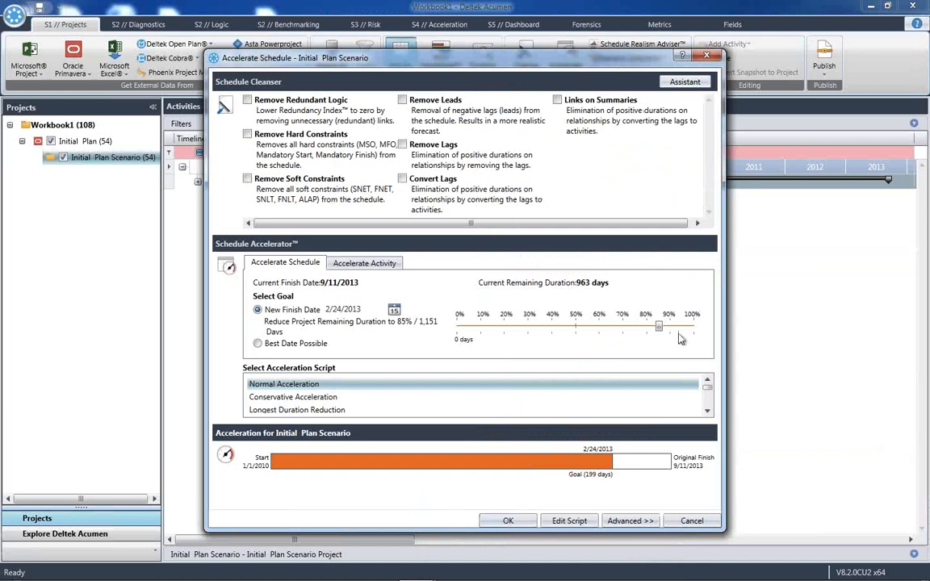
pyautogui.moveTo(693, 352)
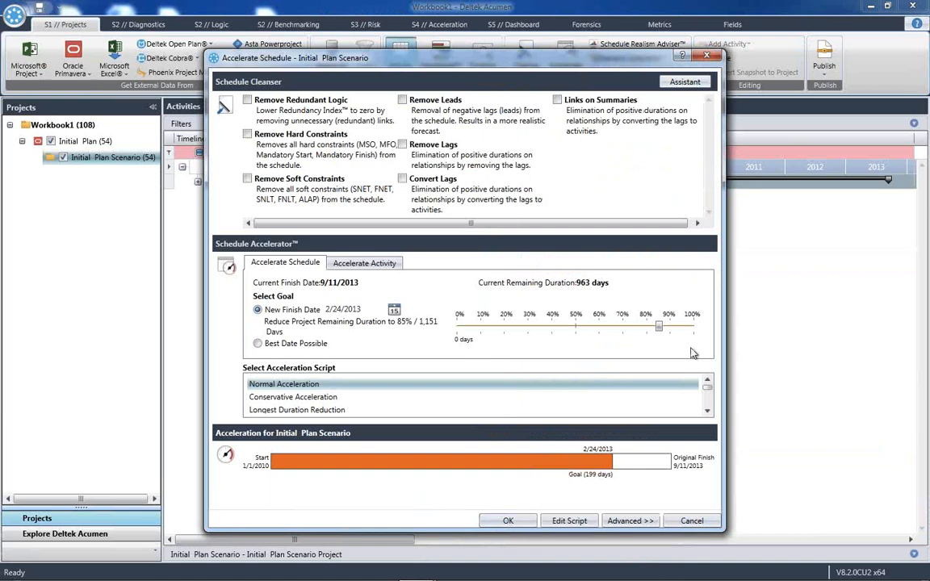
pyautogui.moveTo(670, 347)
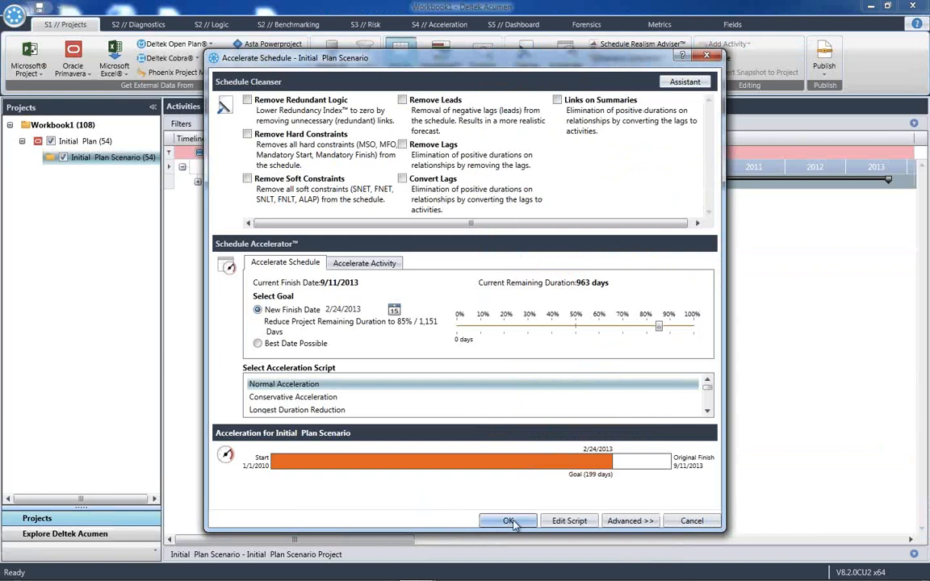
pyautogui.click(508, 520)
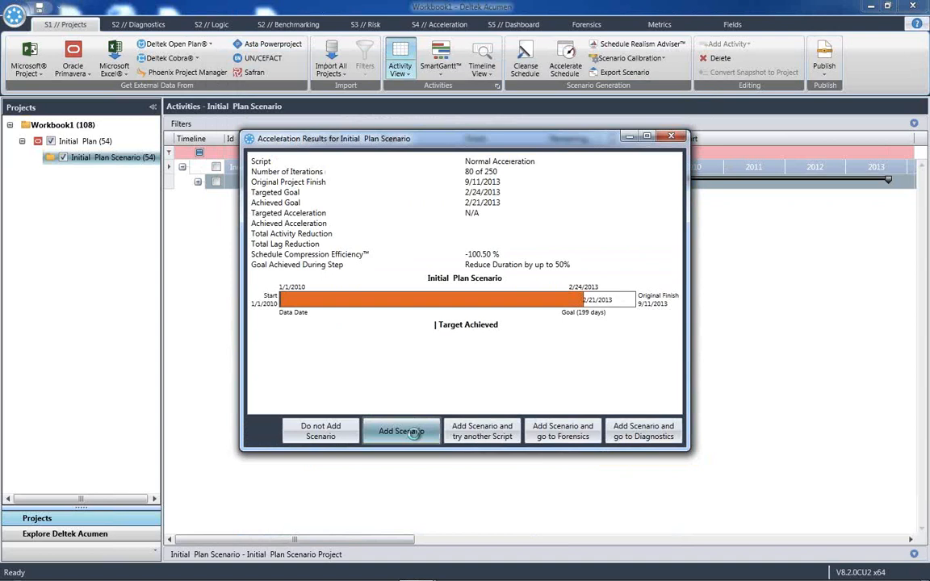
# Step: Add the result as Initial Plan Scenario 1, Fuse metrics for all three projects, and go to Forensics
pyautogui.click(400, 430)
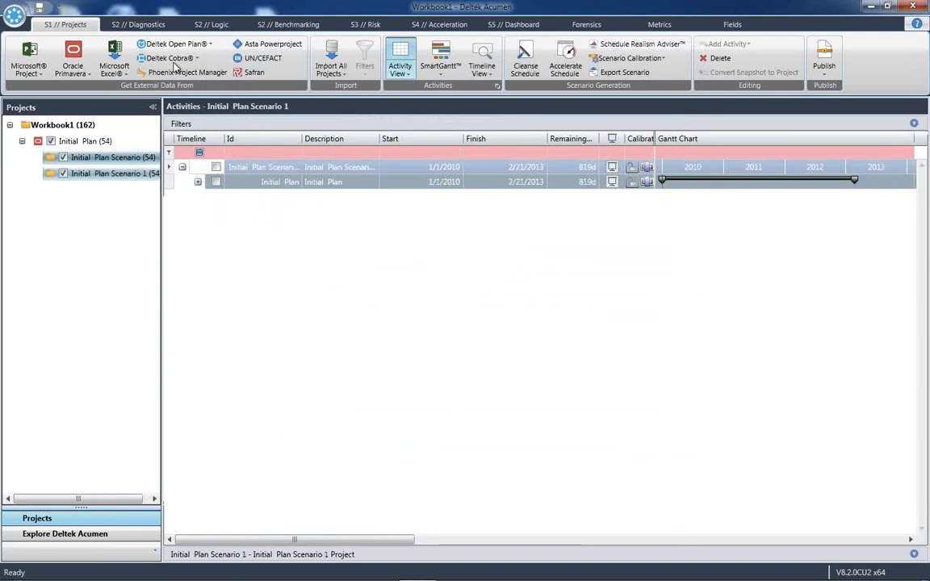
pyautogui.click(126, 18)
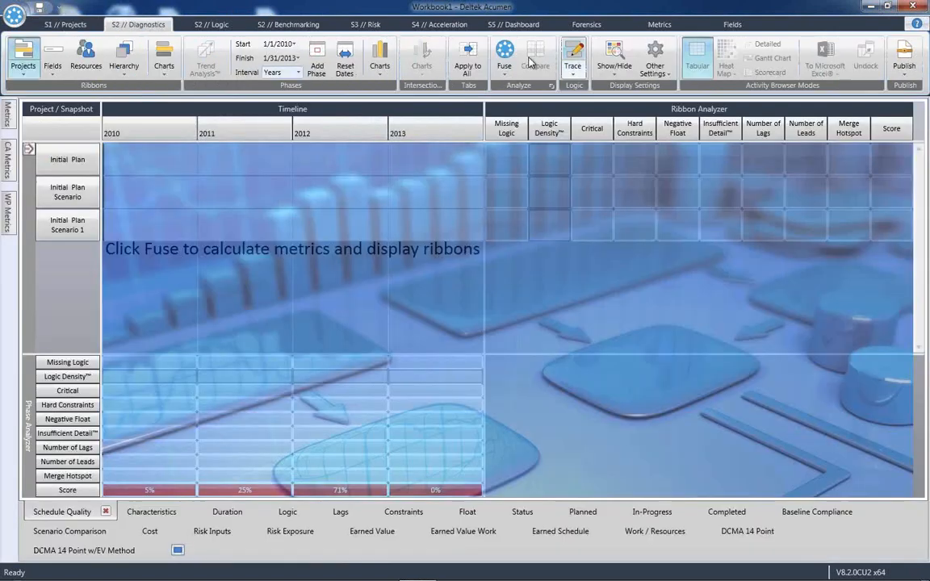
pyautogui.click(502, 50)
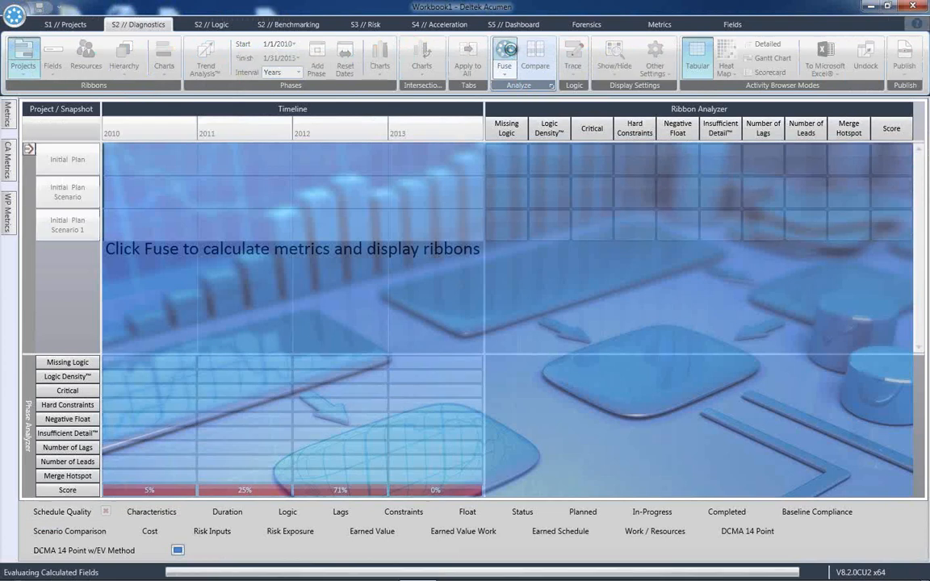
pyautogui.click(500, 55)
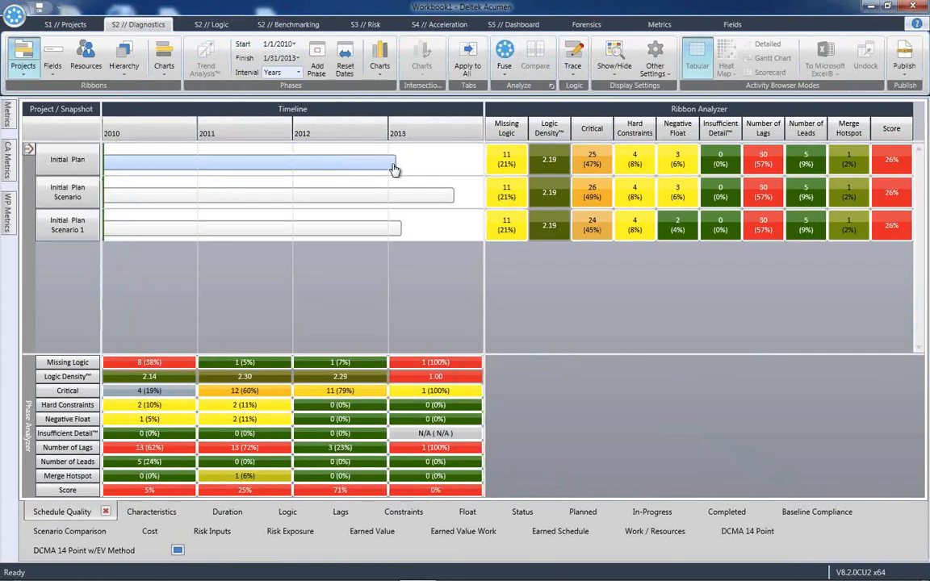
pyautogui.moveTo(404, 228)
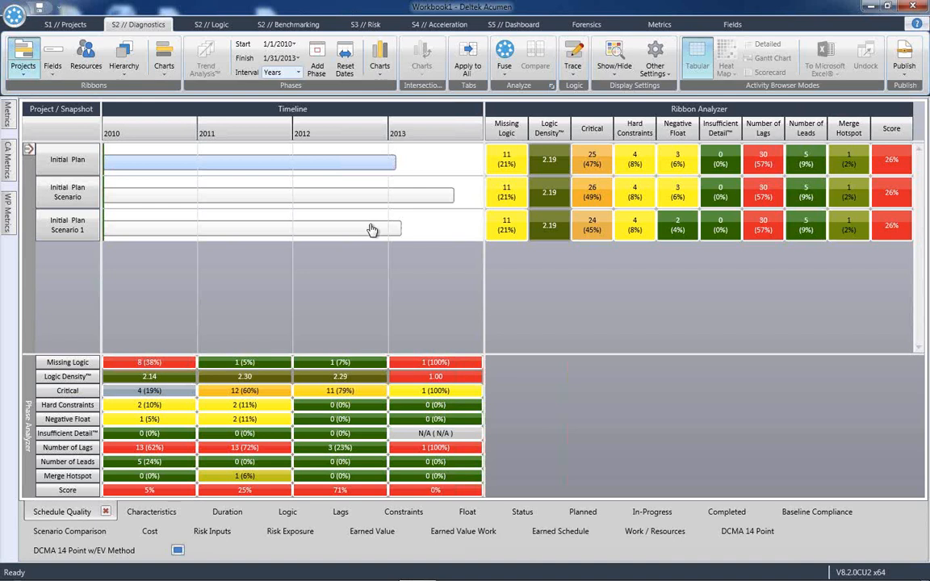
pyautogui.moveTo(391, 252)
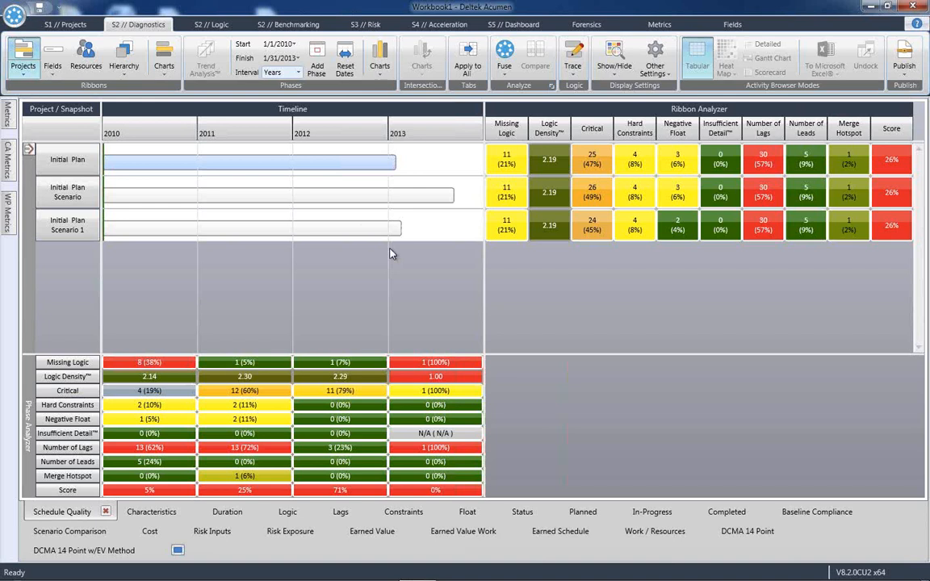
pyautogui.moveTo(393, 253)
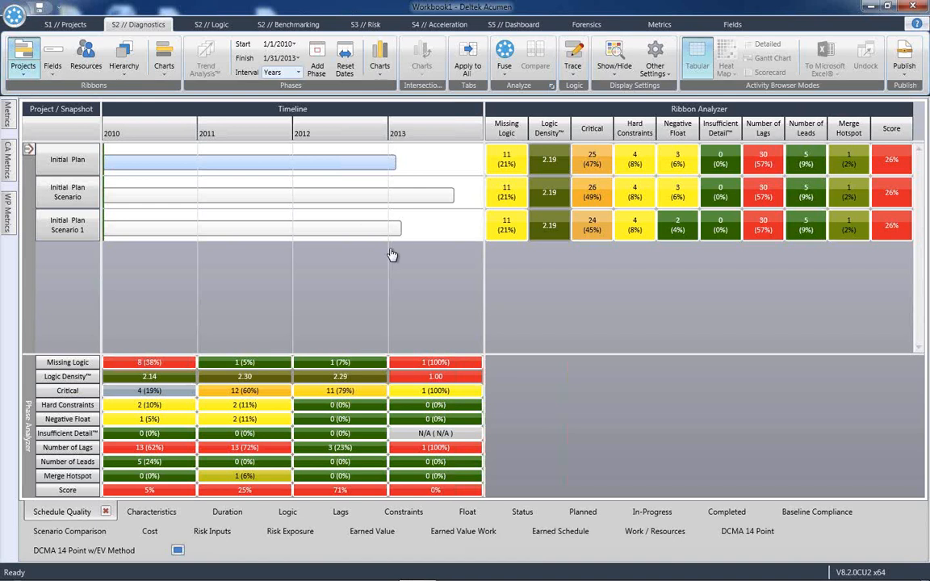
pyautogui.moveTo(394, 242)
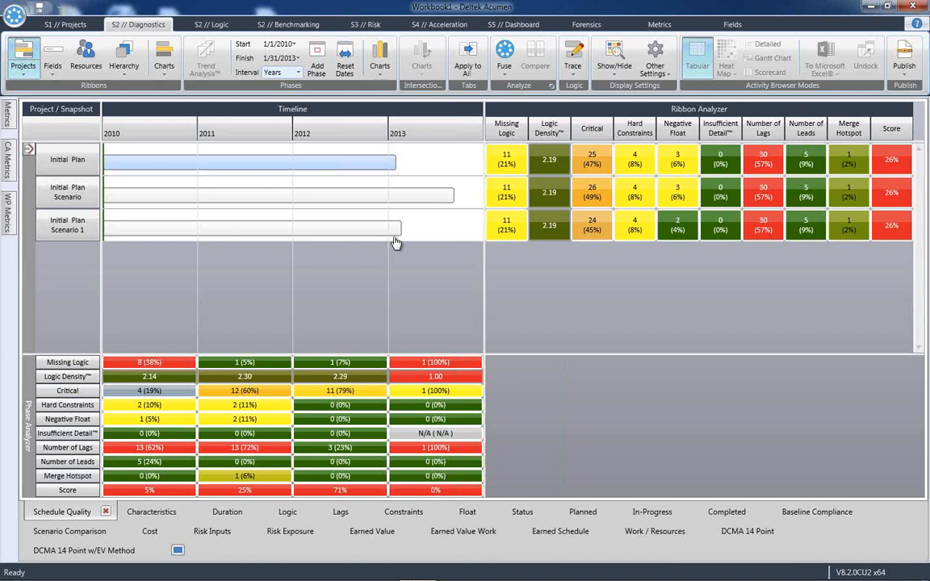
pyautogui.click(611, 23)
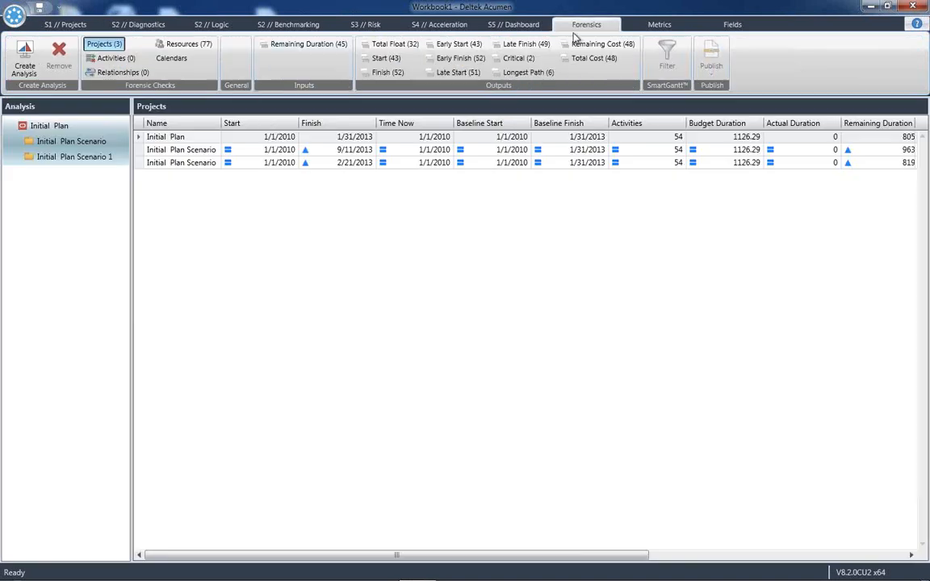
# Step: Create a forensic analysis of Initial Plan Scenario 1 against base Initial Plan Scenario with default fields
pyautogui.click(28, 58)
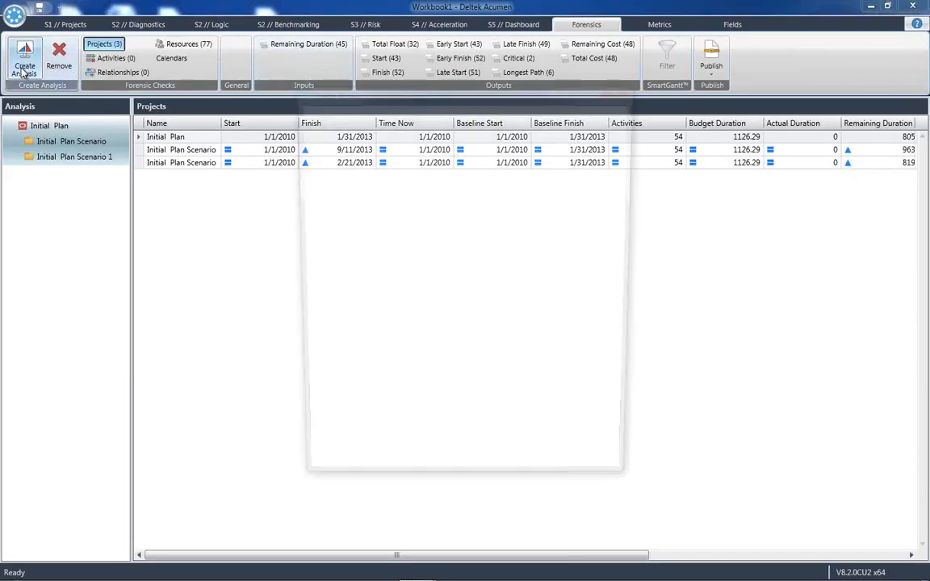
pyautogui.click(23, 57)
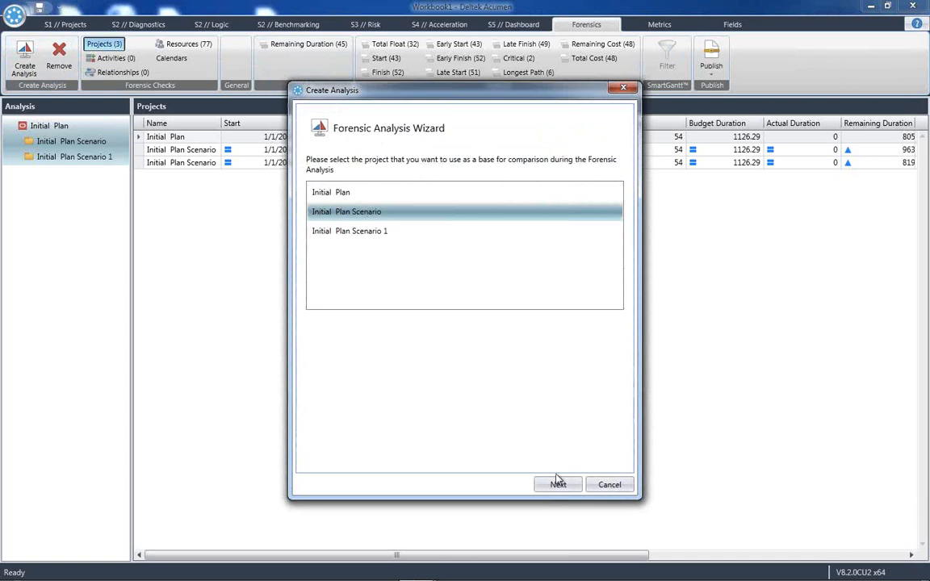
pyautogui.click(558, 484)
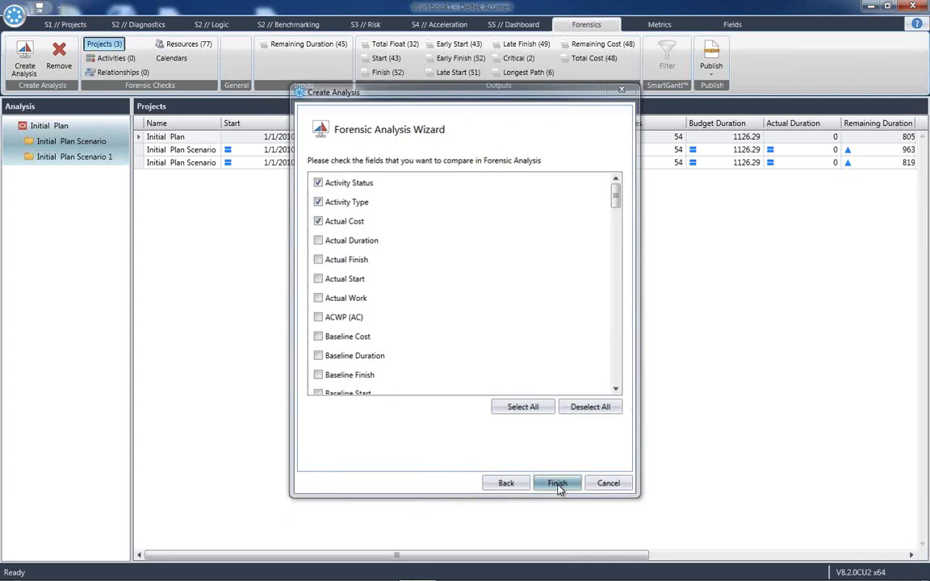
pyautogui.click(558, 483)
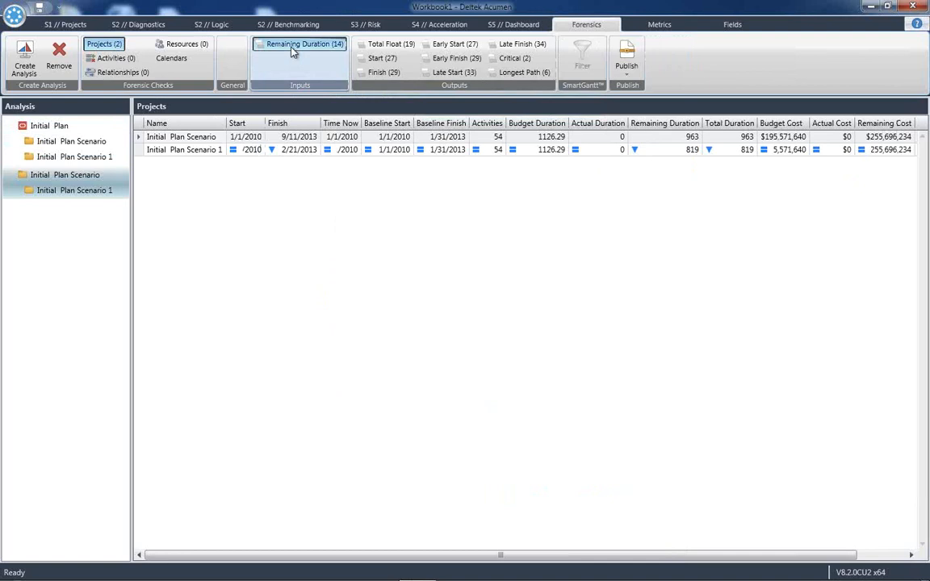
pyautogui.click(301, 45)
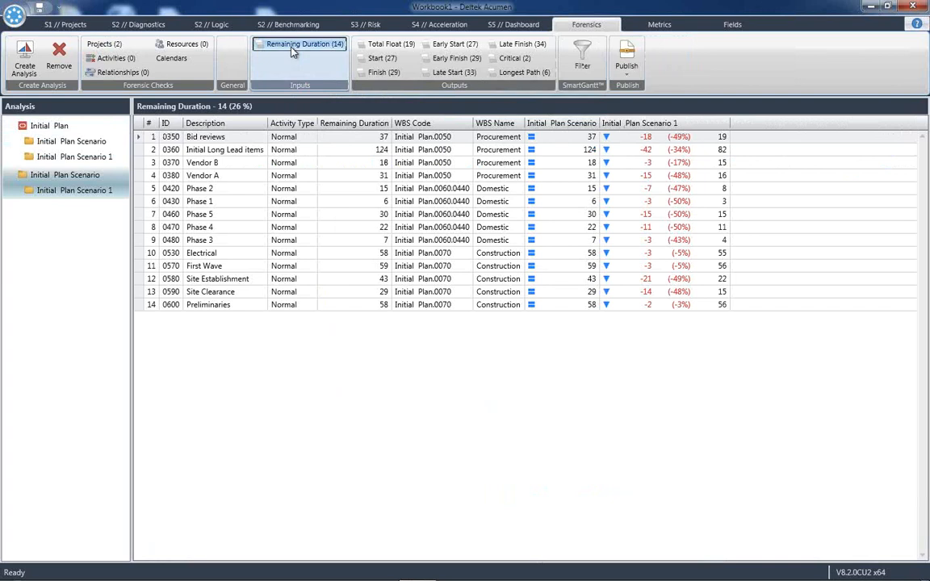
pyautogui.moveTo(512, 148)
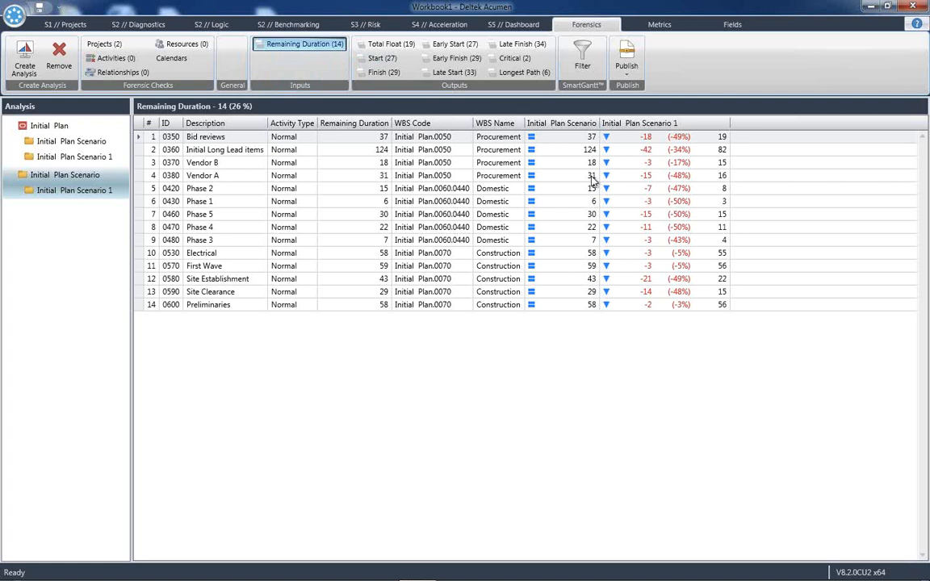
pyautogui.moveTo(490, 136)
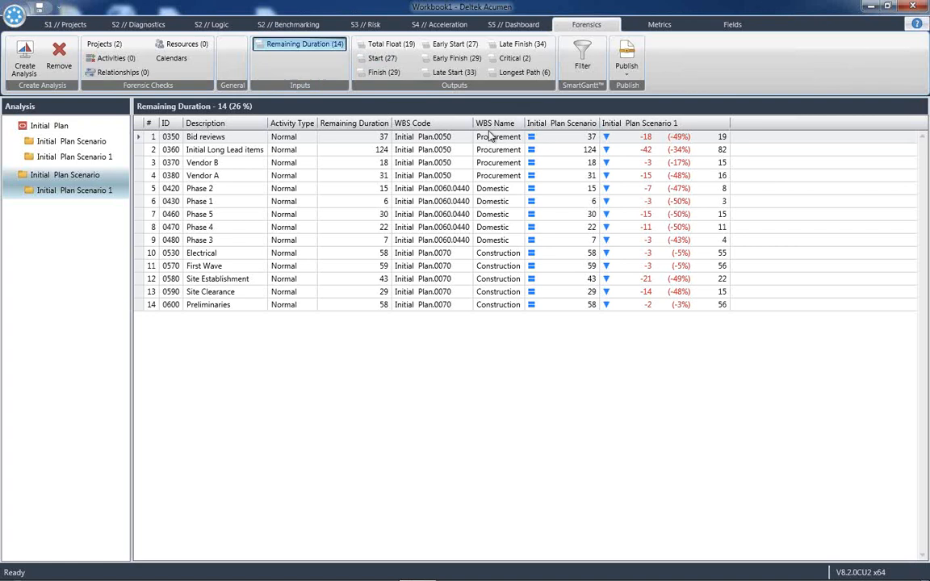
pyautogui.moveTo(740, 126)
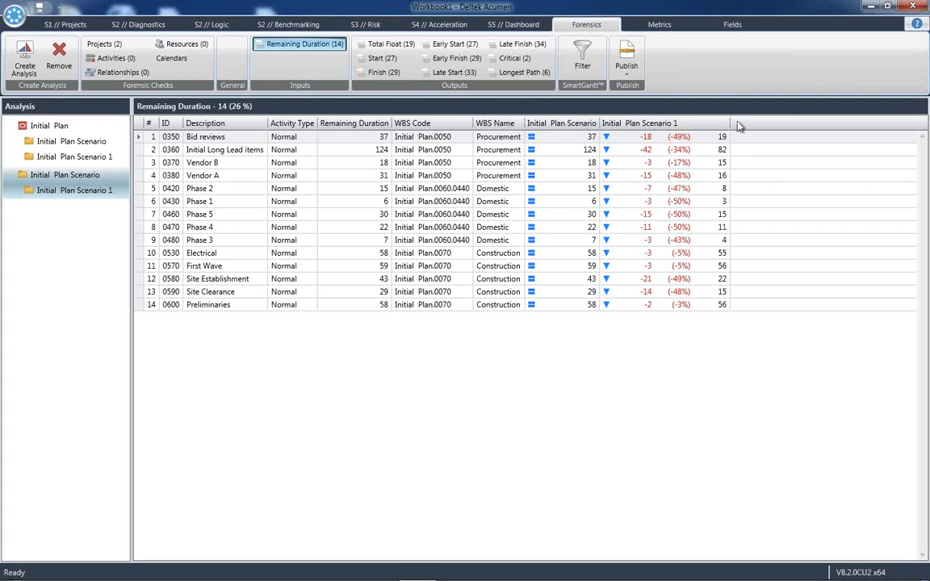
pyautogui.moveTo(611, 188)
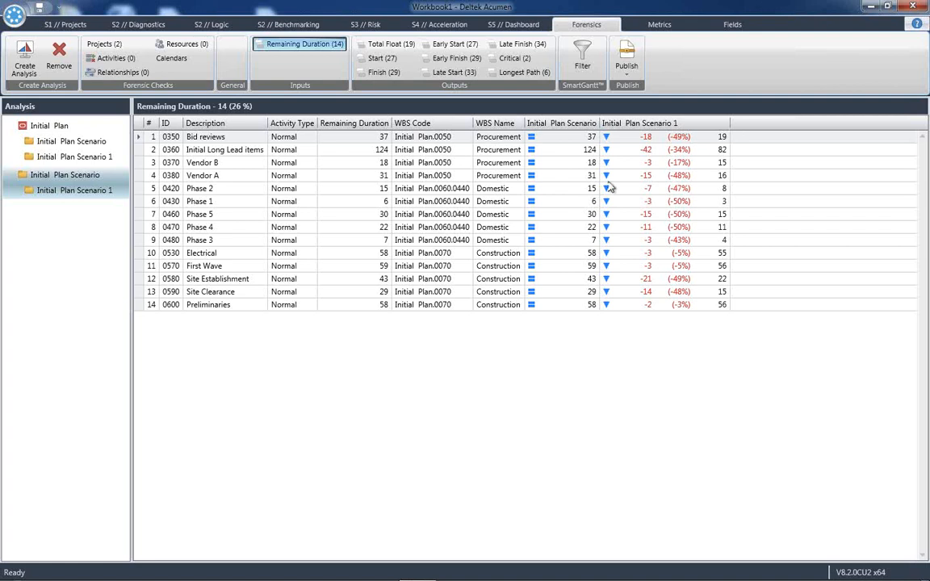
pyautogui.moveTo(575, 183)
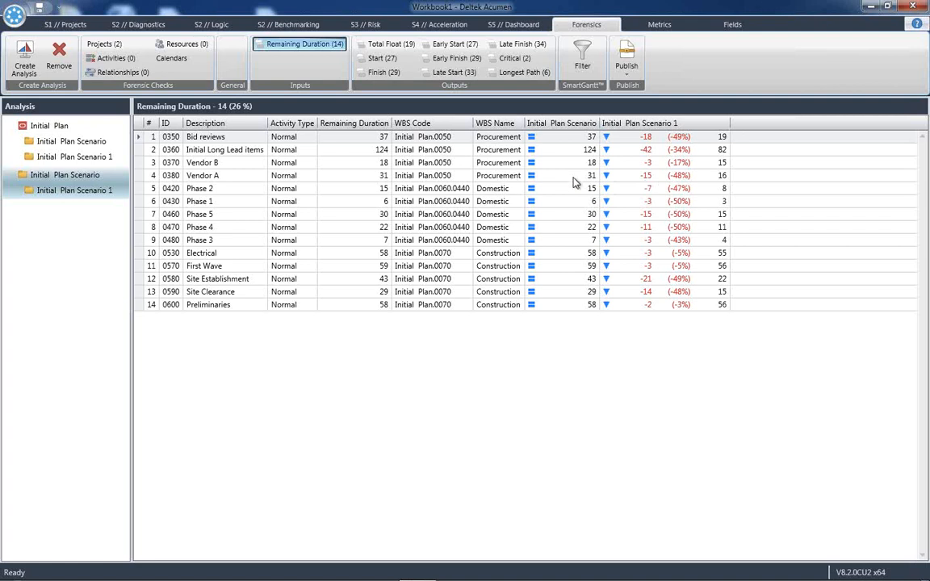
pyautogui.moveTo(591, 236)
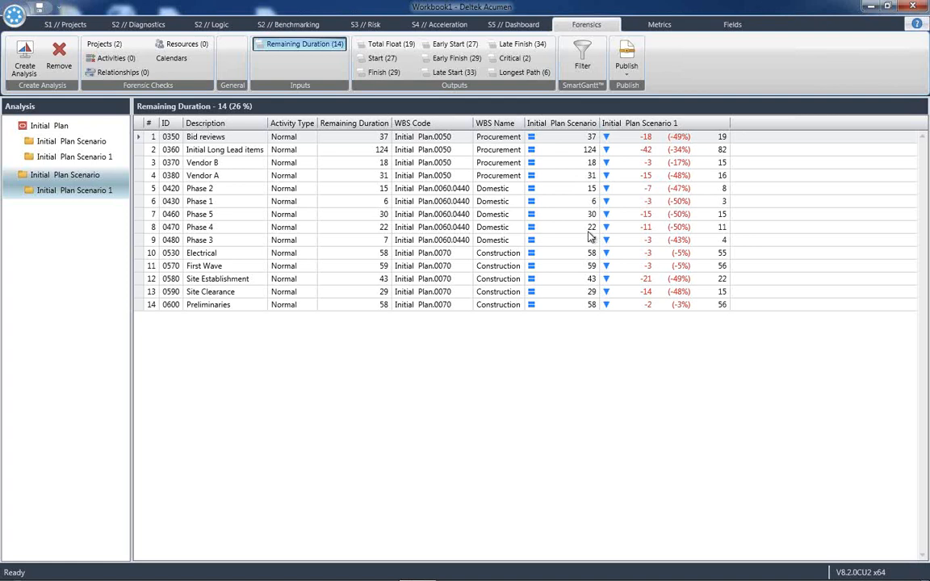
pyautogui.moveTo(503, 213)
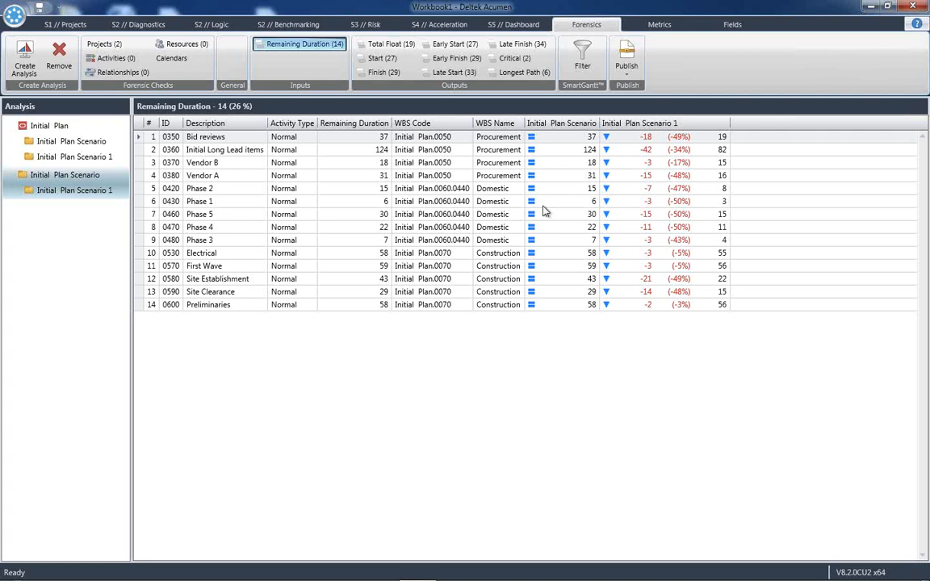
pyautogui.moveTo(595, 213)
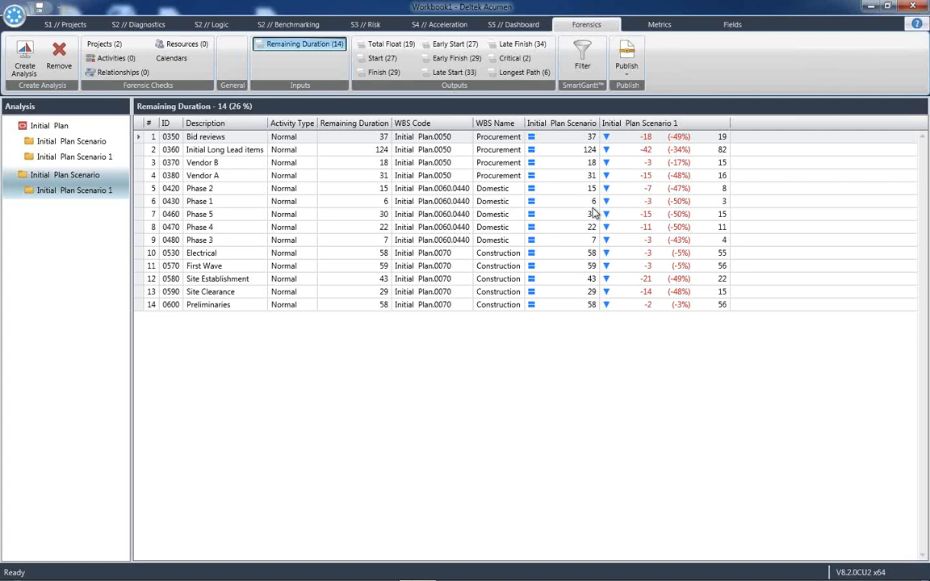
pyautogui.moveTo(590, 220)
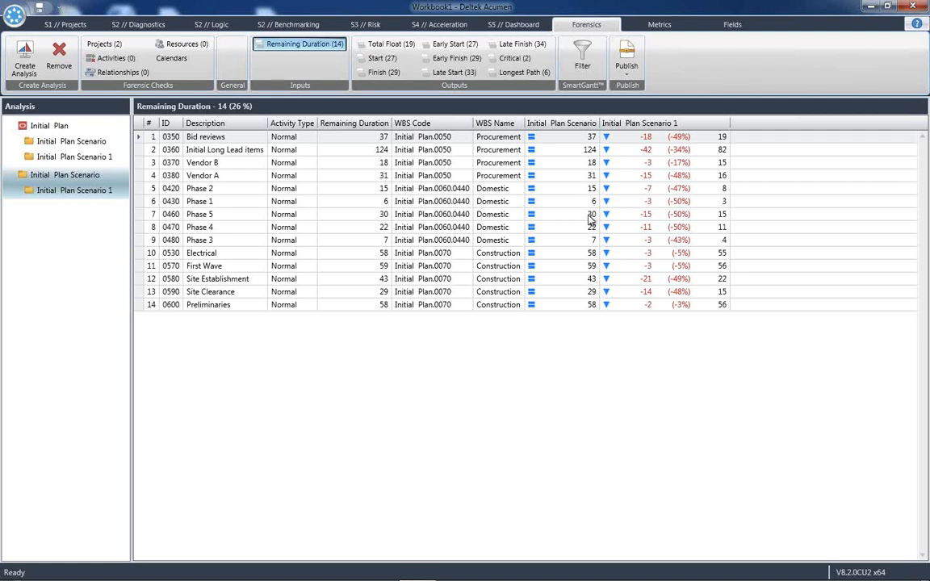
pyautogui.moveTo(540, 260)
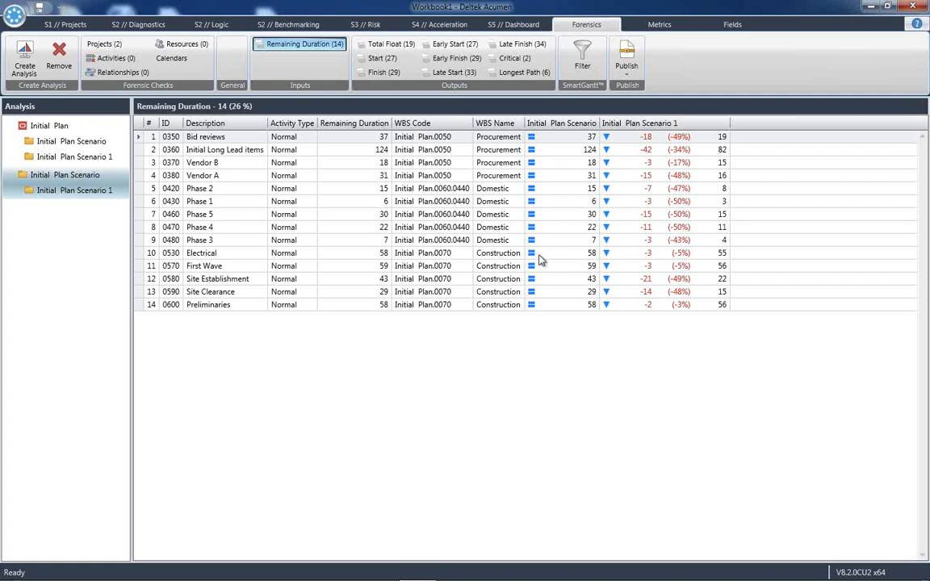
pyautogui.moveTo(513, 310)
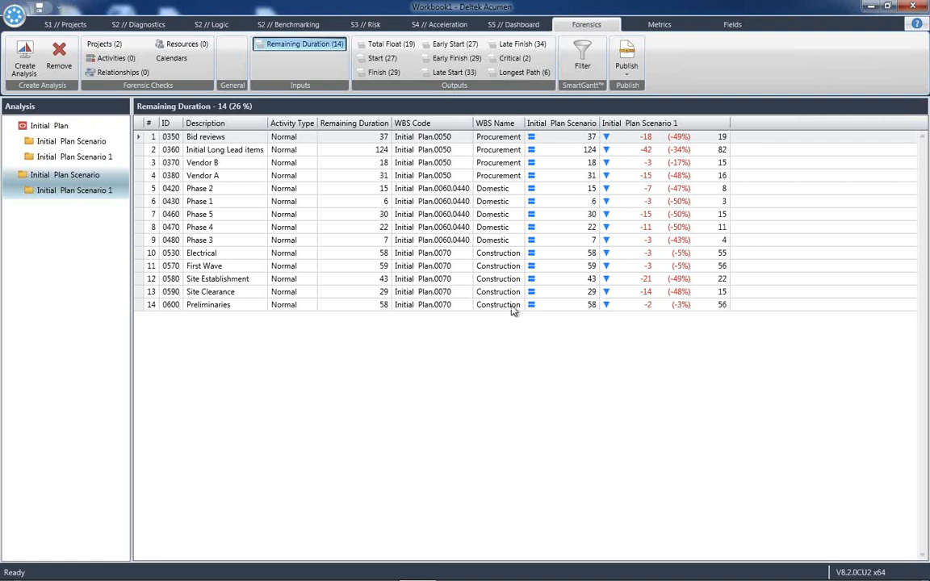
pyautogui.moveTo(517, 197)
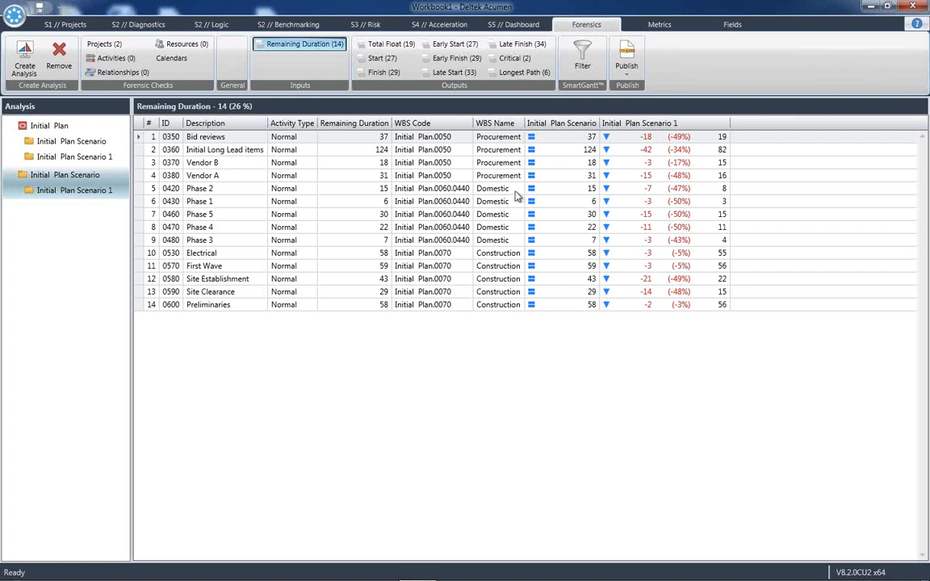
pyautogui.moveTo(510, 187)
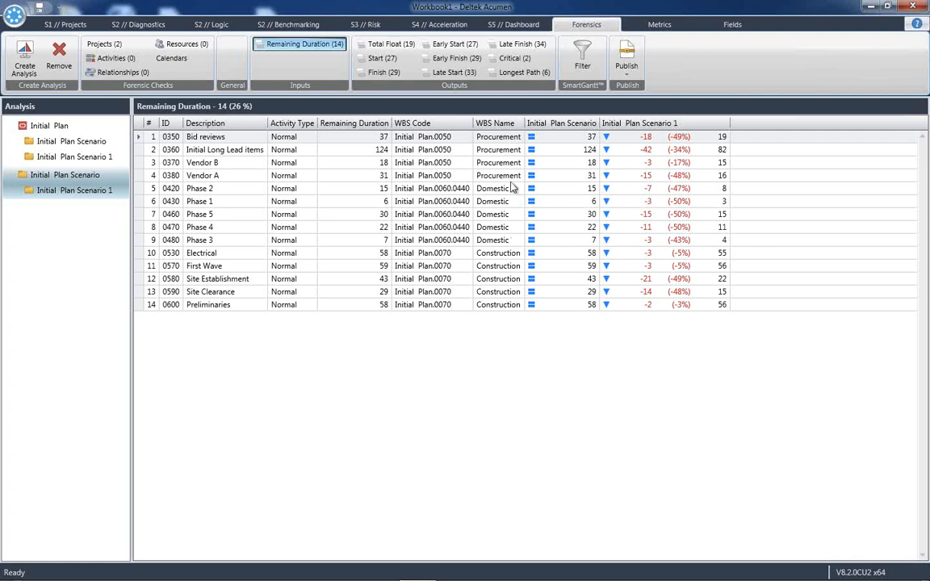
pyautogui.moveTo(509, 246)
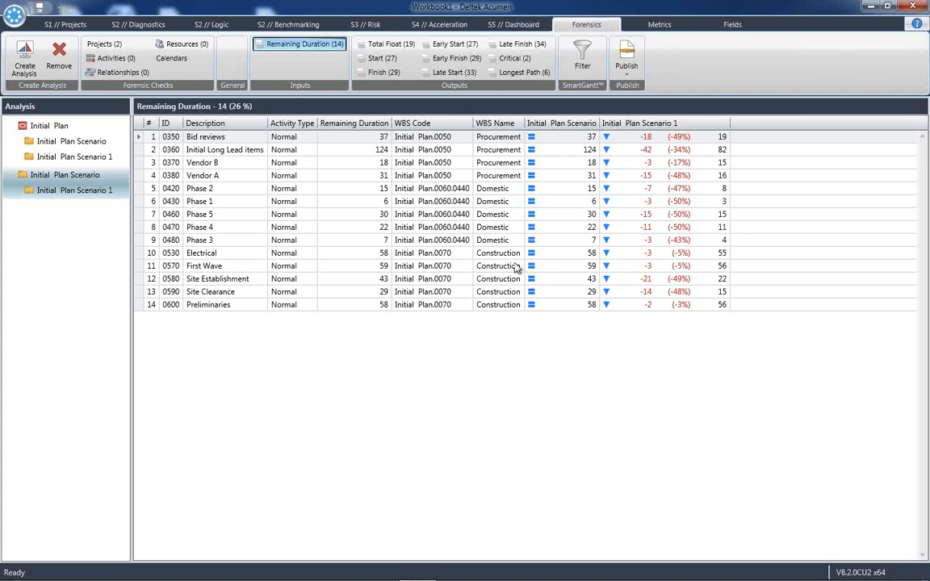
pyautogui.moveTo(720, 292)
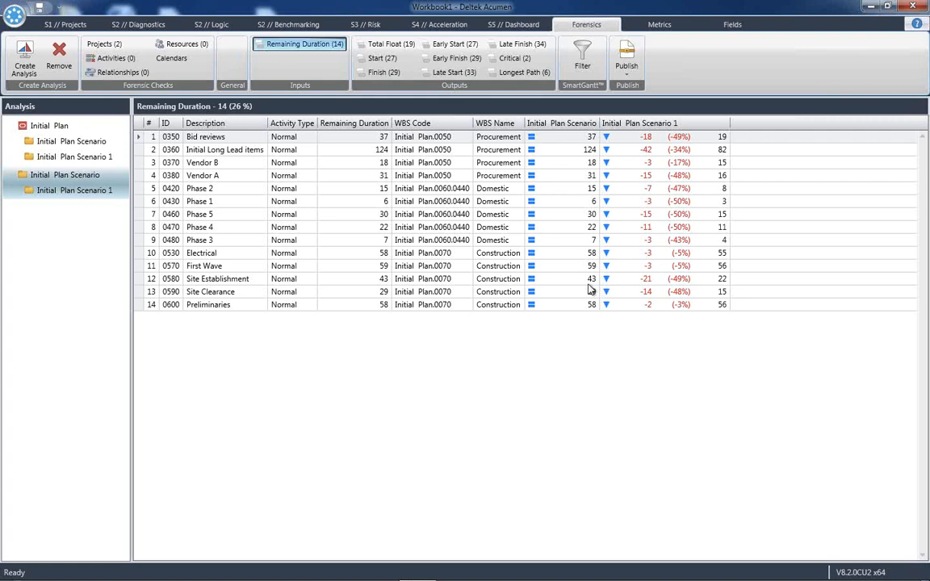
pyautogui.moveTo(245, 278)
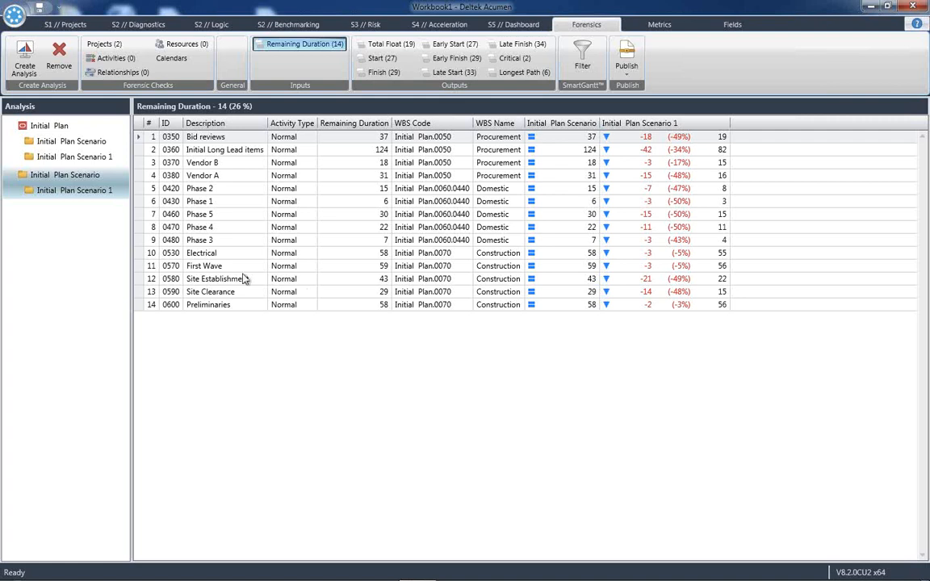
pyautogui.moveTo(714, 287)
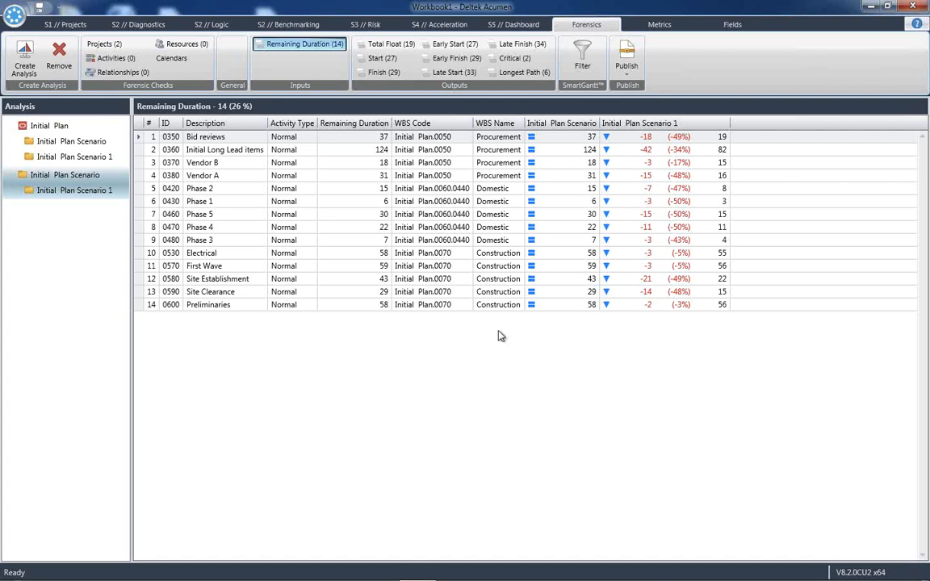
pyautogui.moveTo(471, 329)
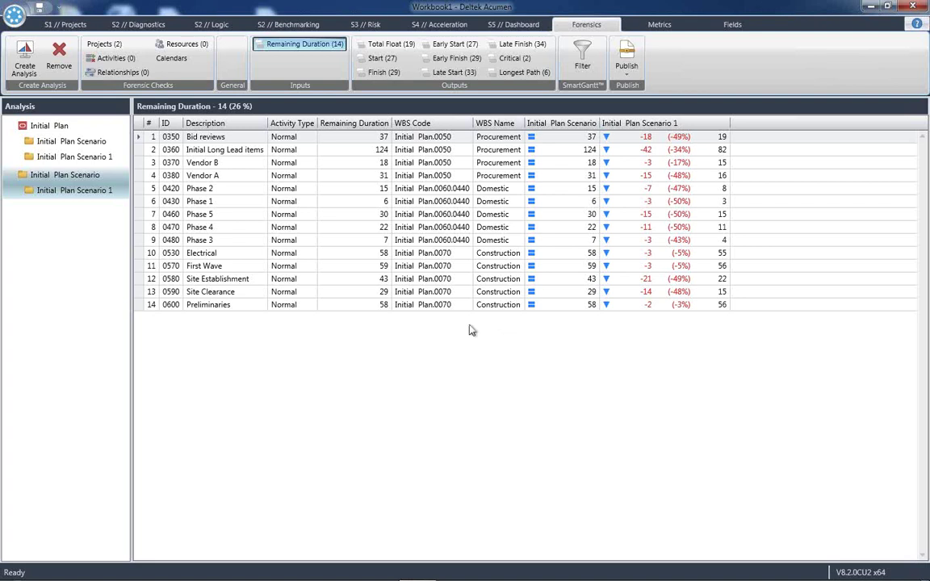
pyautogui.moveTo(514, 278)
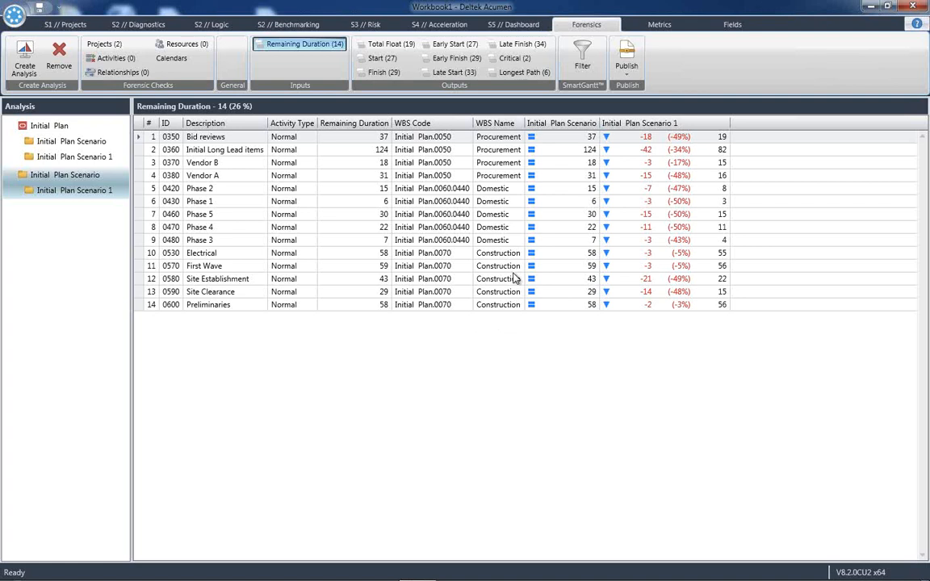
pyautogui.moveTo(510, 148)
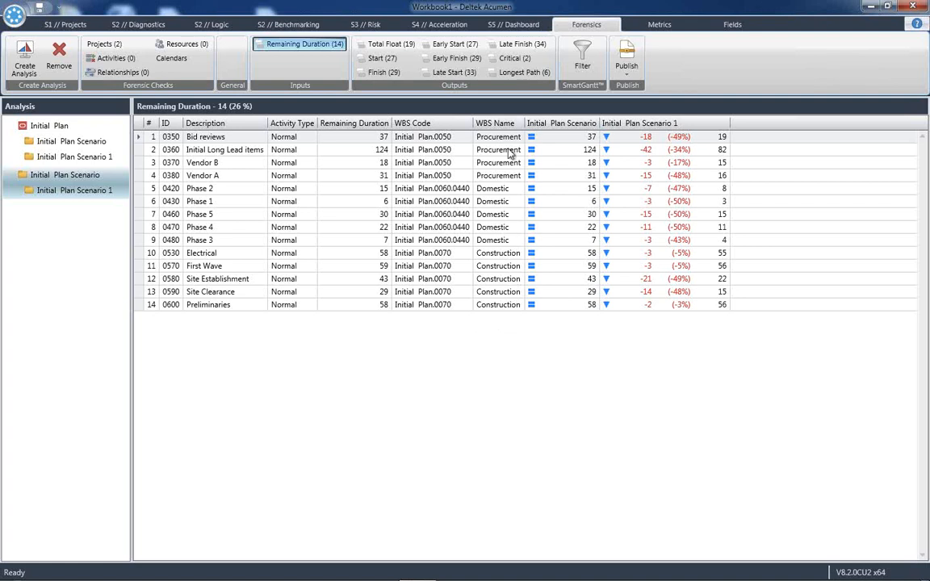
pyautogui.moveTo(516, 213)
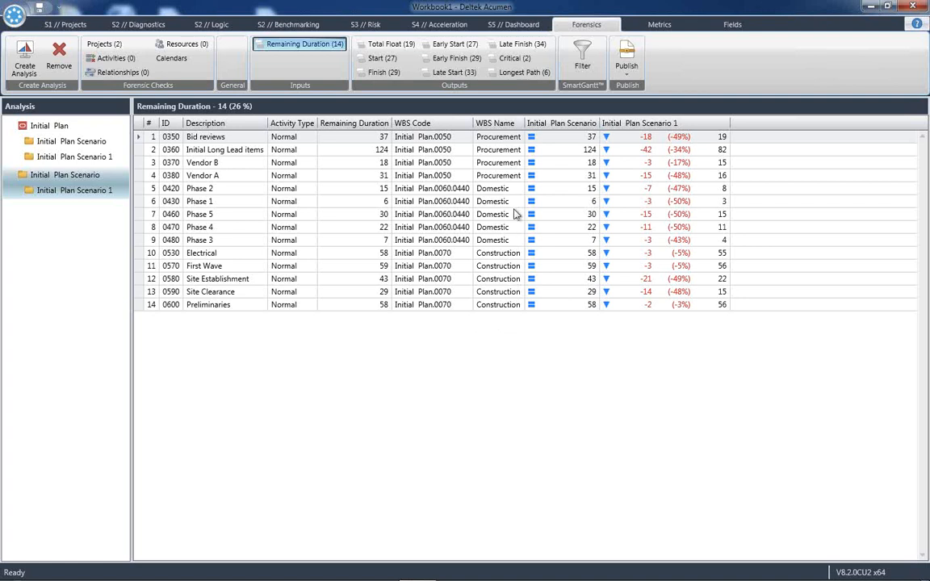
pyautogui.moveTo(510, 178)
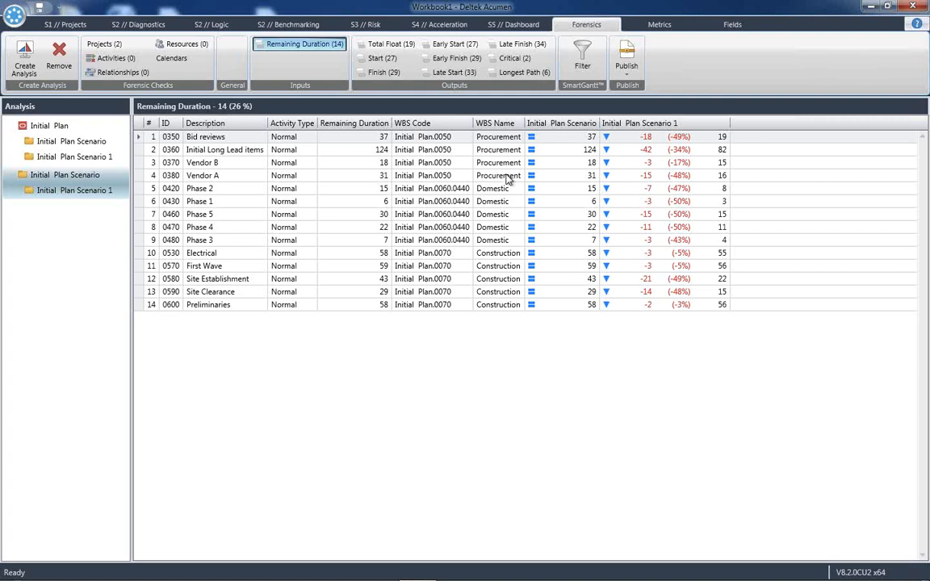
pyautogui.moveTo(636, 186)
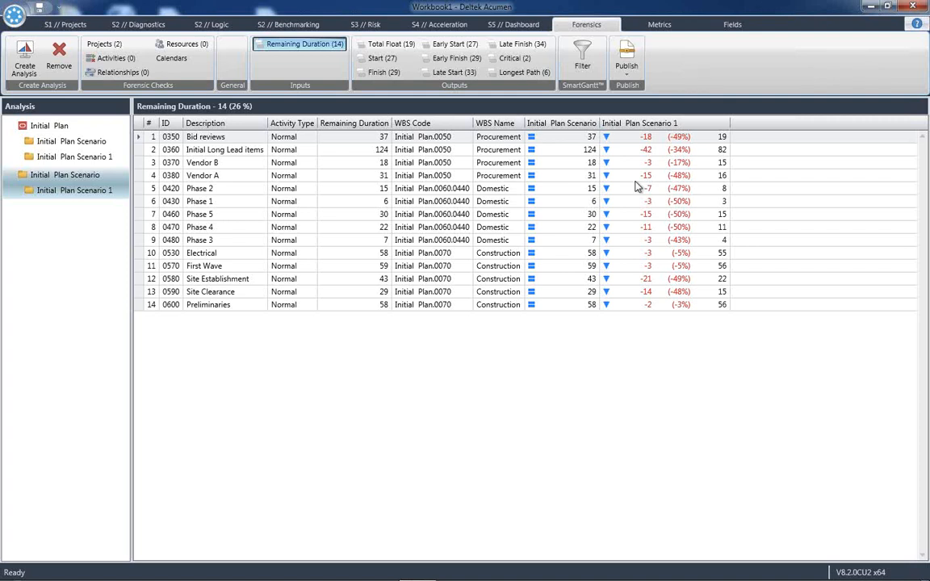
pyautogui.moveTo(504, 136)
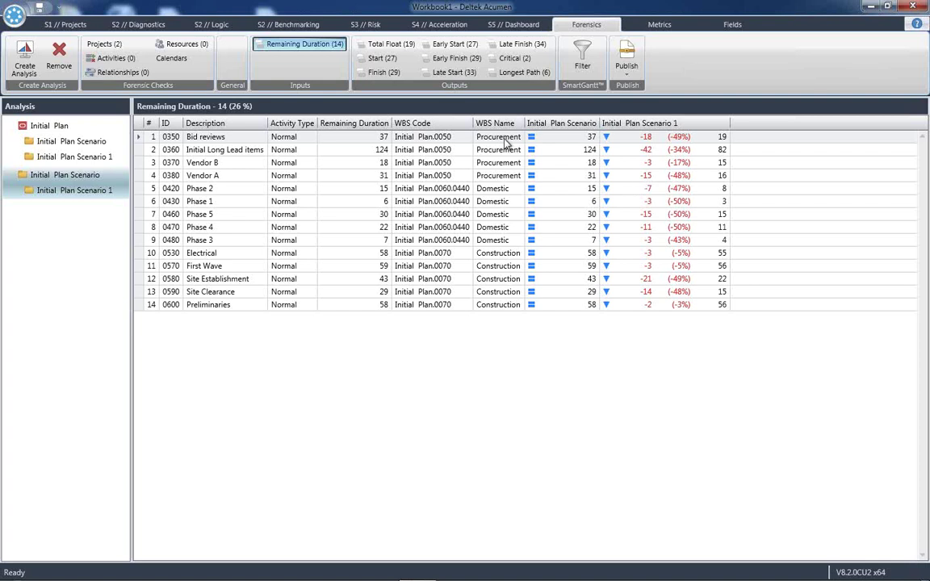
pyautogui.moveTo(507, 178)
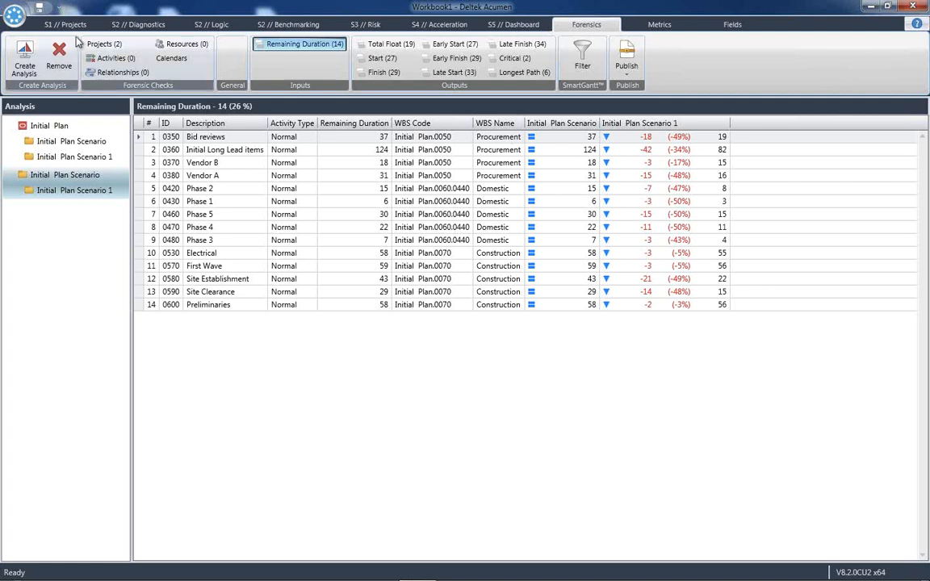
# Step: Show the export choices for Initial Plan Scenario 1 from the Projects list, including P6 XER and MS Project XML
pyautogui.click(62, 23)
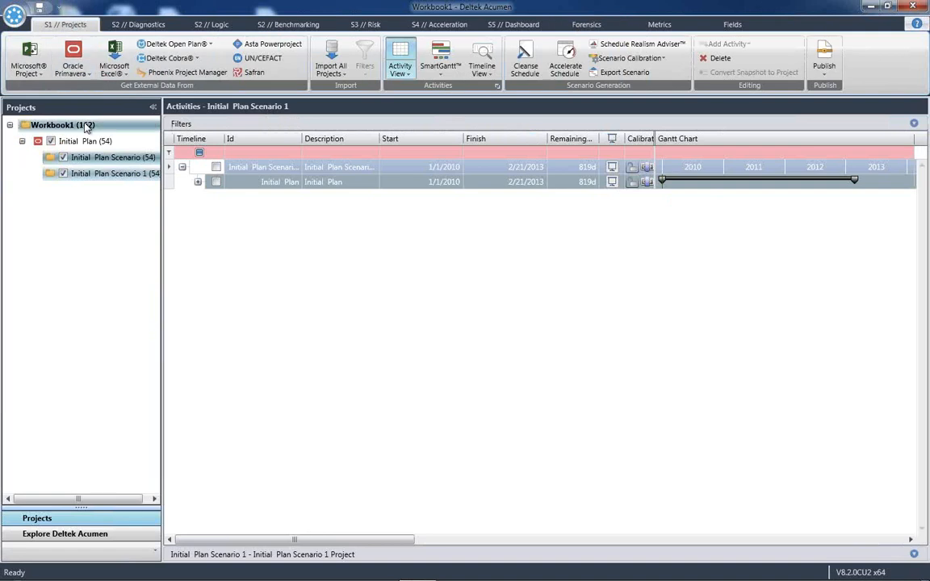
pyautogui.rightClick(105, 172)
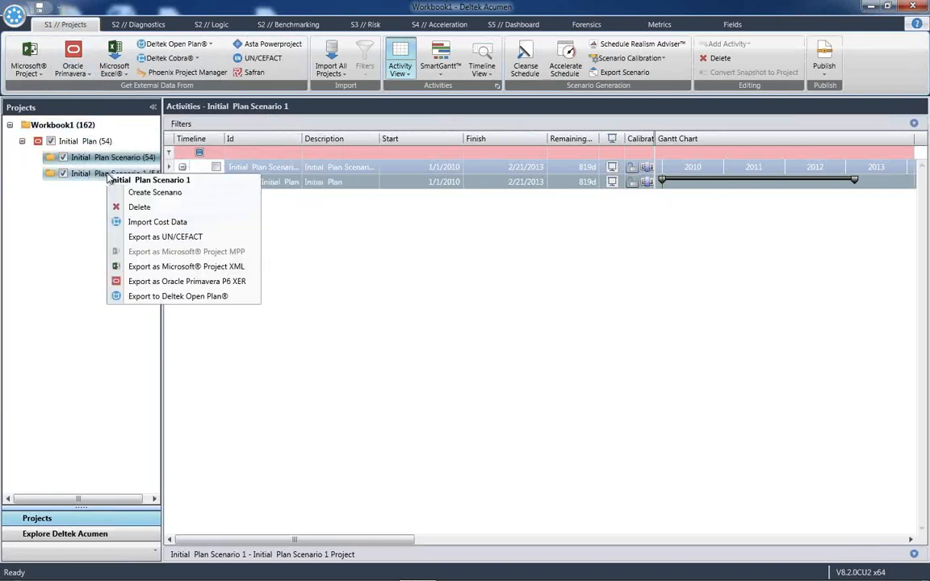
pyautogui.moveTo(187, 281)
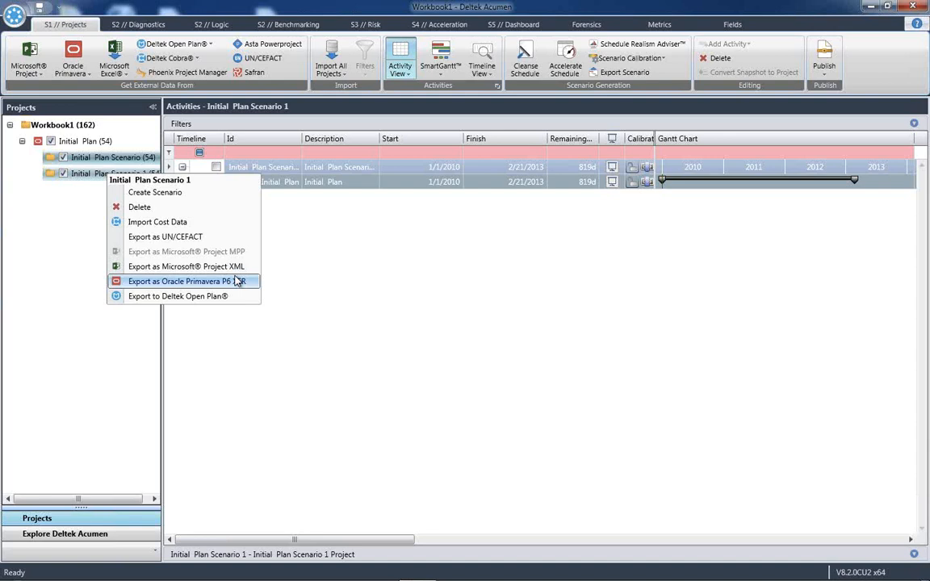
pyautogui.moveTo(583, 563)
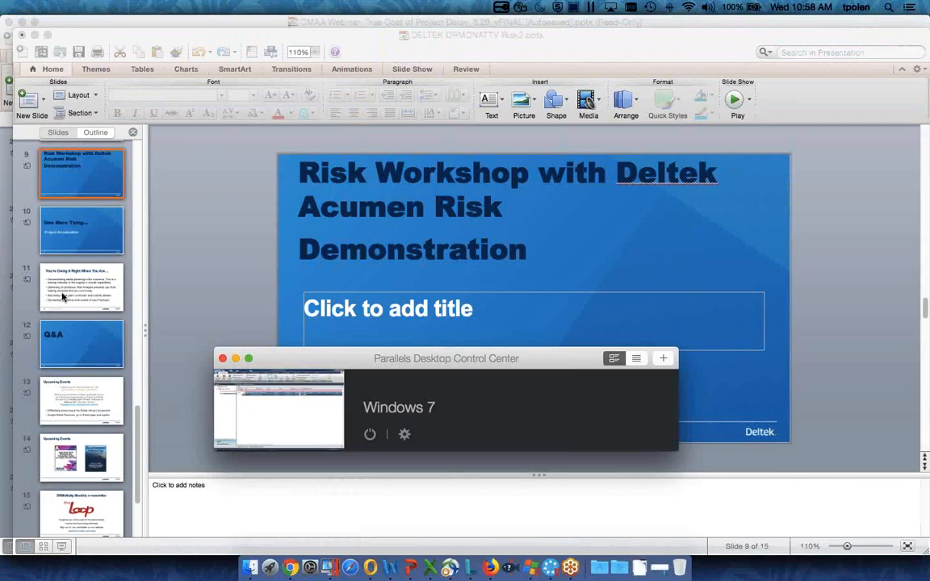
# Step: Go to the 'You're Doing it Right When You Are…' slide in the webinar deck
pyautogui.click(81, 288)
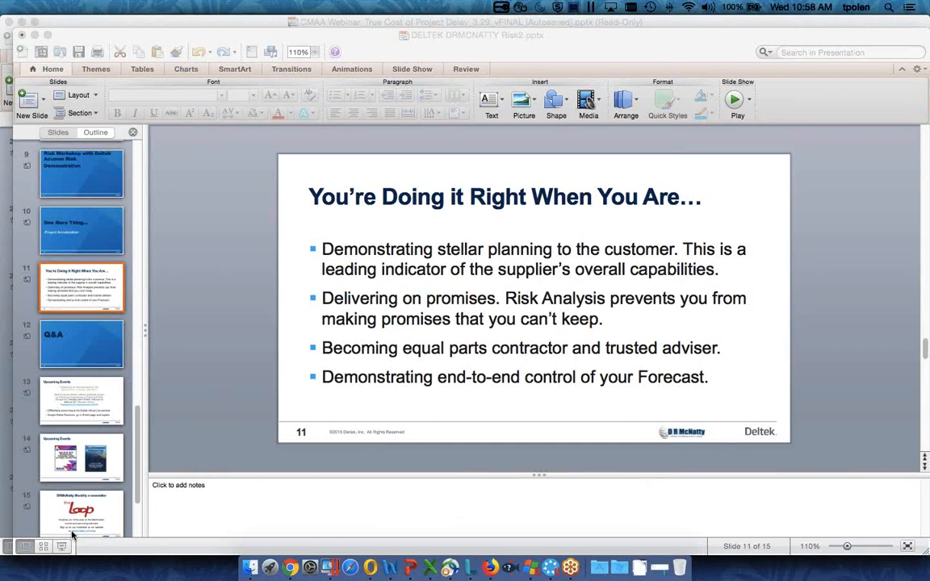
pyautogui.click(734, 100)
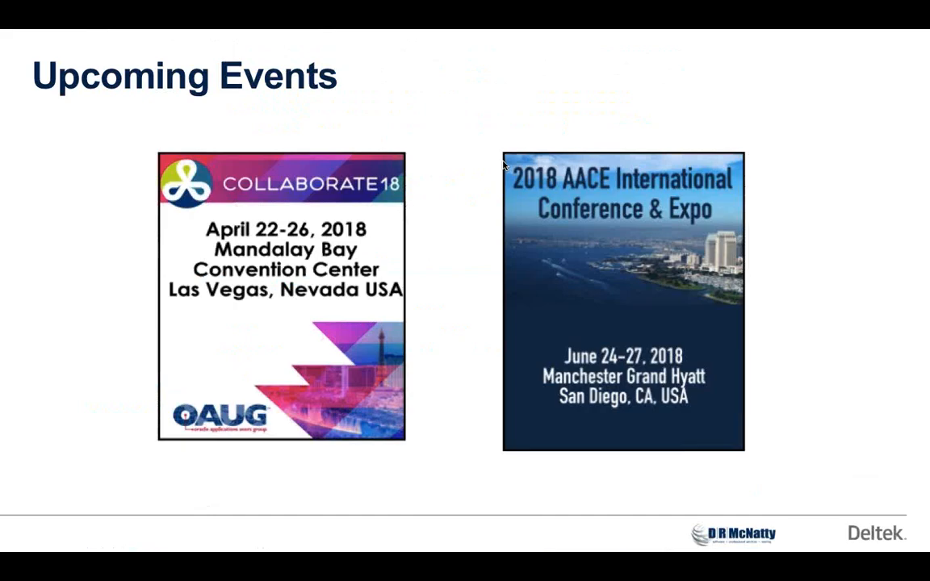